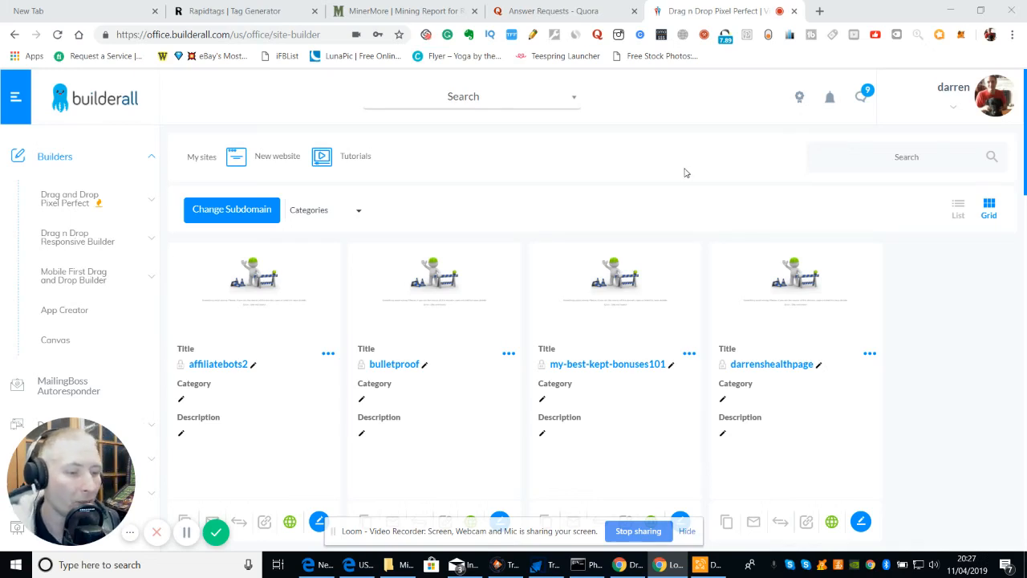
mouse_move(543, 199)
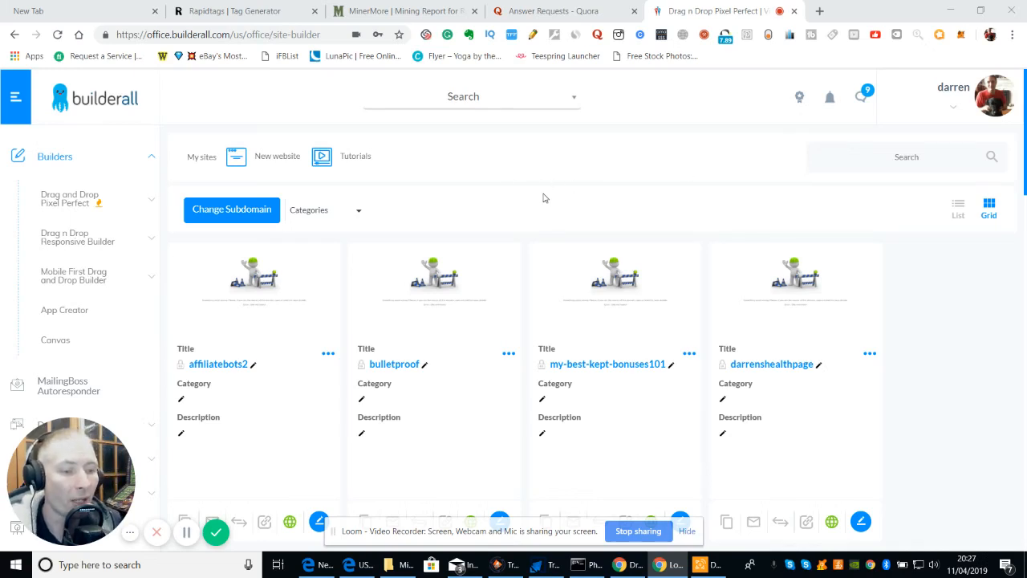
mouse_move(526, 179)
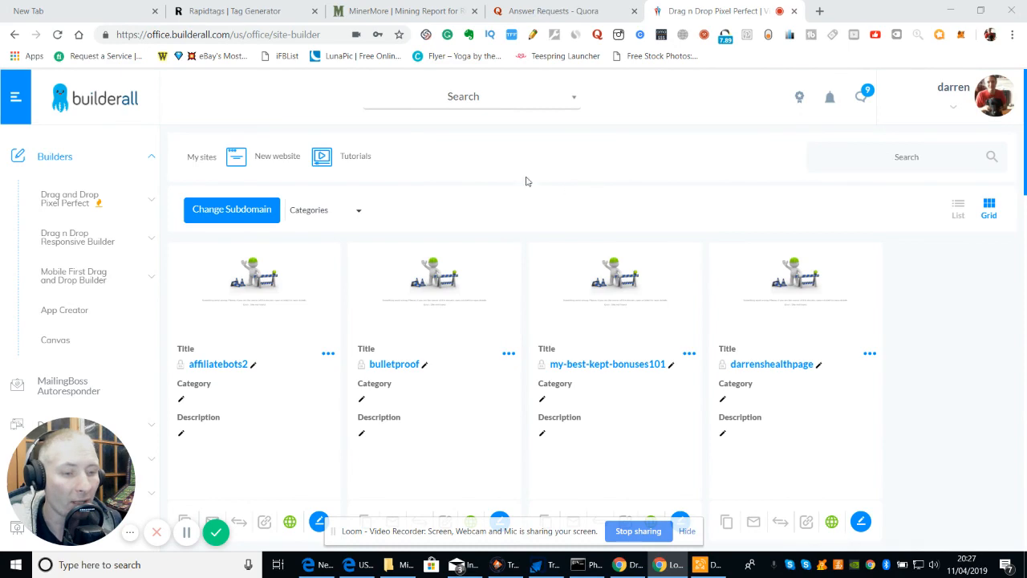
mouse_move(1021, 132)
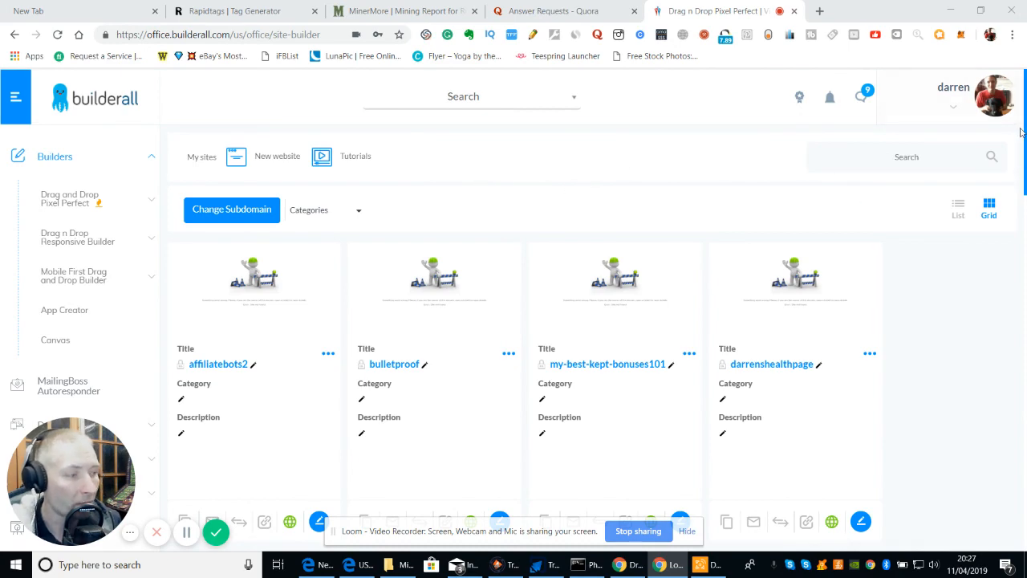
- Scroll the left sidebar and expand the Special Add-ons list
scroll(down, 3)
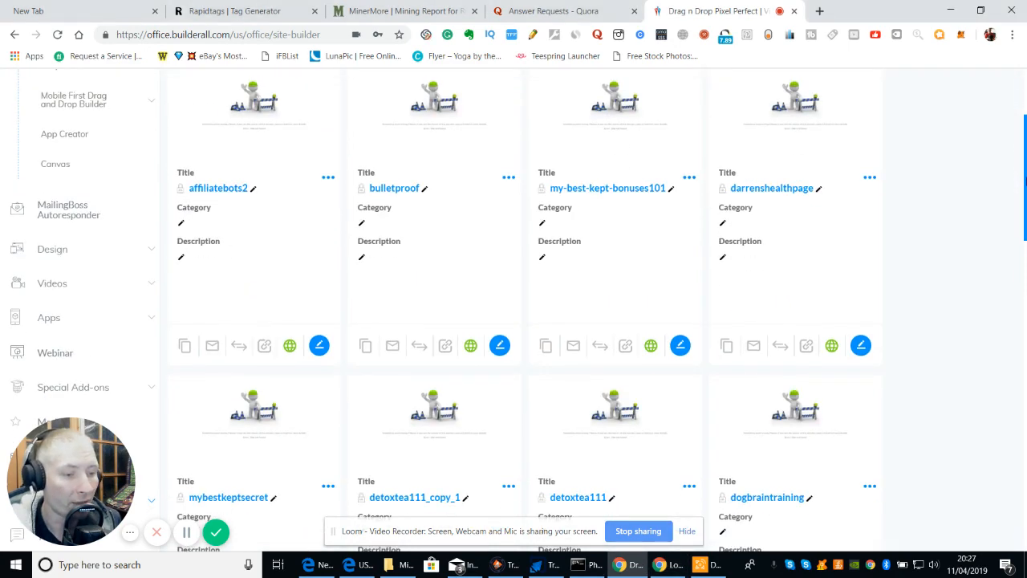
scroll(down, 3)
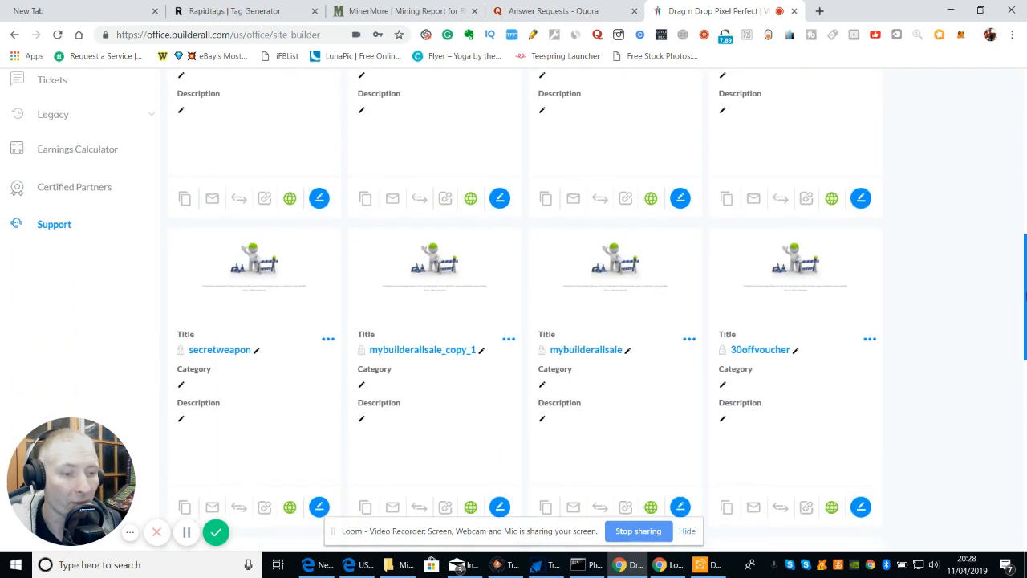
scroll(down, 3)
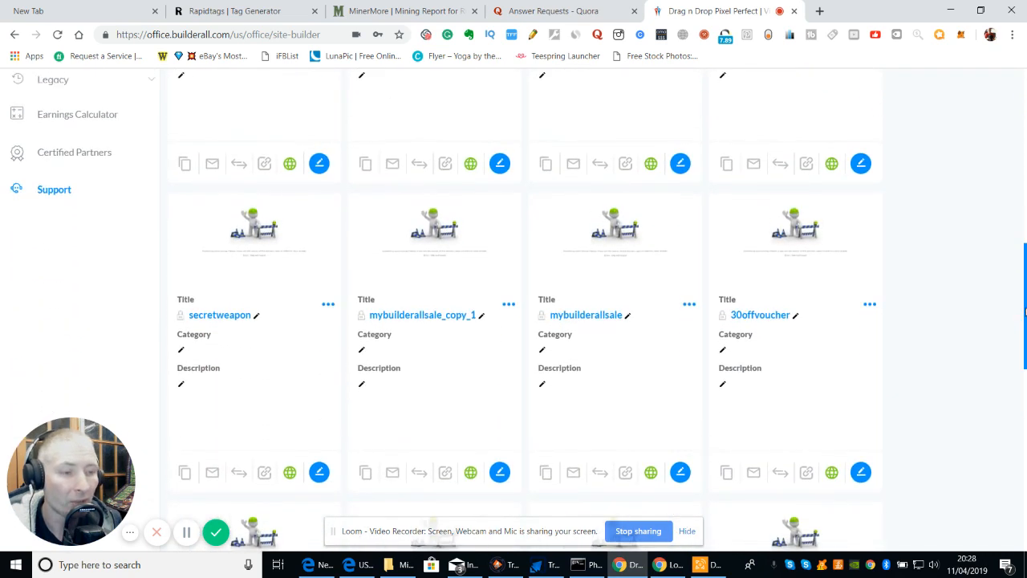
scroll(down, 3)
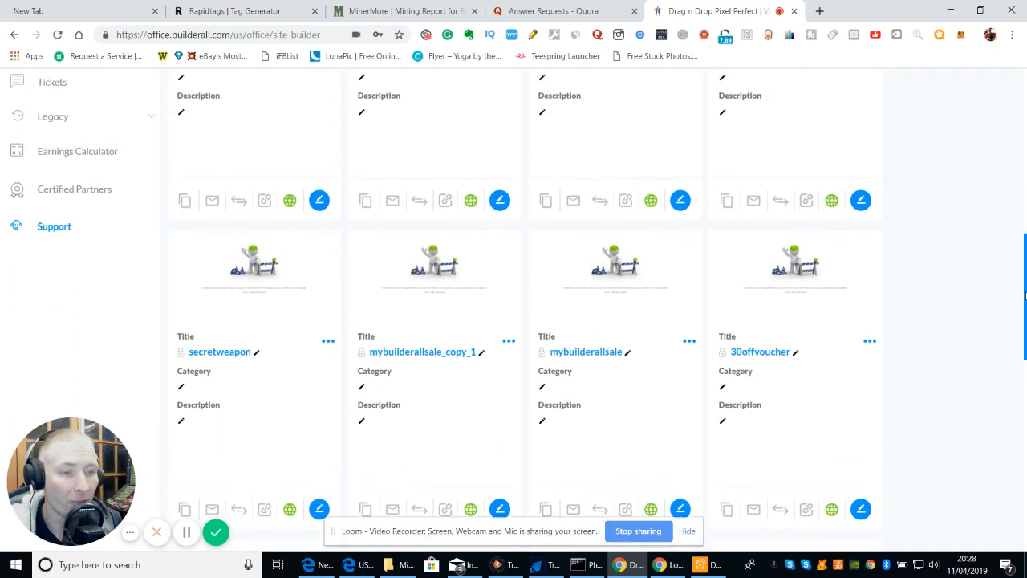
scroll(up, 3)
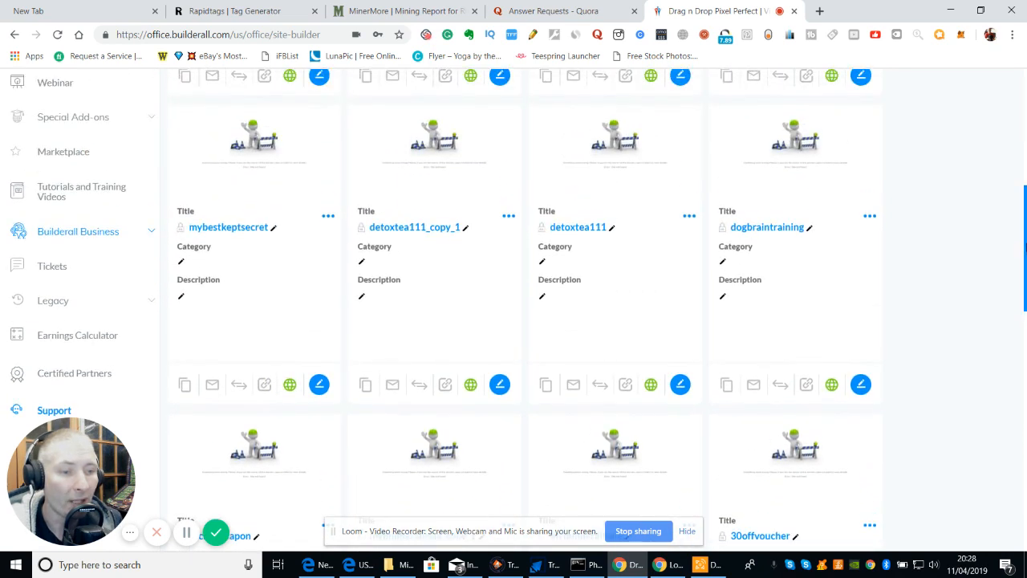
scroll(down, 3)
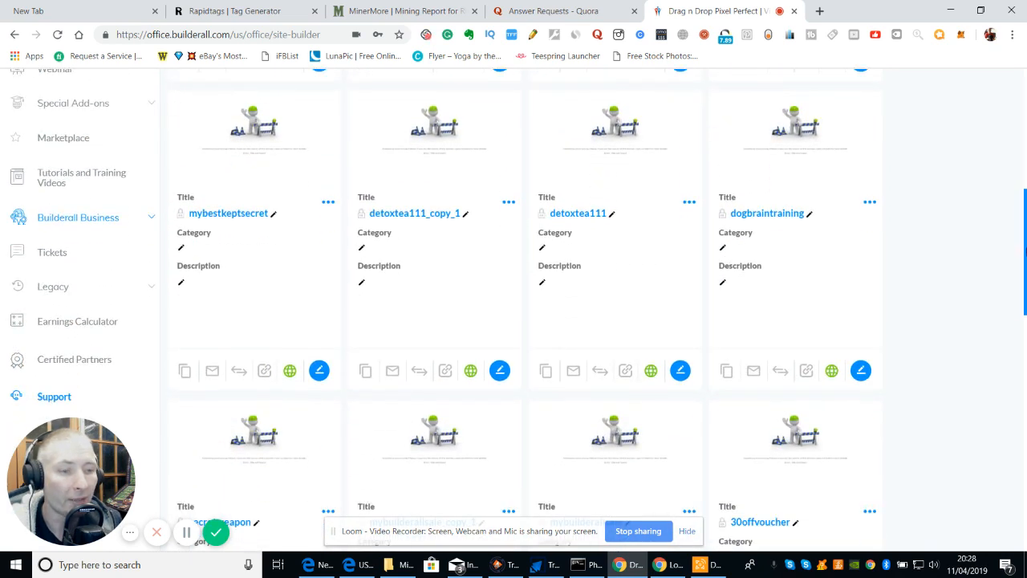
scroll(down, 3)
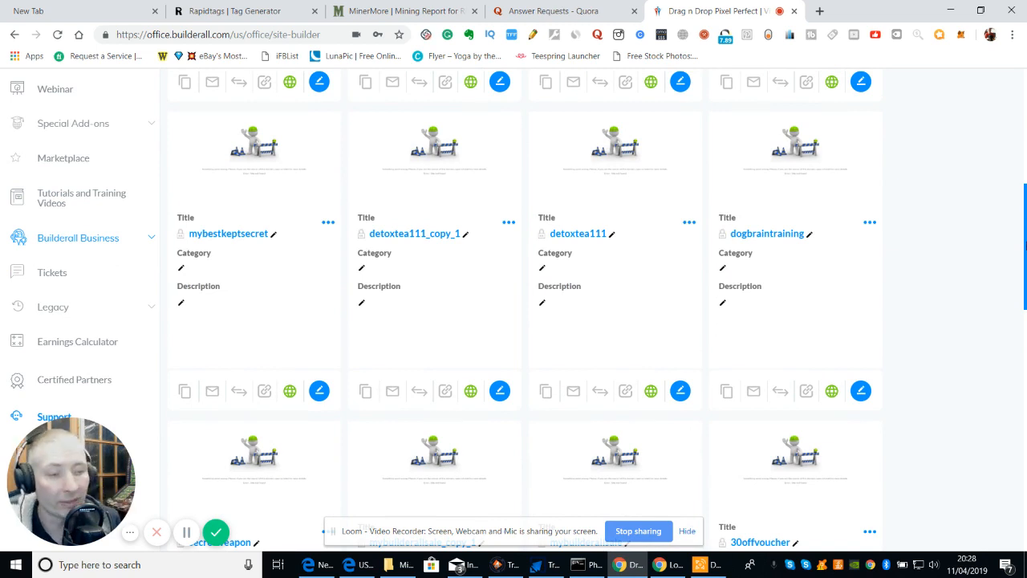
mouse_move(1005, 205)
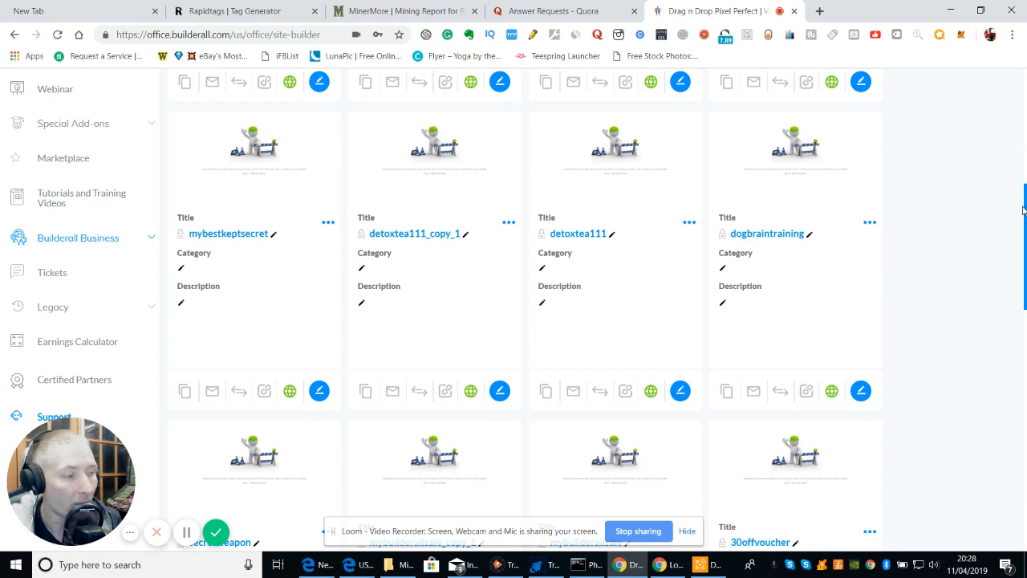
scroll(up, 3)
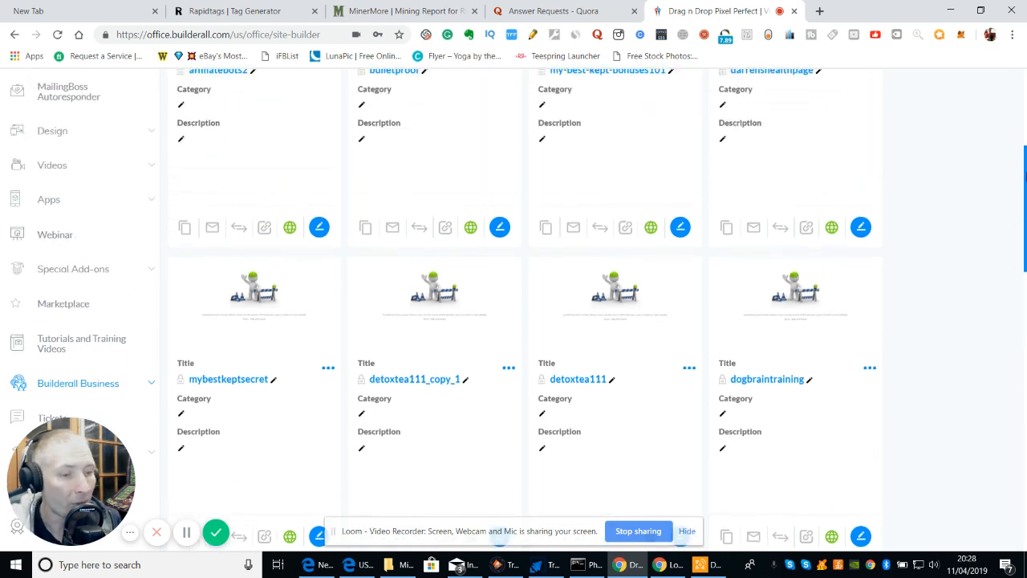
scroll(up, 3)
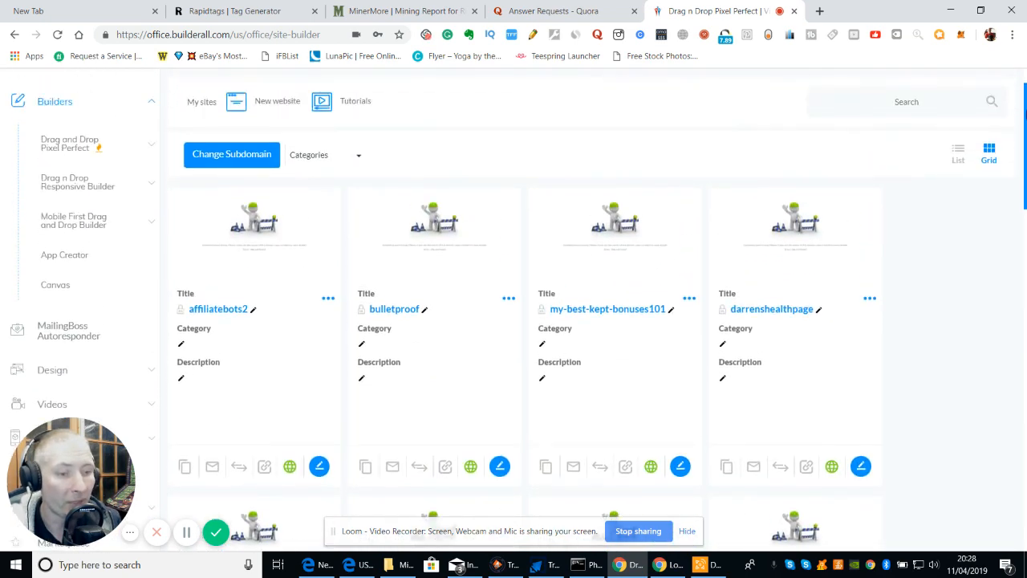
scroll(down, 3)
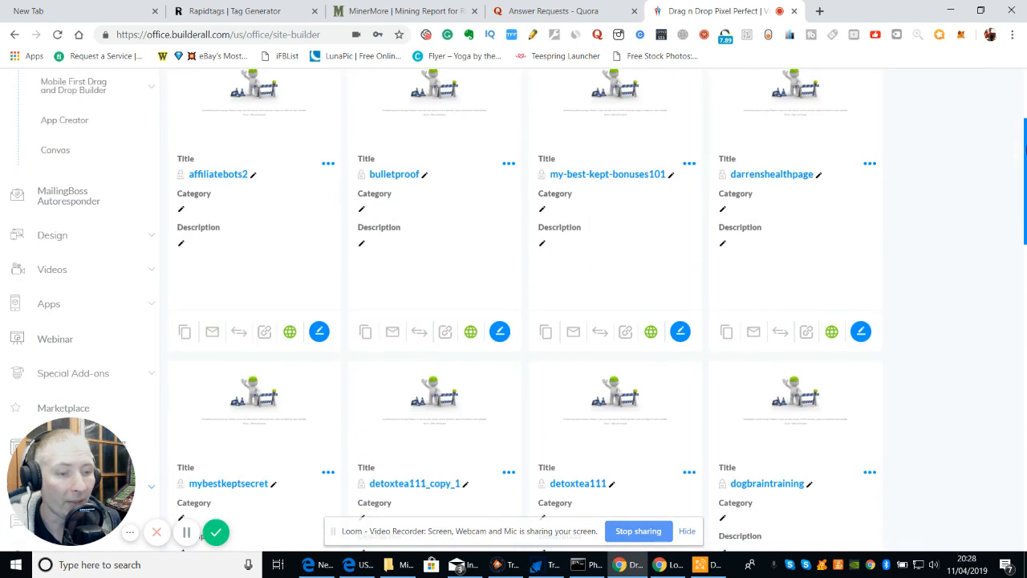
scroll(down, 3)
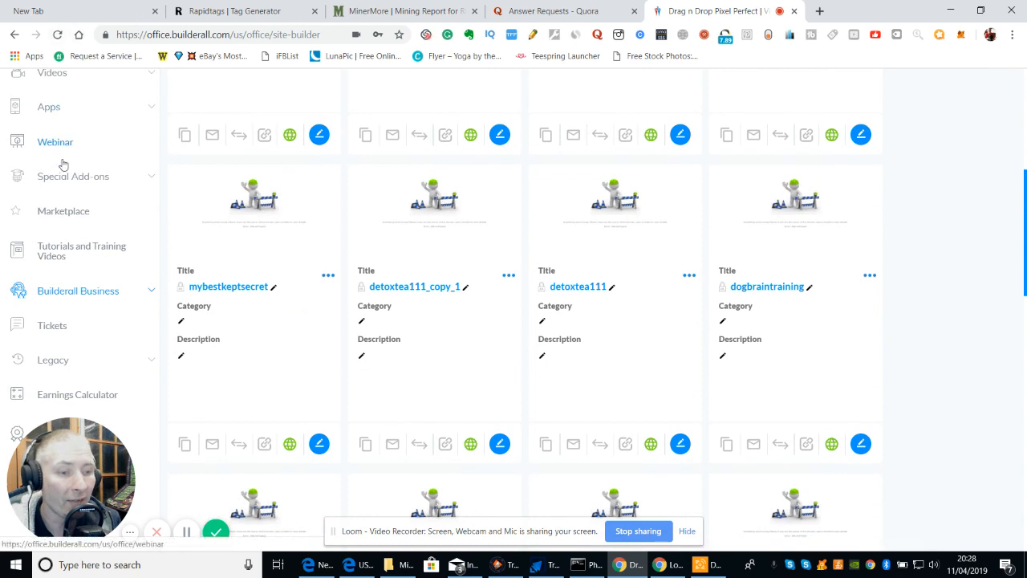
click(74, 175)
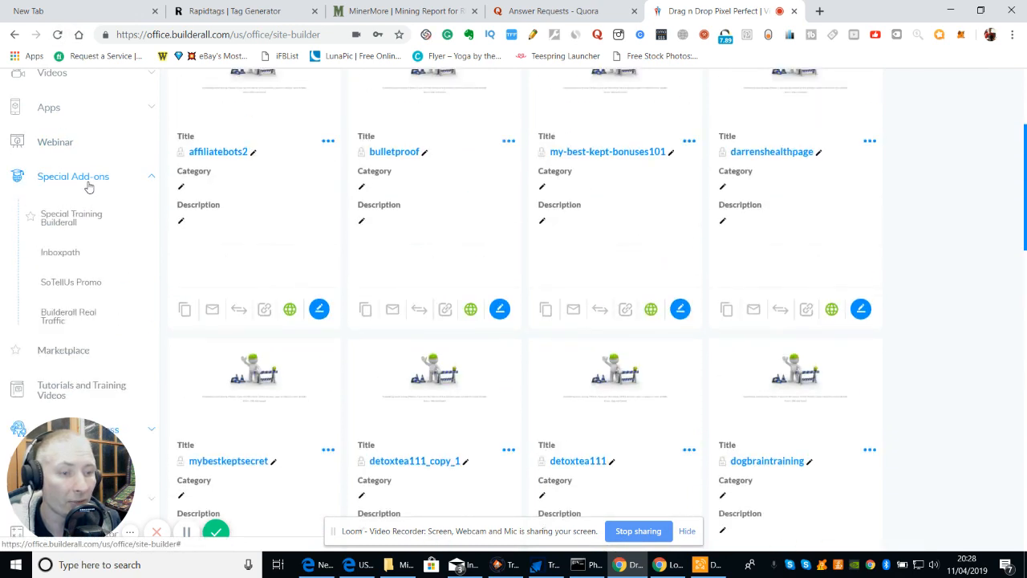
- Expand the Apps list and scroll down to the Video Wrapper entry
scroll(down, 3)
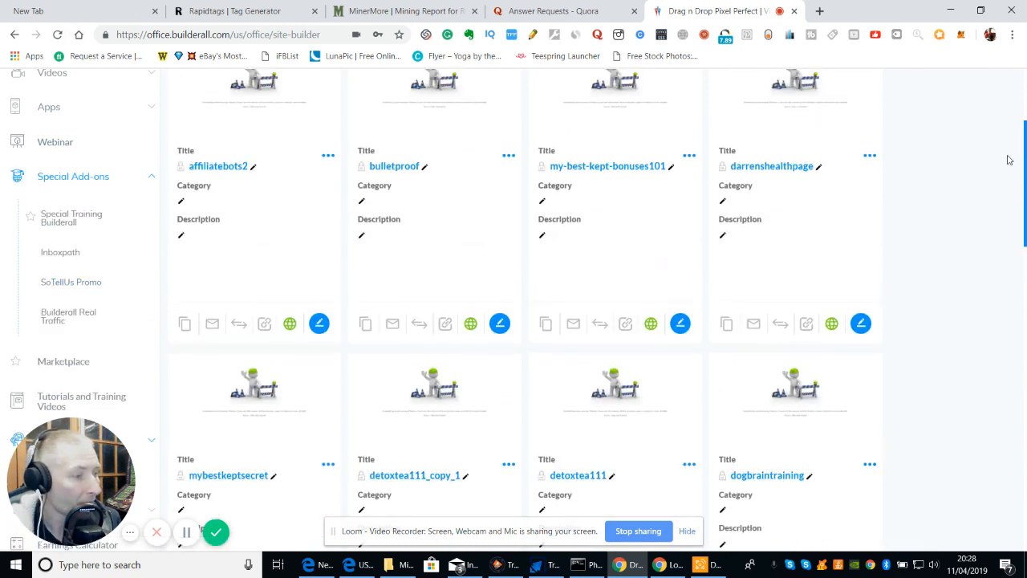
scroll(down, 3)
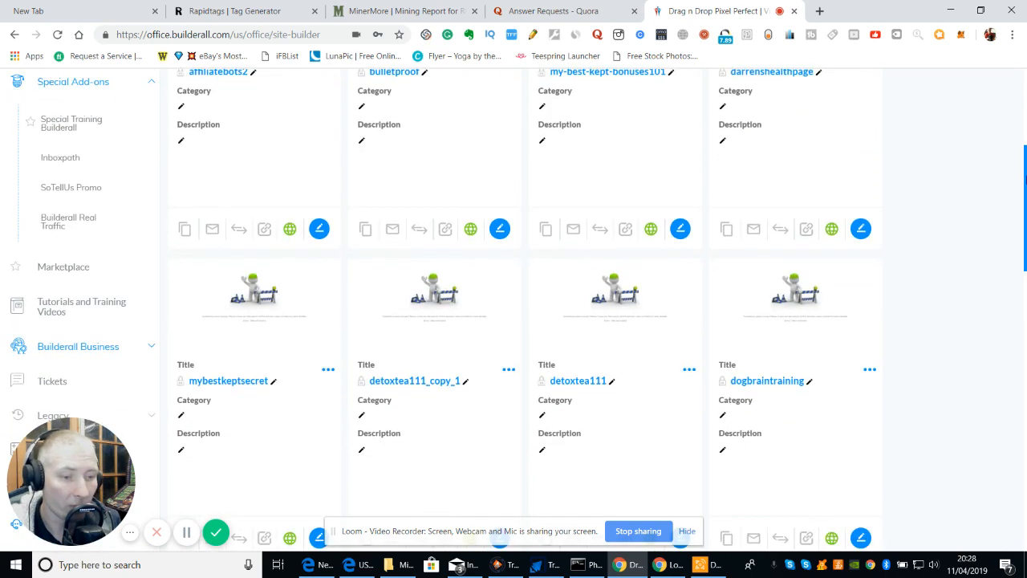
scroll(down, 3)
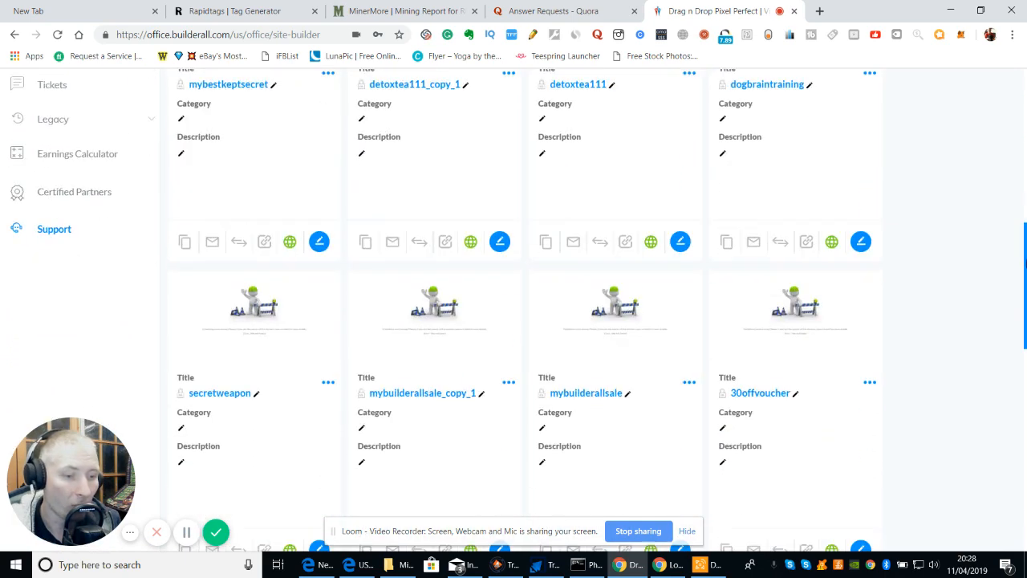
scroll(up, 3)
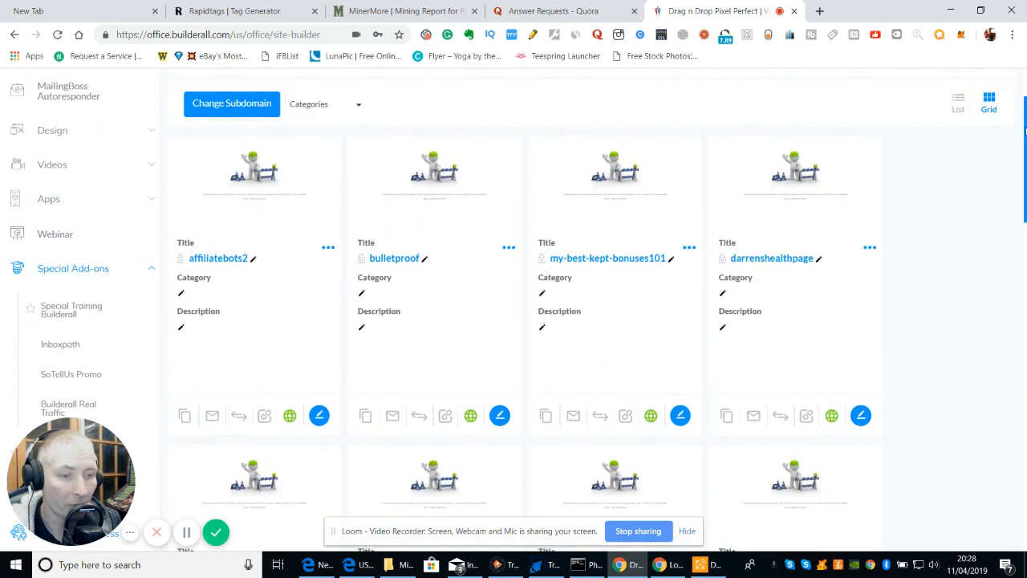
click(48, 199)
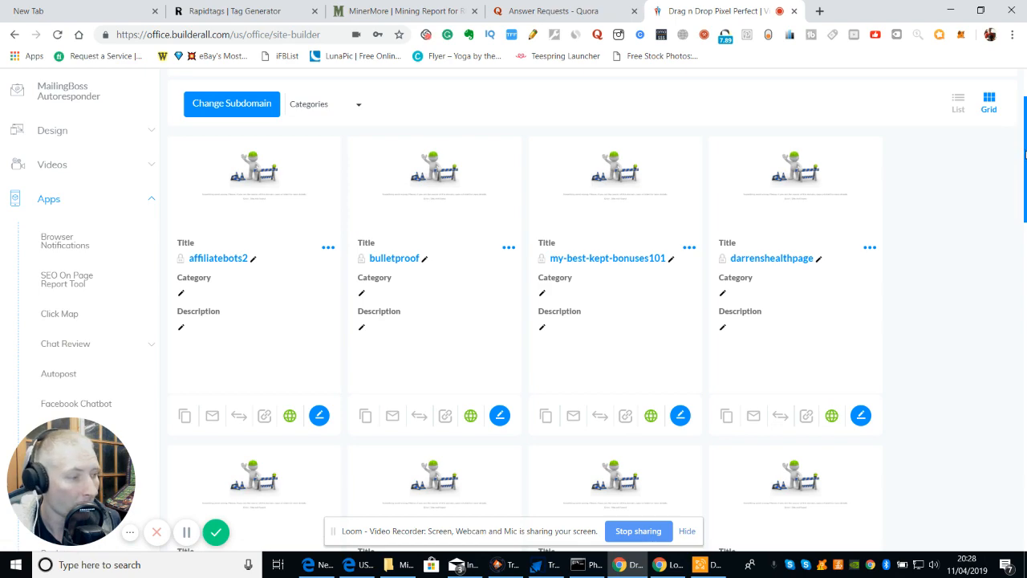
scroll(down, 3)
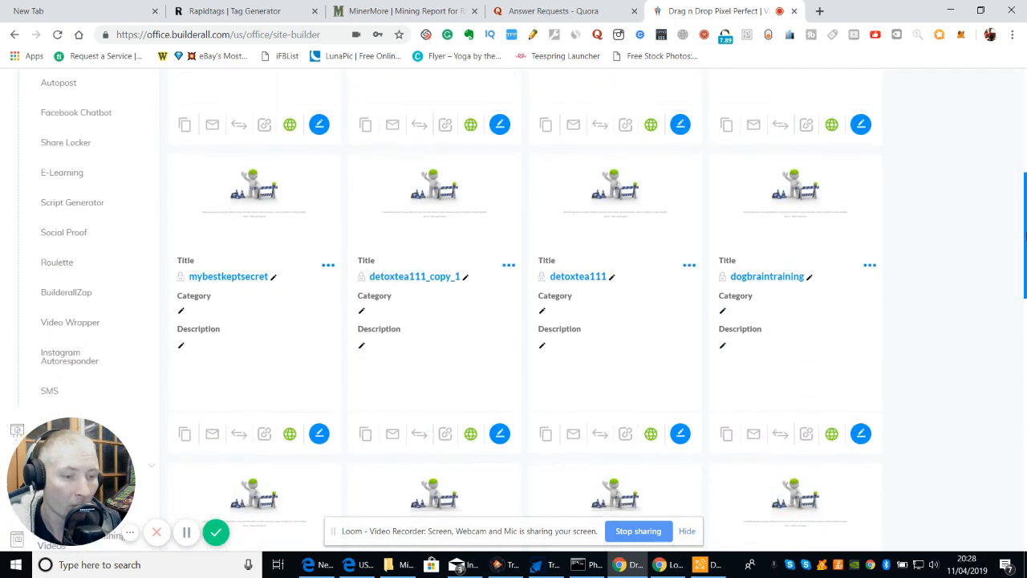
scroll(down, 3)
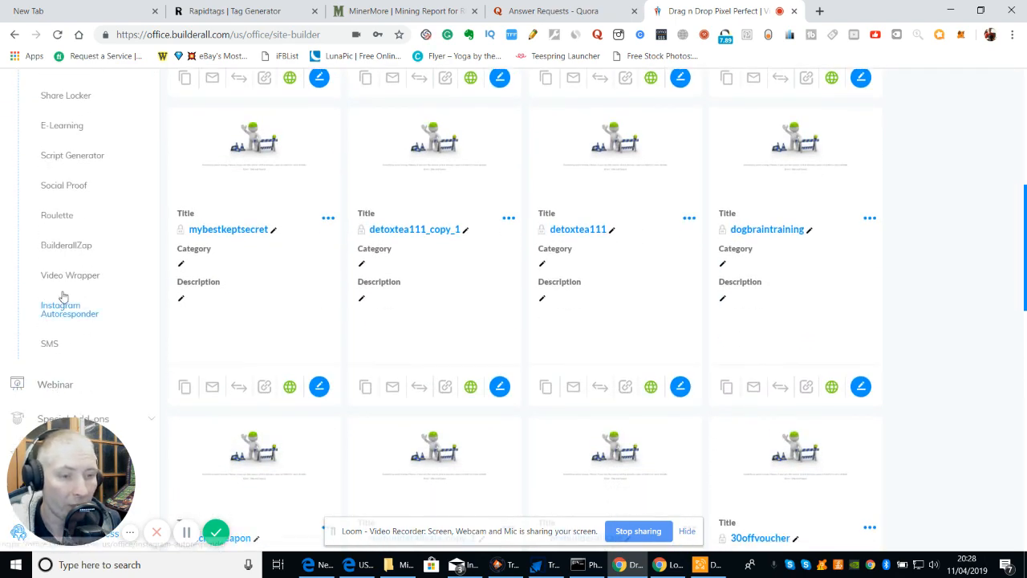
- Launch Video Wrapper, showing the 'work with me' and 'FREE WEBINAR MUST WATCH' projects
click(70, 274)
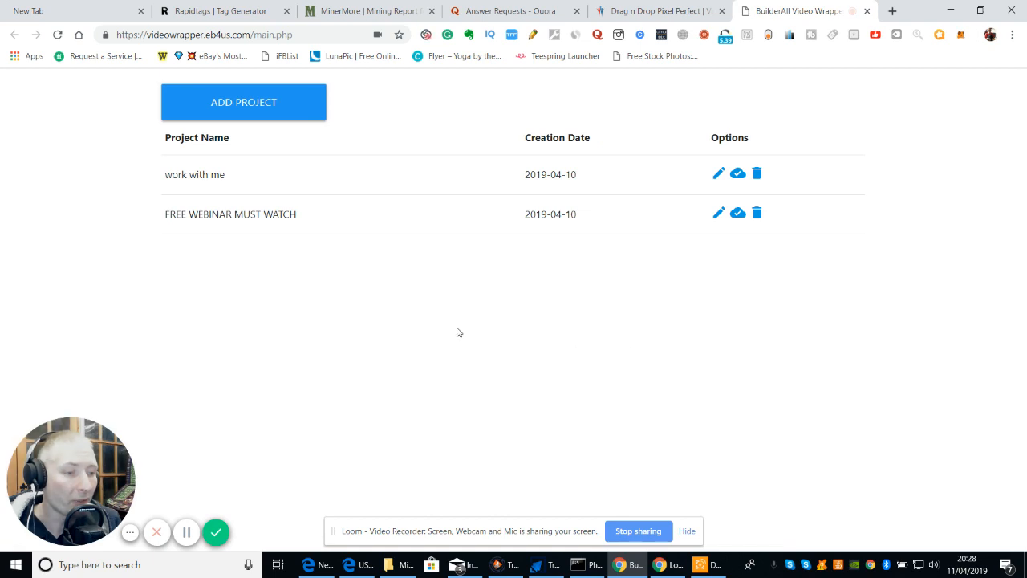
mouse_move(382, 297)
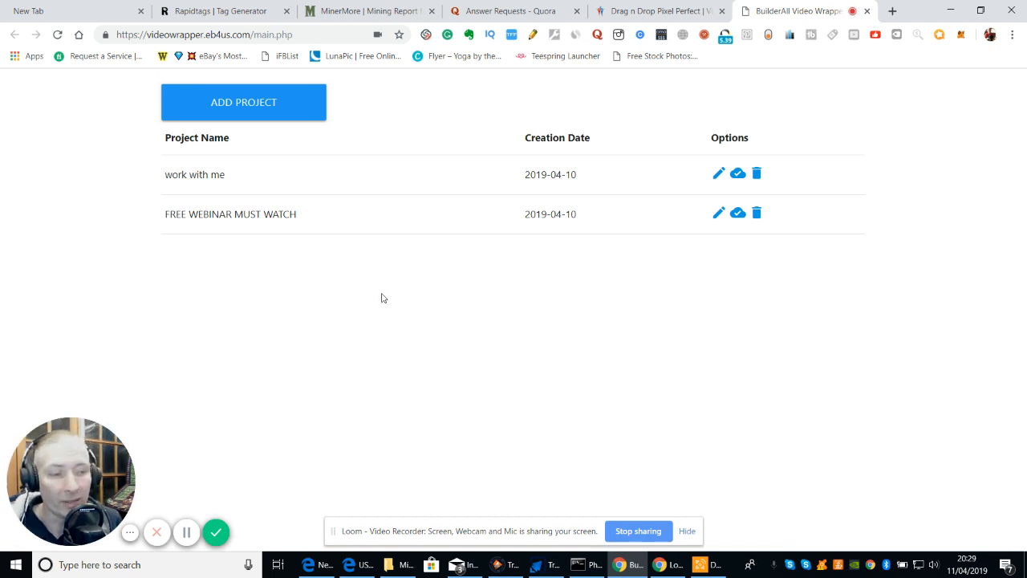
mouse_move(360, 311)
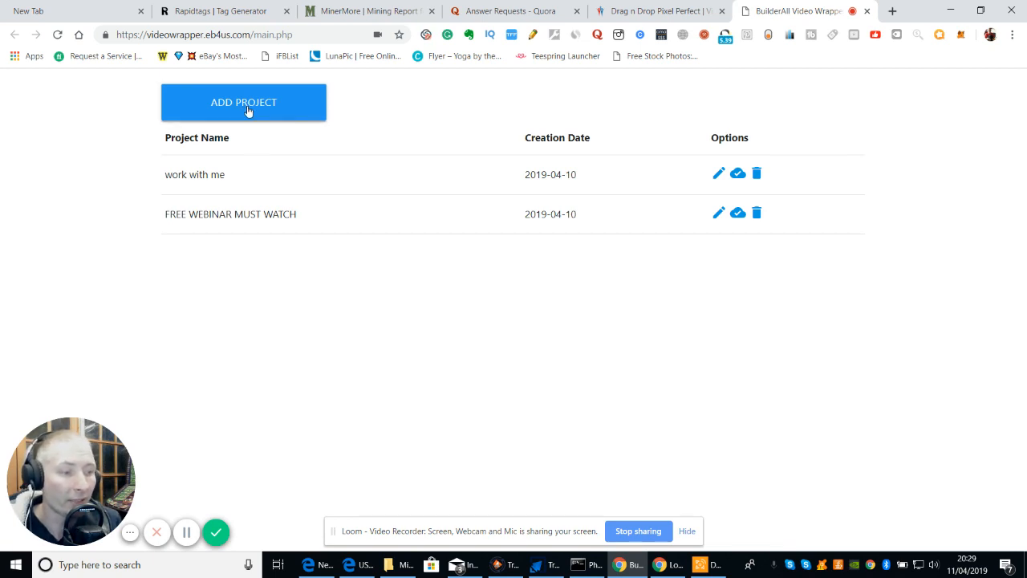
- Add a new project named 'lifestyle' so it joins the project list
click(244, 102)
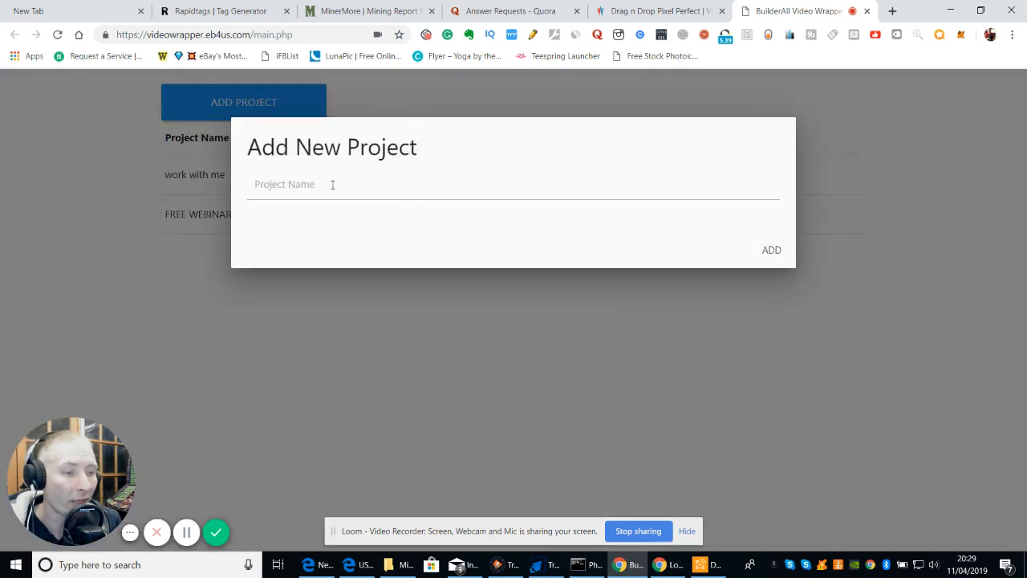
click(513, 183)
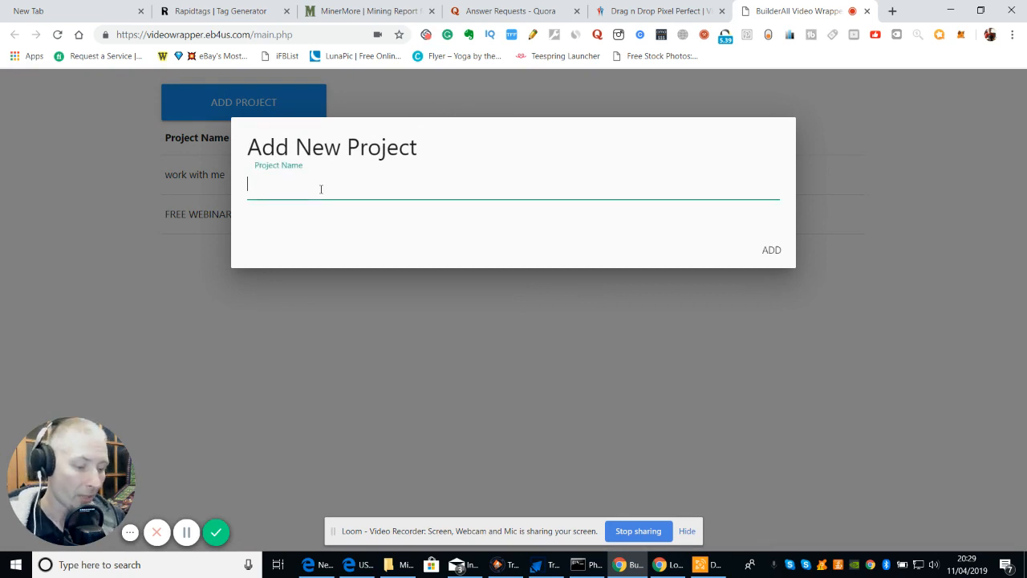
text(lifesty)
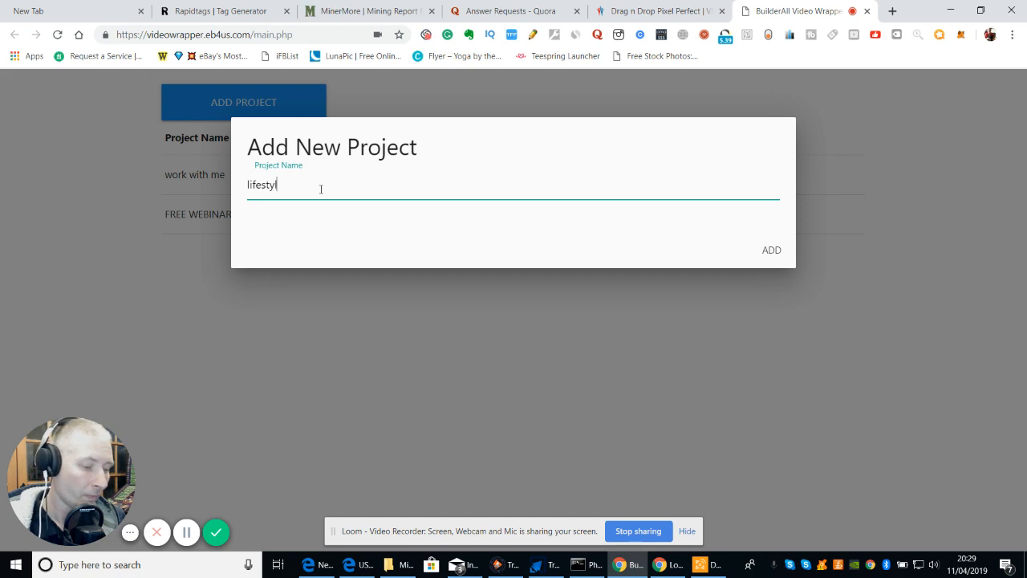
text(le)
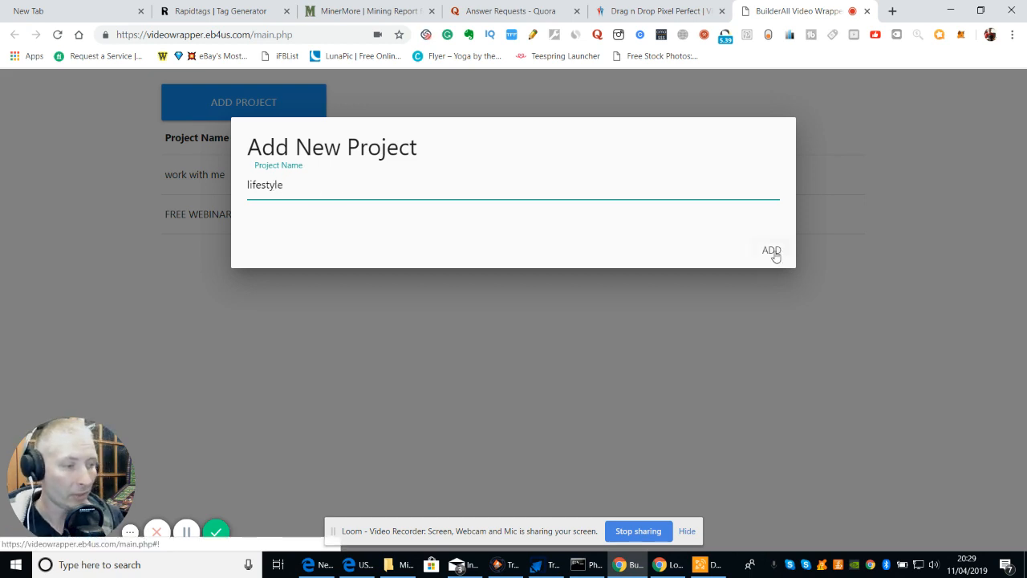
click(770, 250)
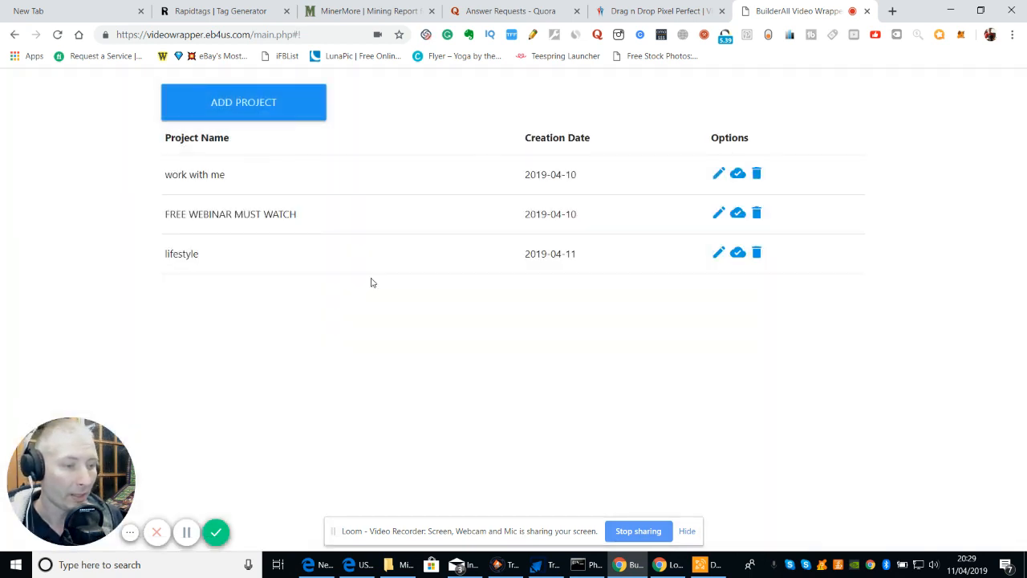
mouse_move(642, 263)
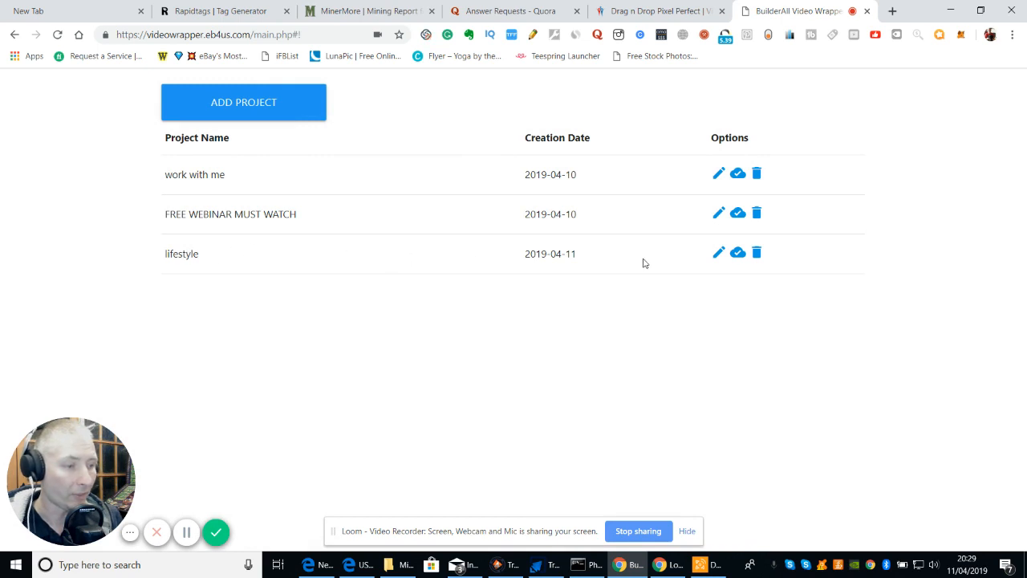
click(719, 254)
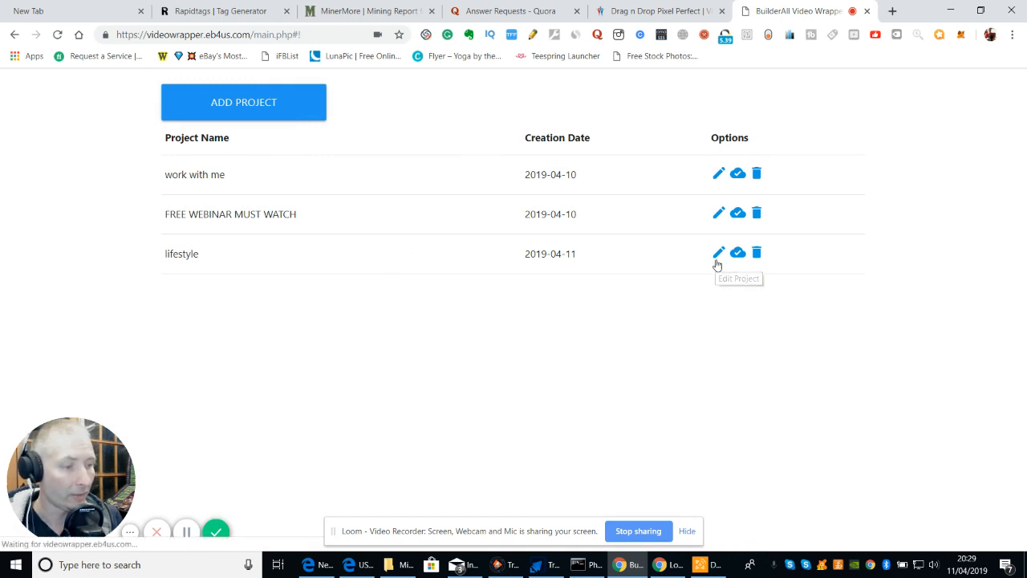
- Edit the lifestyle project, go to its Video settings and start choosing a video file
click(719, 254)
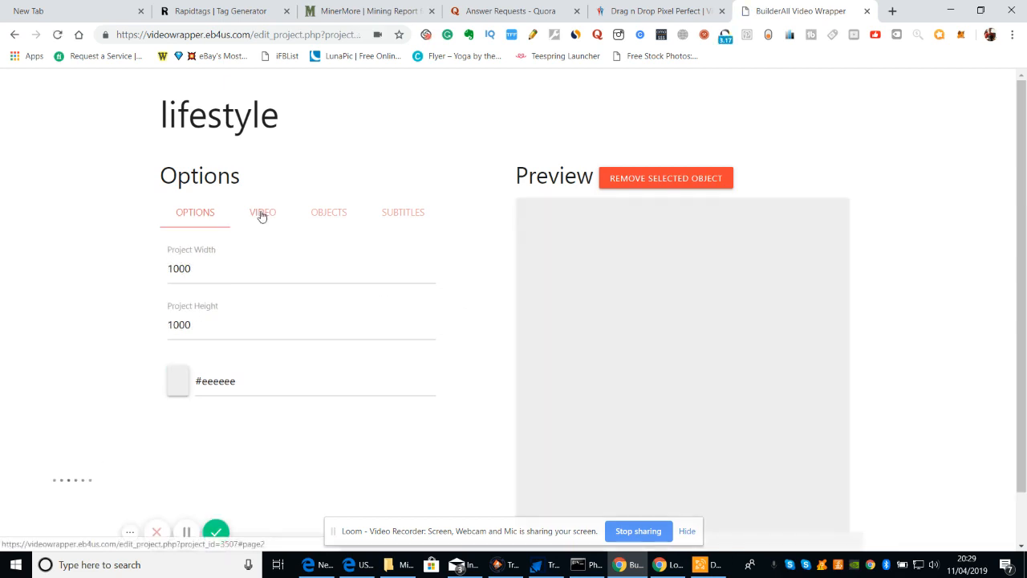
click(263, 212)
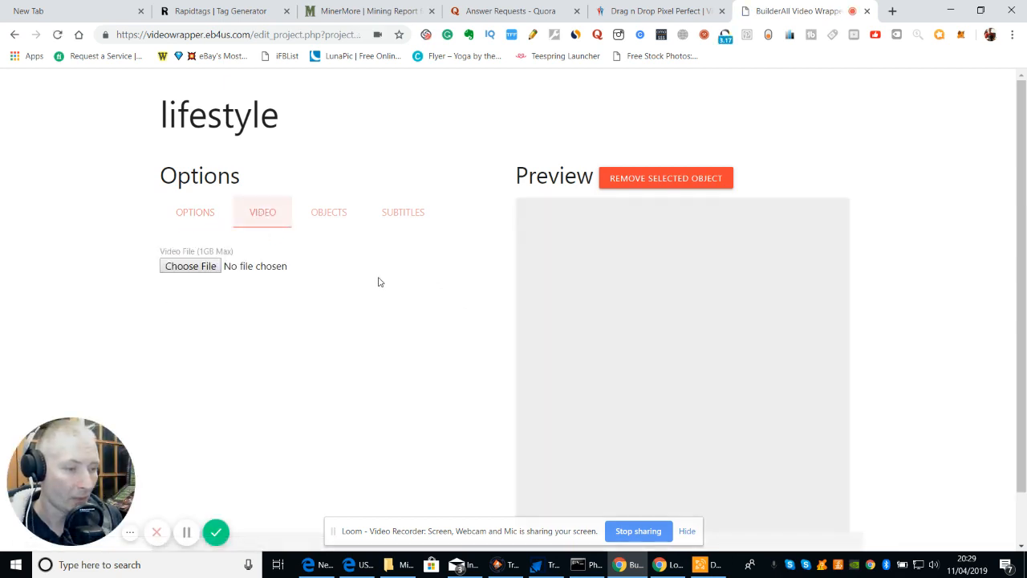
mouse_move(420, 313)
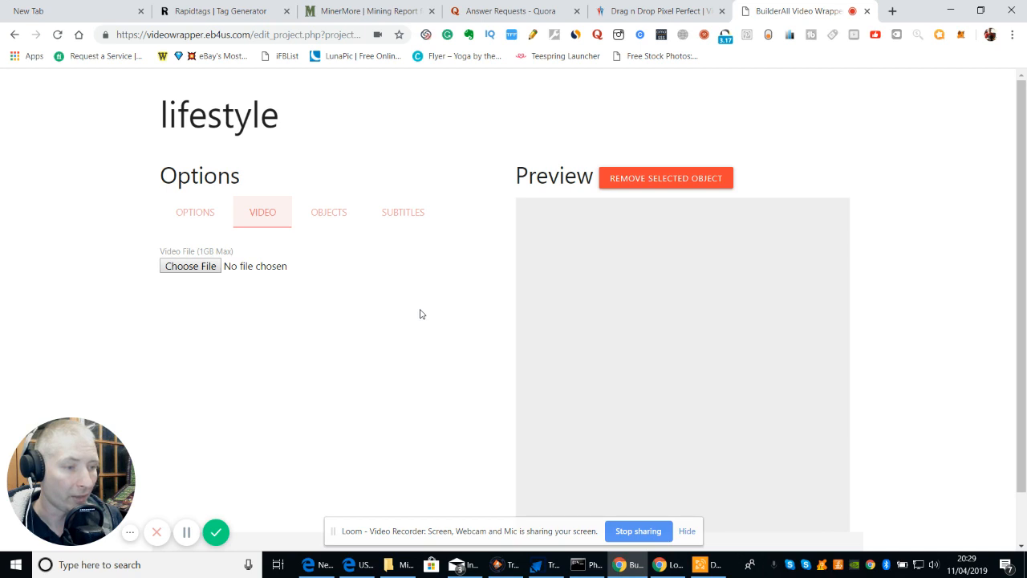
mouse_move(249, 296)
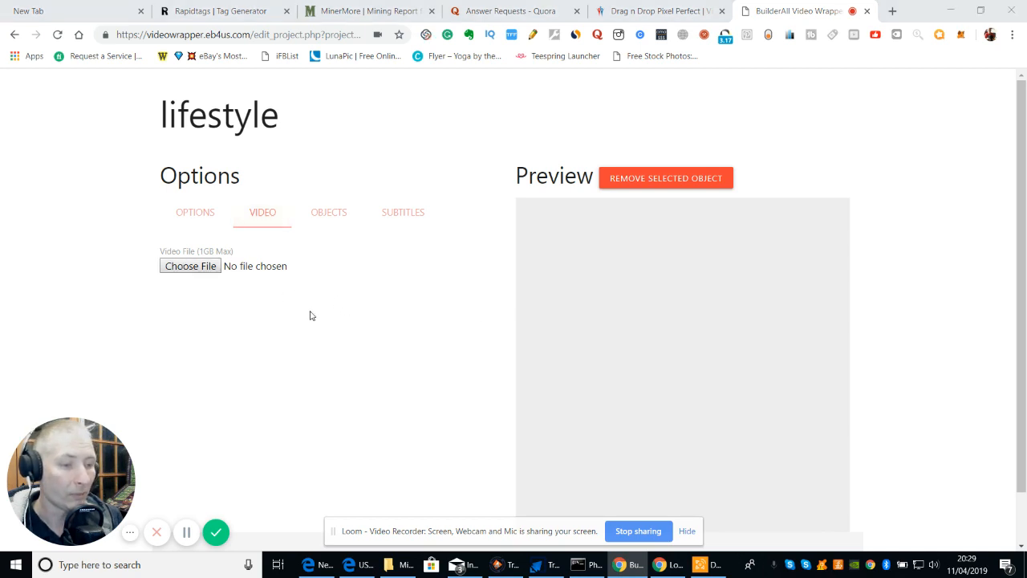
click(190, 266)
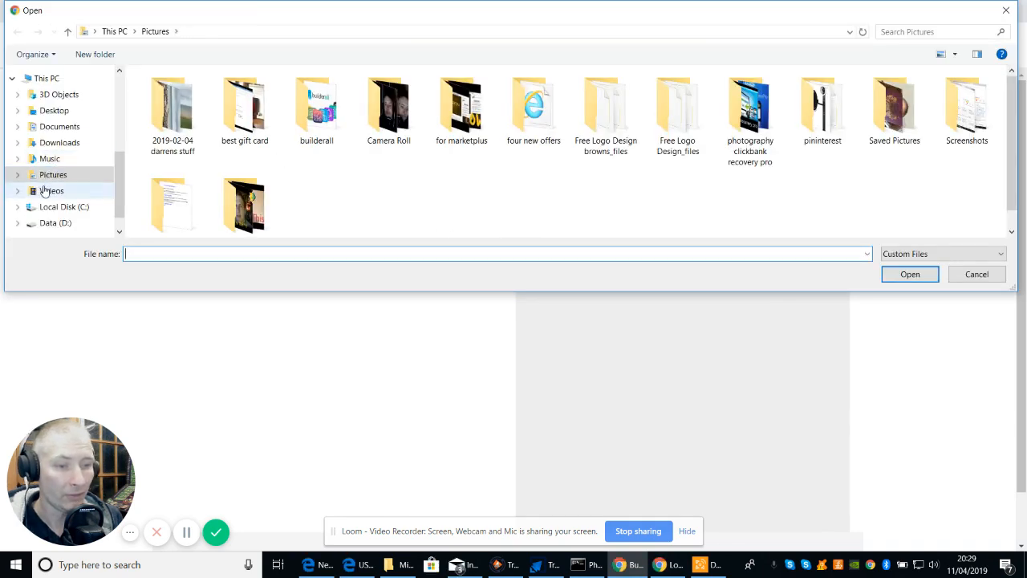
- Load '2019 youtube hack redone and ready for you' from Downloads as the project video
click(51, 190)
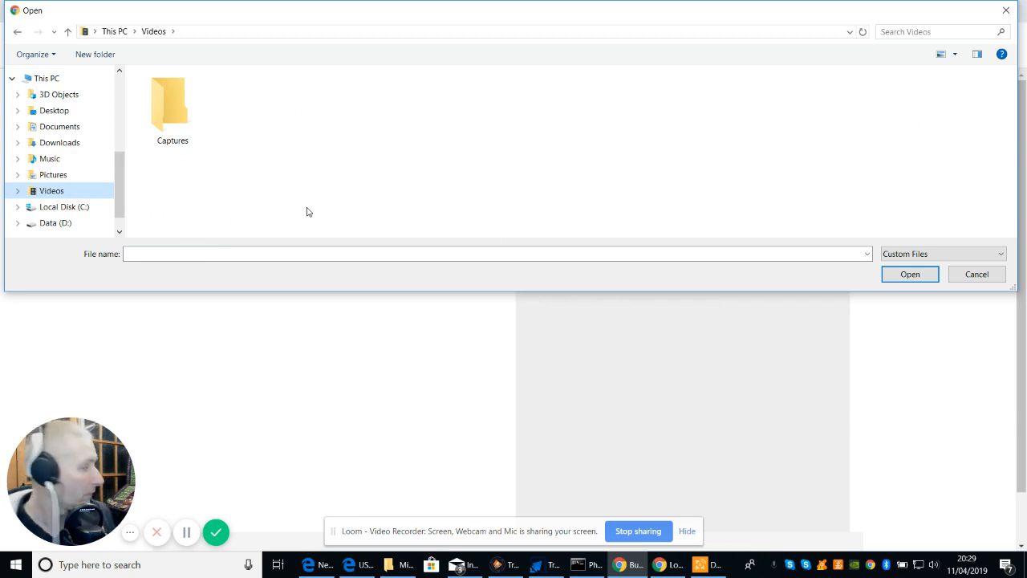
mouse_move(348, 204)
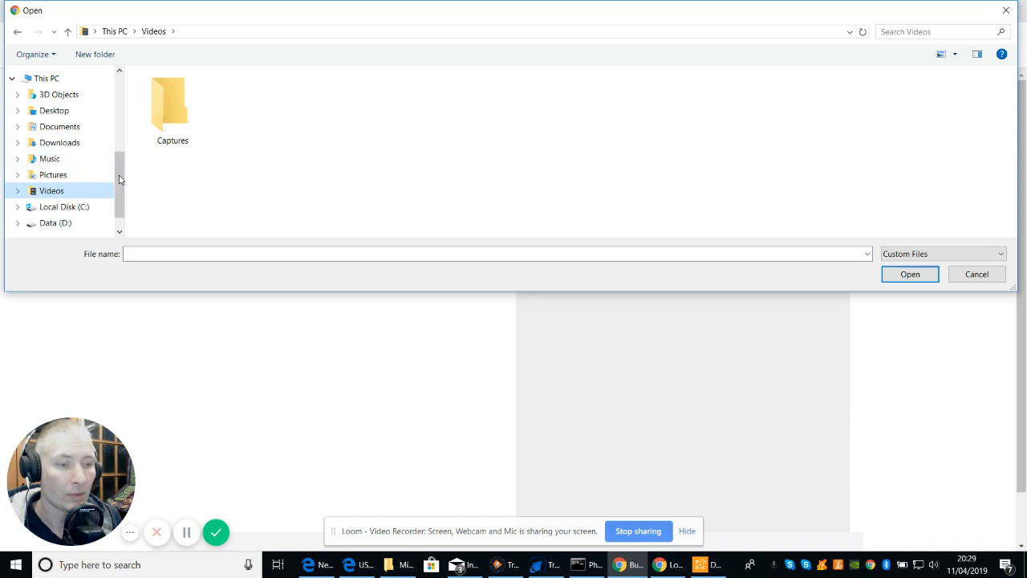
click(64, 205)
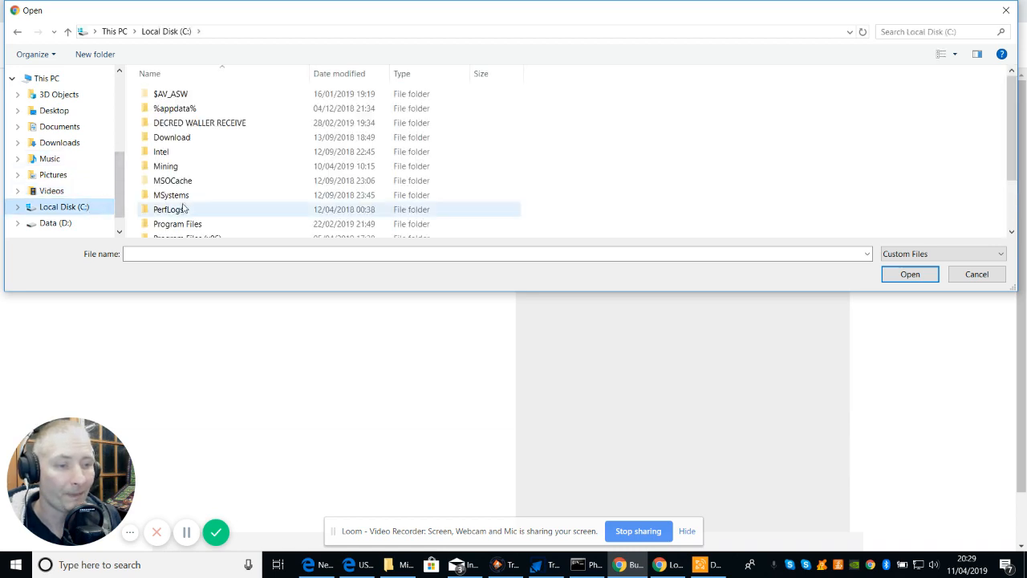
mouse_move(1008, 100)
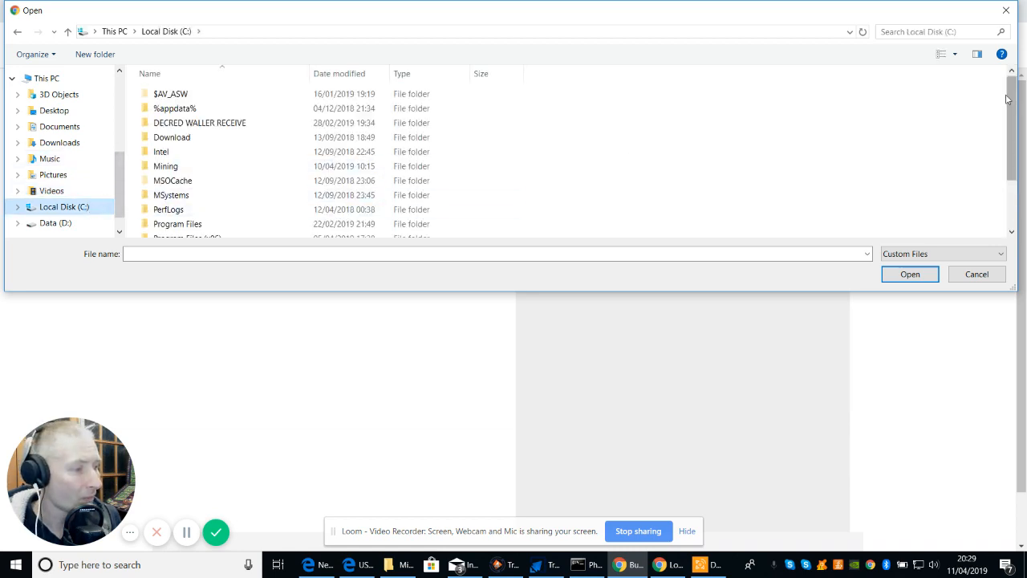
scroll(down, 3)
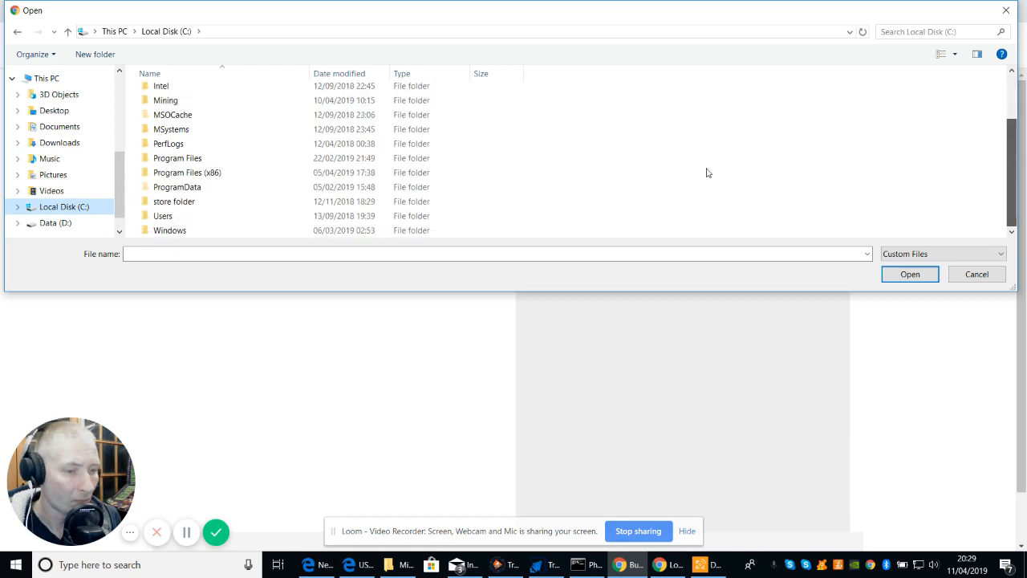
scroll(down, 3)
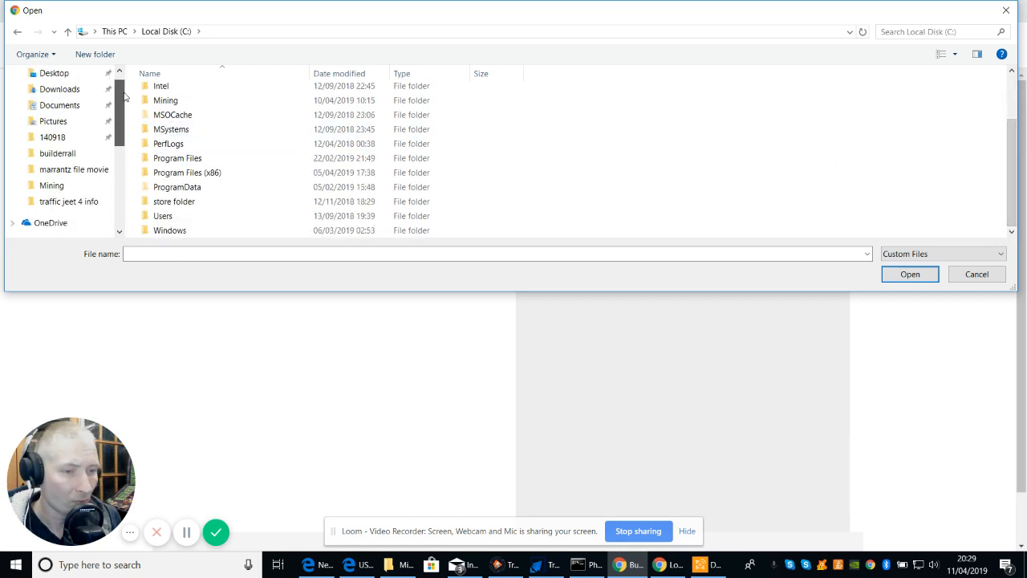
click(59, 90)
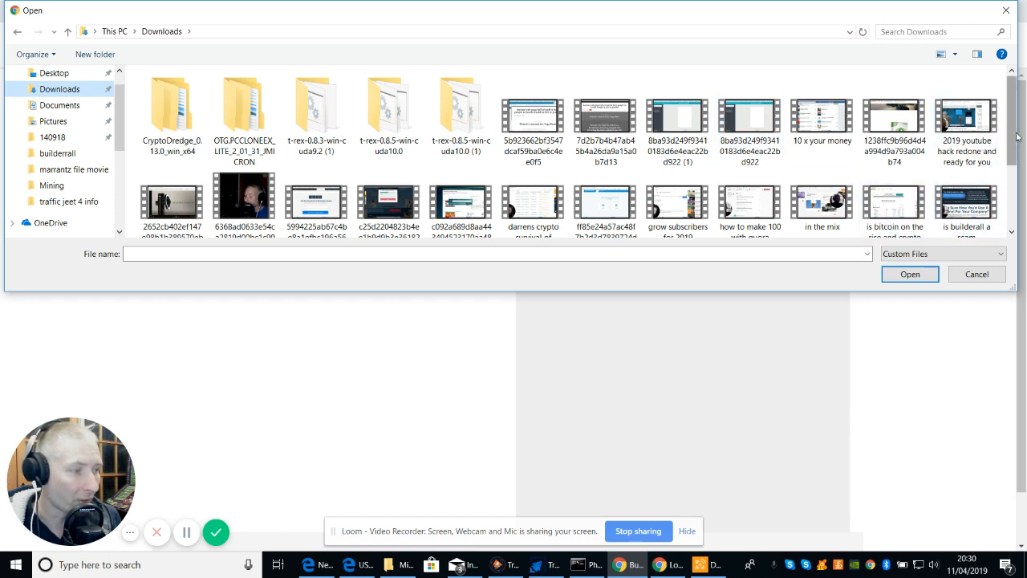
click(966, 120)
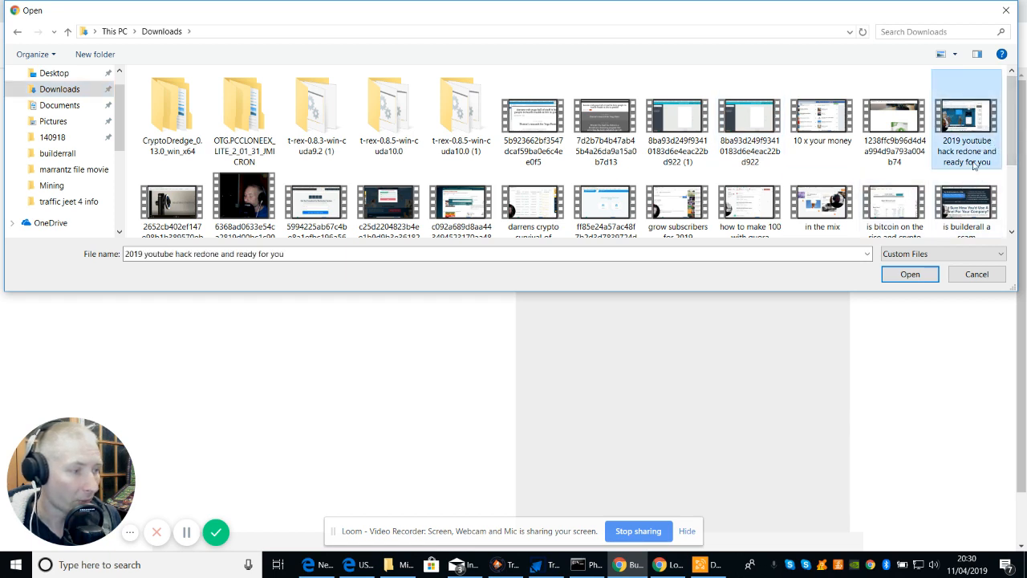
click(910, 272)
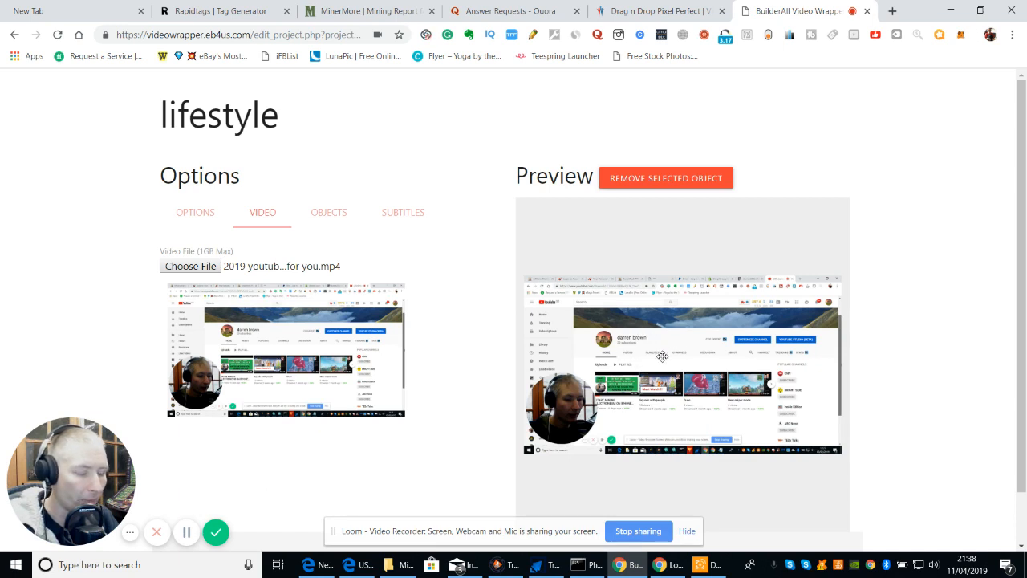
mouse_move(414, 248)
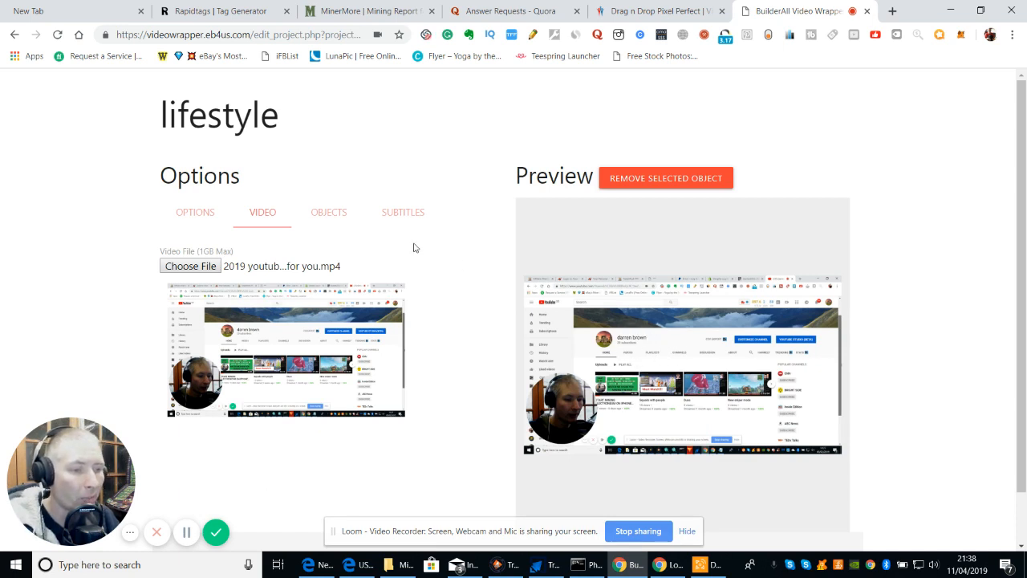
- From the Objects settings, begin adding an image from the computer after glancing at the library
click(327, 212)
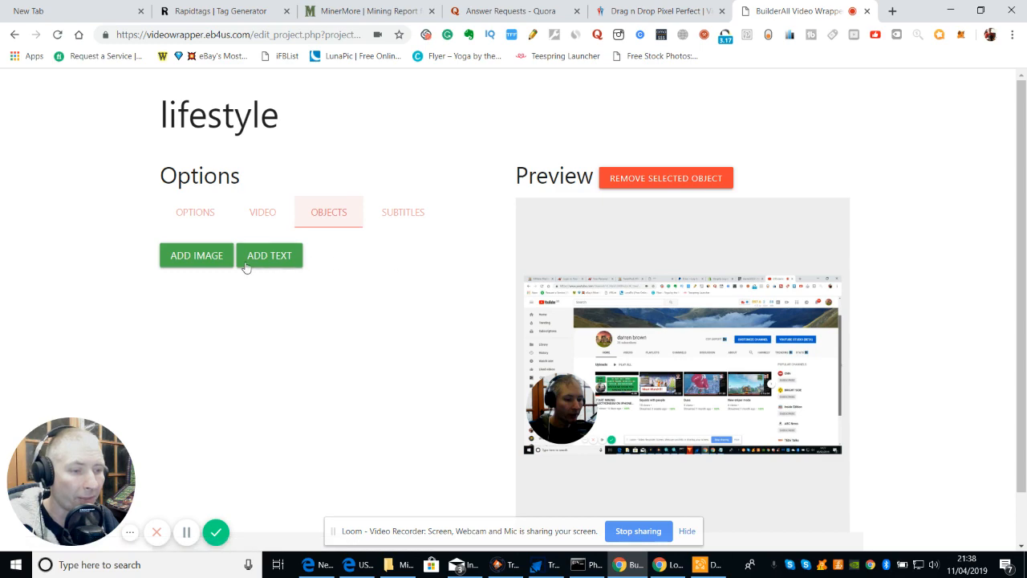
click(196, 255)
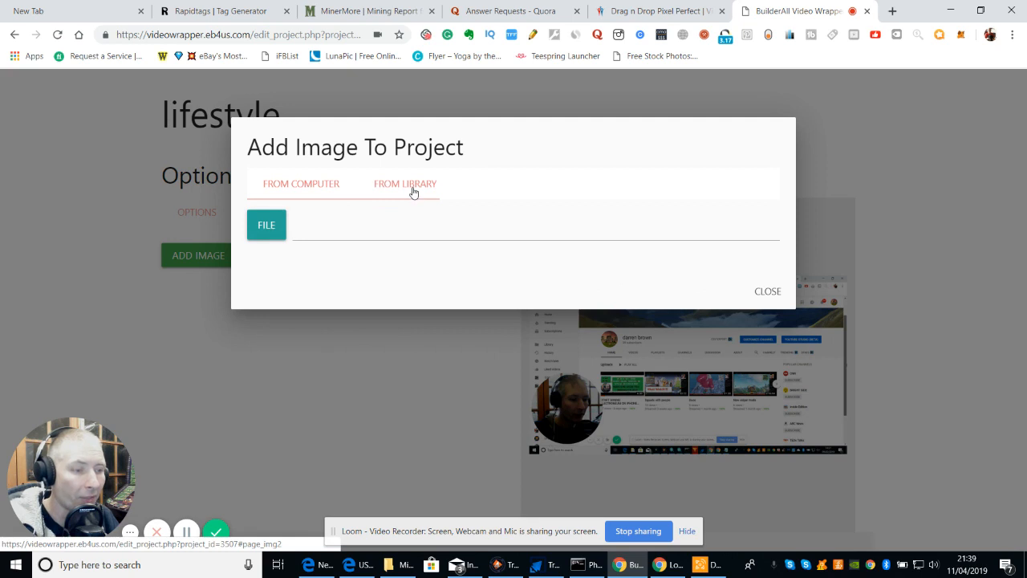
click(404, 183)
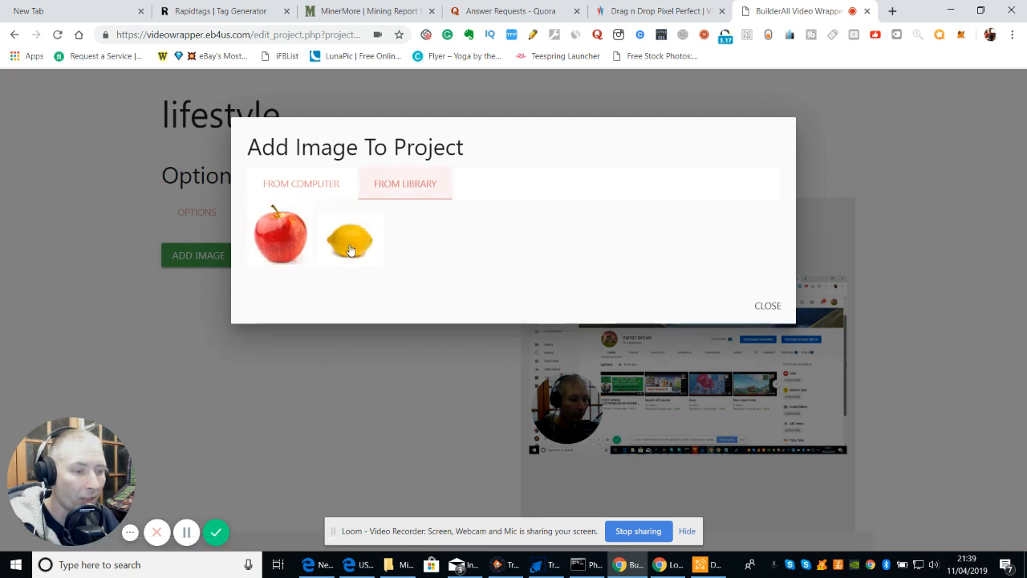
click(302, 183)
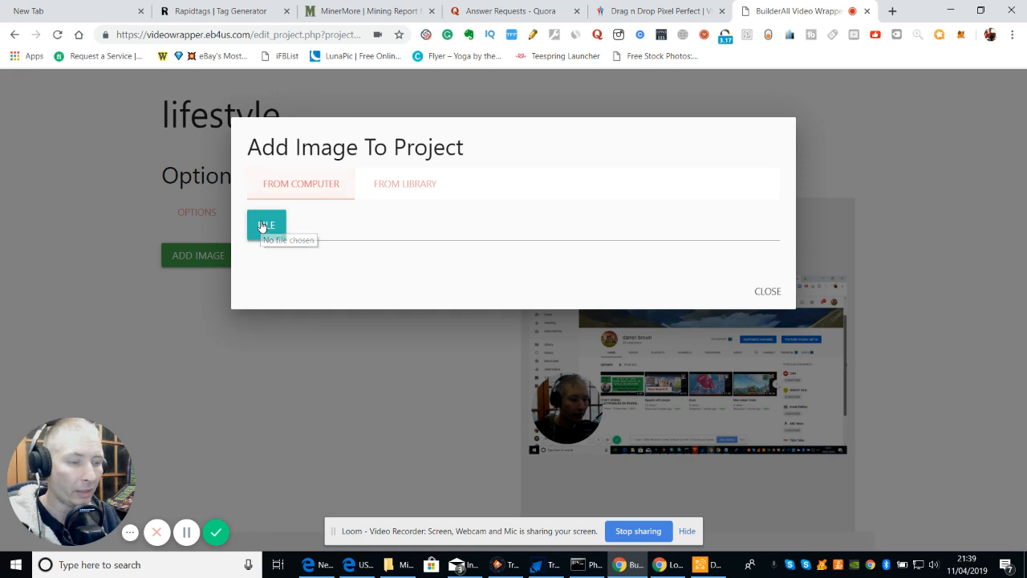
click(266, 225)
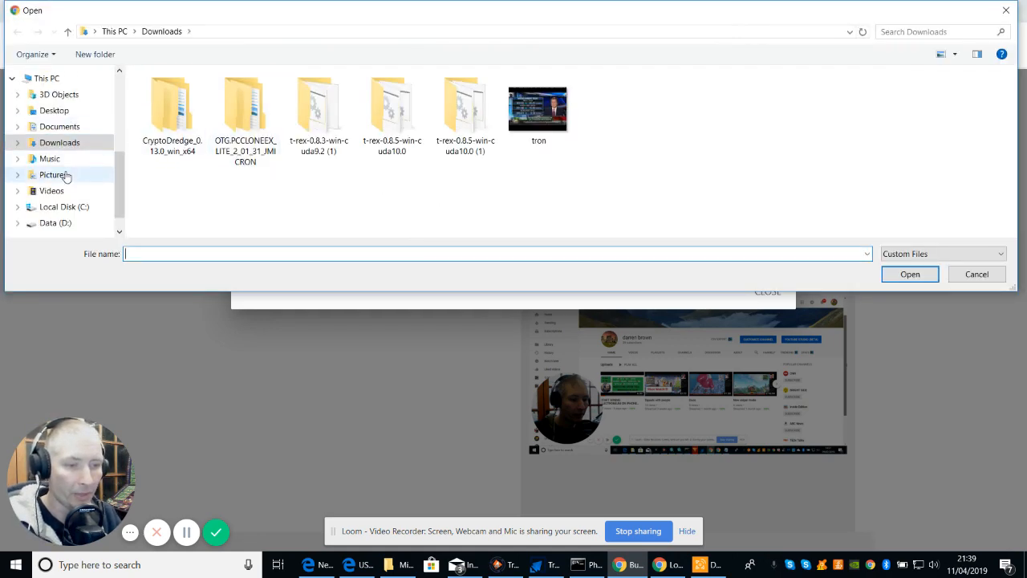
- Load the abstract-air-backdrop-1755967_1920 image from Pictures into the project
click(54, 173)
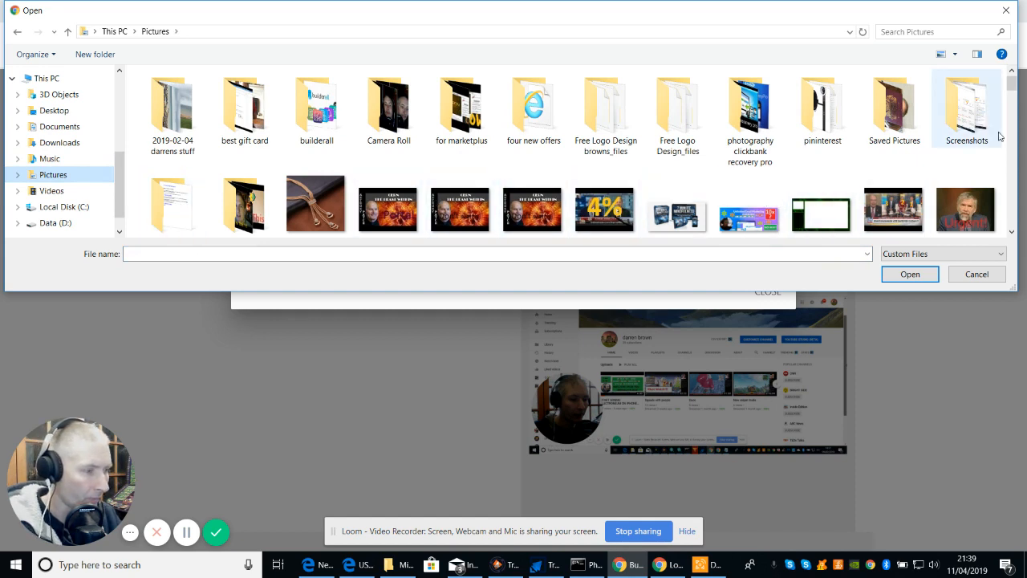
scroll(down, 3)
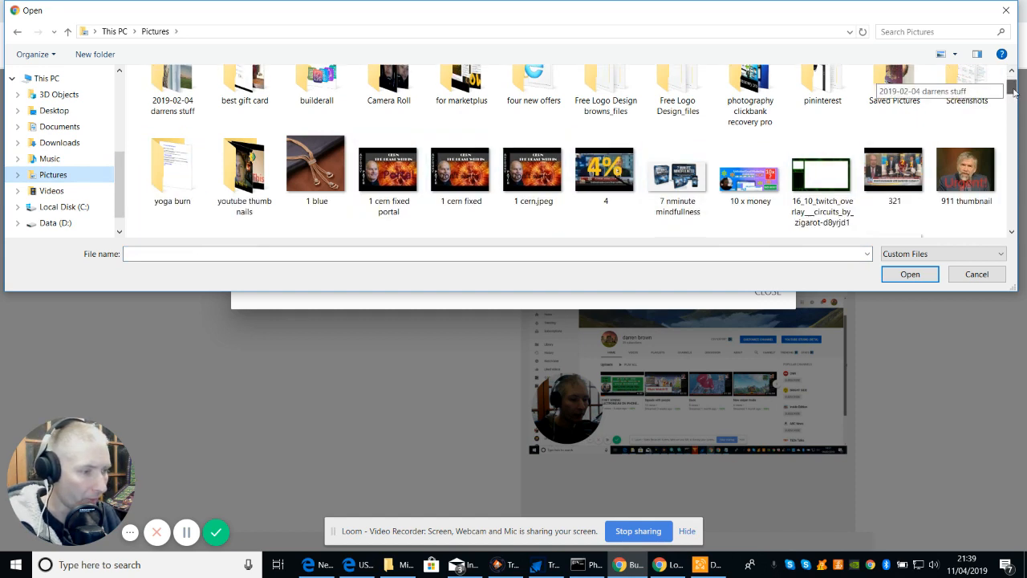
scroll(up, 3)
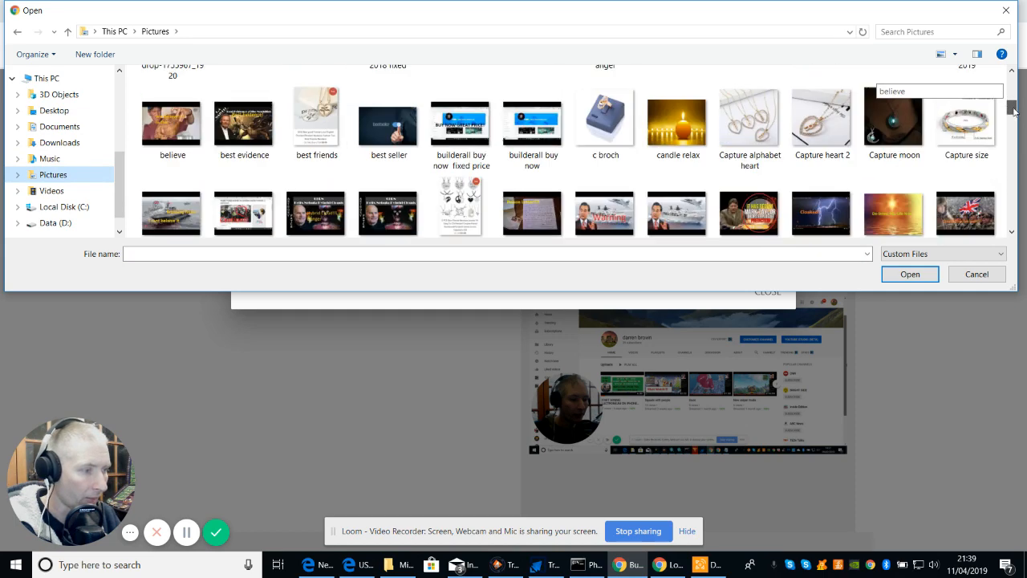
scroll(up, 3)
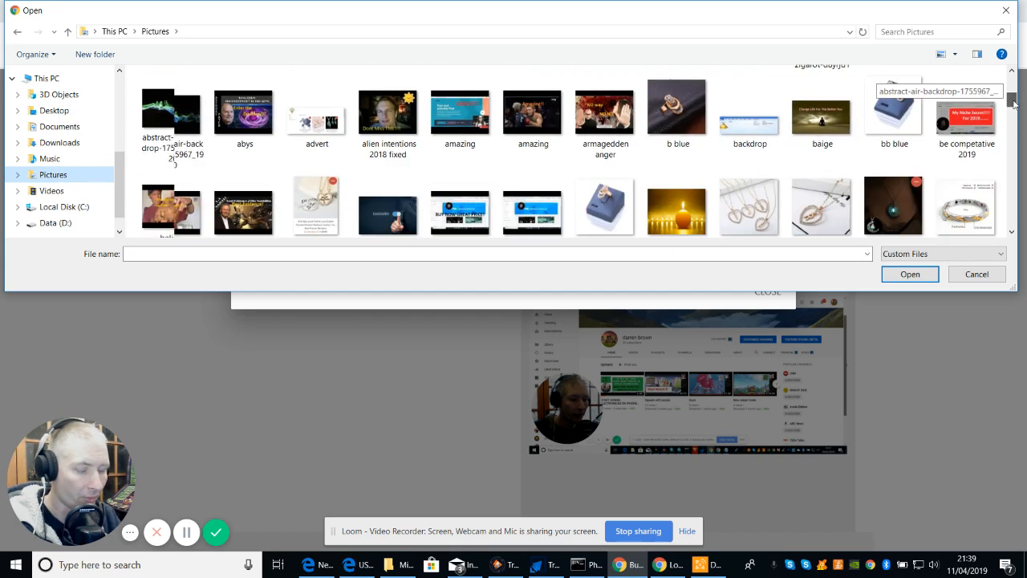
click(172, 116)
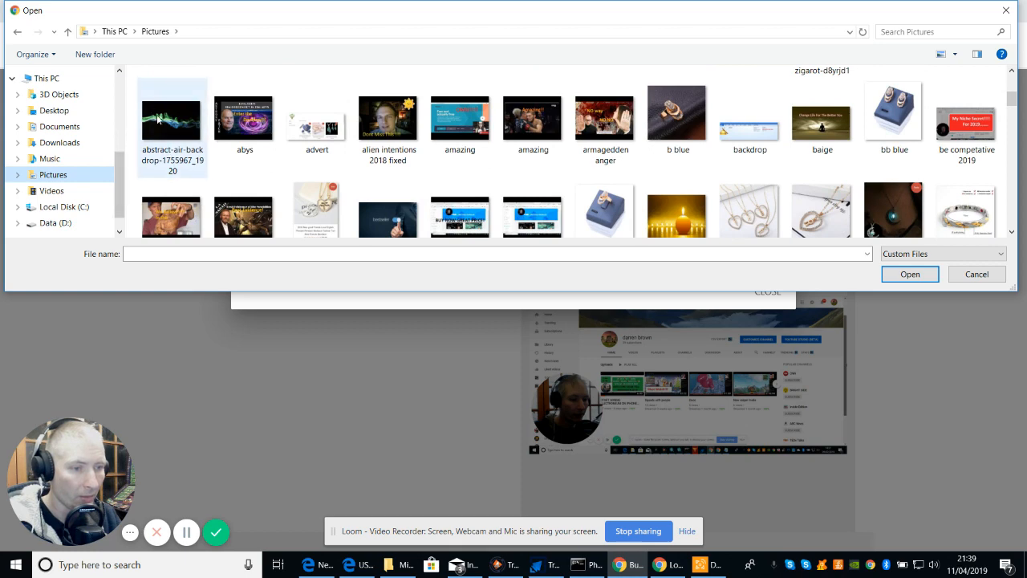
click(172, 119)
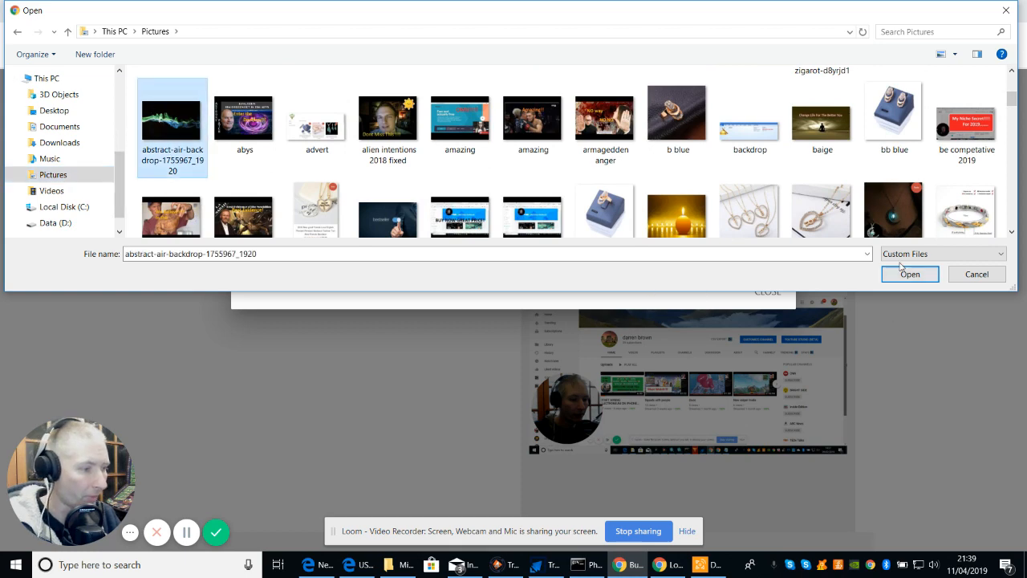
click(910, 273)
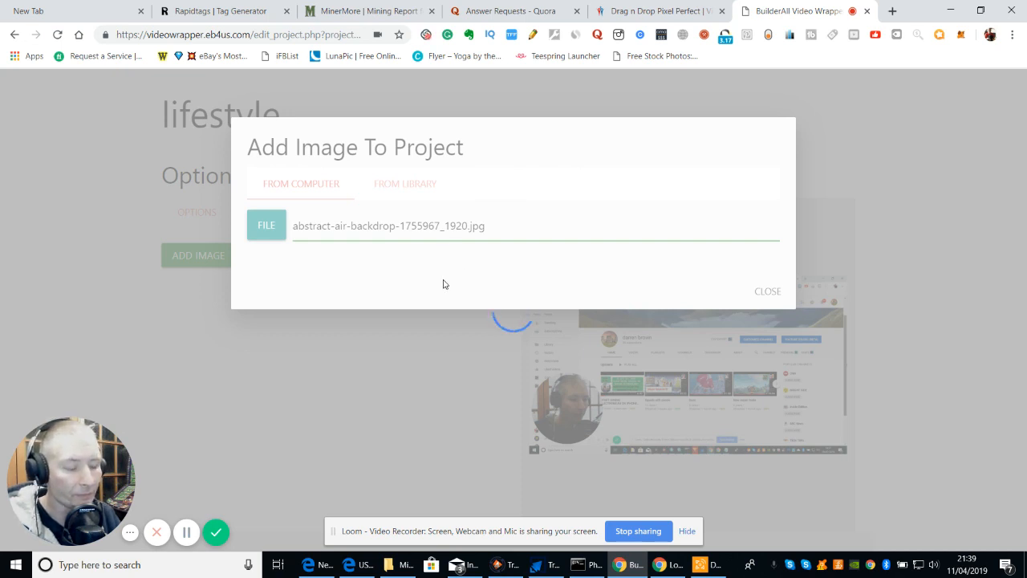
mouse_move(733, 261)
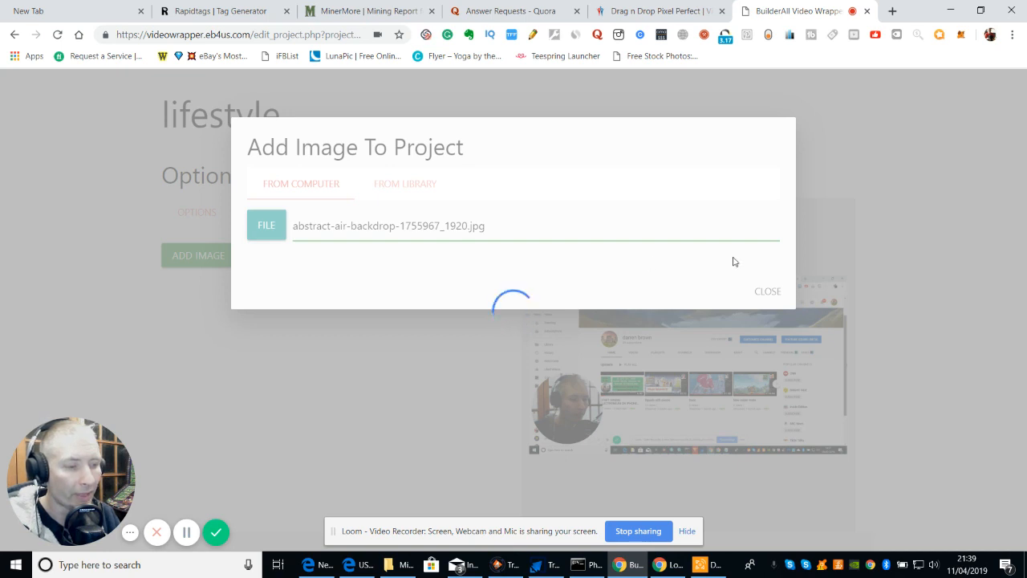
mouse_move(886, 193)
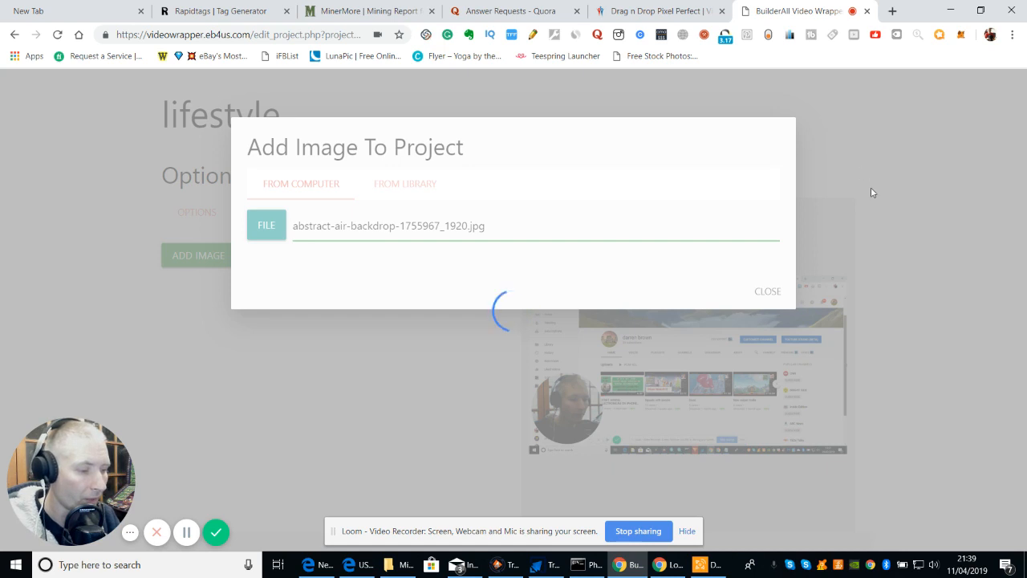
mouse_move(772, 284)
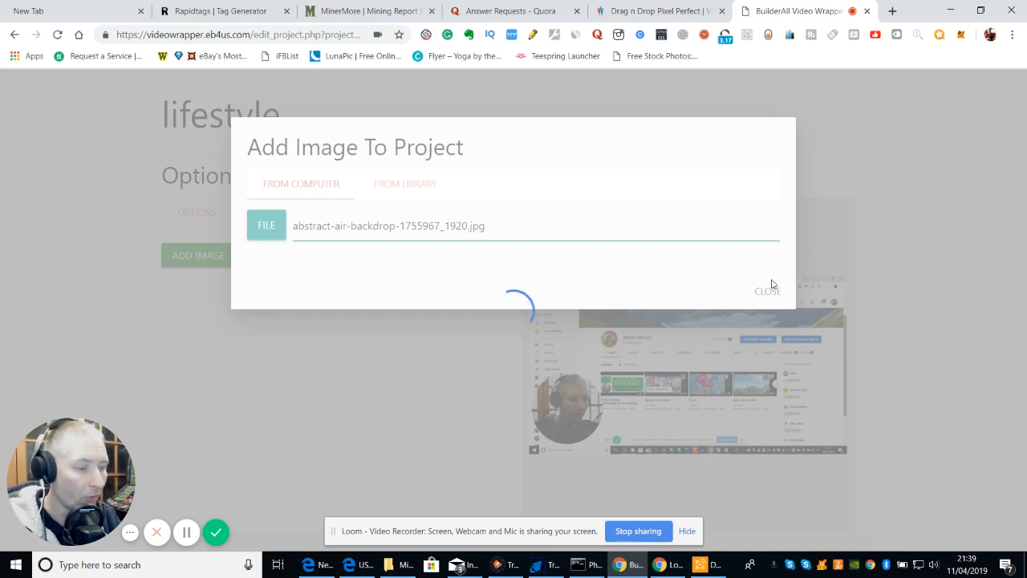
mouse_move(867, 216)
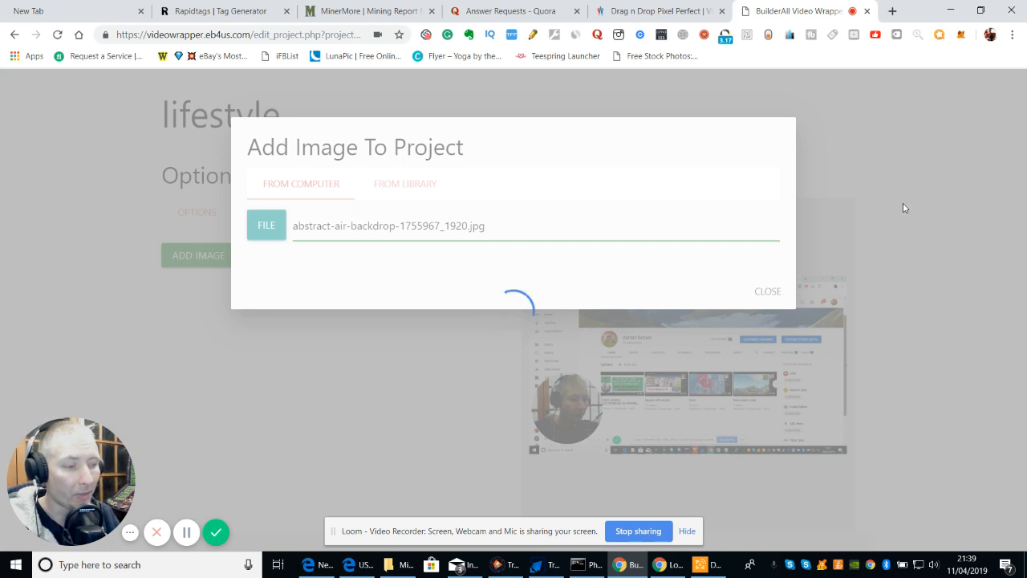
mouse_move(918, 234)
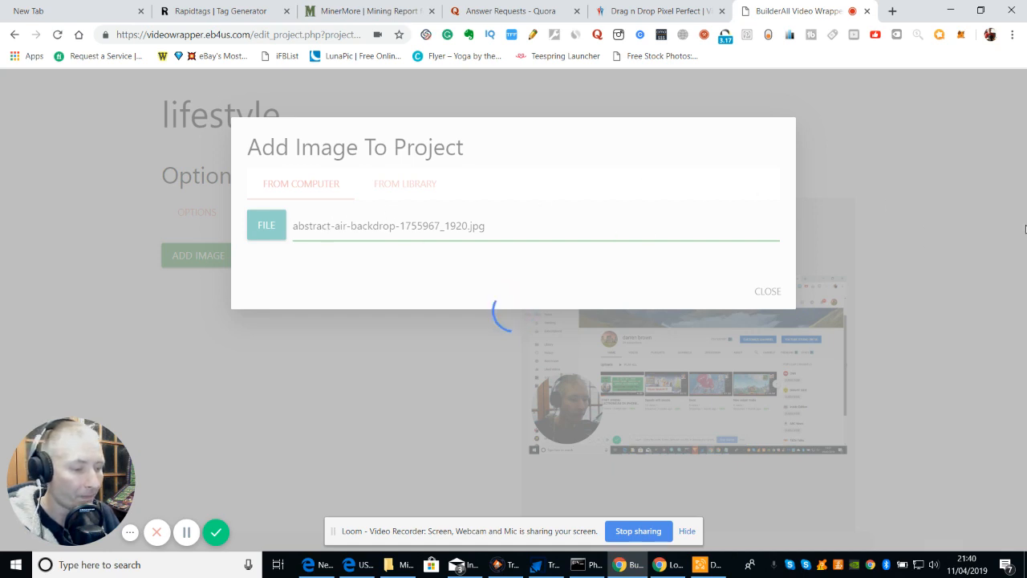
mouse_move(899, 292)
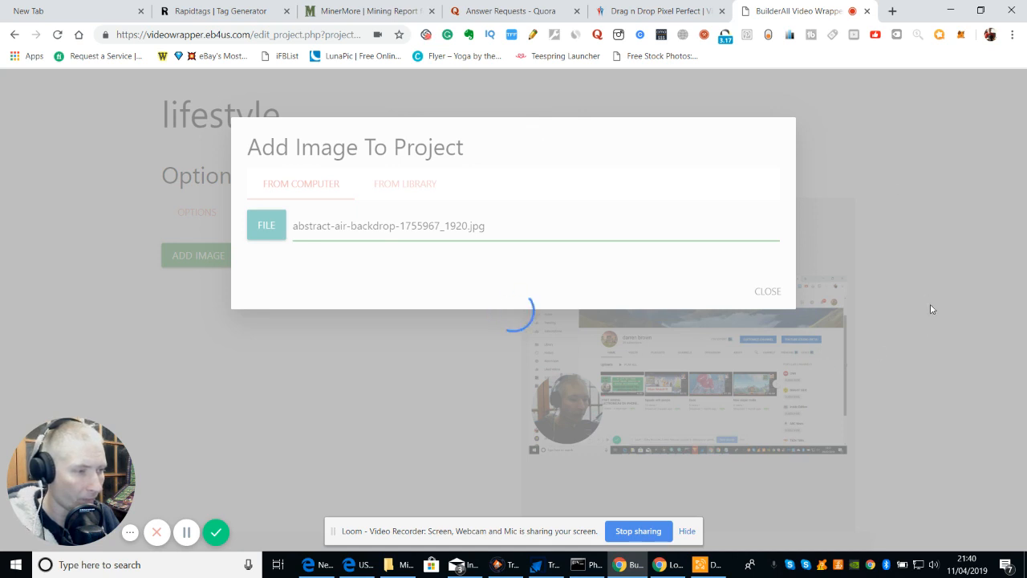
mouse_move(978, 202)
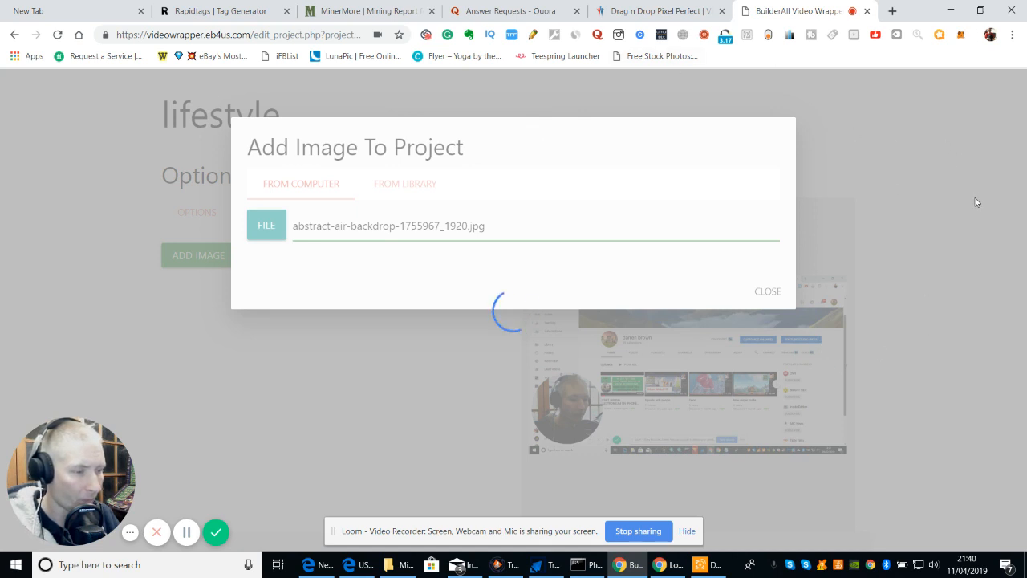
mouse_move(418, 427)
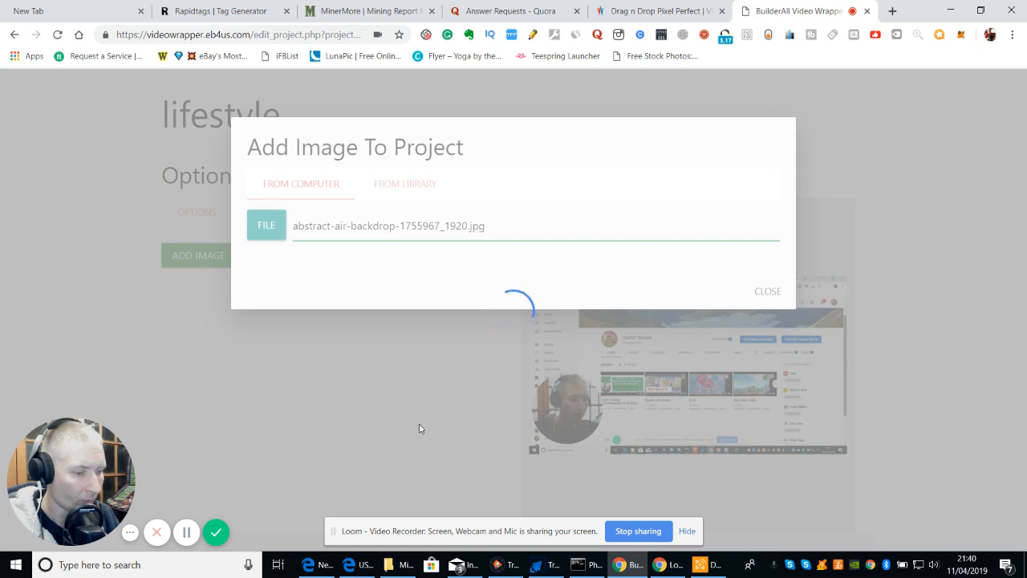
mouse_move(289, 429)
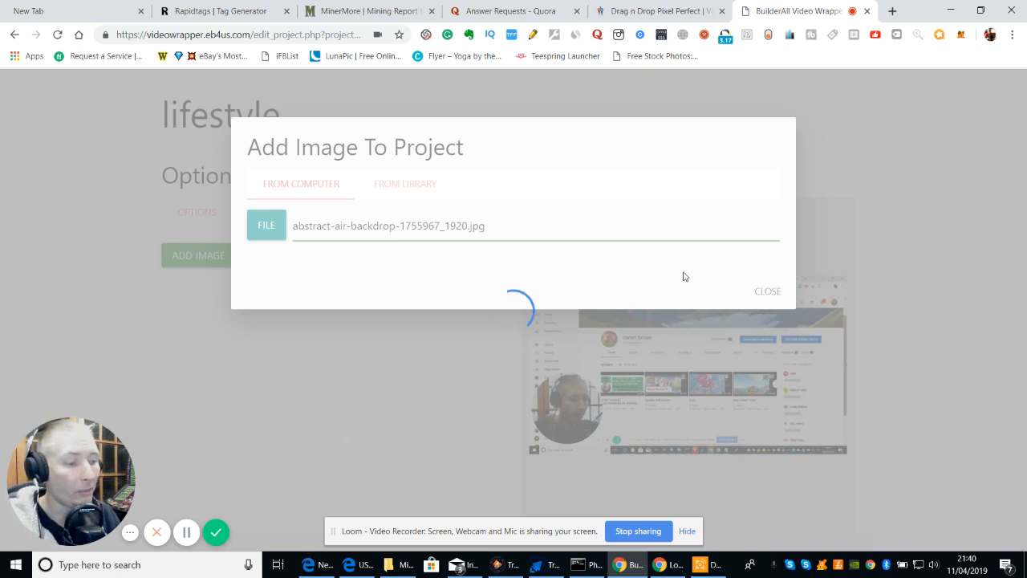
mouse_move(878, 202)
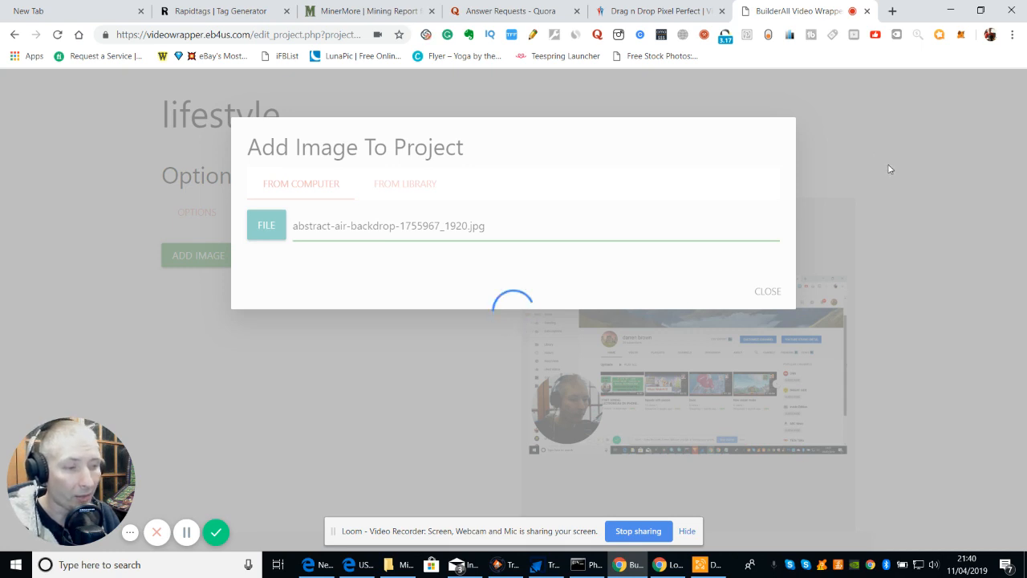
mouse_move(851, 151)
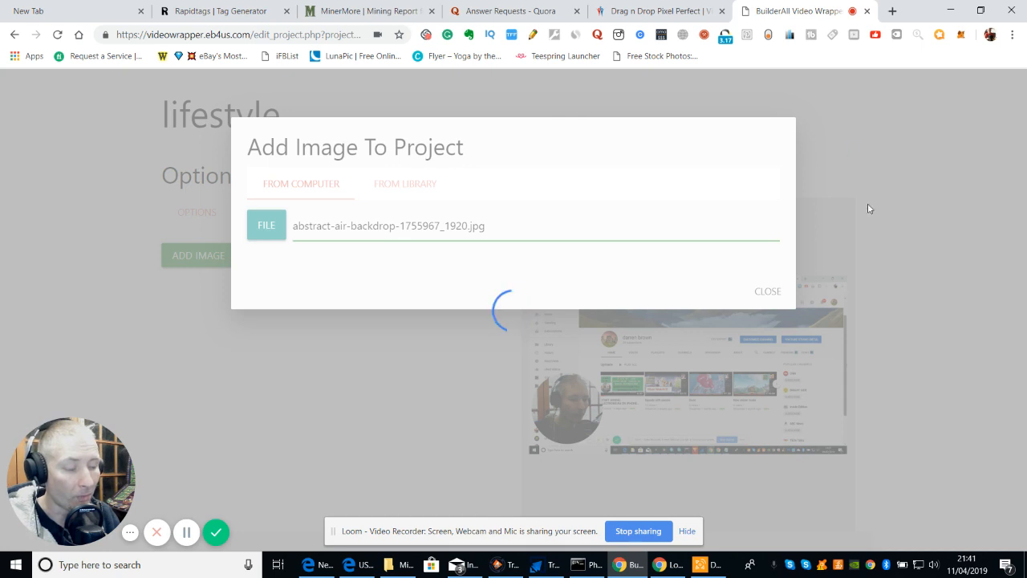
mouse_move(917, 185)
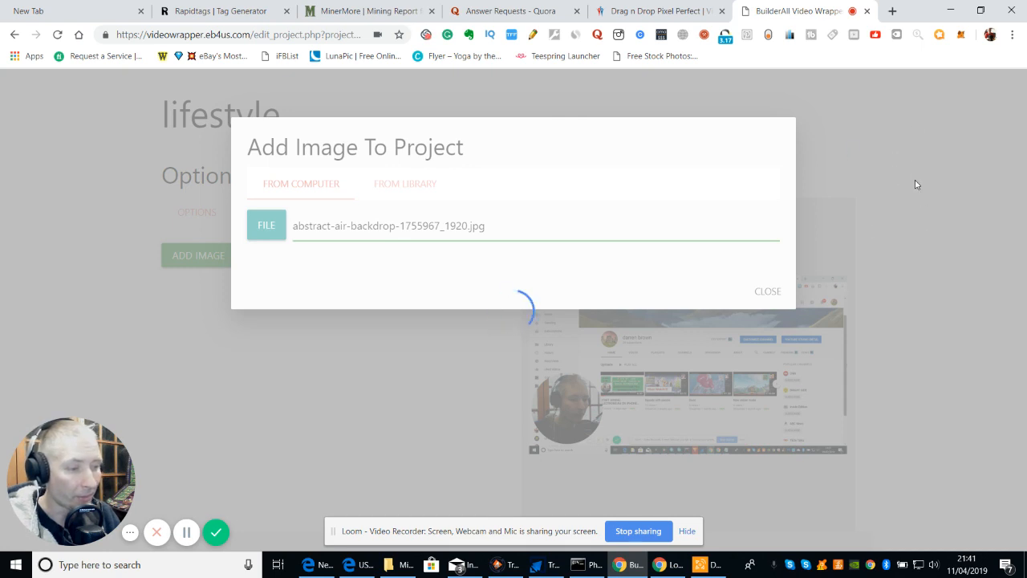
mouse_move(891, 169)
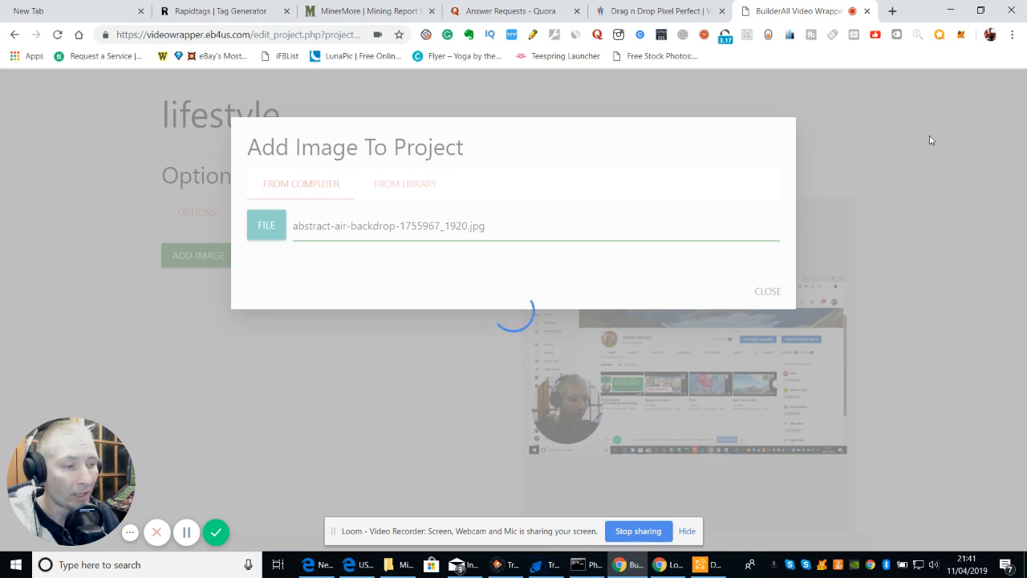
mouse_move(911, 221)
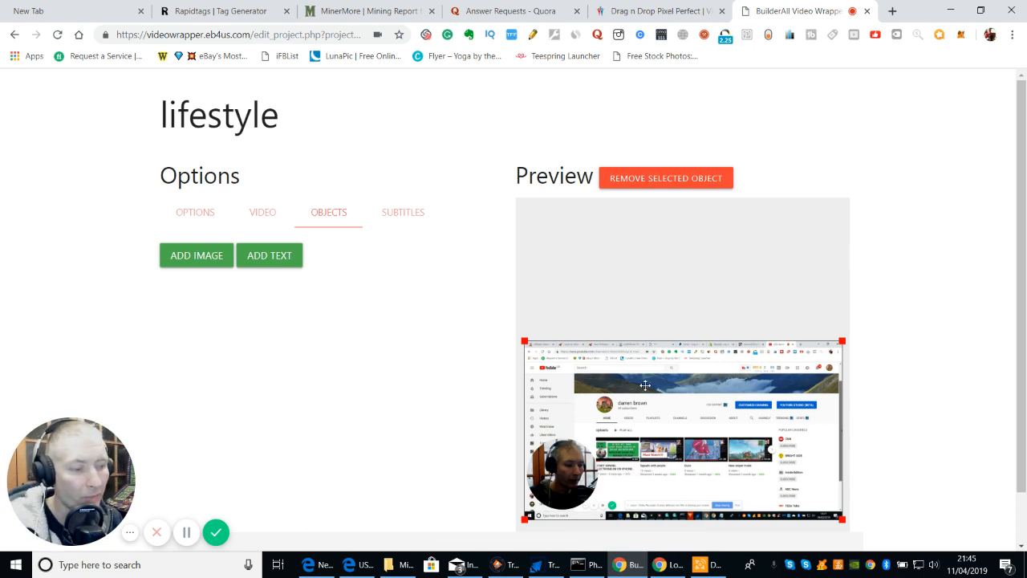
- Shrink and re-centre the screenshot image in the preview, then begin a text overlay
drag(682, 434, 682, 308)
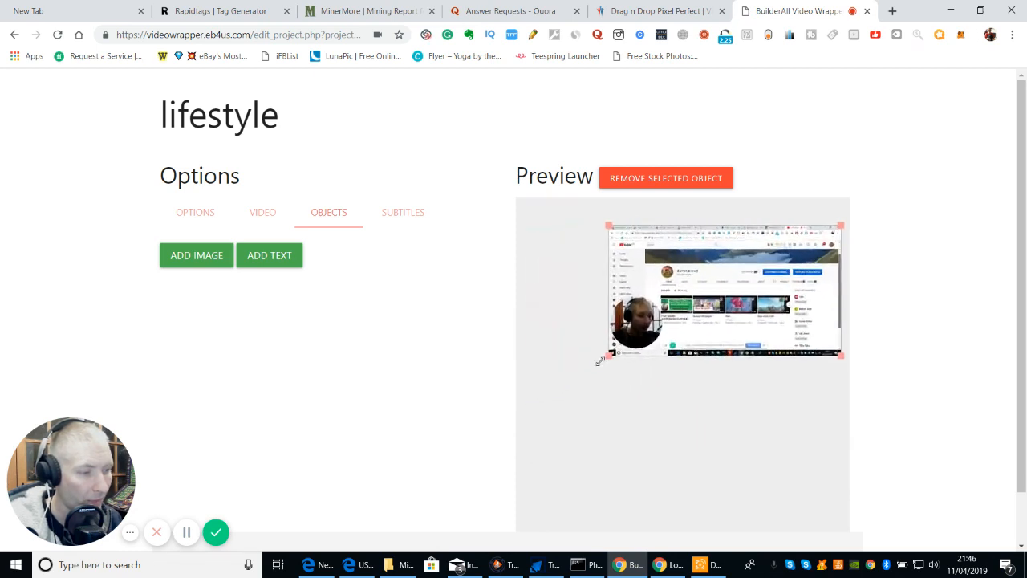
drag(722, 292, 672, 327)
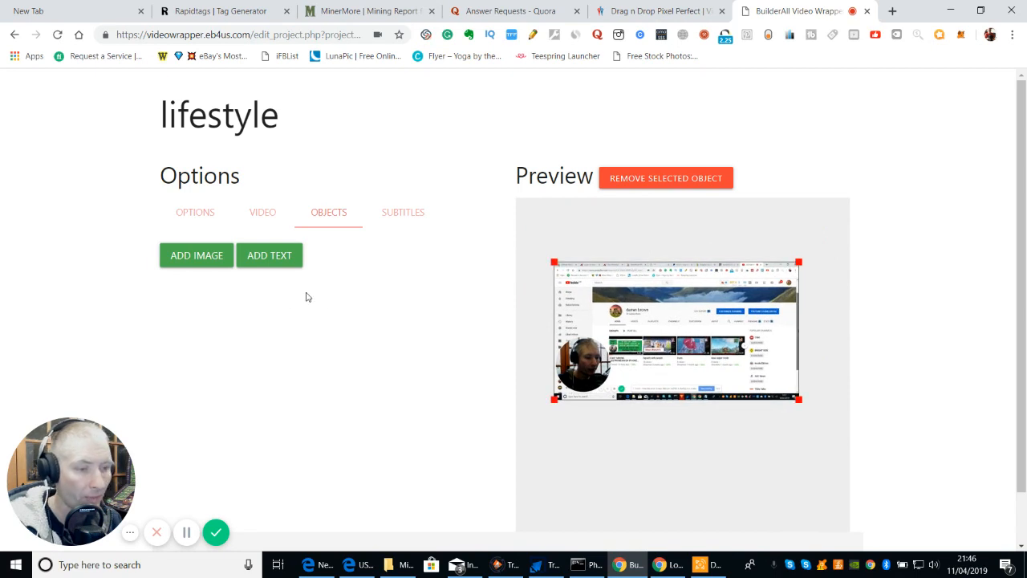
click(270, 255)
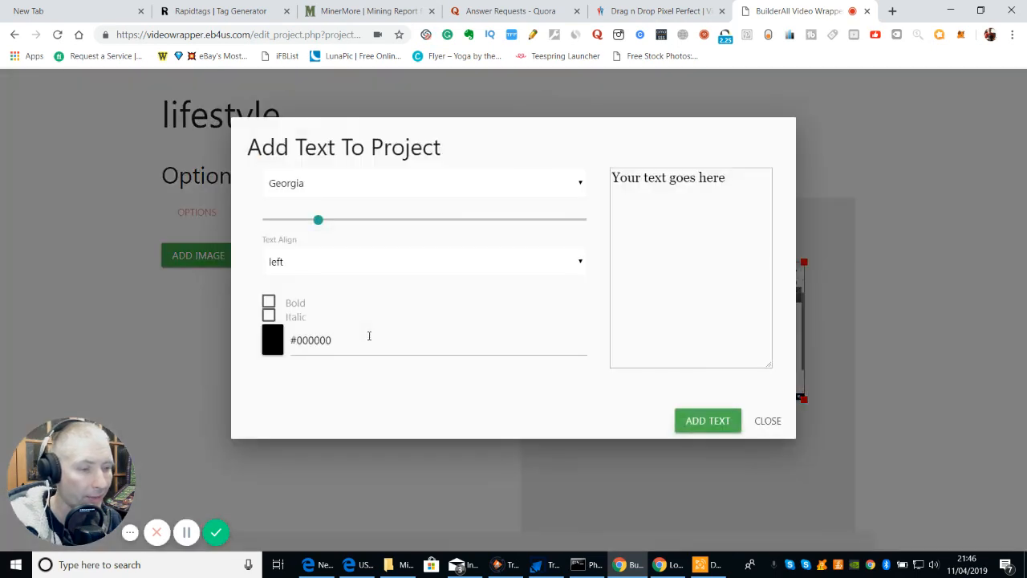
- Add the caption 'improve subscribers to your youtube channel' in place of the placeholder text
click(690, 266)
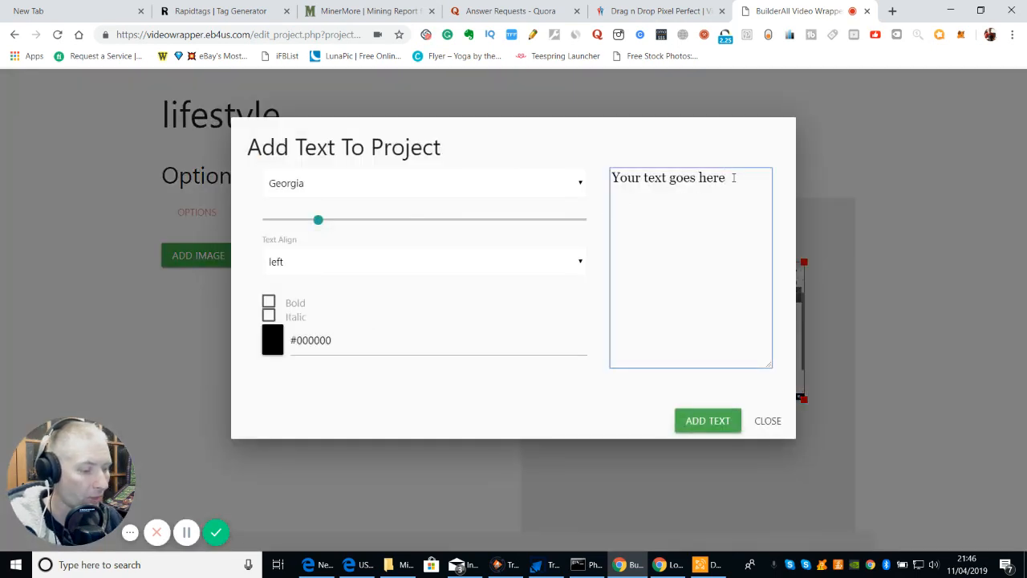
key(Backspace)
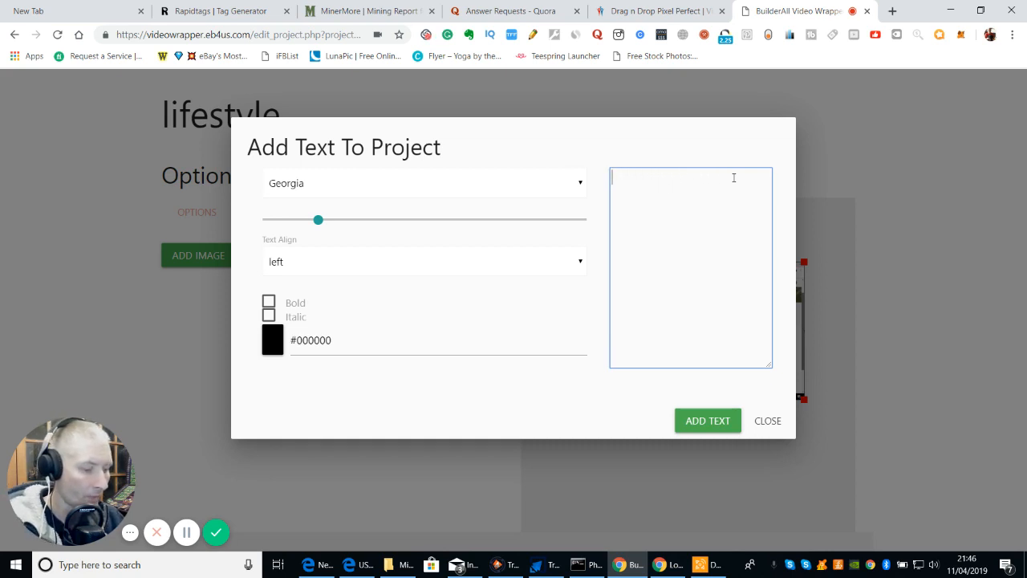
text(improve s)
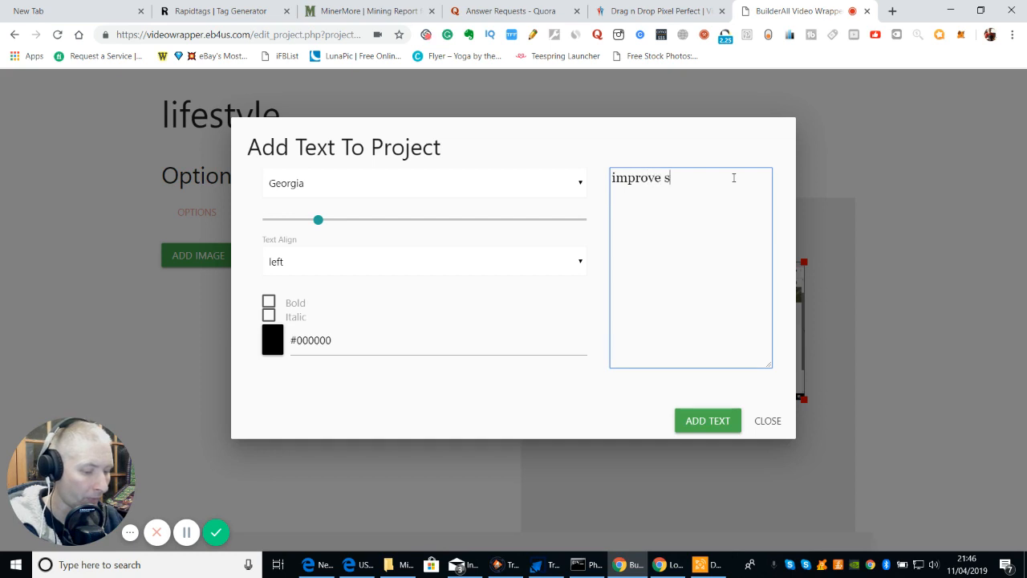
text(ubscri)
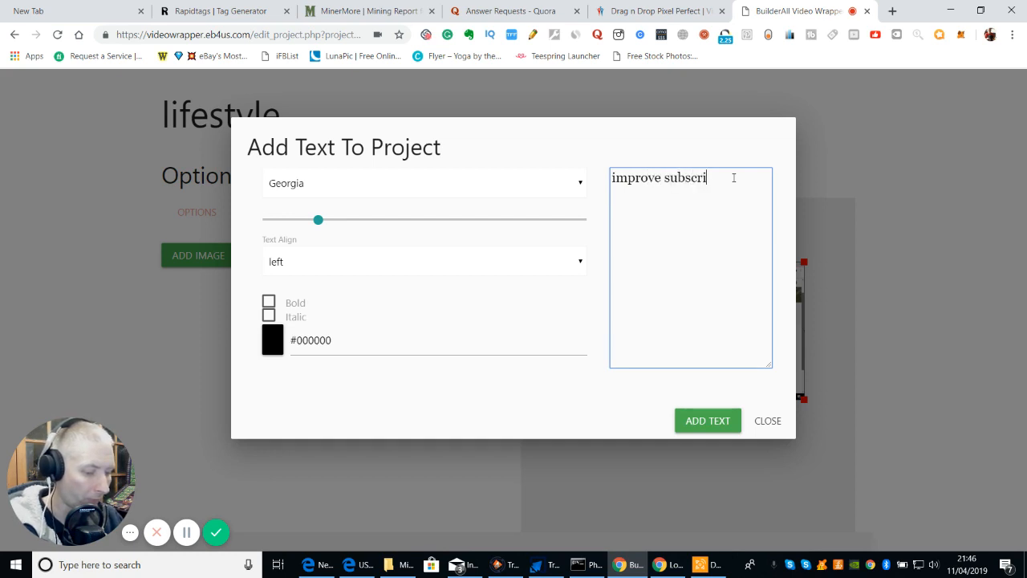
text(bers to your)
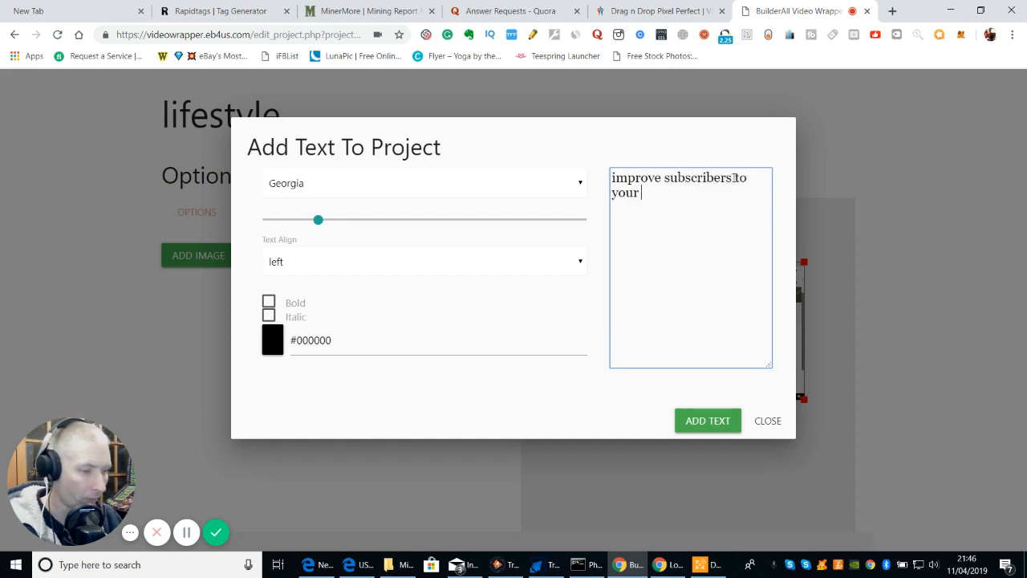
text(youtu)
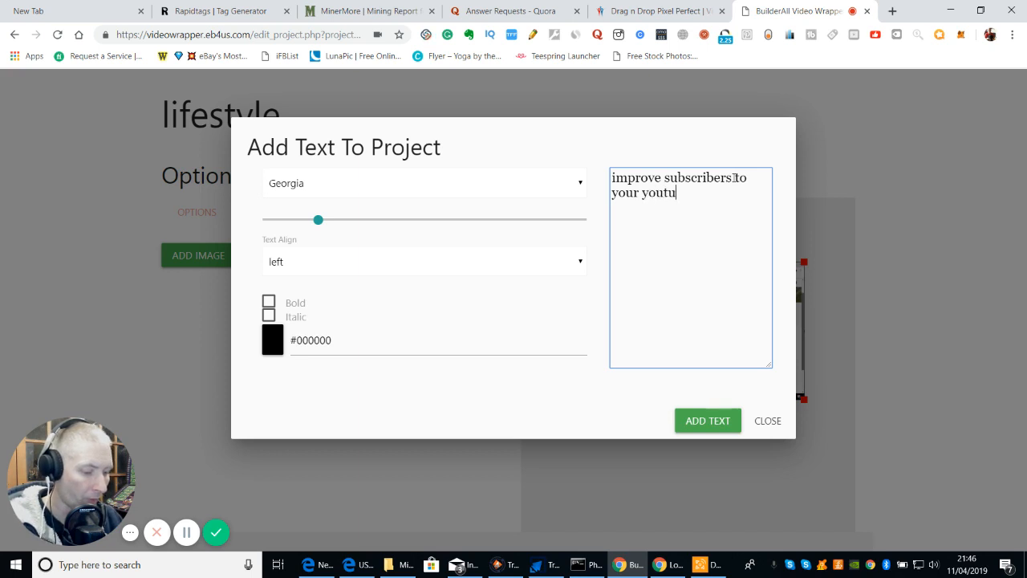
text(be channel)
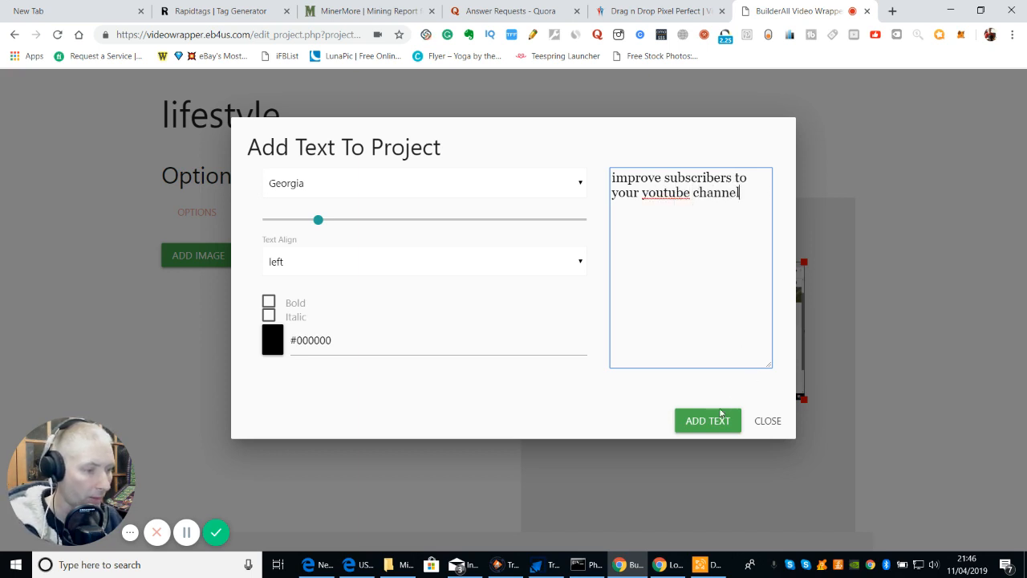
click(708, 420)
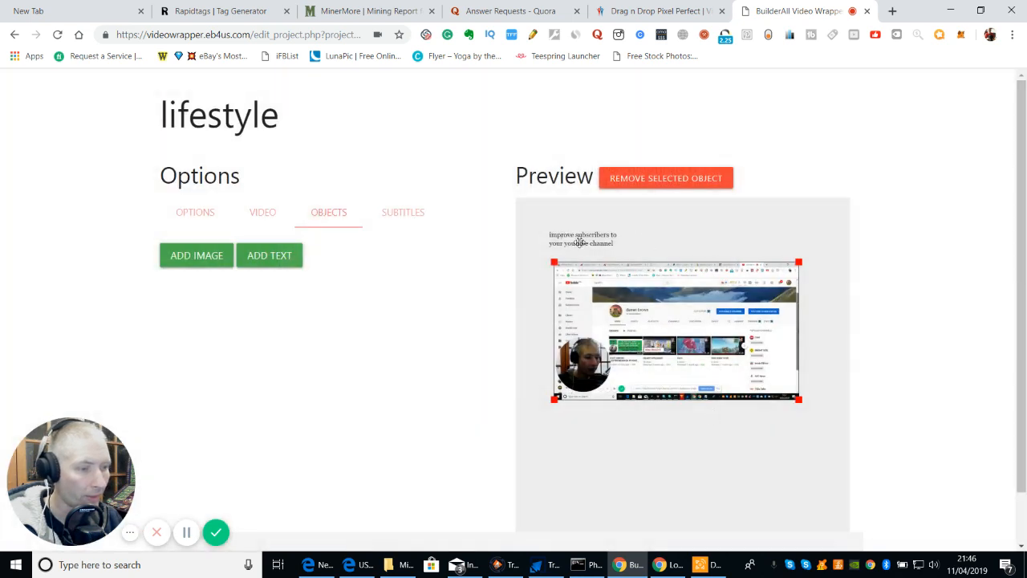
- Enlarge the caption and position it above the screenshot in the preview
drag(581, 238, 682, 233)
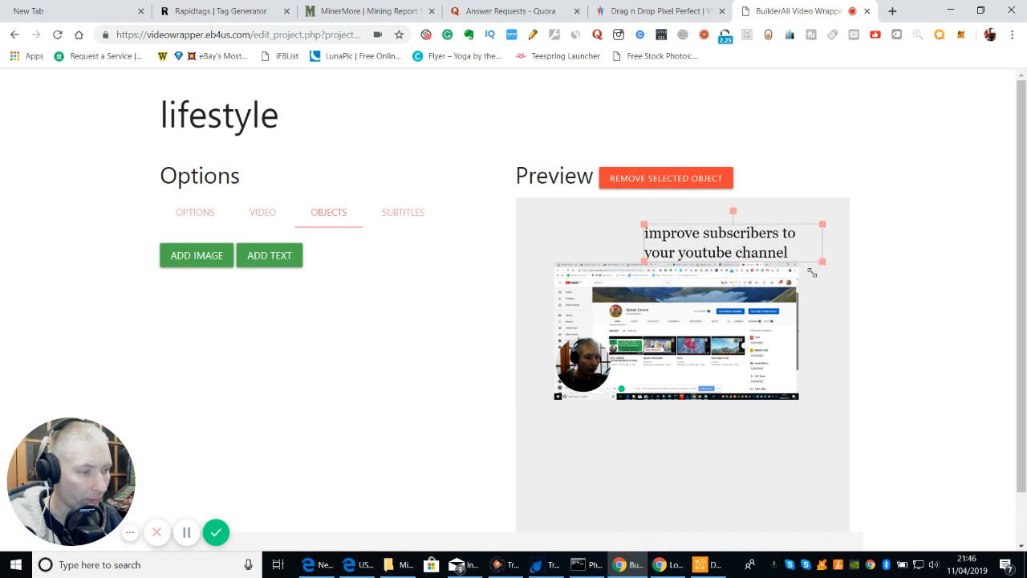
drag(732, 240, 687, 228)
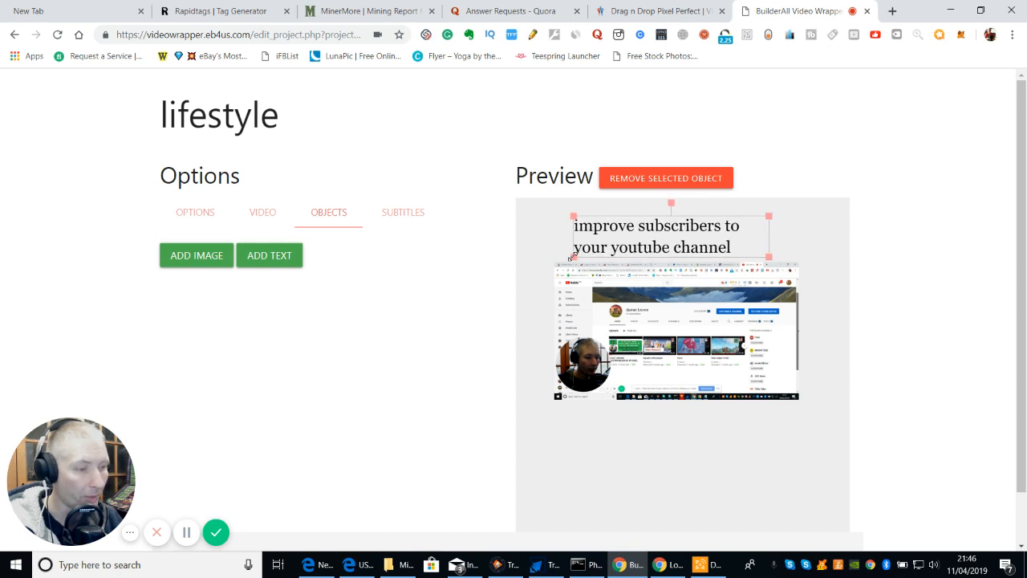
drag(671, 232, 680, 237)
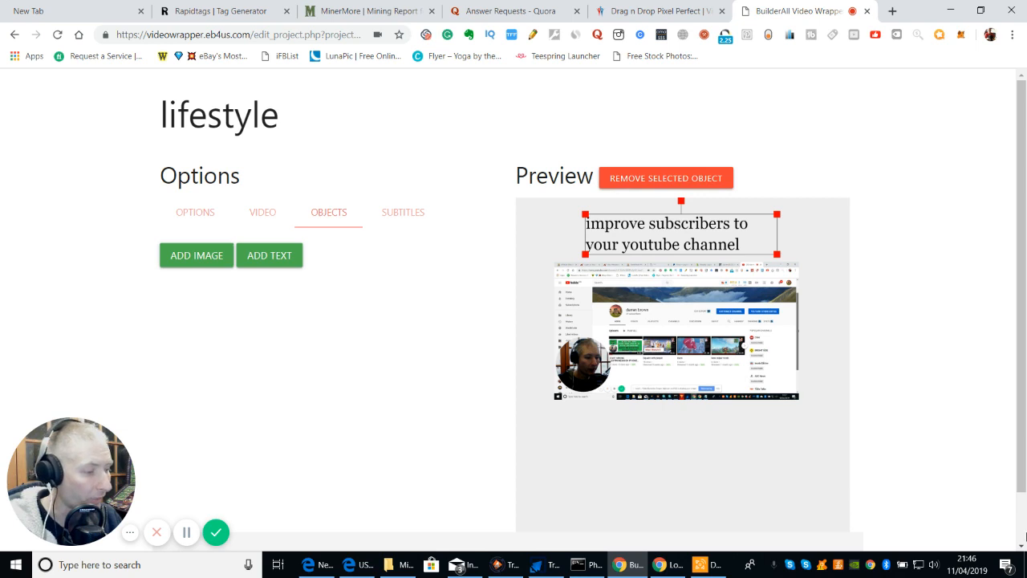
- Save the lifestyle project with its caption and acknowledge the Saved alert
scroll(down, 3)
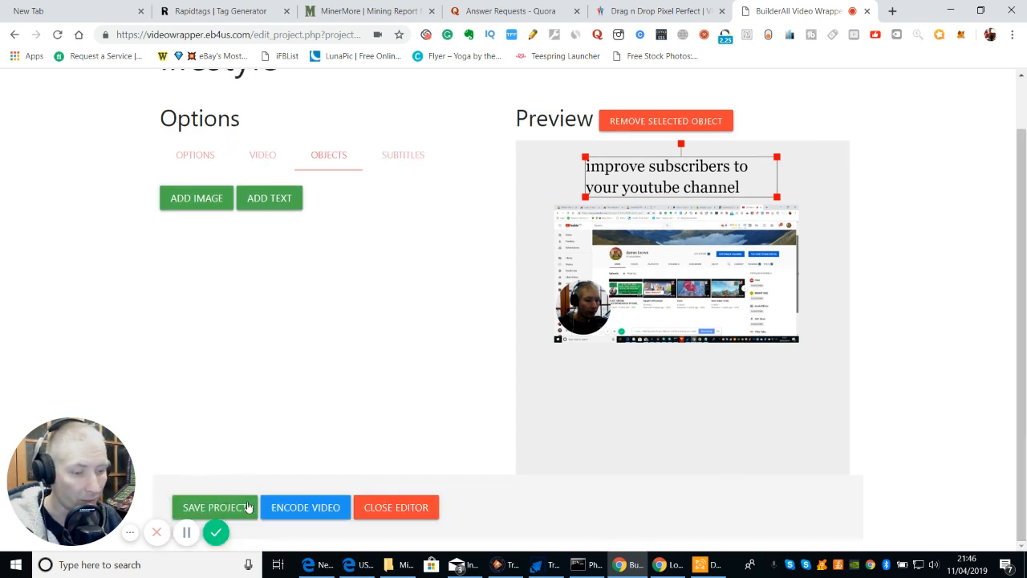
mouse_move(276, 398)
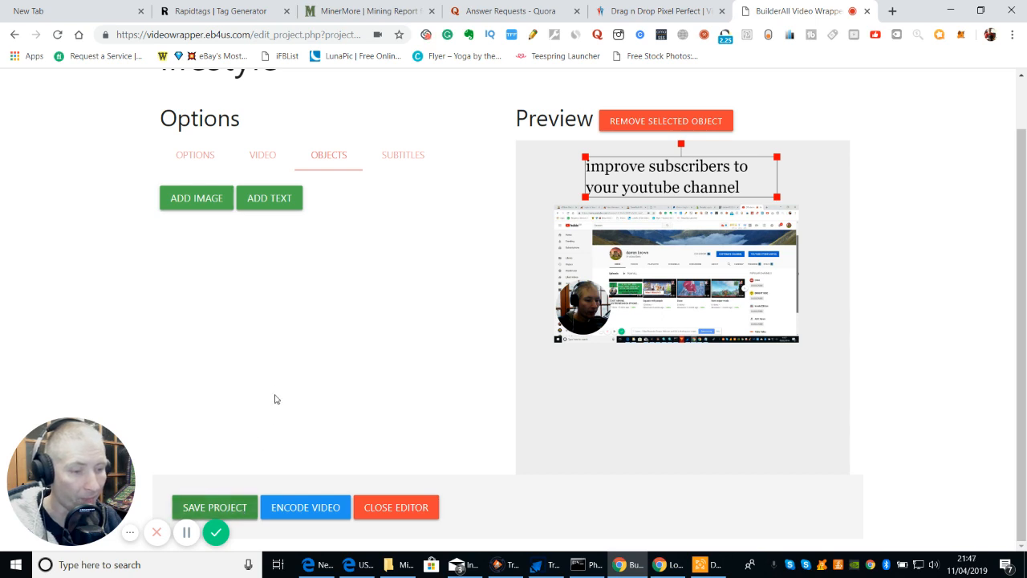
click(215, 507)
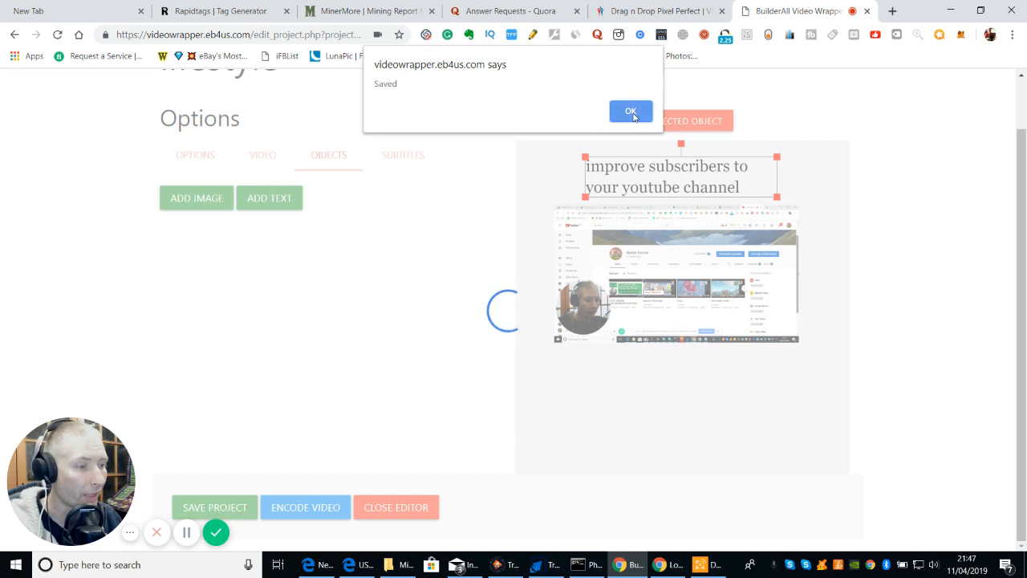
click(630, 111)
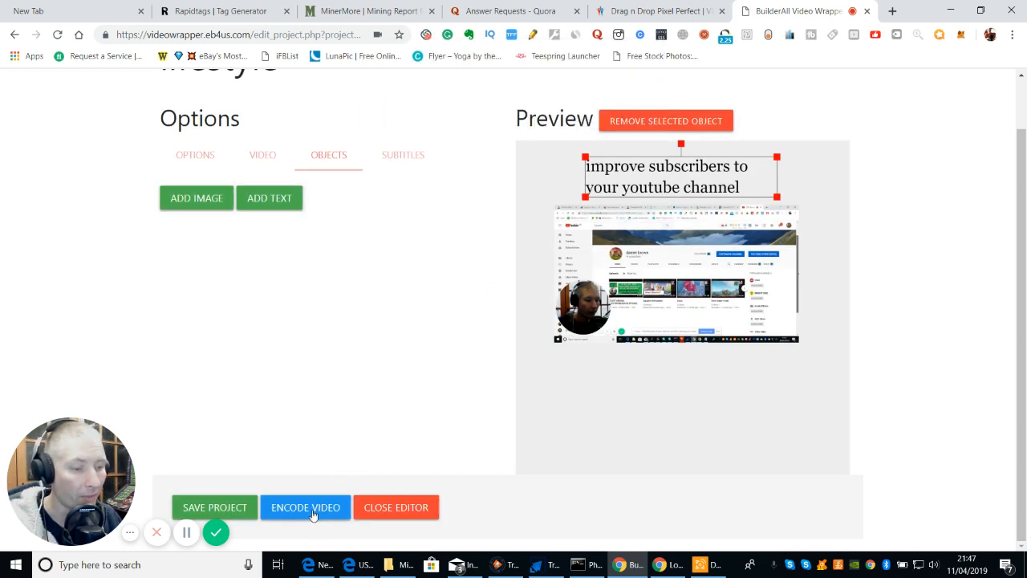
click(305, 507)
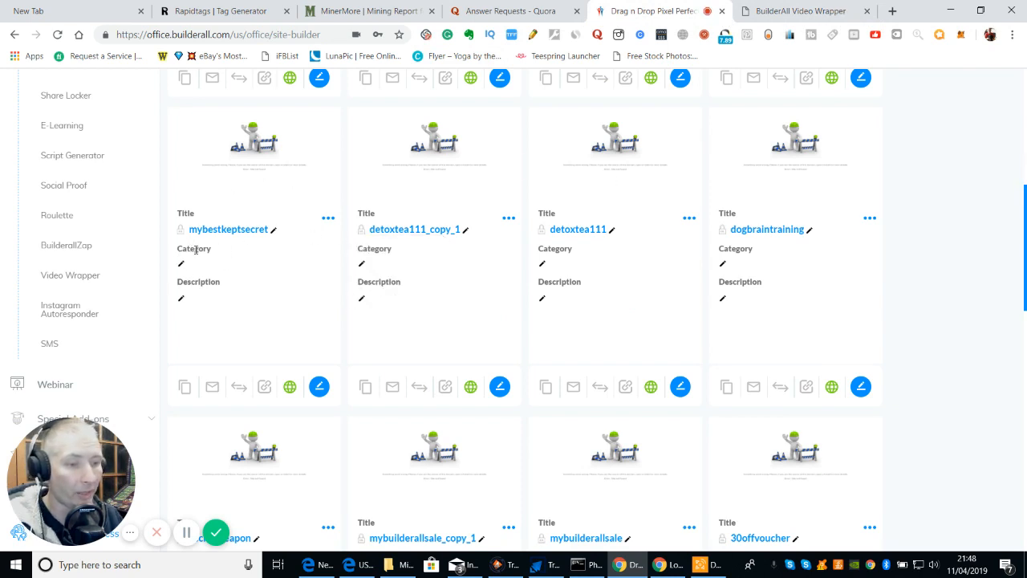
mouse_move(228, 228)
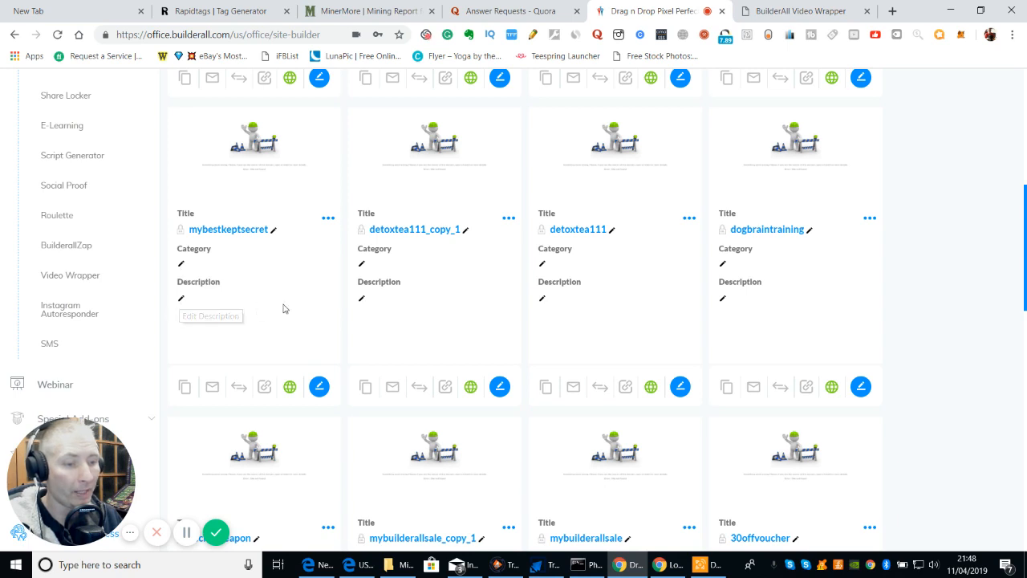
mouse_move(320, 386)
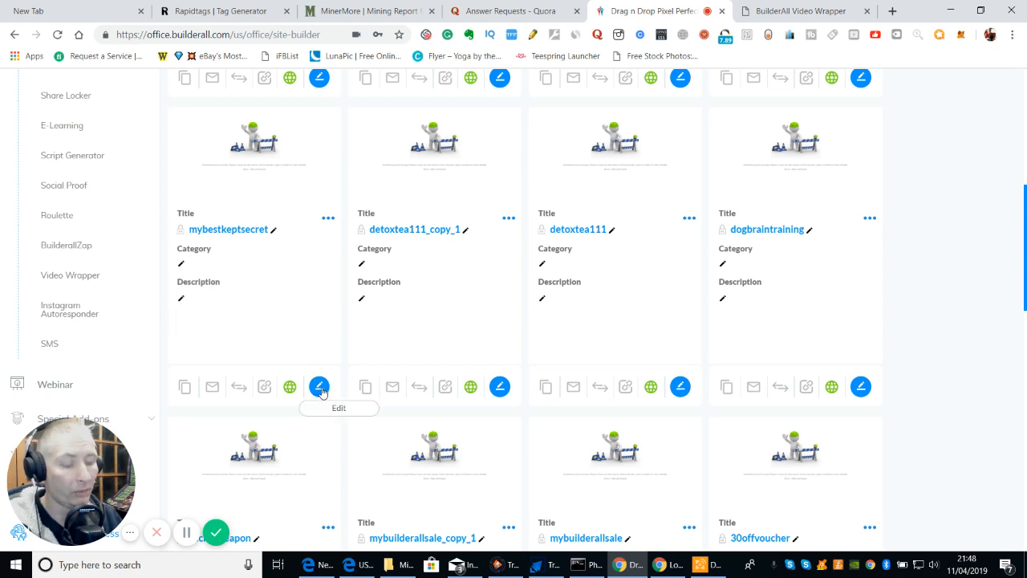
mouse_move(308, 314)
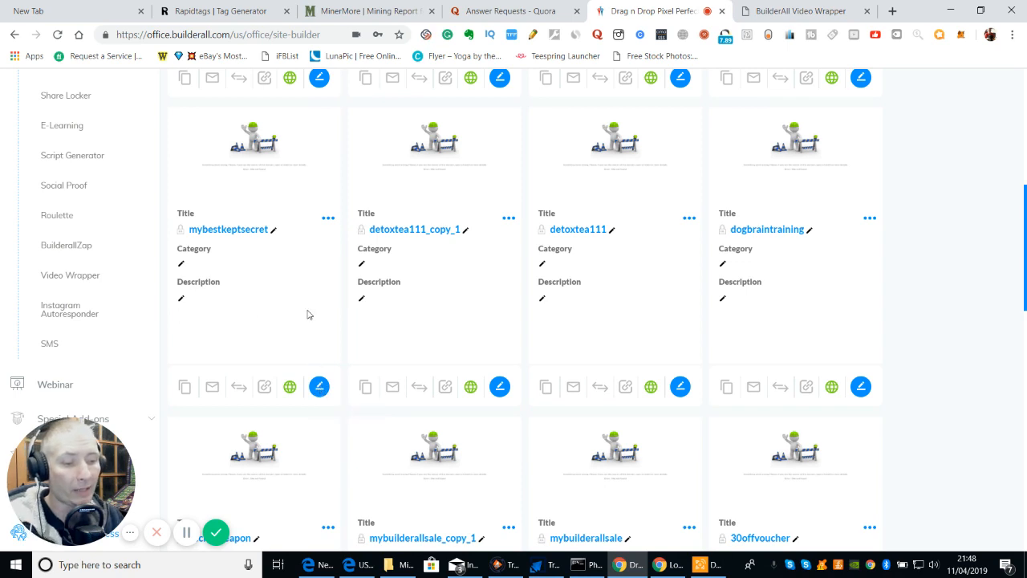
mouse_move(298, 363)
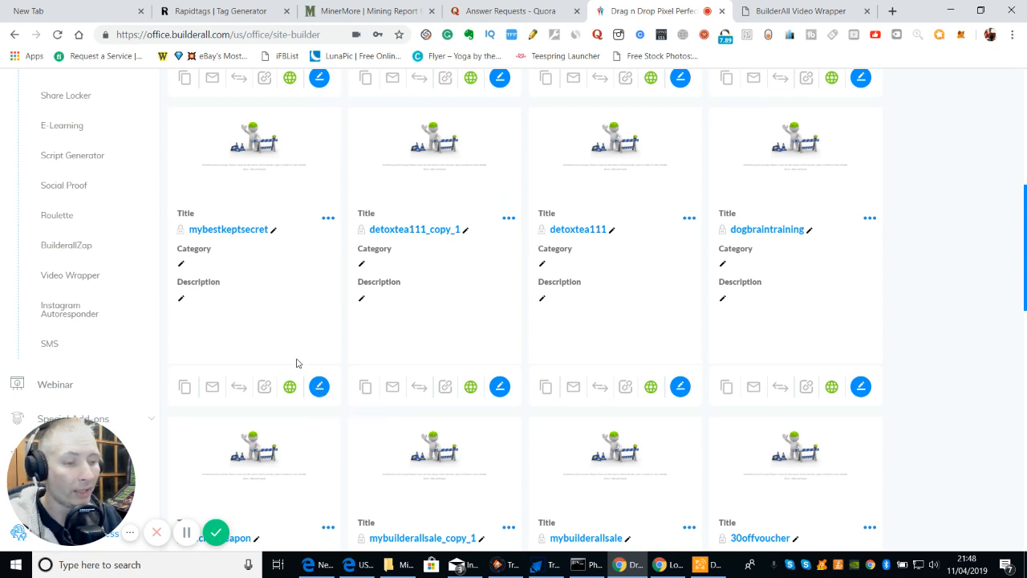
mouse_move(185, 386)
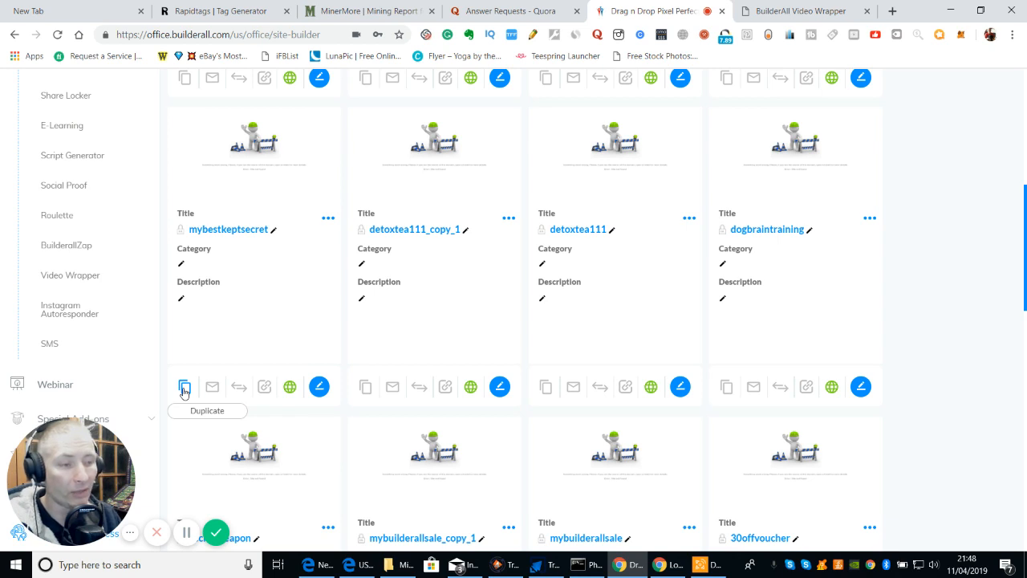
mouse_move(197, 336)
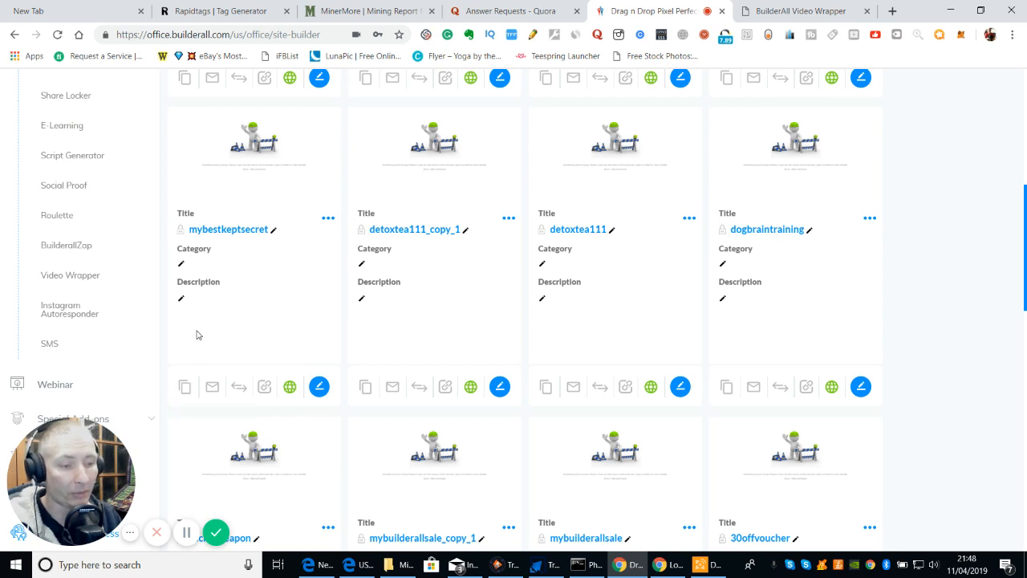
mouse_move(185, 386)
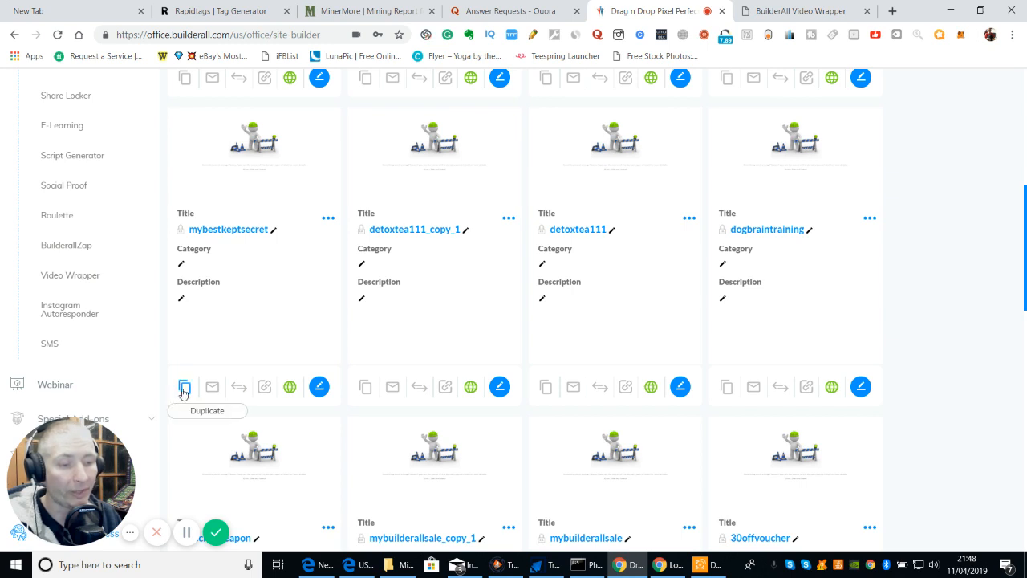
mouse_move(196, 365)
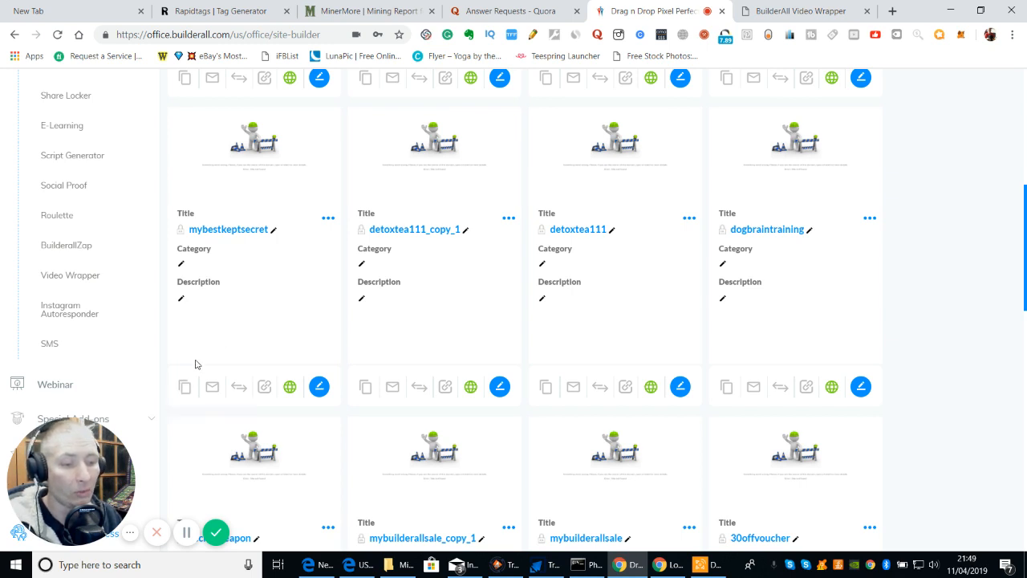
mouse_move(185, 386)
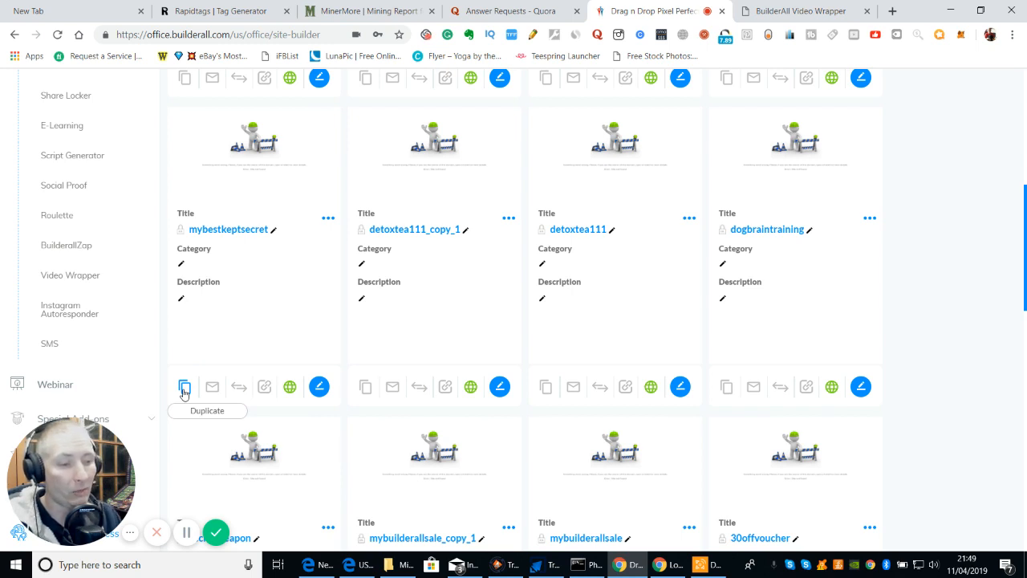
- Duplicate the mybestkeptsecret site and confirm the alert
click(184, 386)
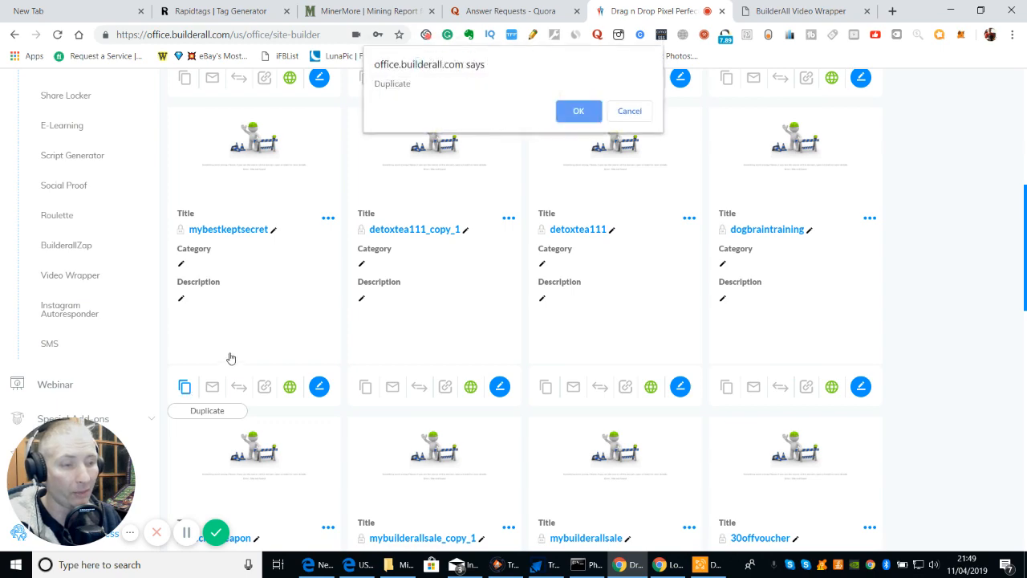
click(578, 111)
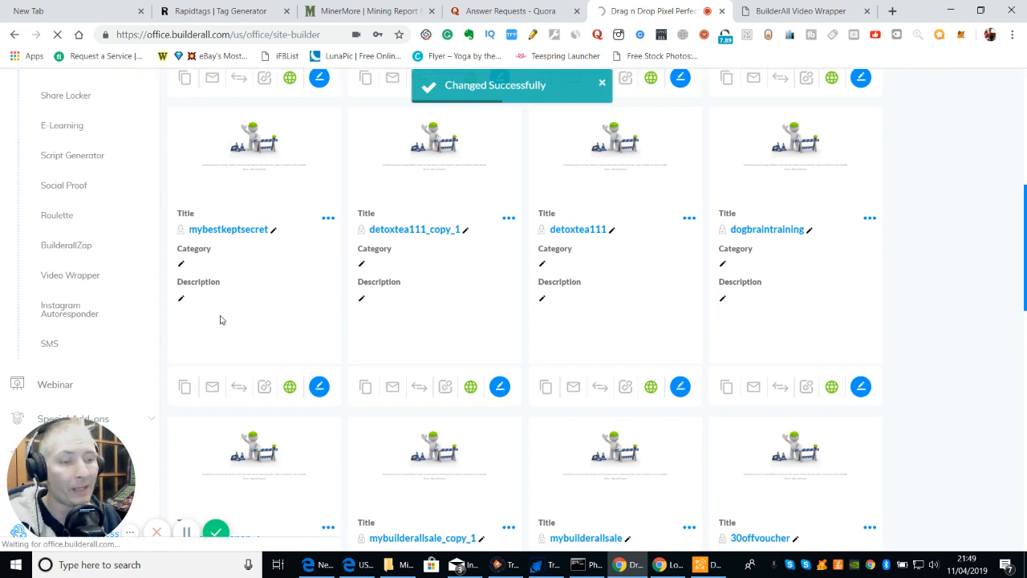
mouse_move(233, 324)
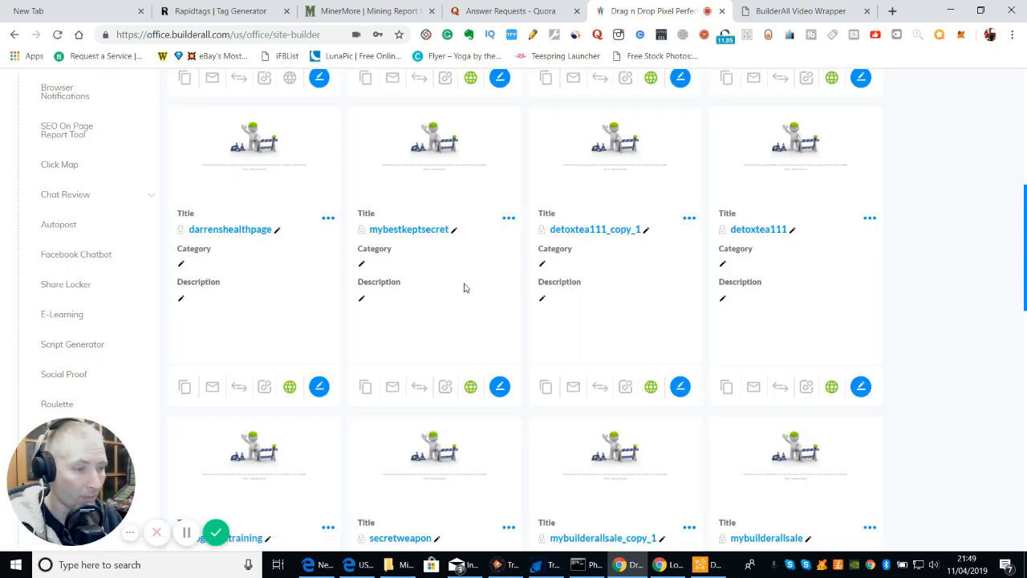
mouse_move(899, 203)
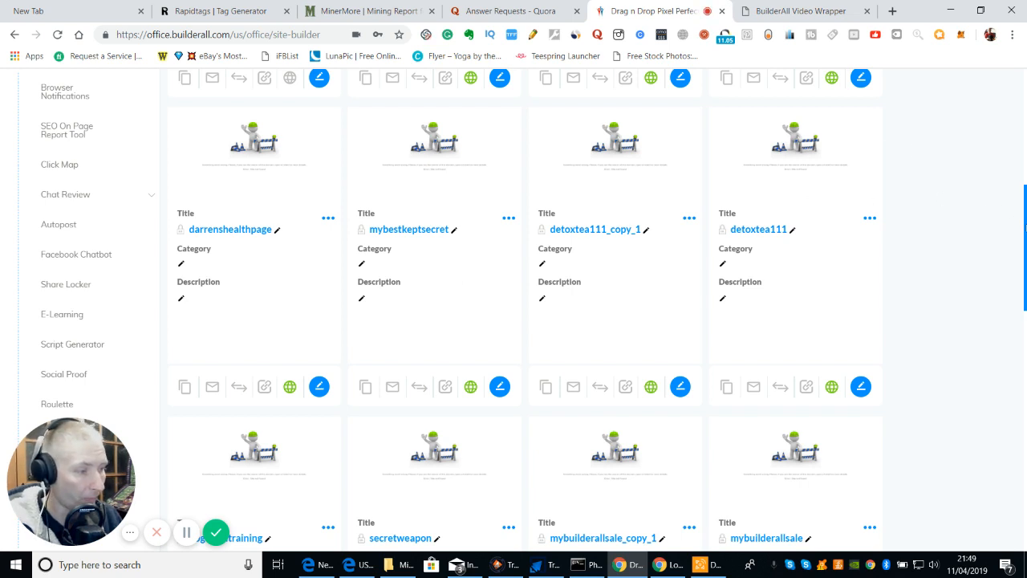
scroll(up, 3)
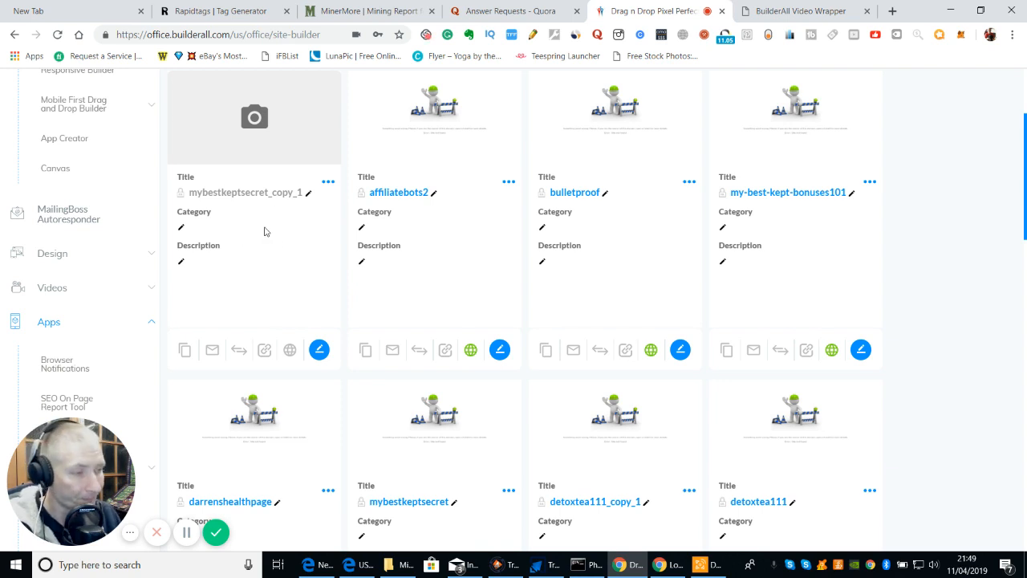
mouse_move(268, 266)
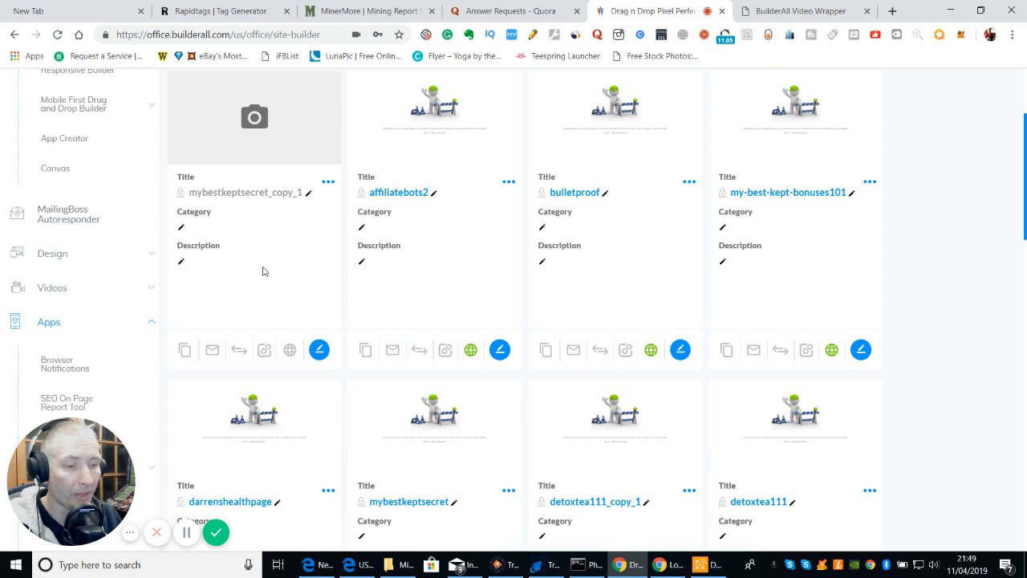
mouse_move(250, 244)
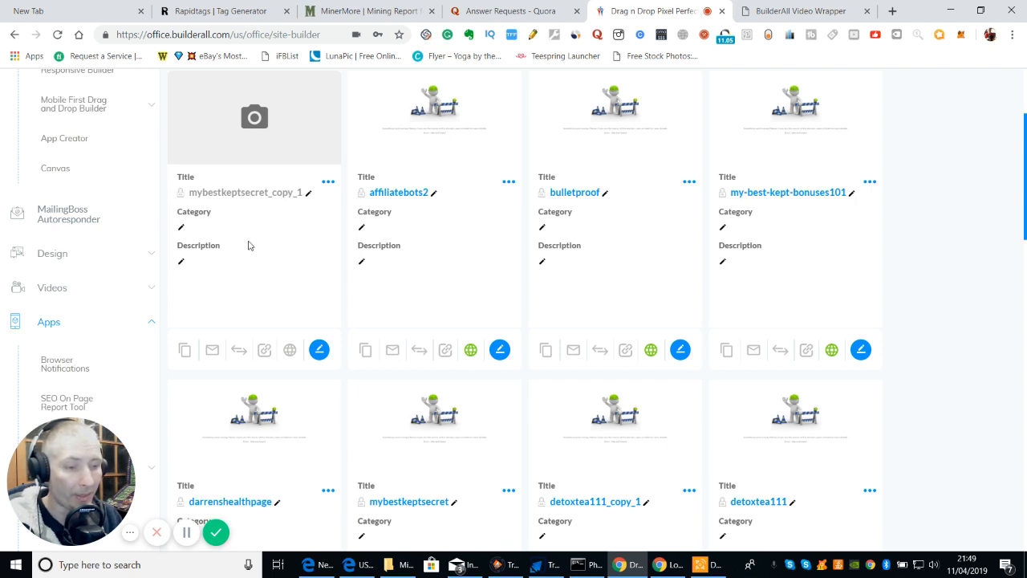
mouse_move(270, 251)
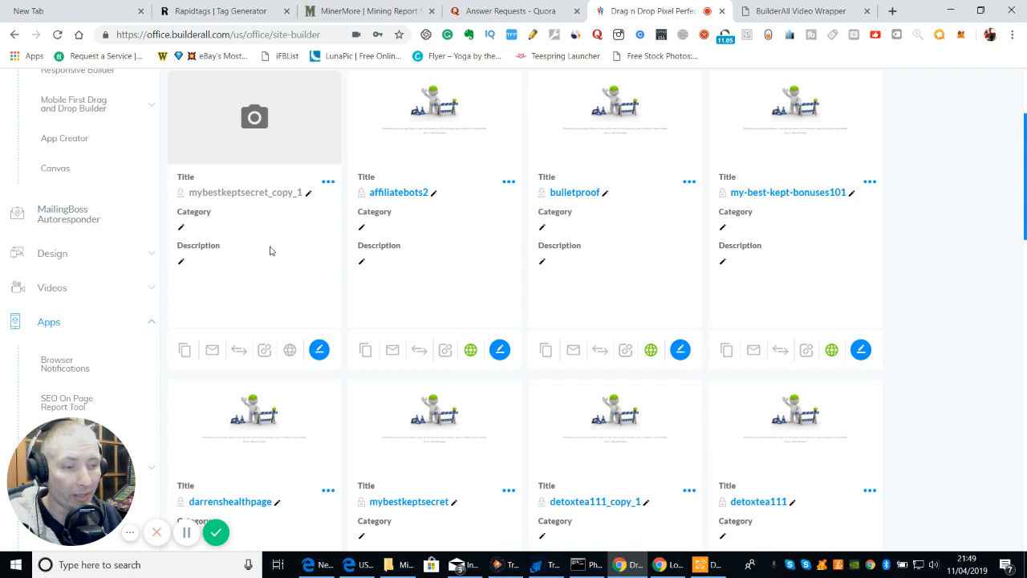
mouse_move(253, 250)
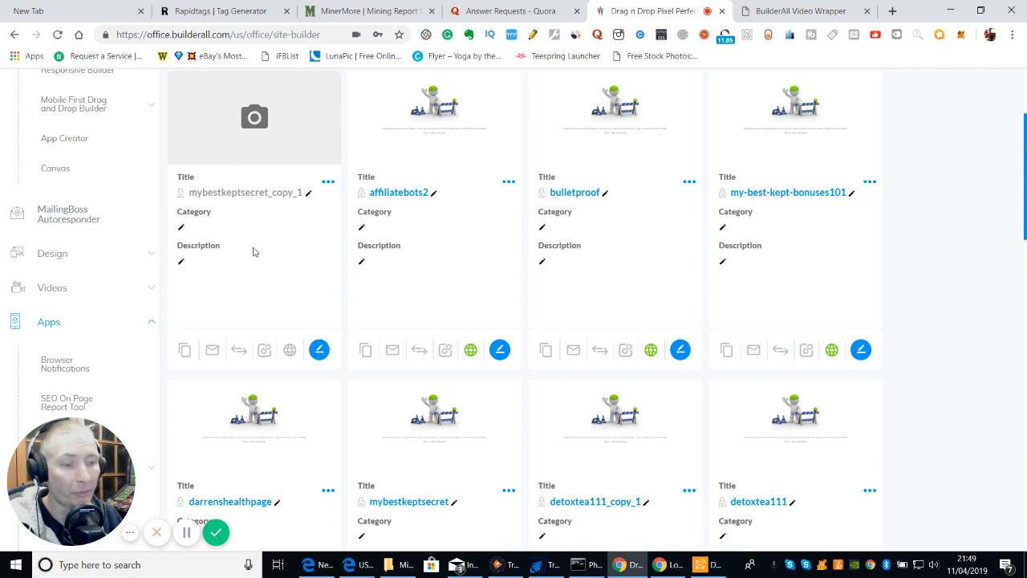
mouse_move(263, 349)
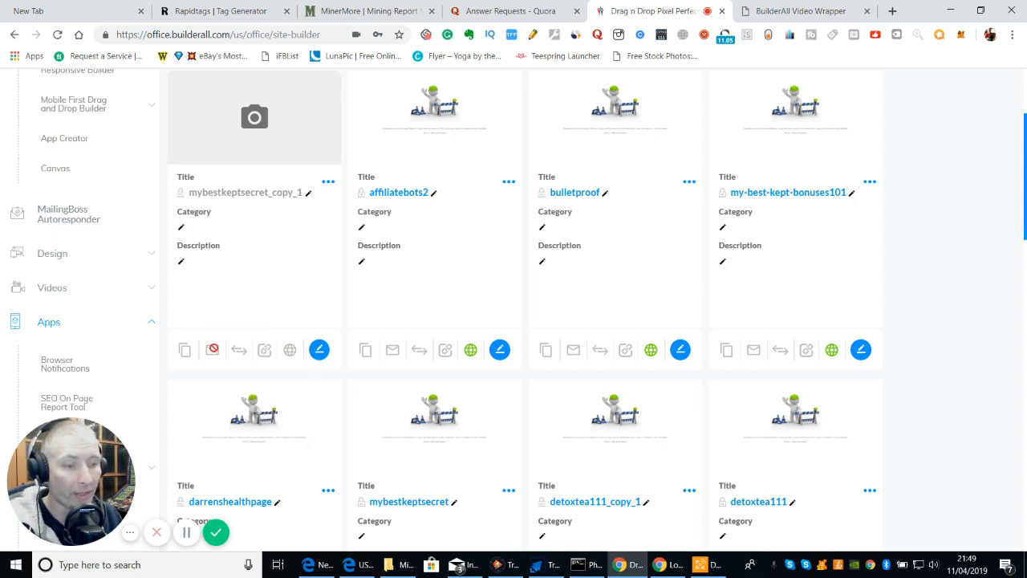
mouse_move(211, 350)
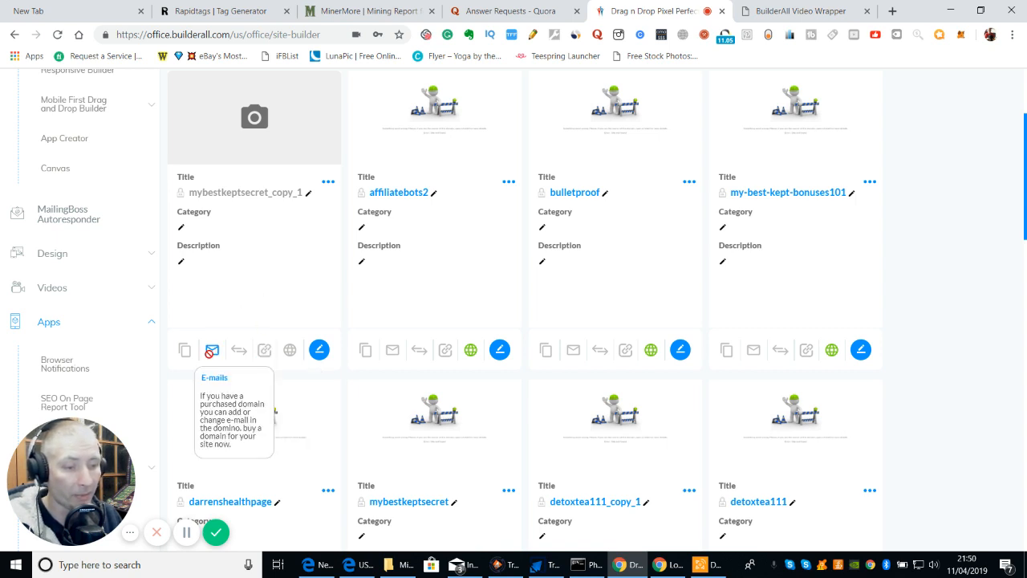
mouse_move(238, 350)
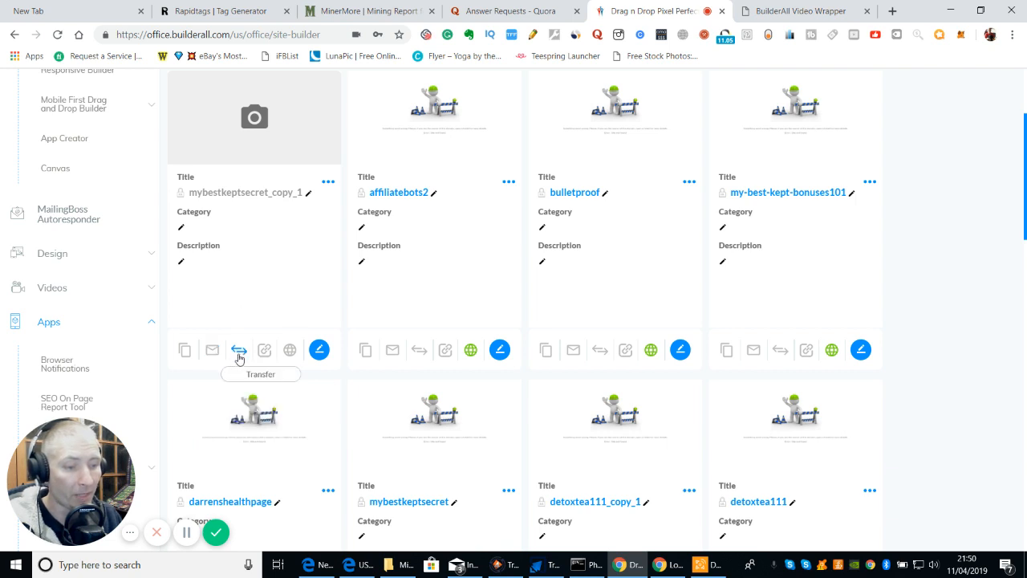
mouse_move(266, 297)
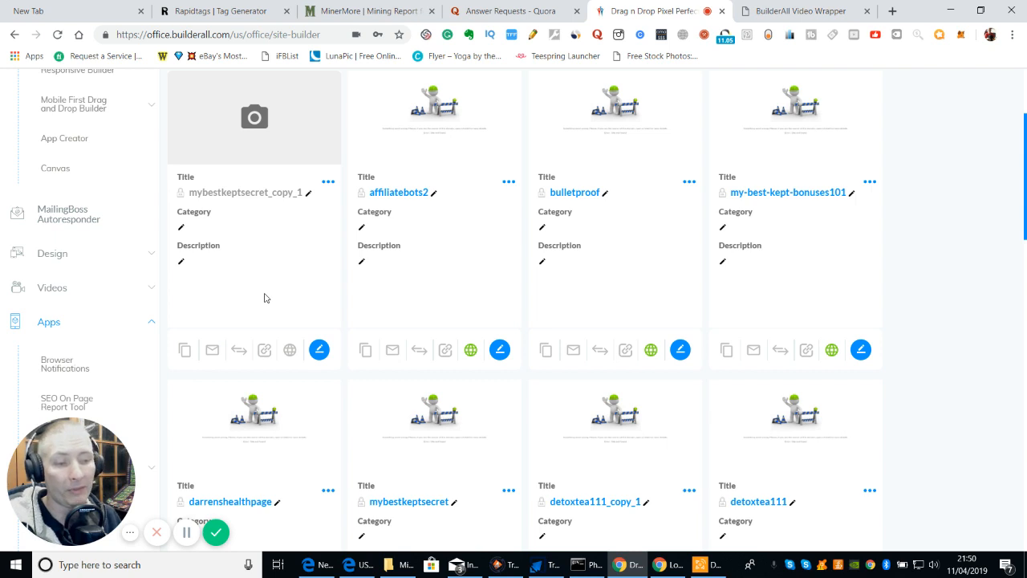
mouse_move(266, 280)
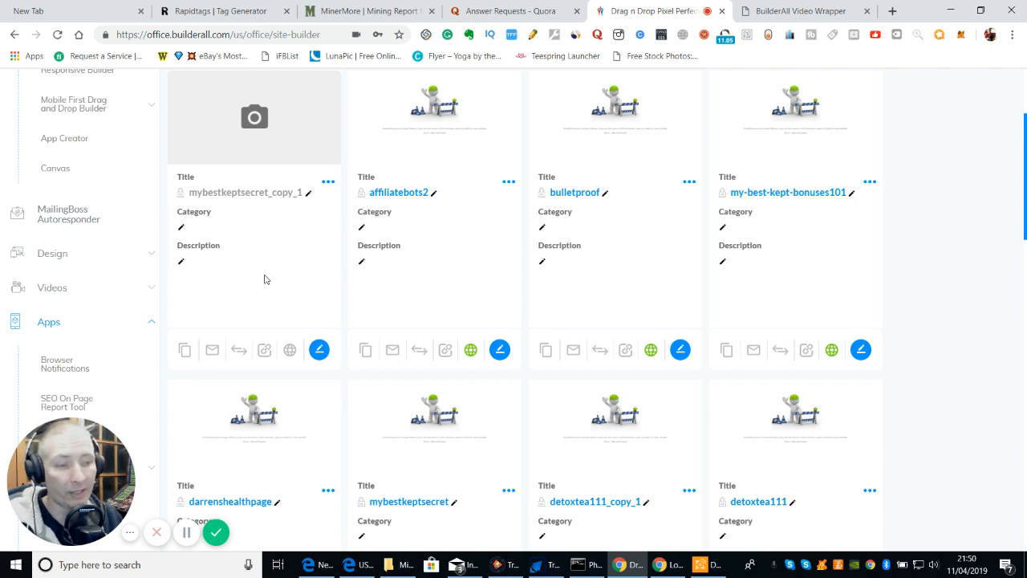
mouse_move(265, 289)
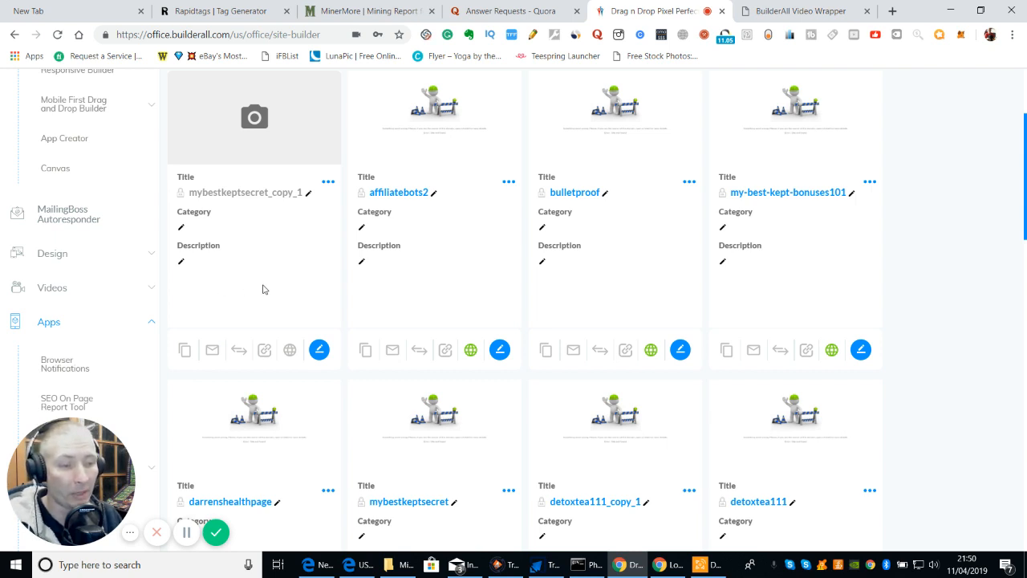
mouse_move(254, 286)
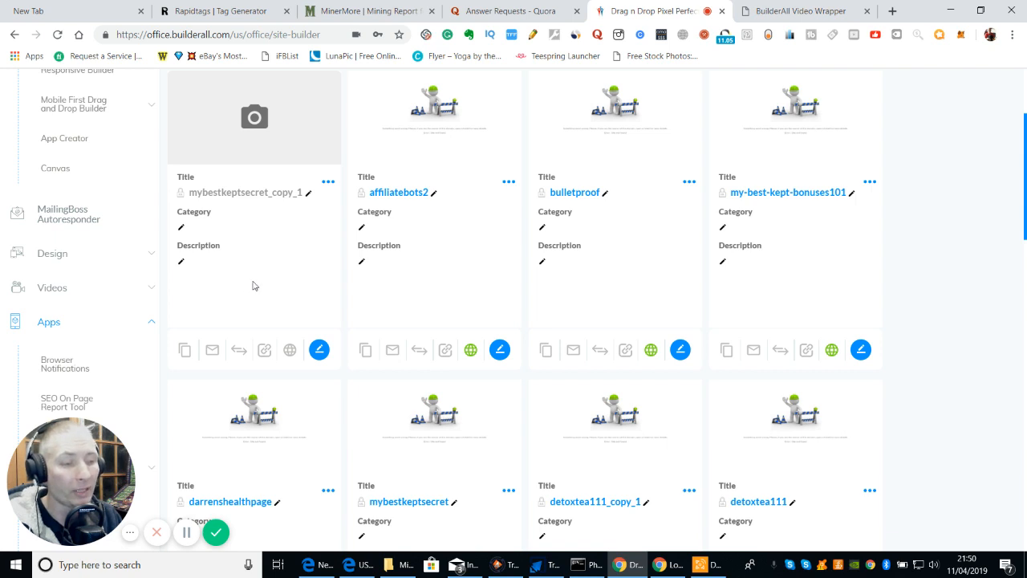
mouse_move(254, 278)
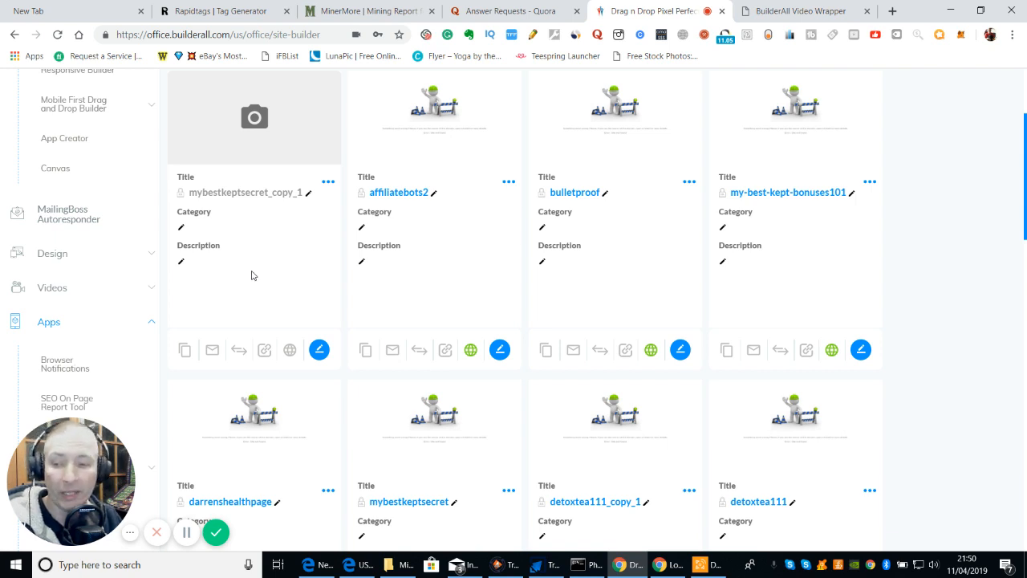
mouse_move(292, 285)
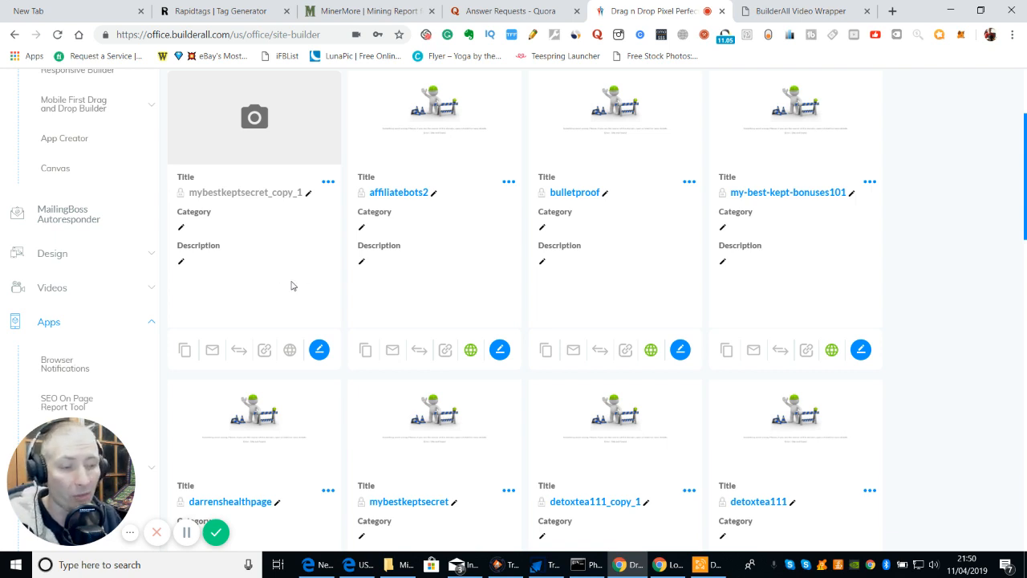
mouse_move(207, 312)
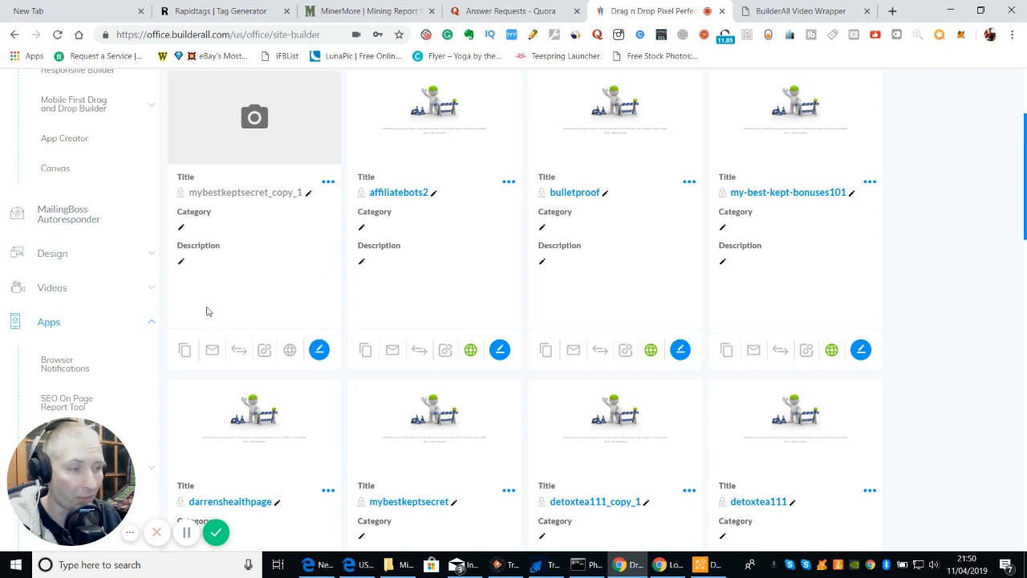
mouse_move(789, 19)
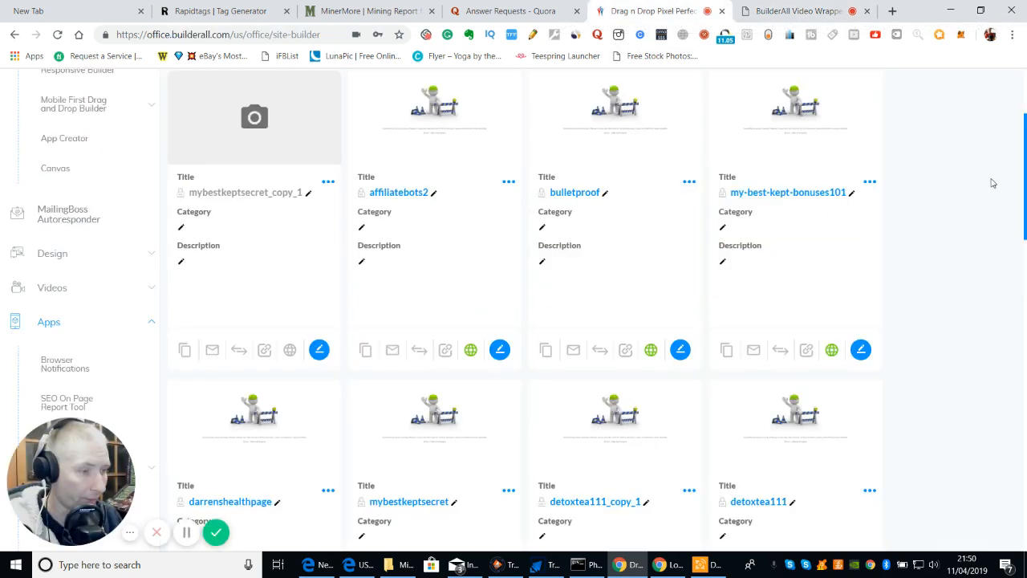
scroll(down, 3)
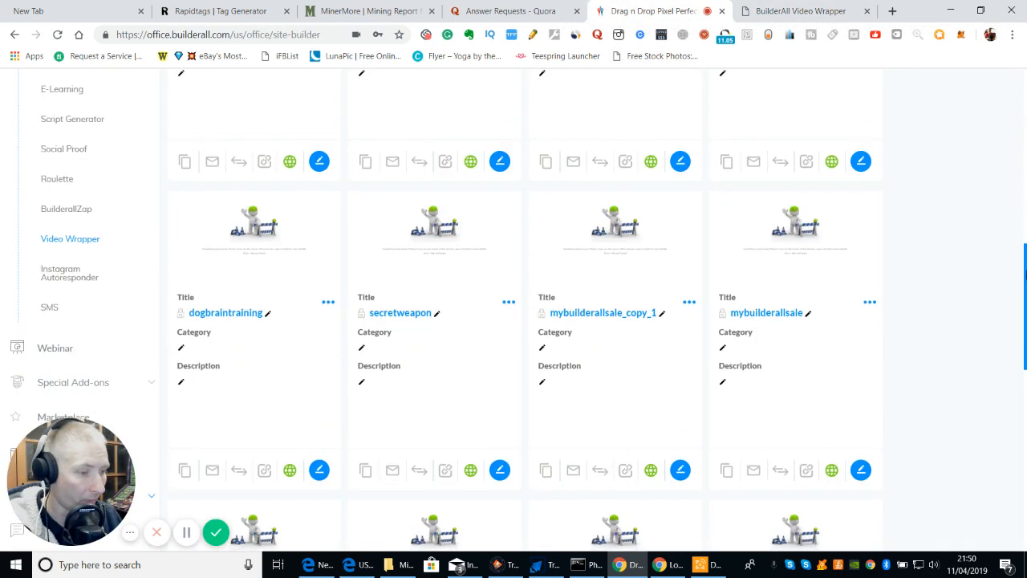
scroll(down, 3)
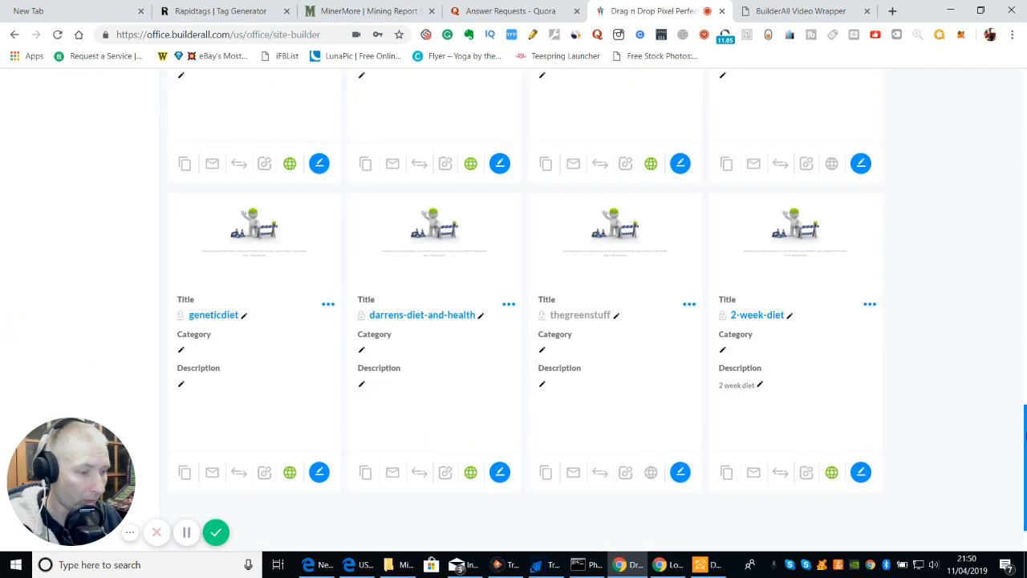
scroll(up, 3)
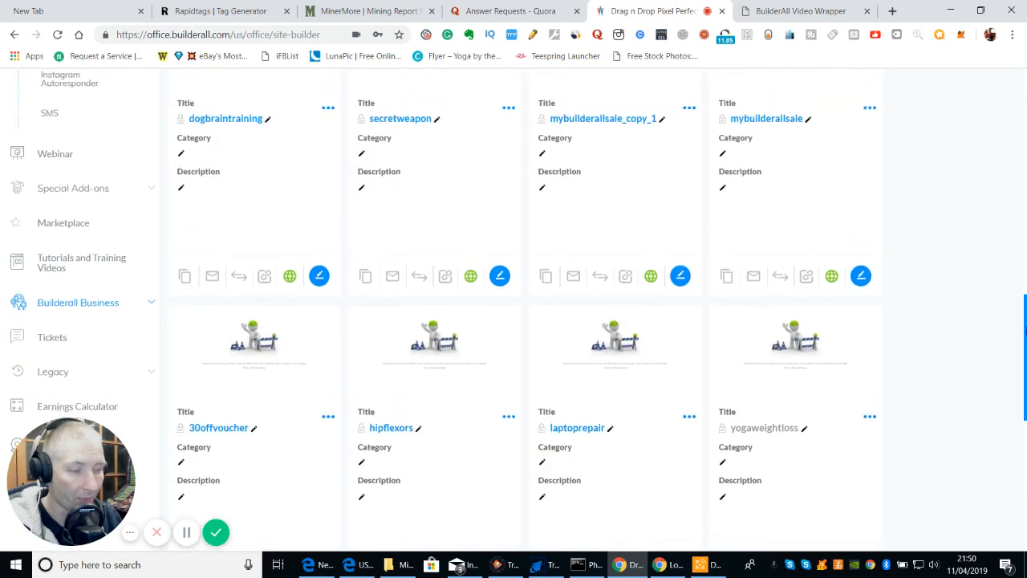
scroll(down, 3)
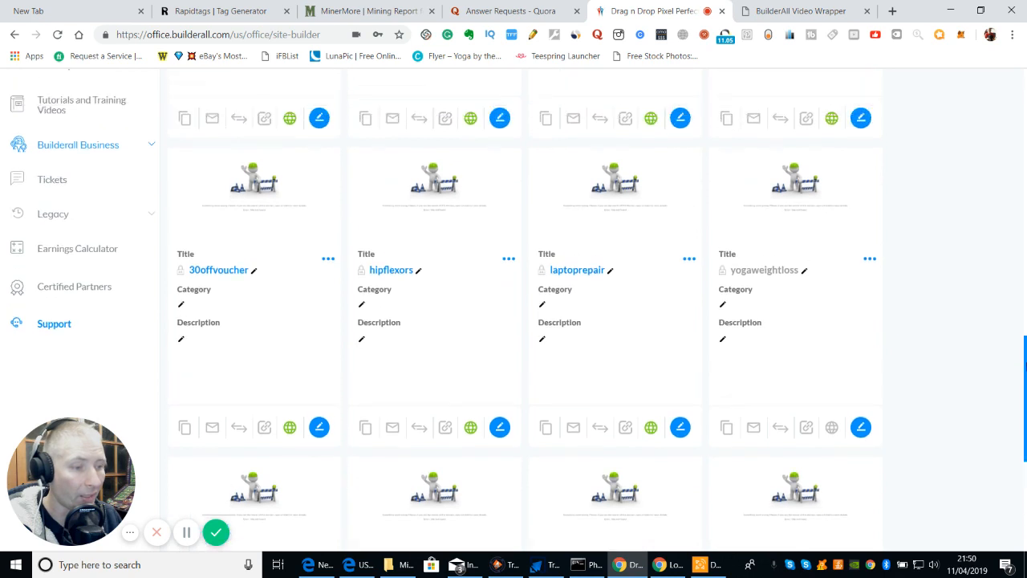
scroll(up, 3)
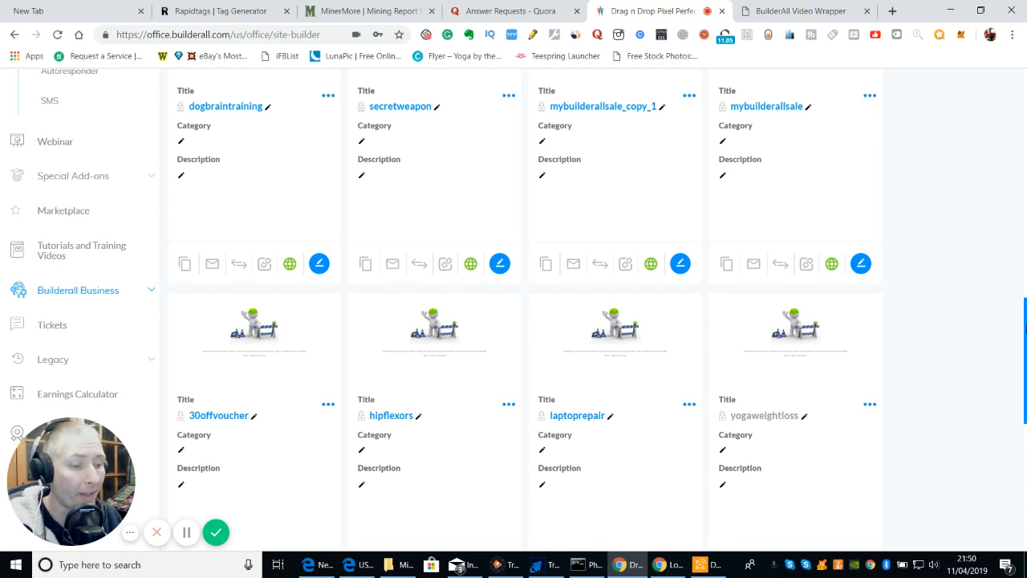
scroll(down, 3)
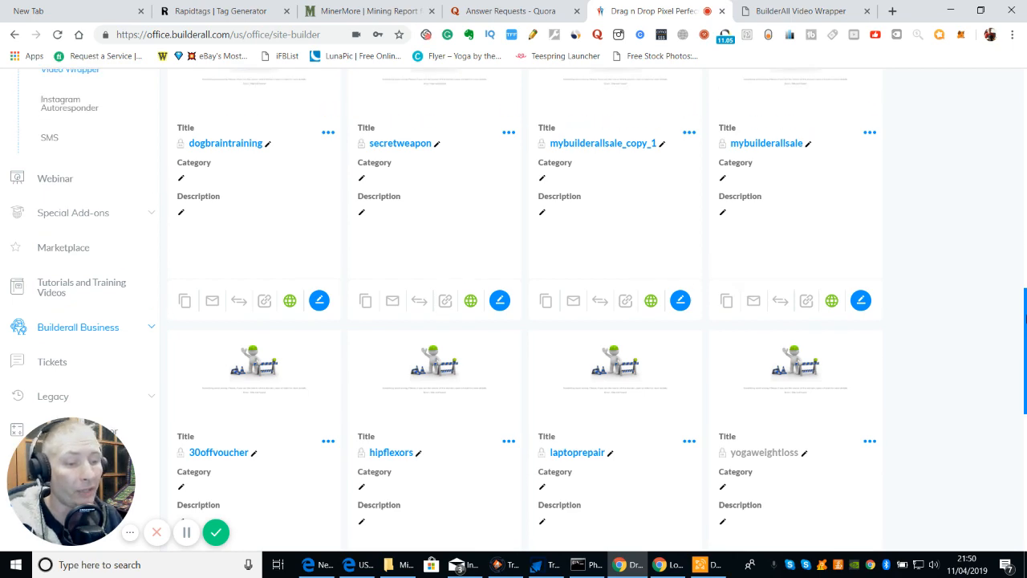
scroll(up, 3)
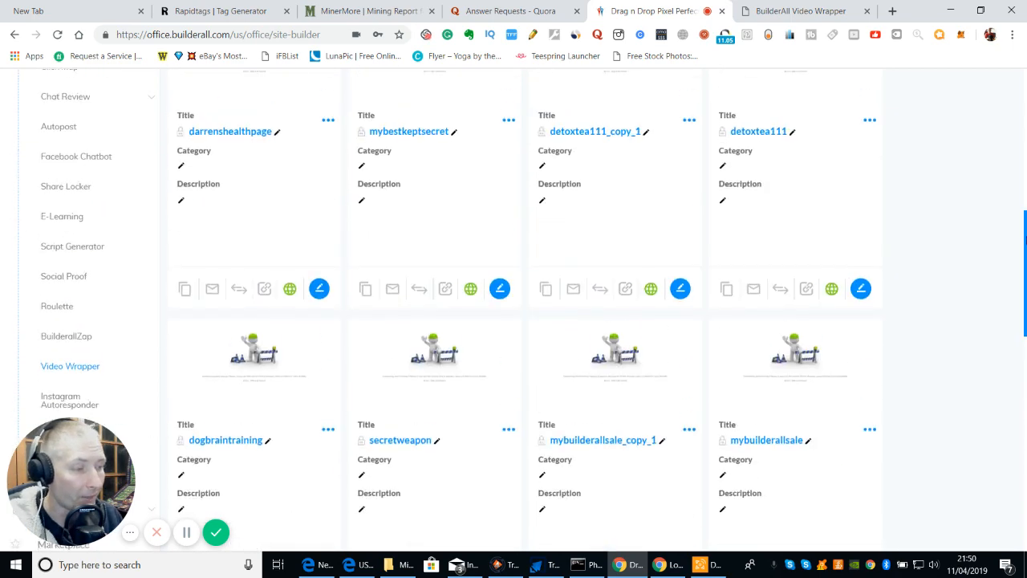
scroll(up, 3)
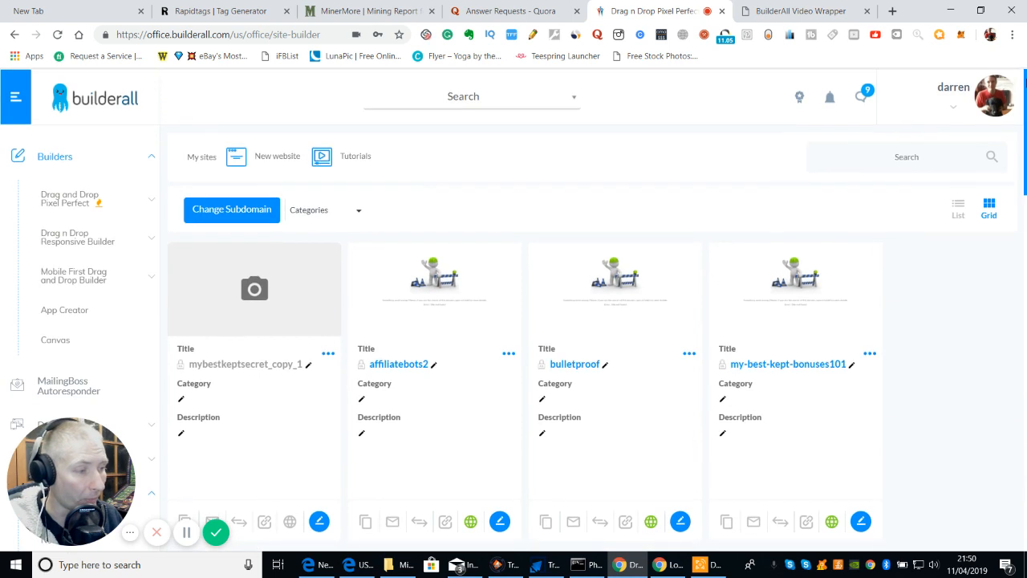
mouse_move(954, 355)
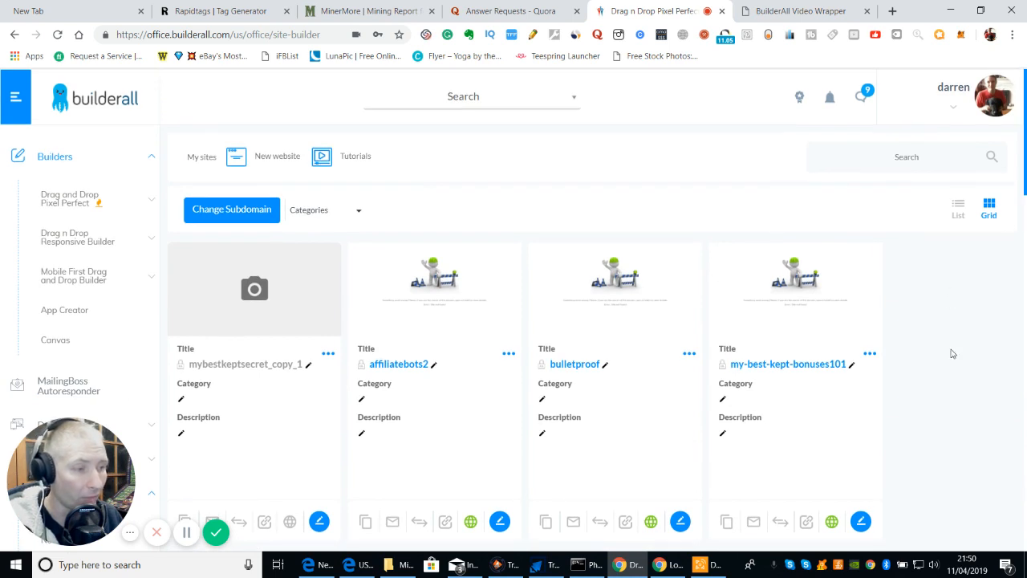
mouse_move(802, 11)
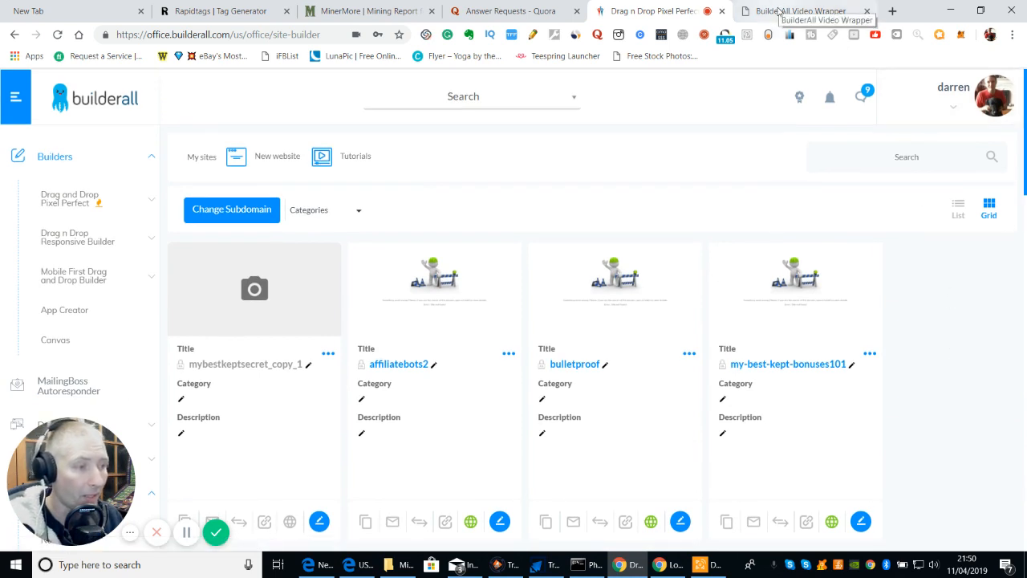
- Return to the Video Wrapper lifestyle project to encode the video
click(794, 10)
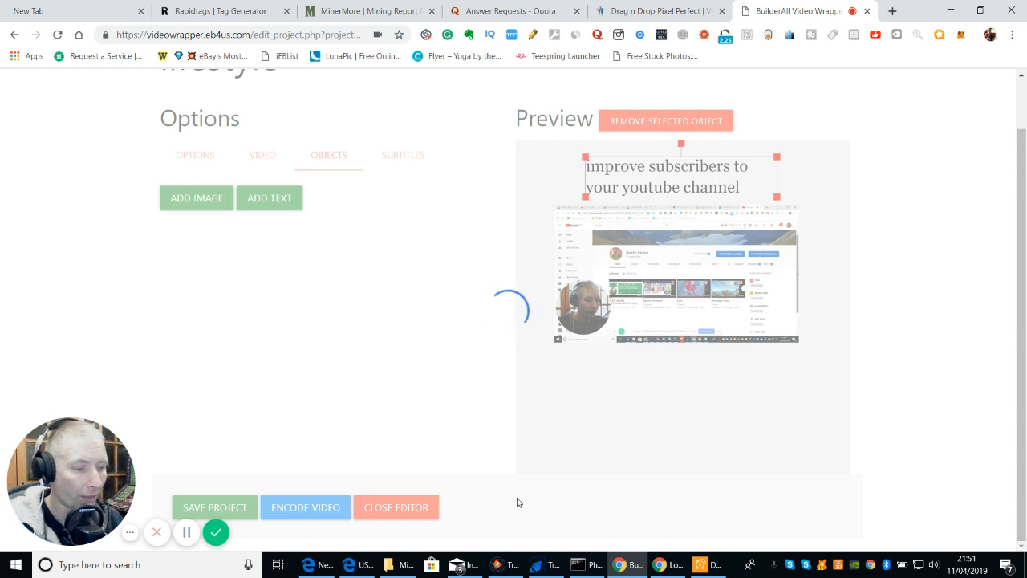
mouse_move(186, 533)
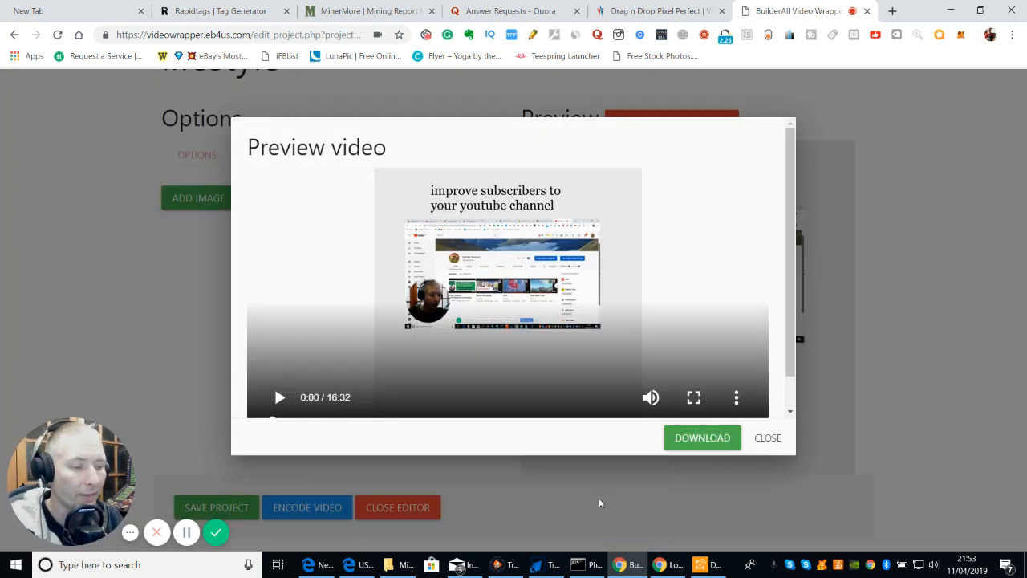
mouse_move(626, 504)
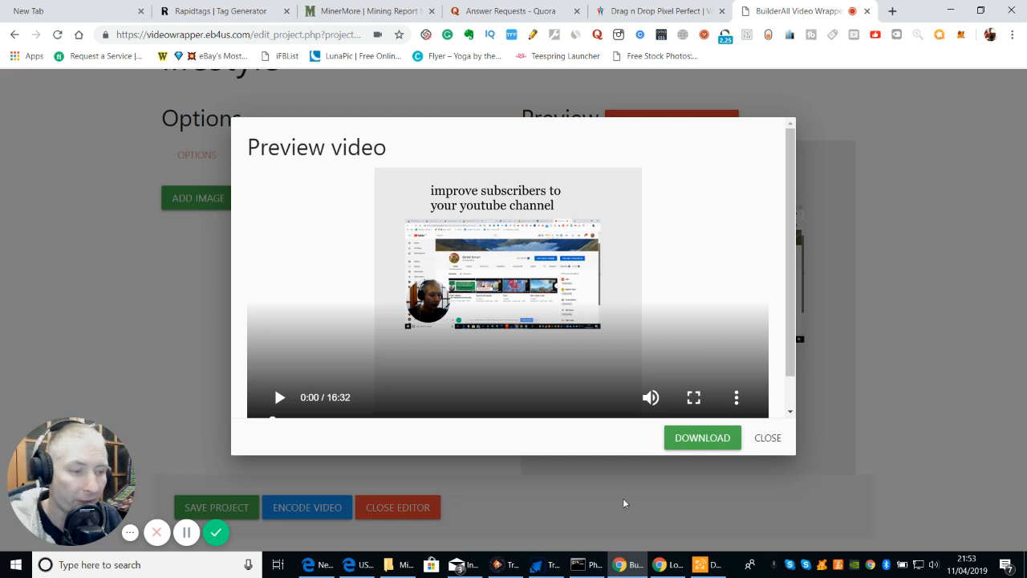
mouse_move(296, 414)
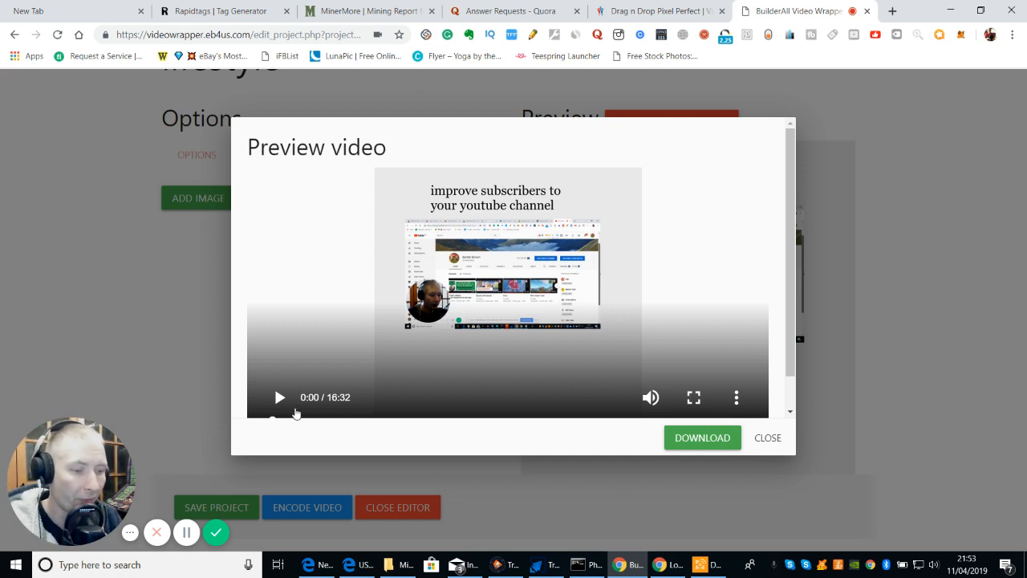
- Preview the rendered video briefly, then download it as an MP4 from the player menu
click(279, 398)
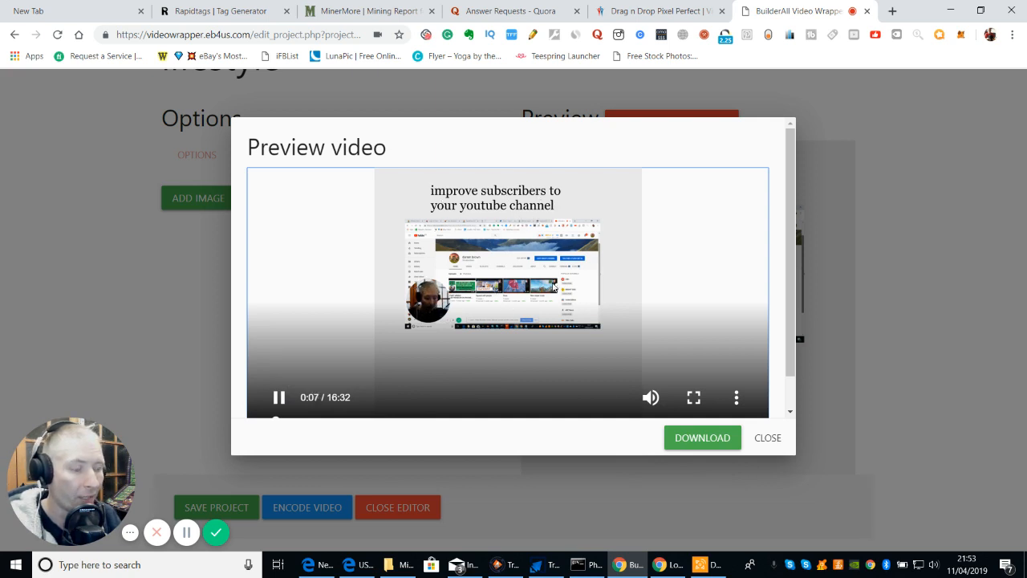
click(280, 398)
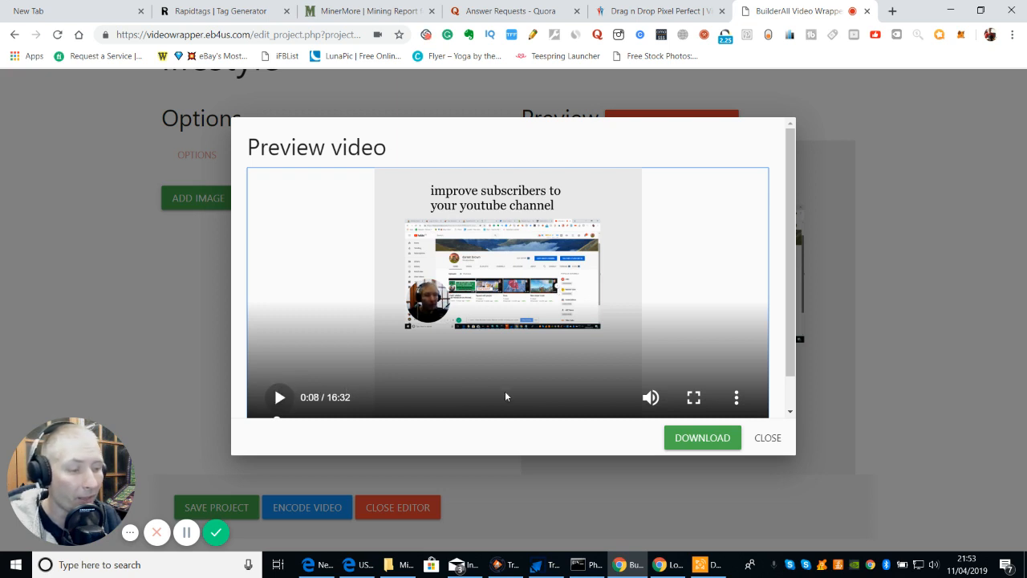
click(735, 397)
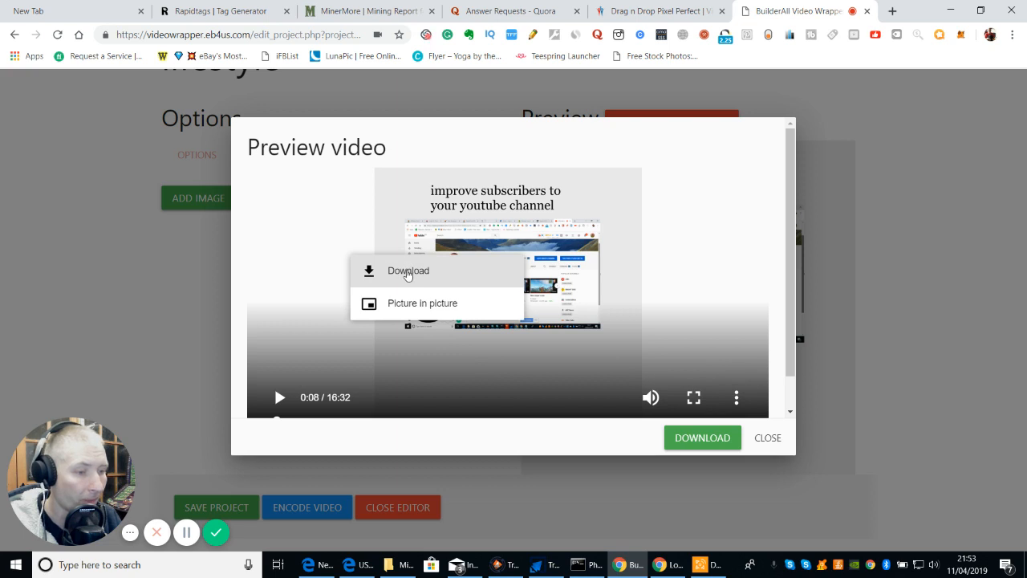
click(408, 269)
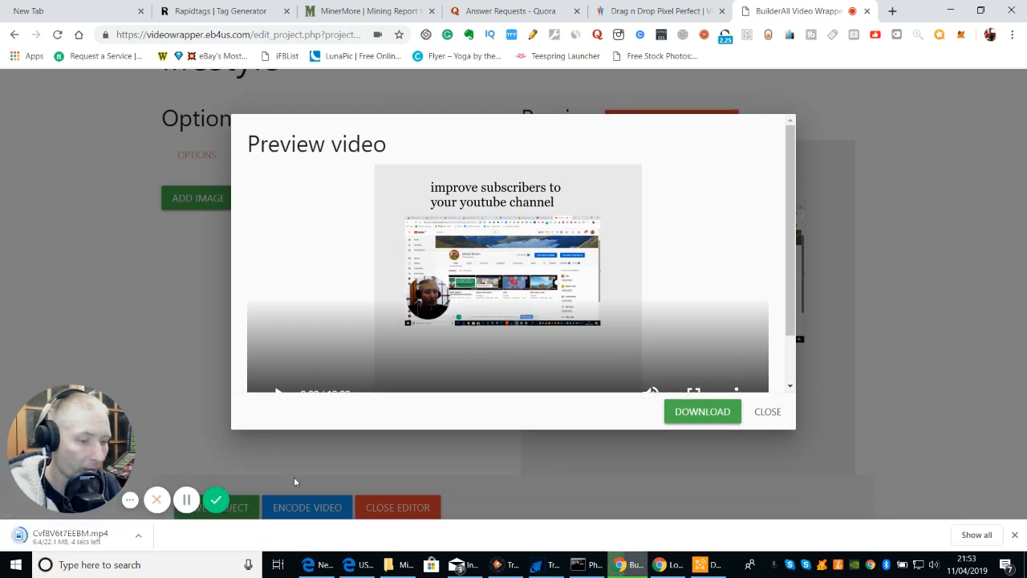
mouse_move(198, 539)
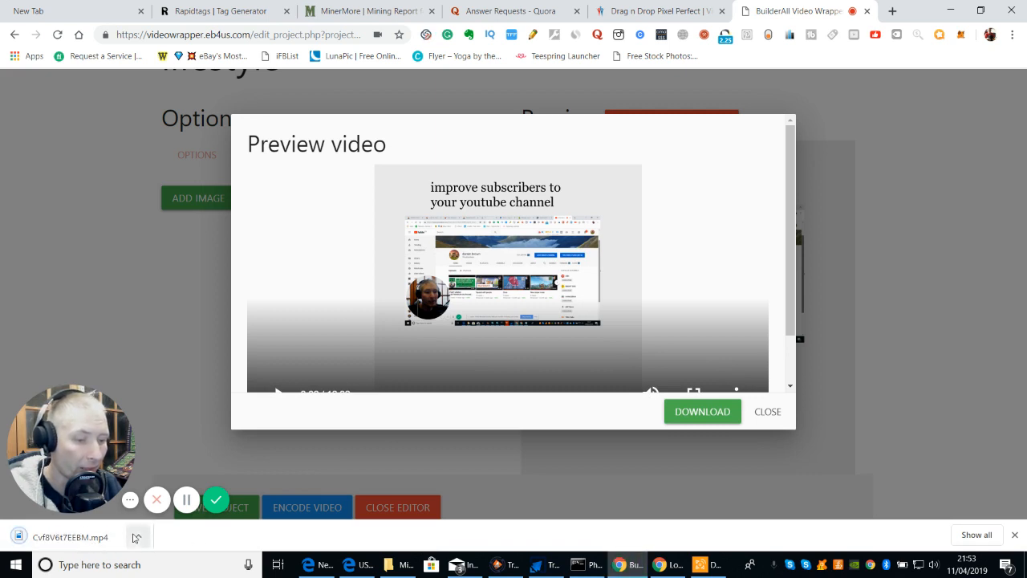
- Reveal the downloaded CvfBV6t7EEBM.mp4 in its Downloads folder
click(138, 536)
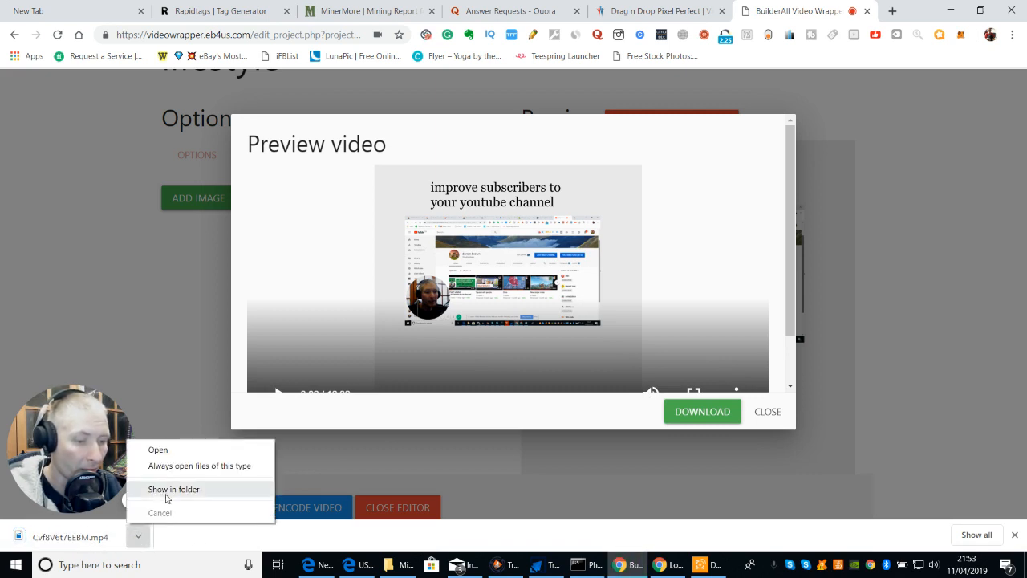
click(173, 488)
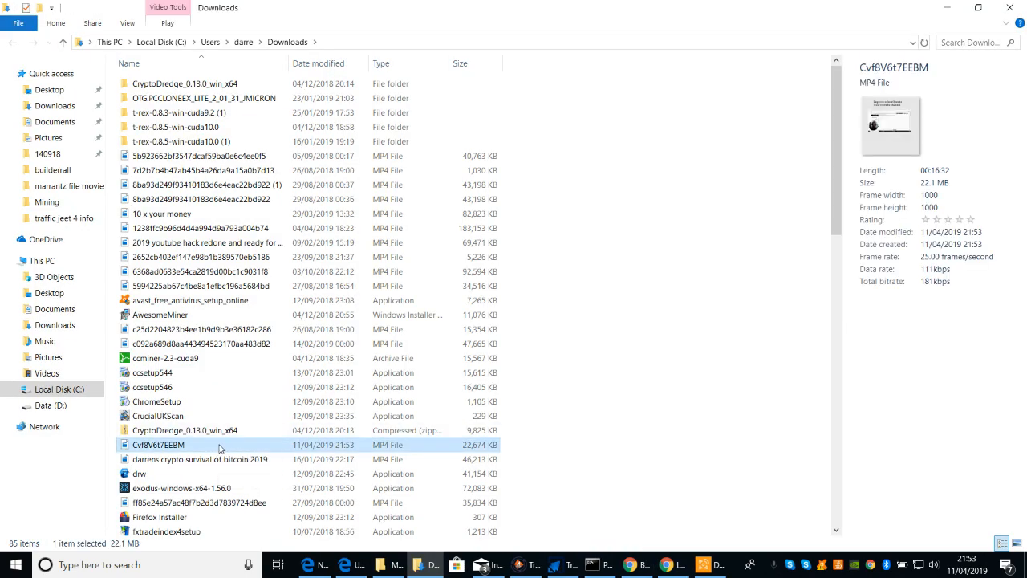
- Rename the downloaded MP4 to 'subscriber instagram file'
right_click(157, 445)
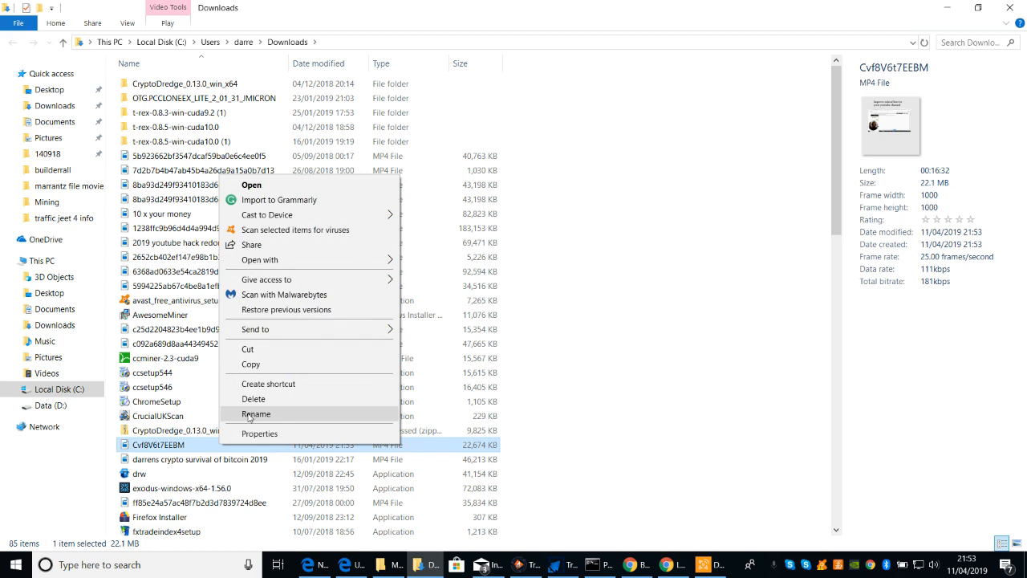
click(257, 414)
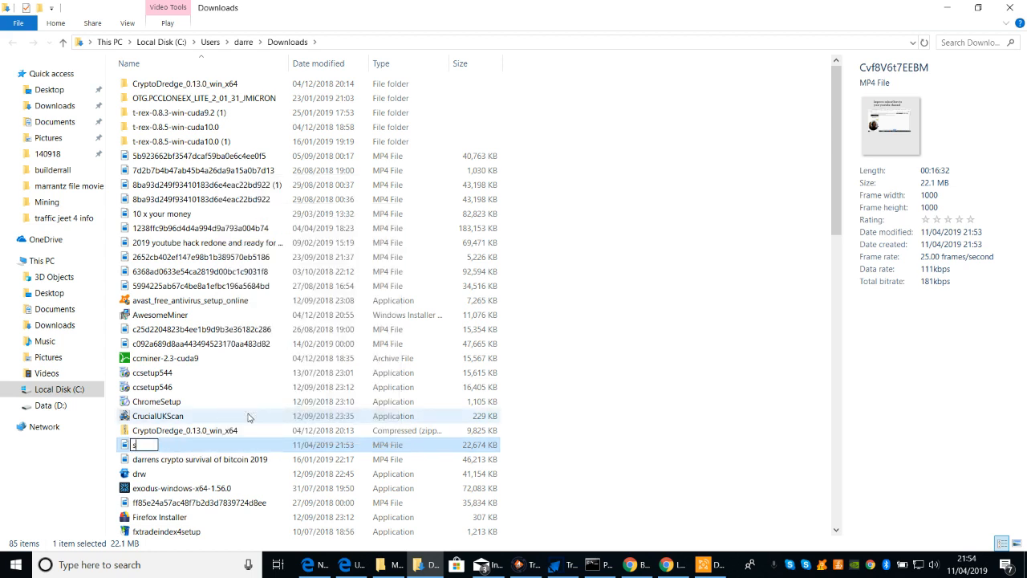
text(subscriber instagra)
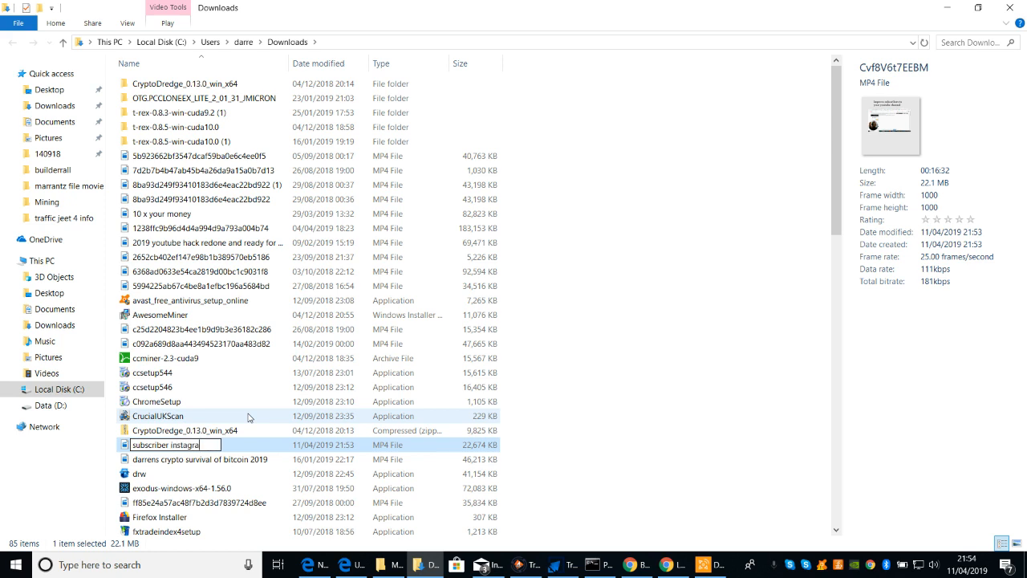
text(m)
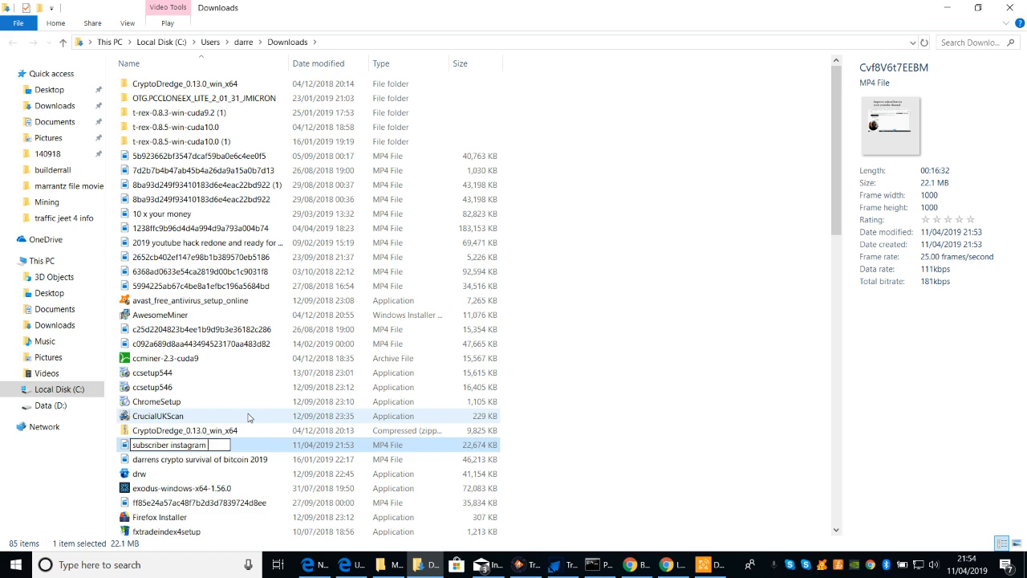
text(file)
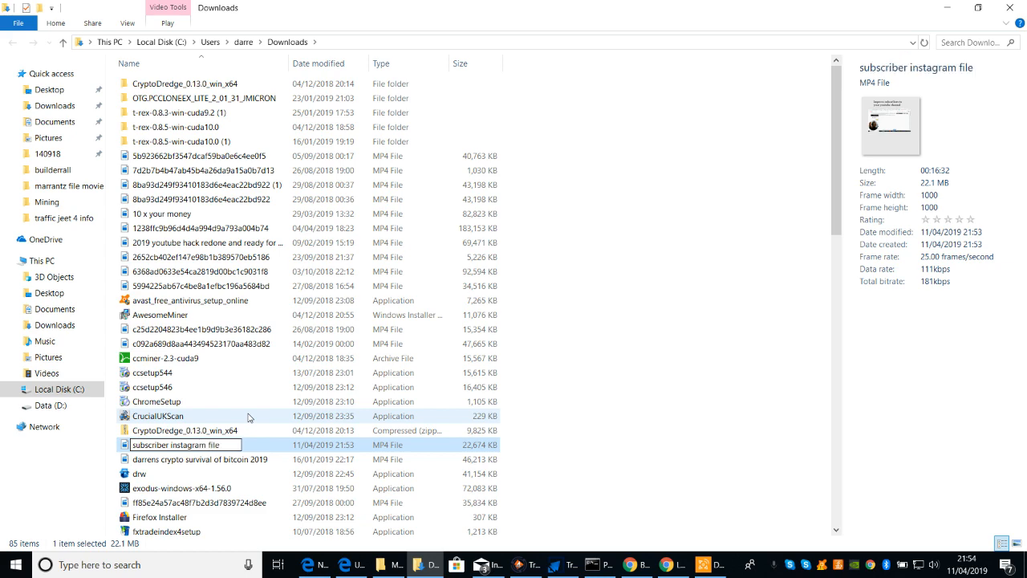
scroll(down, 3)
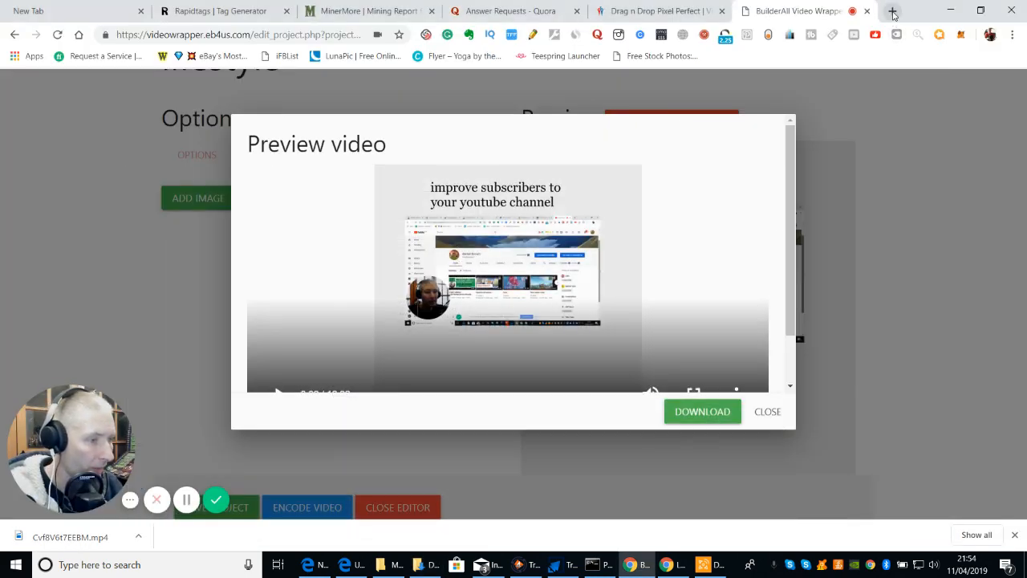
mouse_move(892, 12)
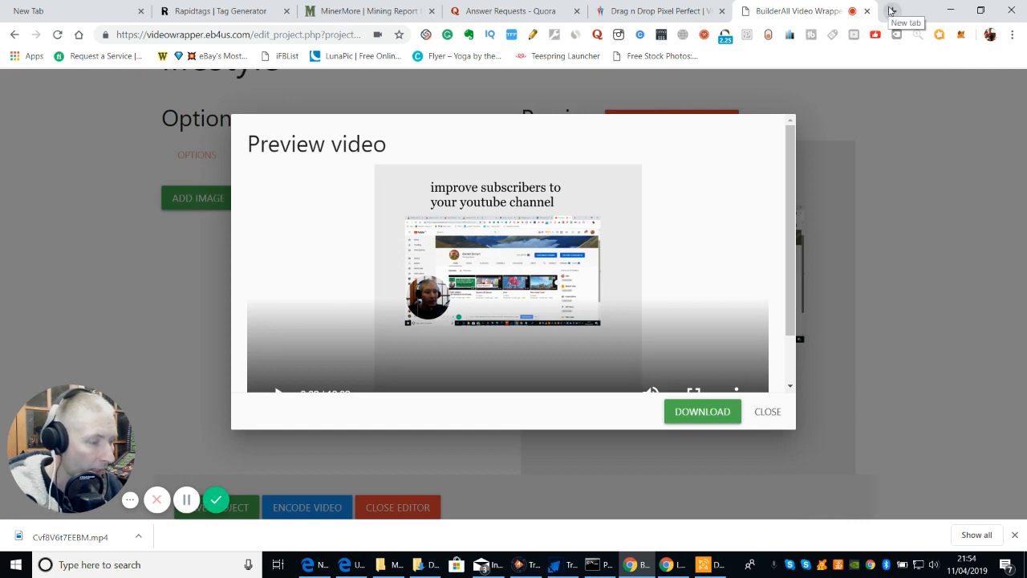
- Open fresh Chrome tabs on the Google start page, ready for a search
click(892, 10)
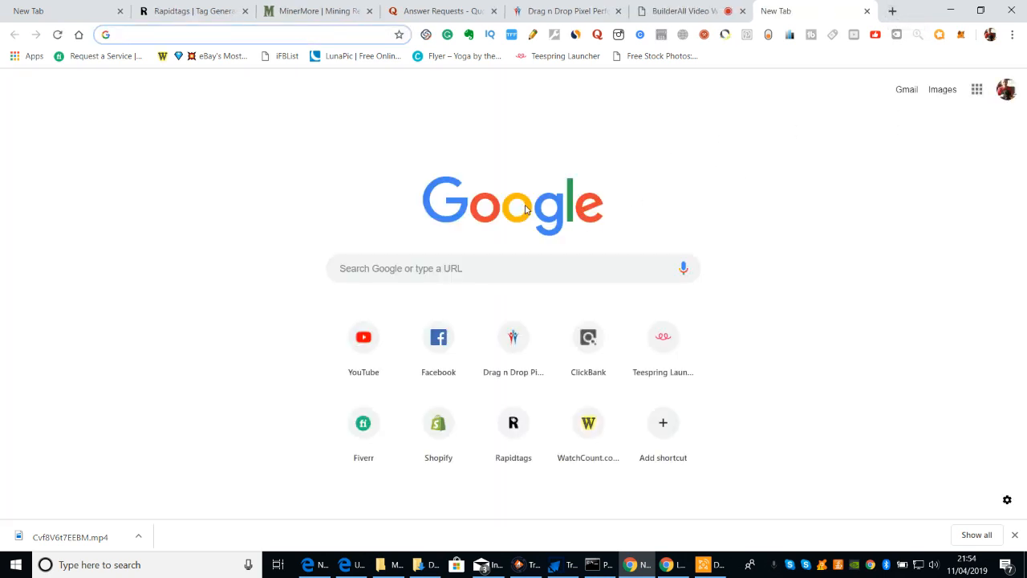
click(240, 34)
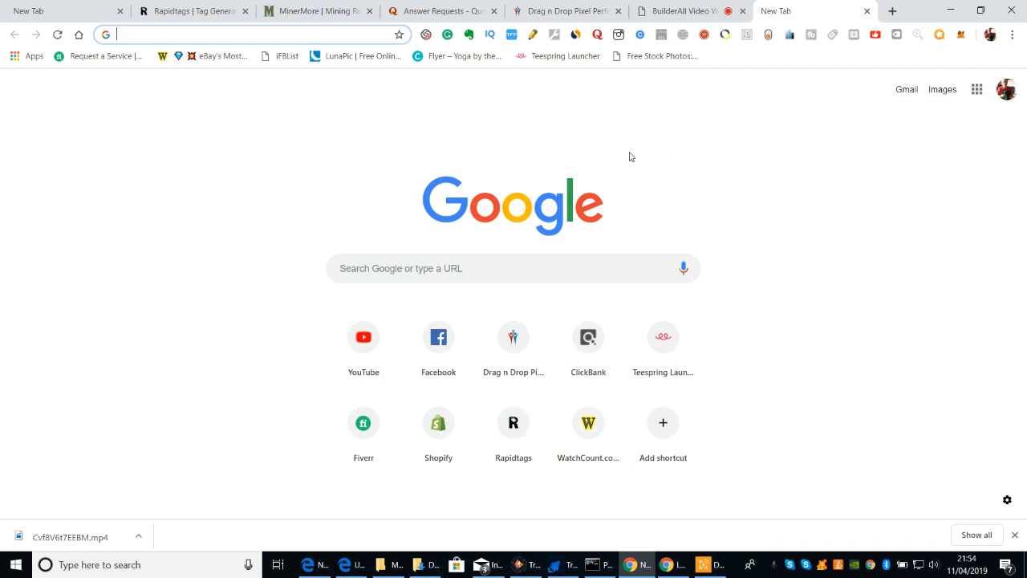
mouse_move(603, 145)
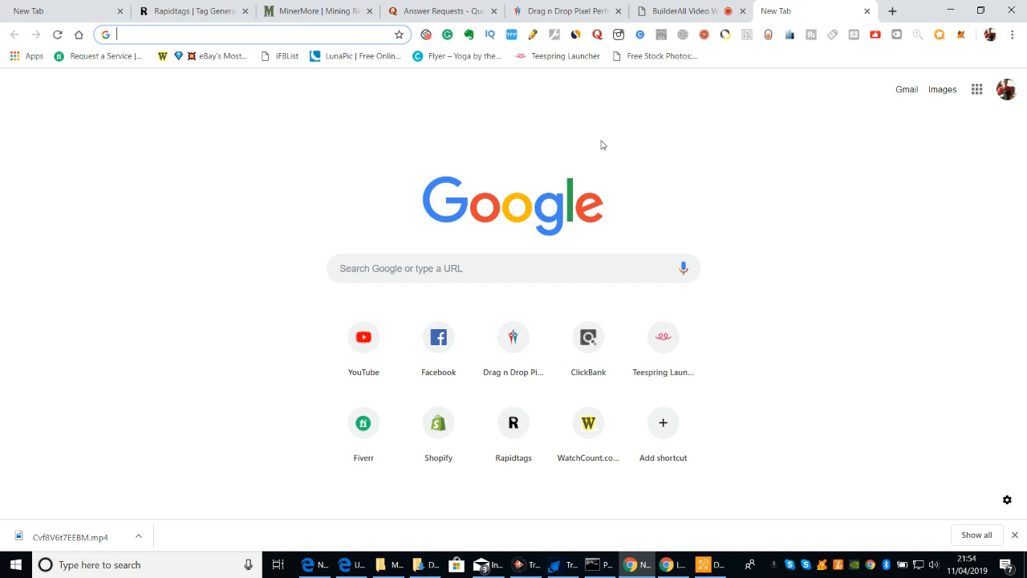
mouse_move(661, 231)
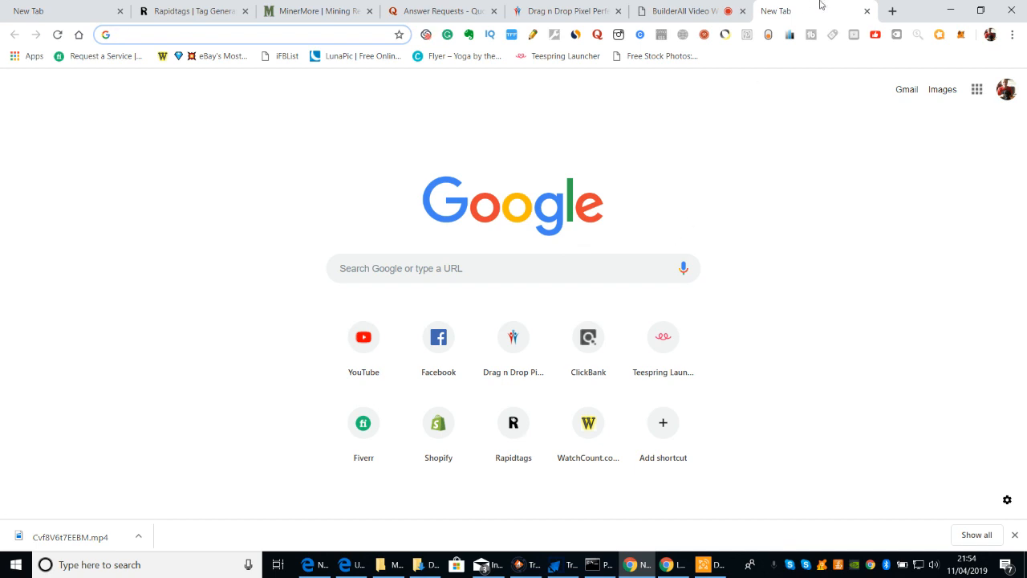
mouse_move(819, 213)
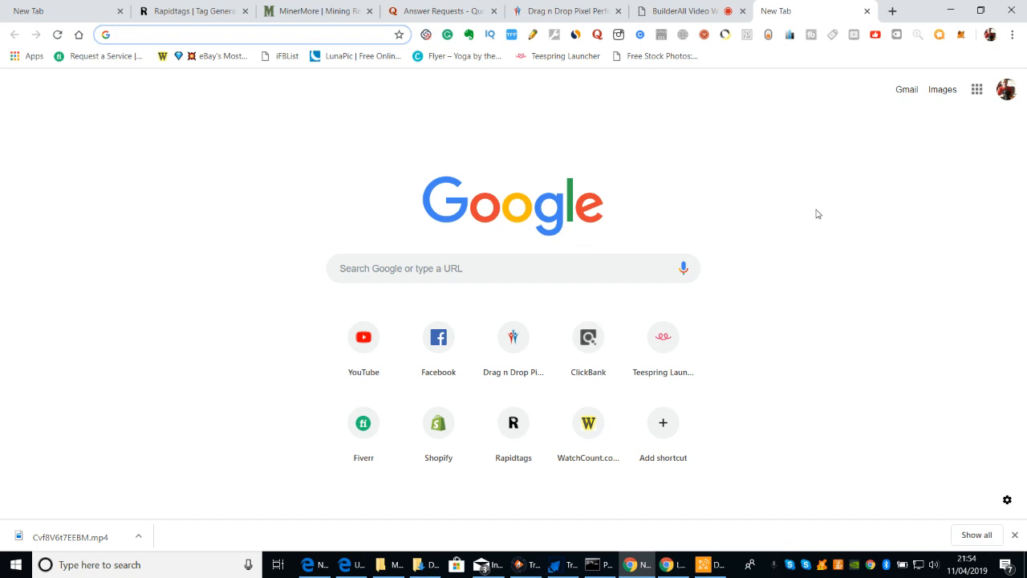
mouse_move(934, 186)
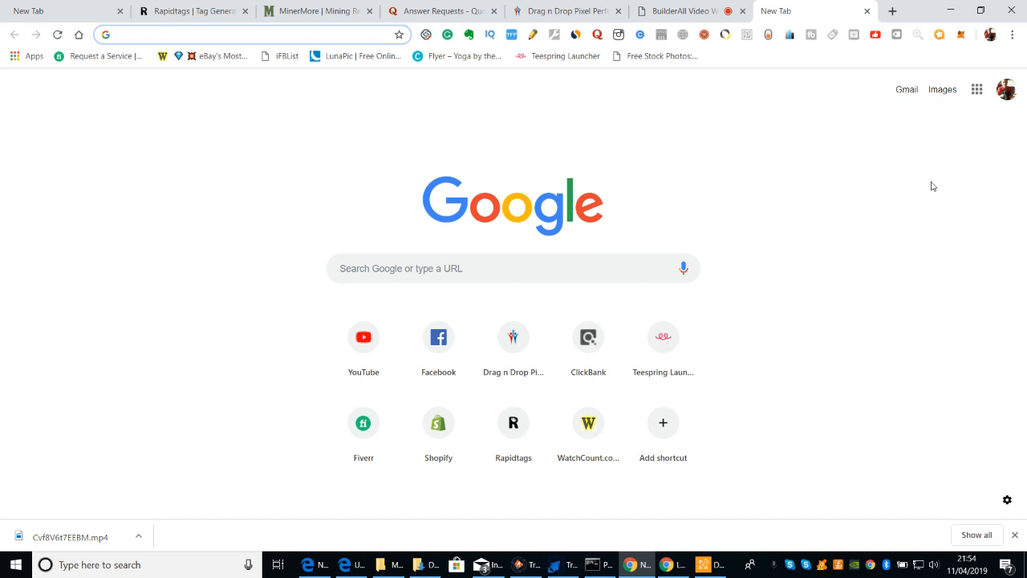
mouse_move(786, 199)
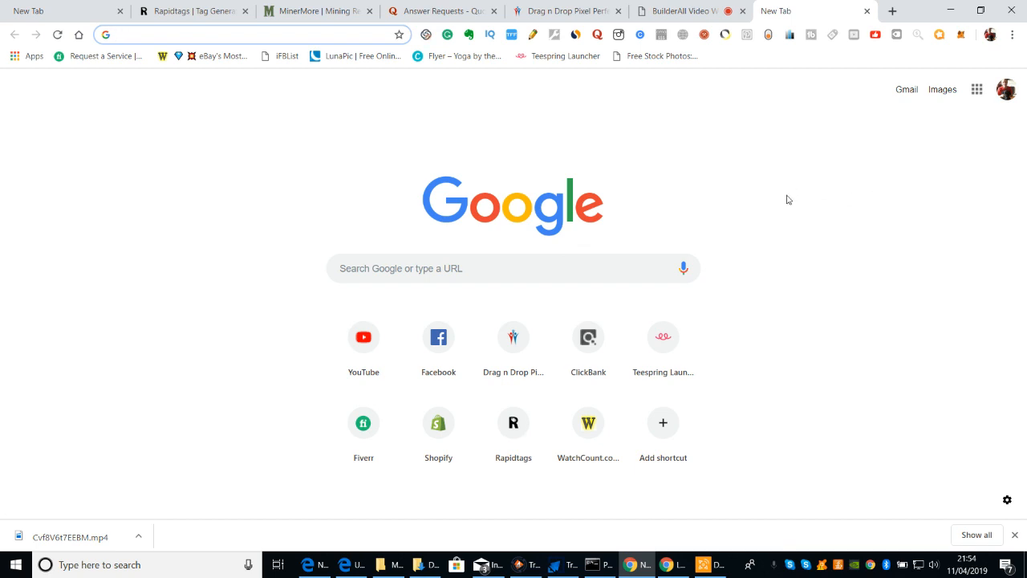
click(240, 35)
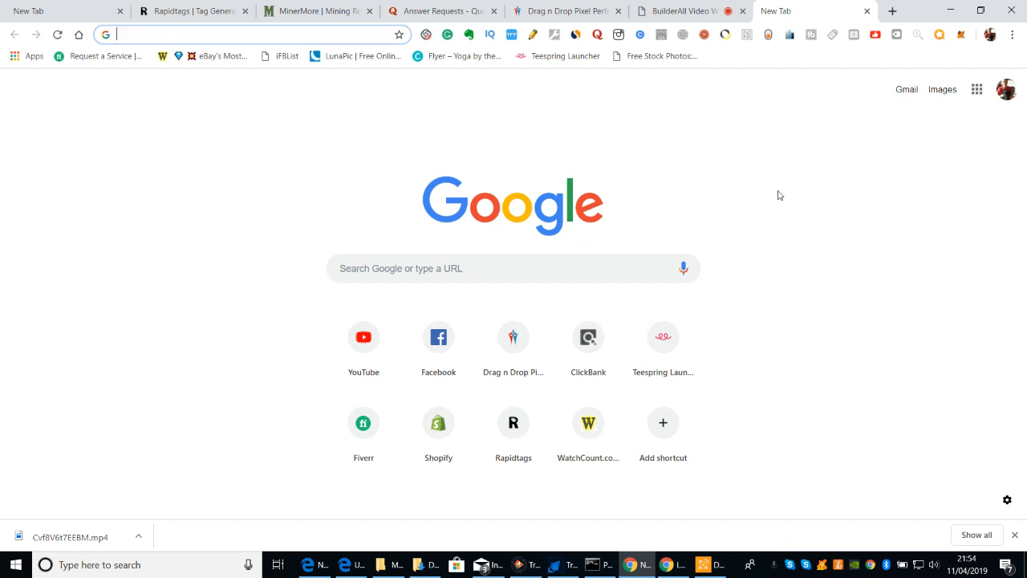
mouse_move(741, 196)
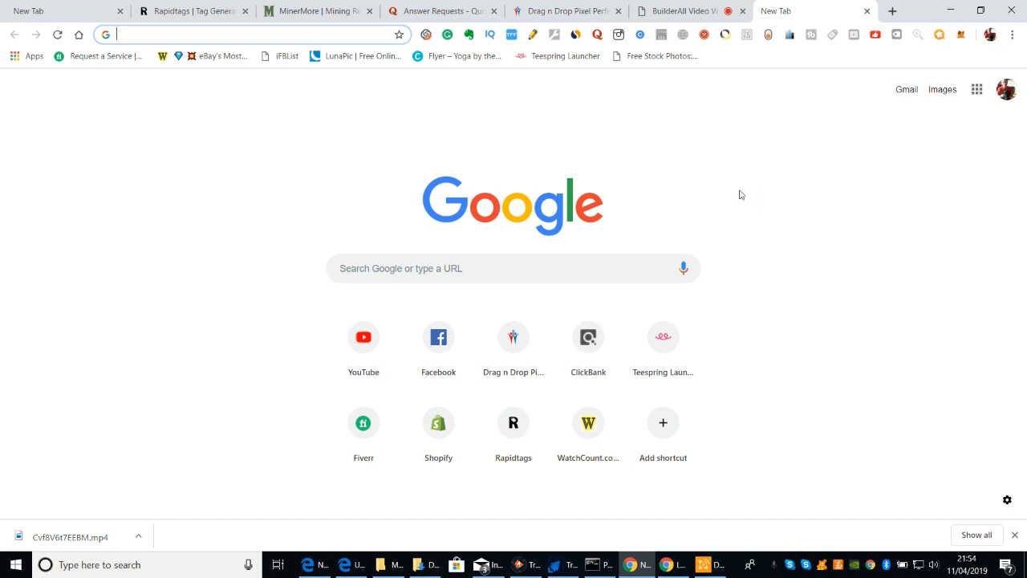
mouse_move(763, 122)
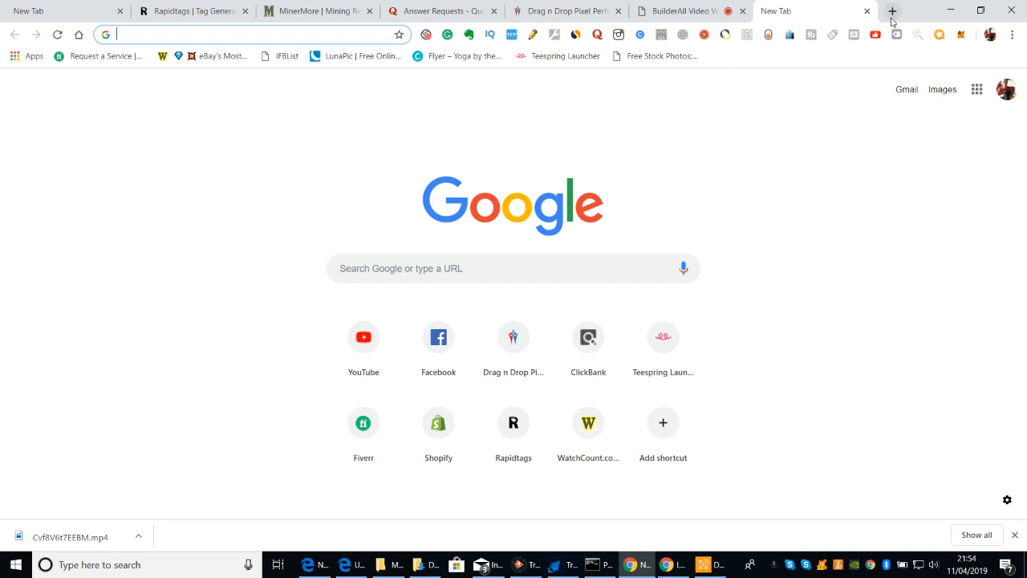
mouse_move(892, 11)
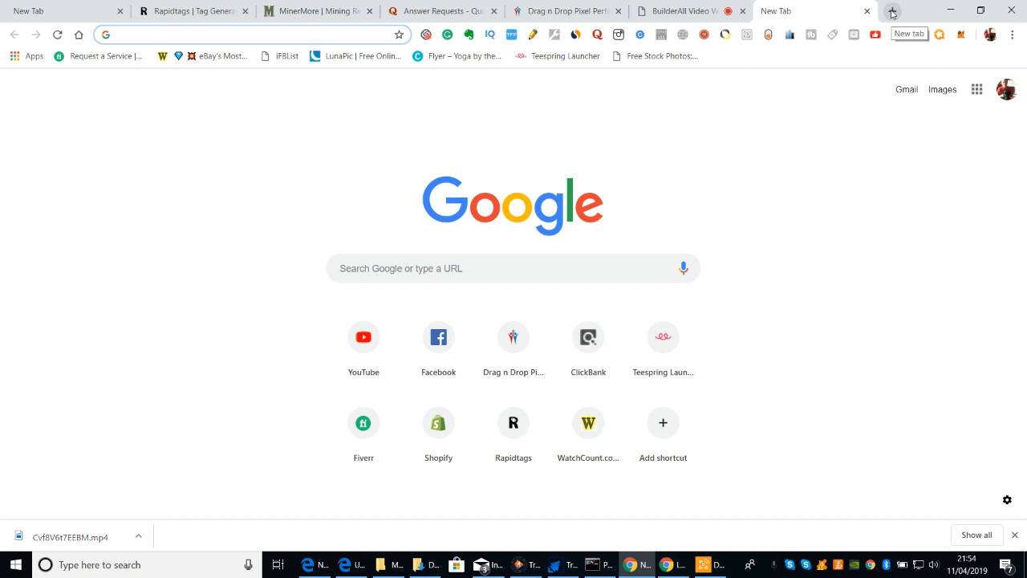
click(893, 13)
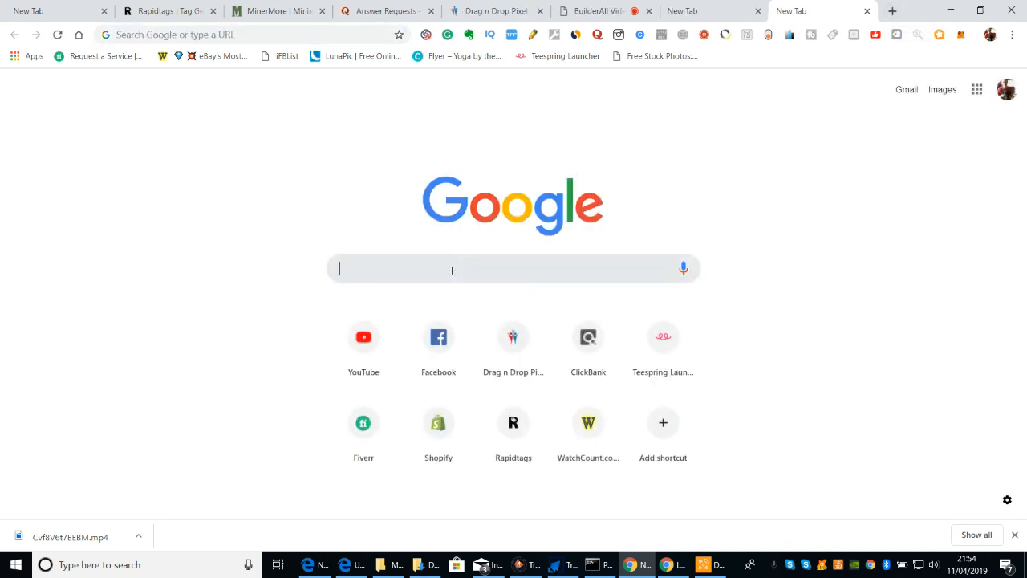
- Search Google for 'dropbox' and go to the official Dropbox site
text(dropbox)
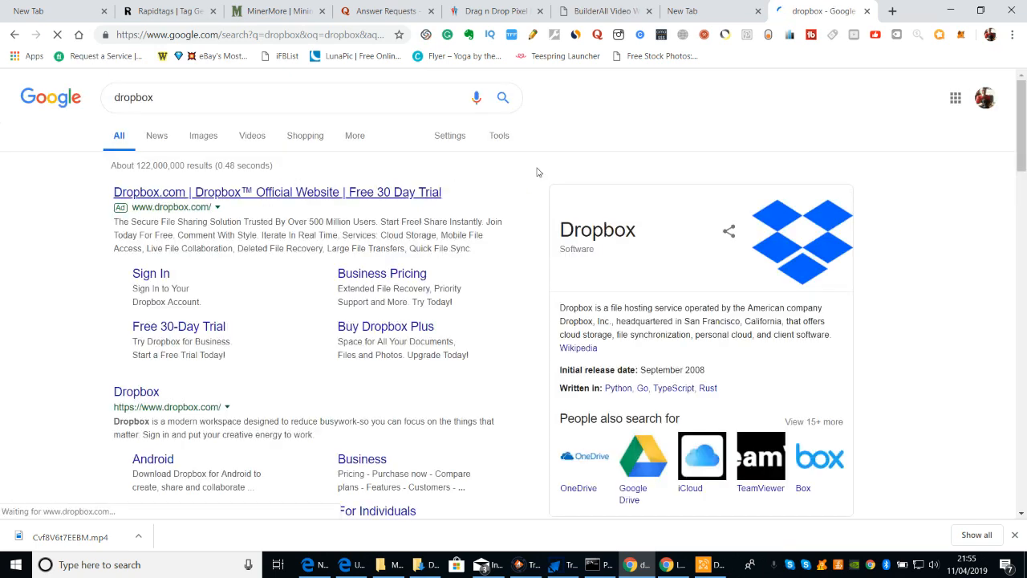
click(276, 192)
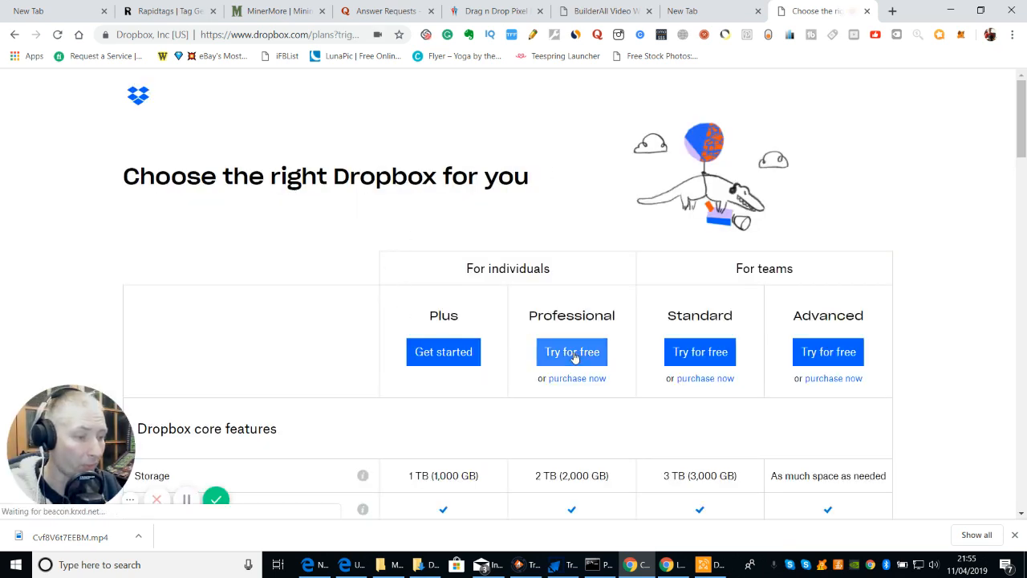
mouse_move(443, 352)
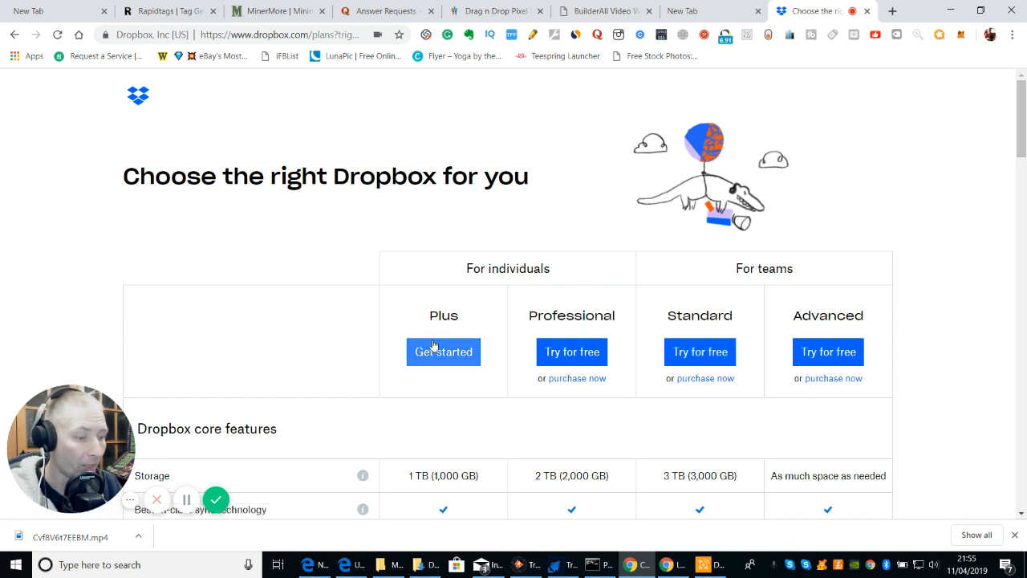
mouse_move(886, 122)
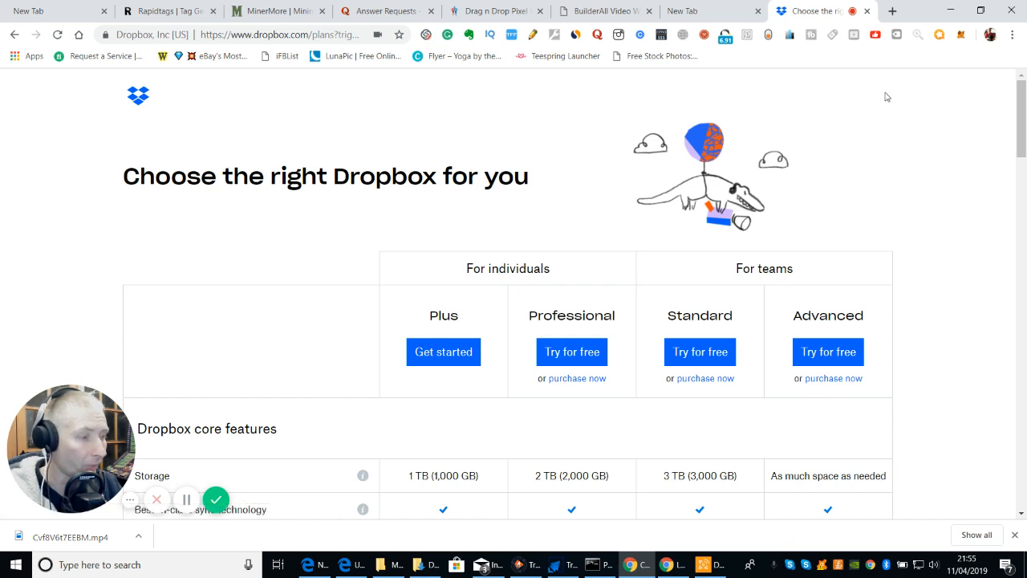
mouse_move(956, 122)
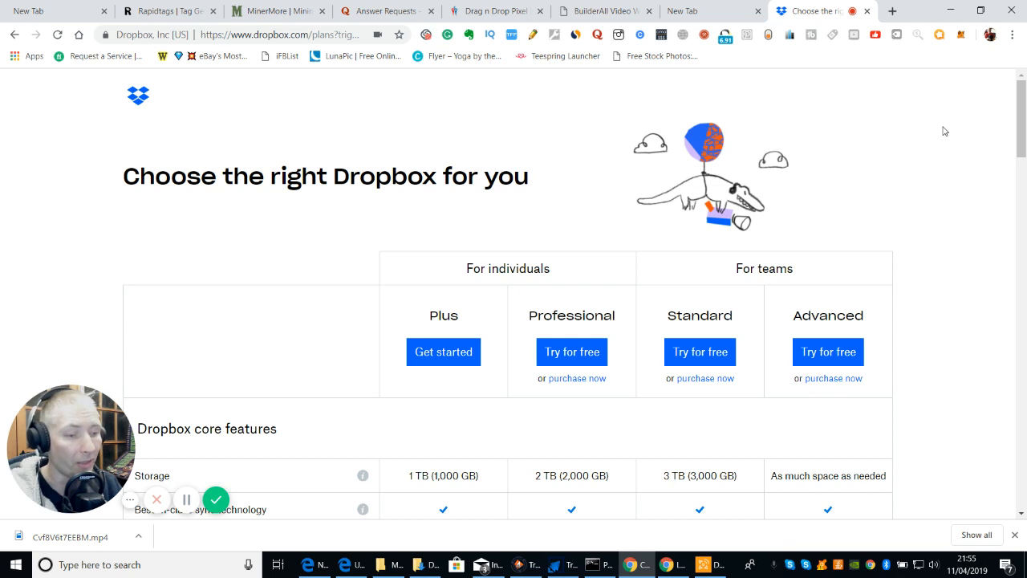
mouse_move(970, 135)
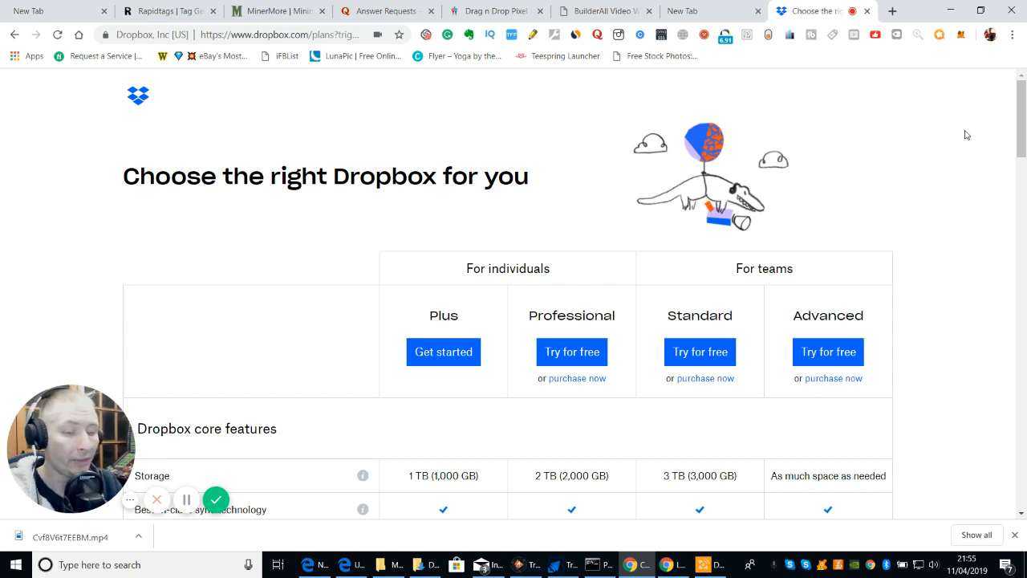
mouse_move(902, 107)
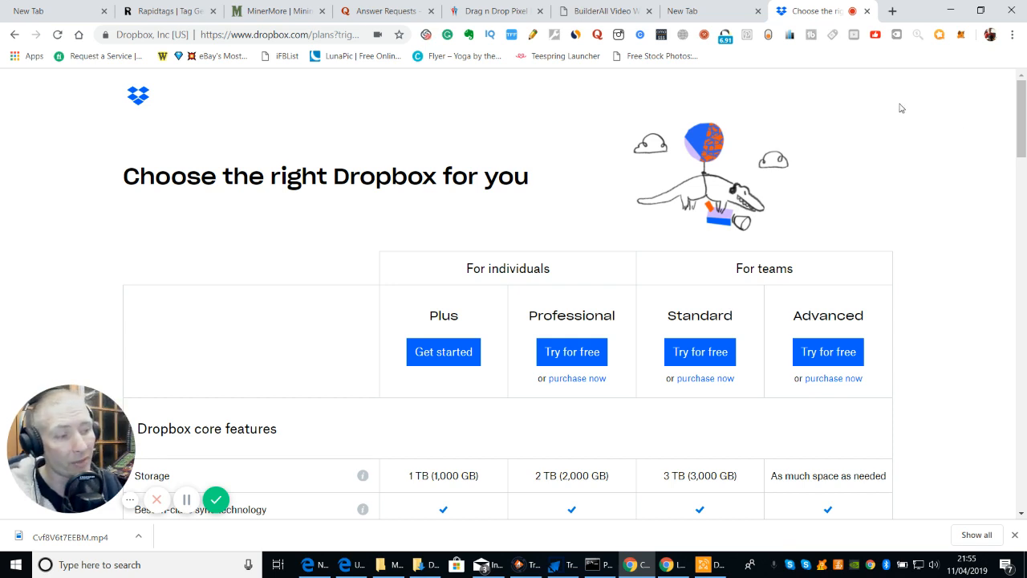
mouse_move(873, 151)
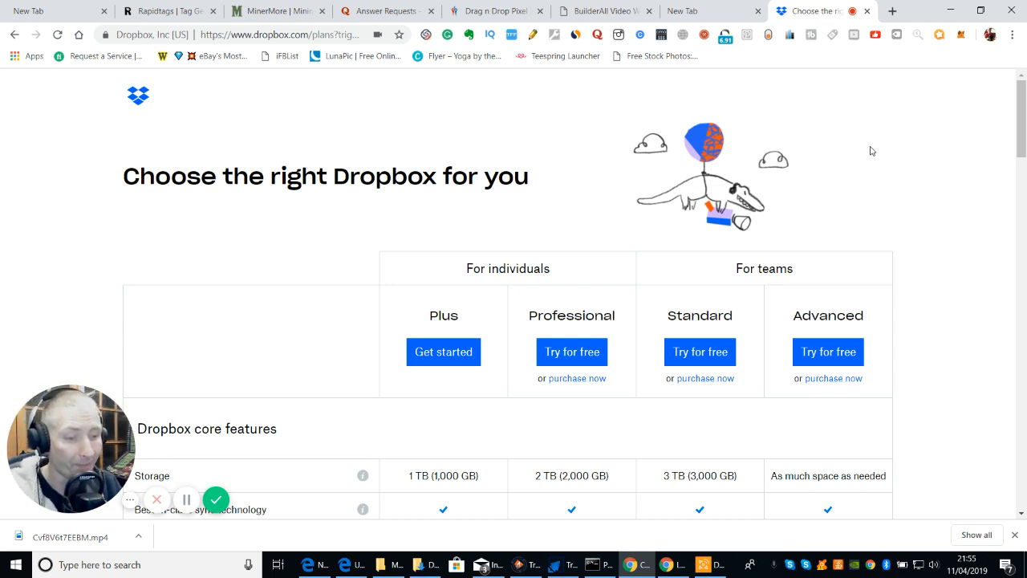
mouse_move(891, 124)
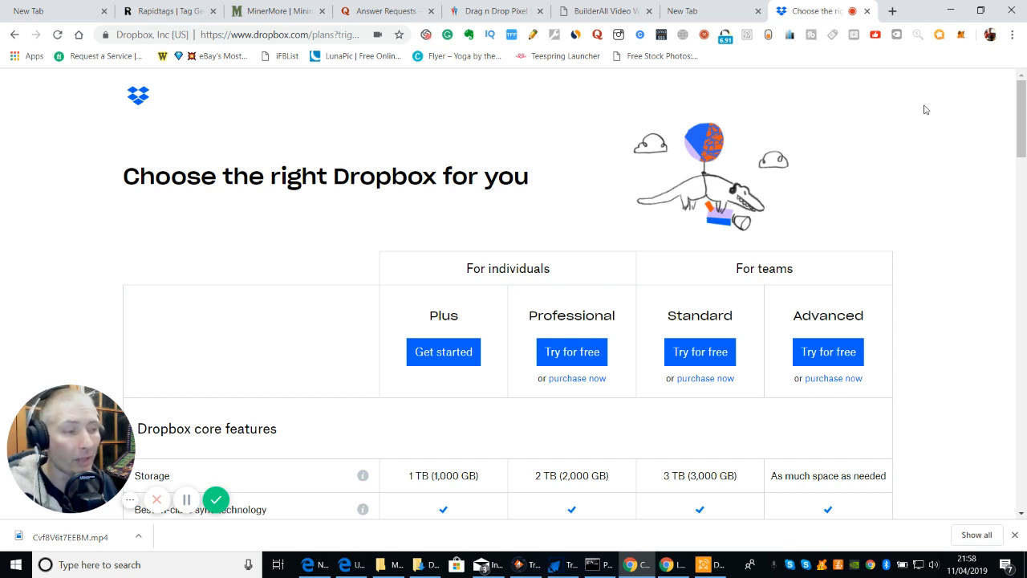
mouse_move(651, 85)
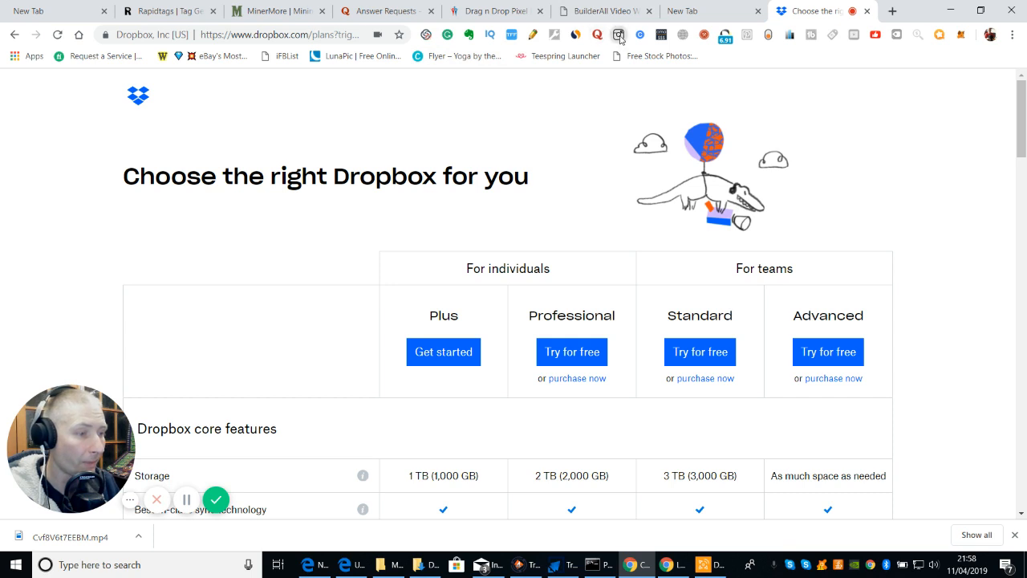
mouse_move(920, 147)
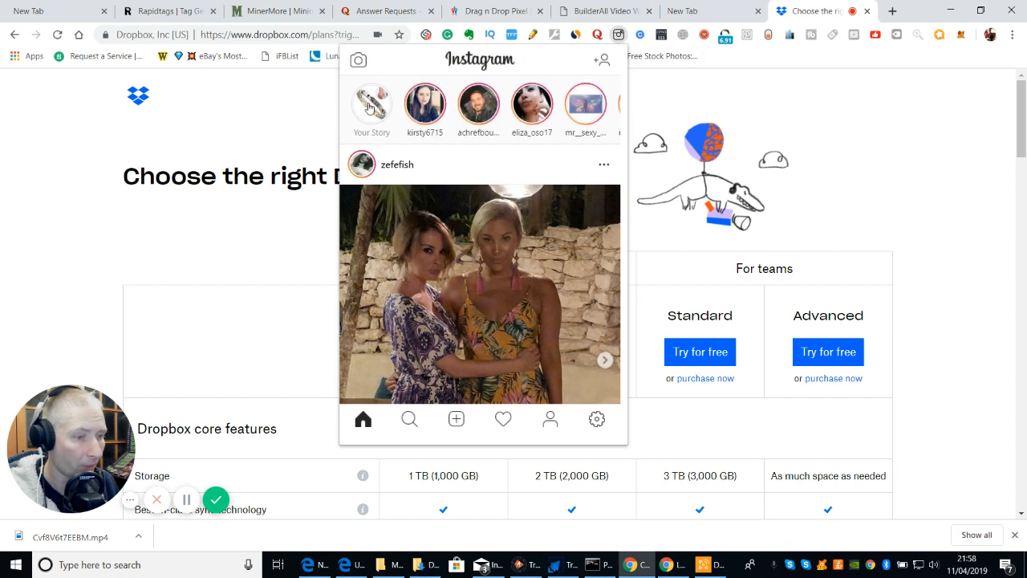
- View your own Instagram story and cancel the delete prompt to keep it
click(370, 105)
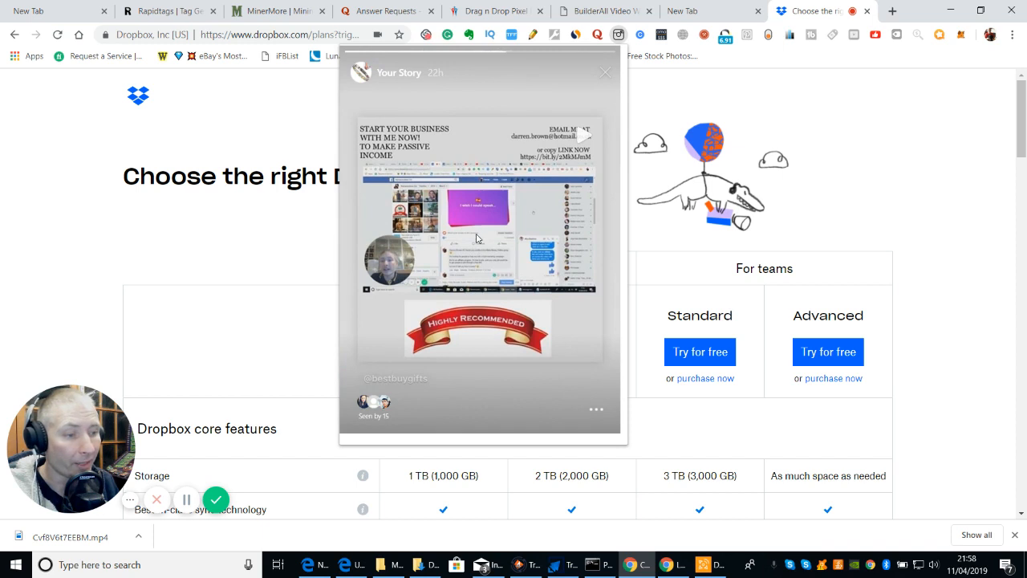
mouse_move(478, 269)
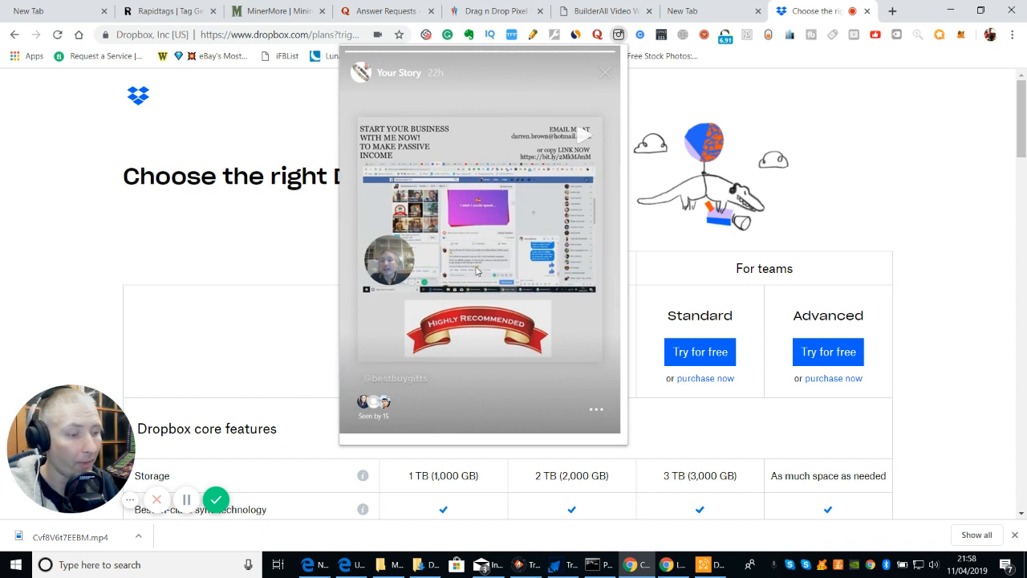
mouse_move(588, 135)
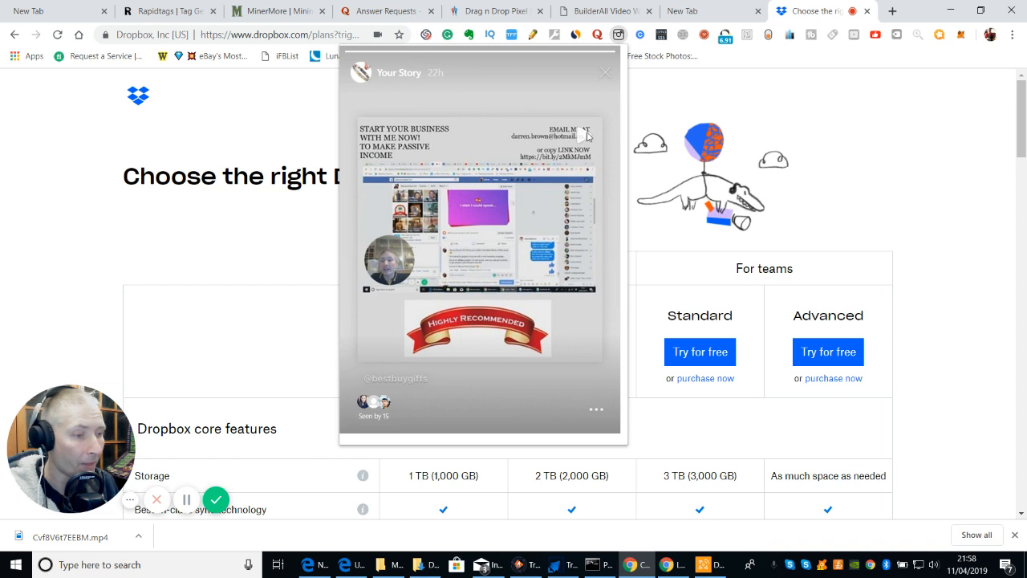
mouse_move(586, 141)
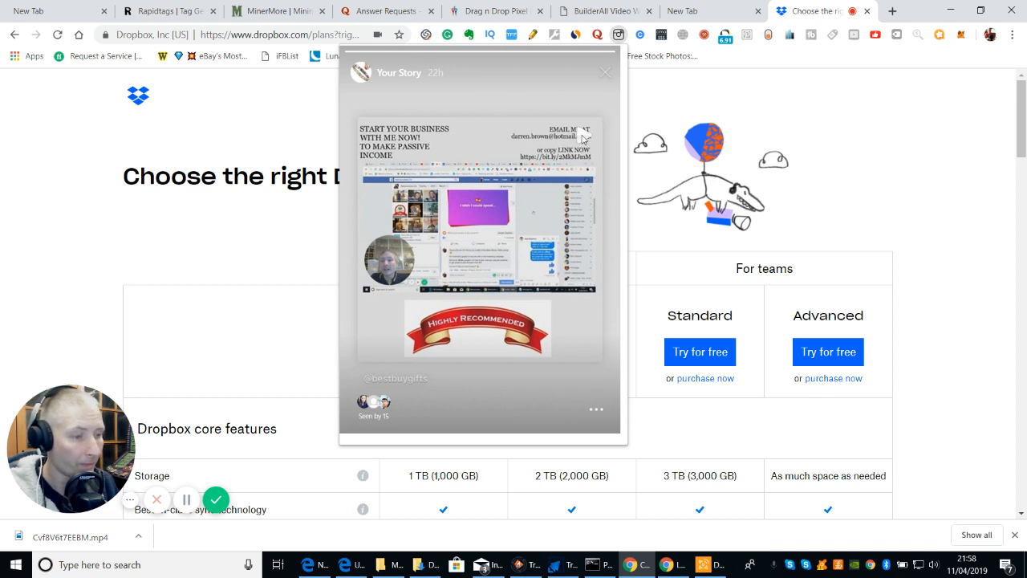
mouse_move(555, 222)
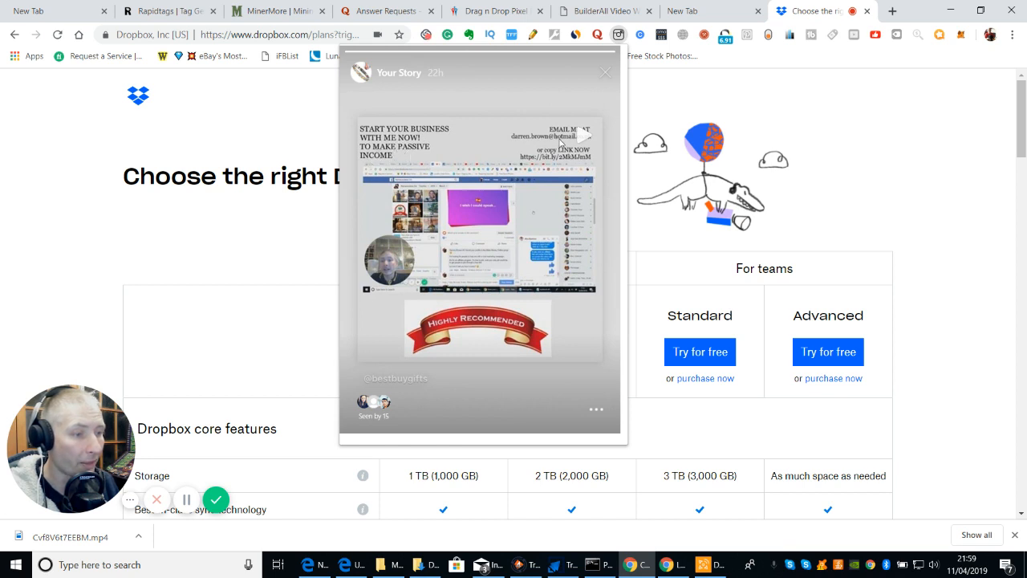
mouse_move(562, 143)
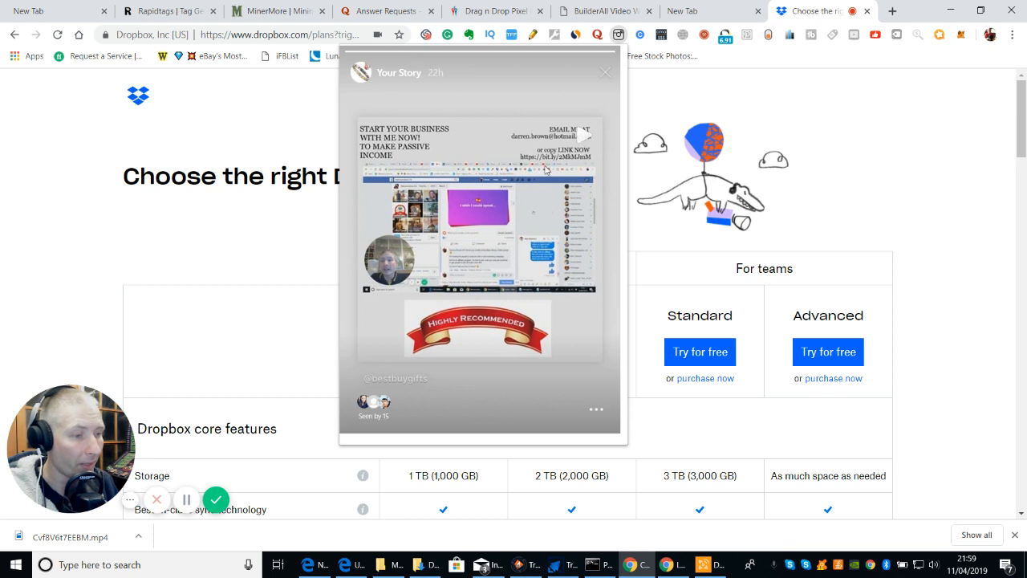
mouse_move(462, 353)
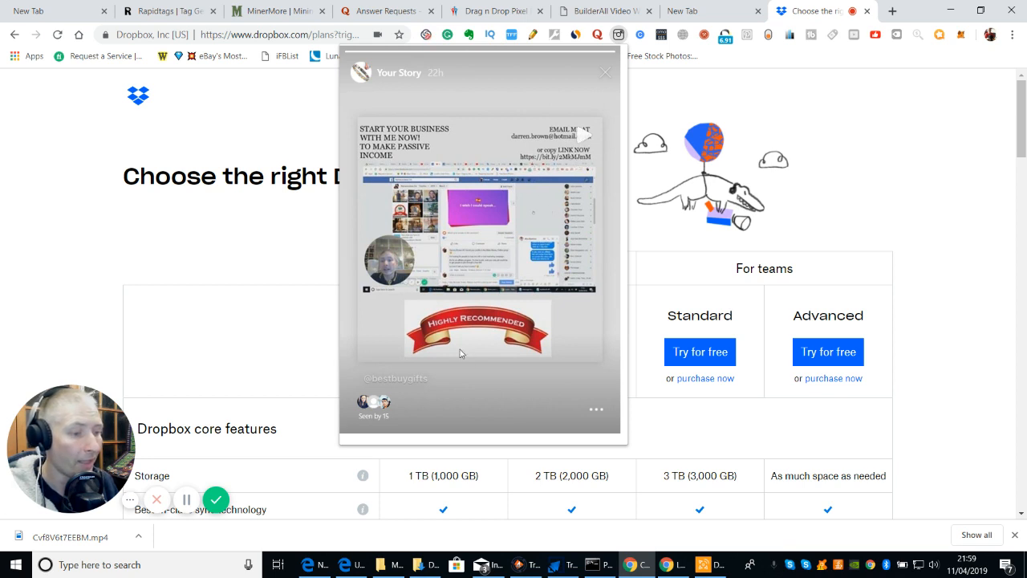
mouse_move(372, 408)
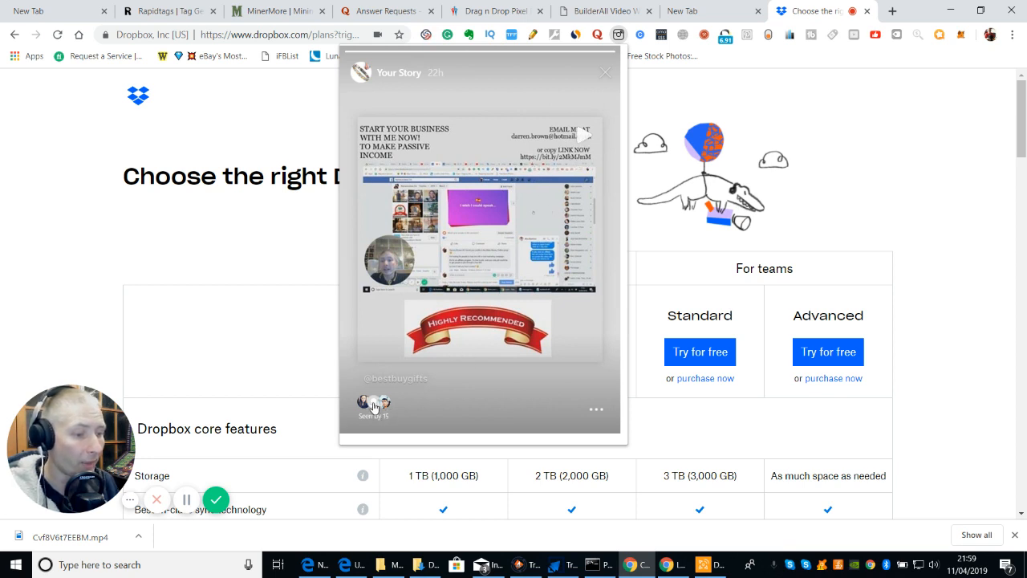
mouse_move(596, 409)
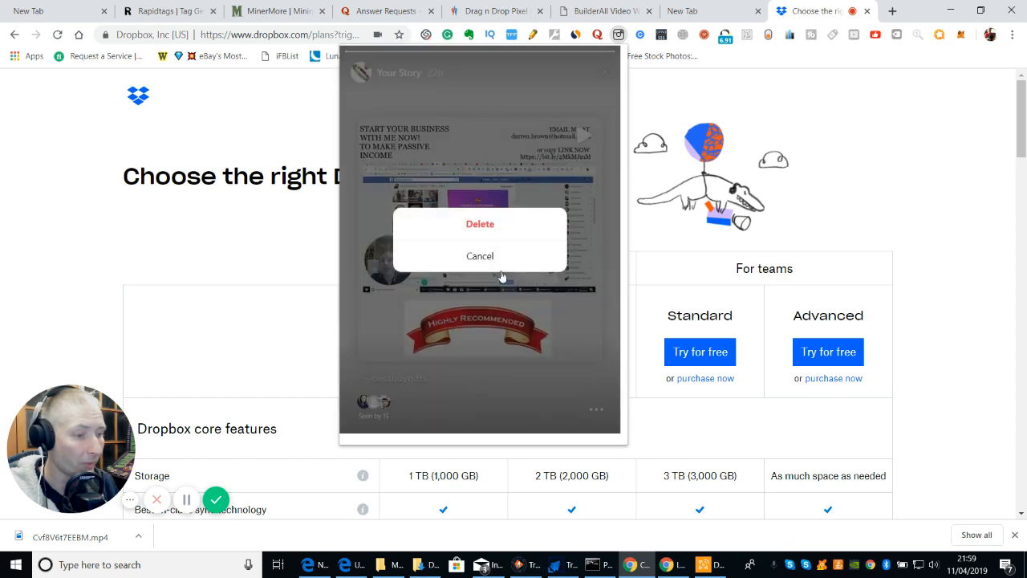
click(480, 256)
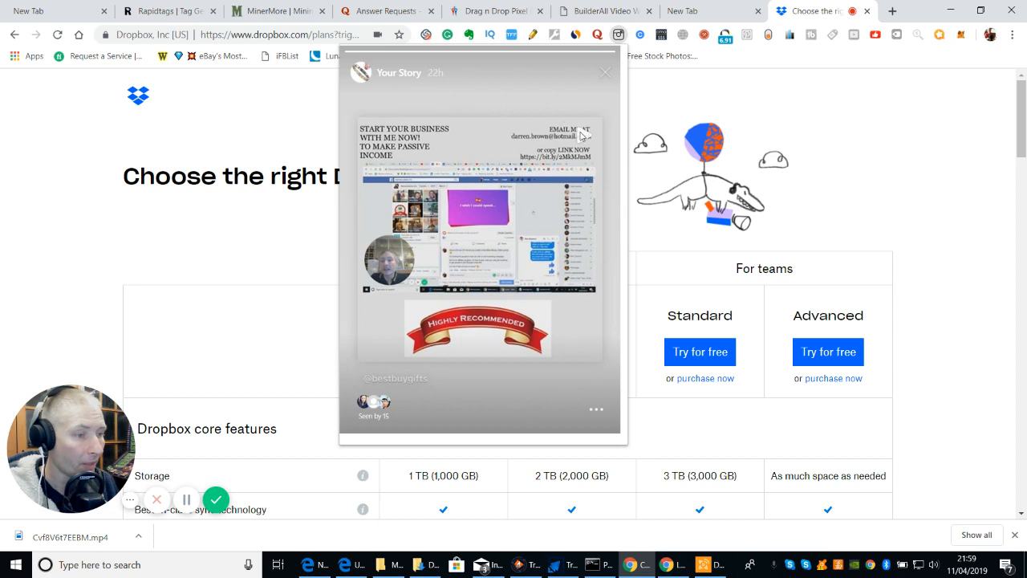
mouse_move(581, 138)
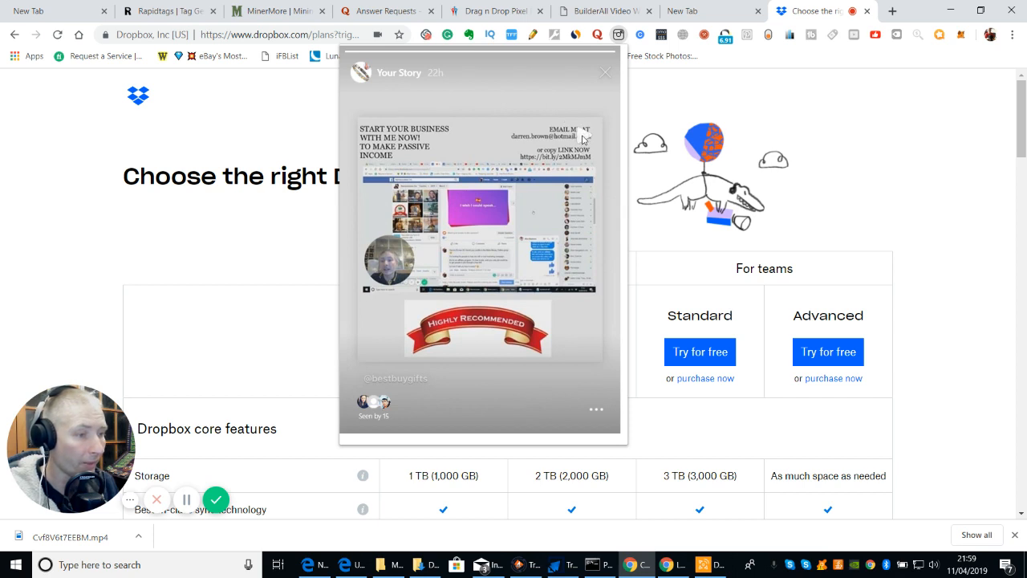
mouse_move(424, 99)
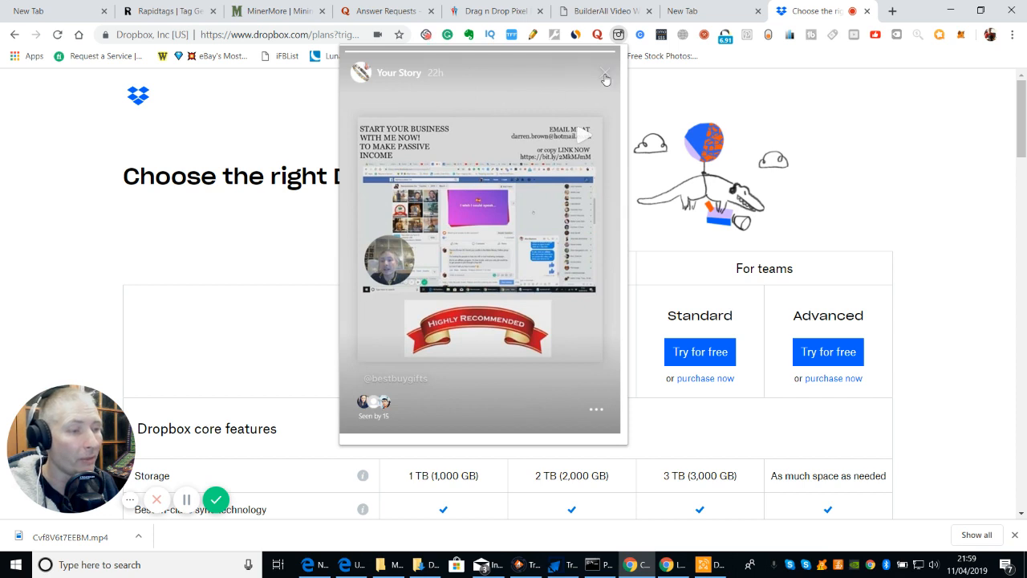
- Close and reopen your own story several times, ending back on the feed
click(606, 78)
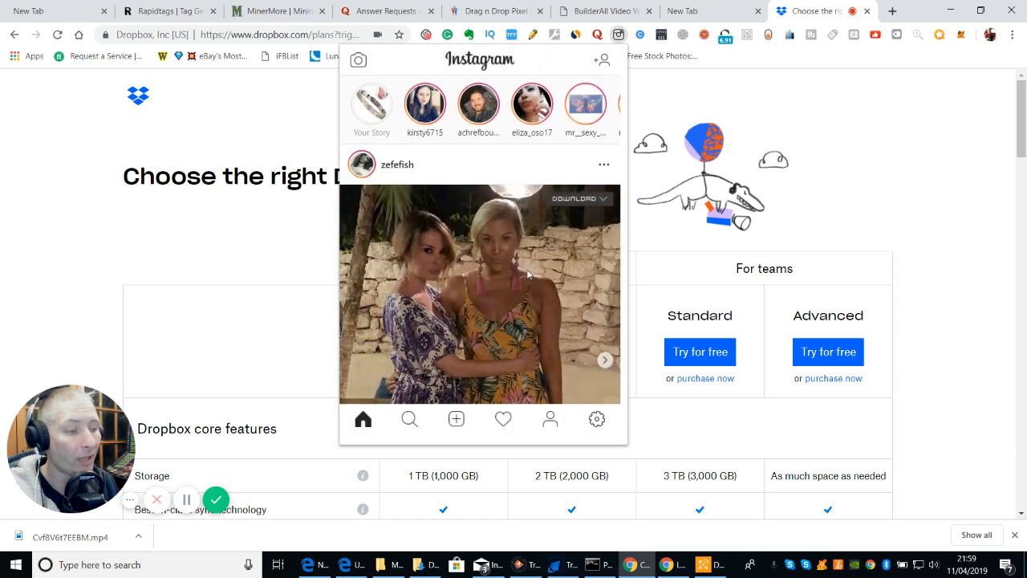
mouse_move(517, 321)
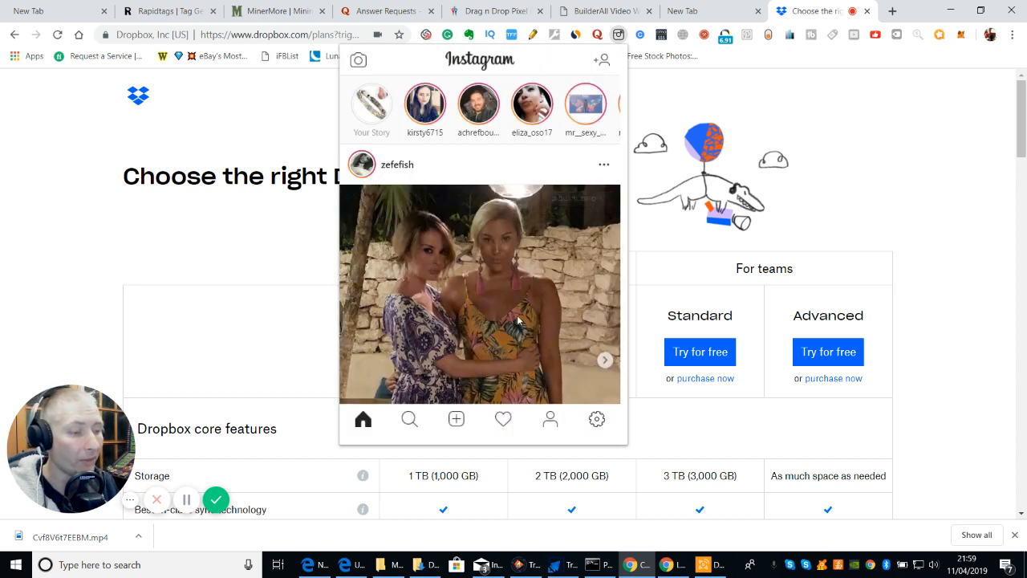
click(371, 103)
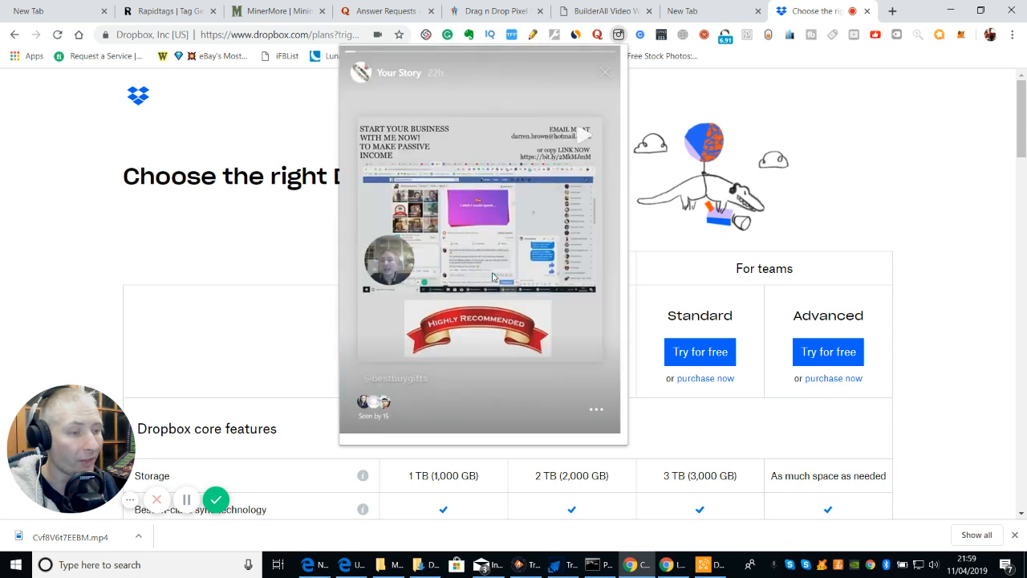
click(605, 71)
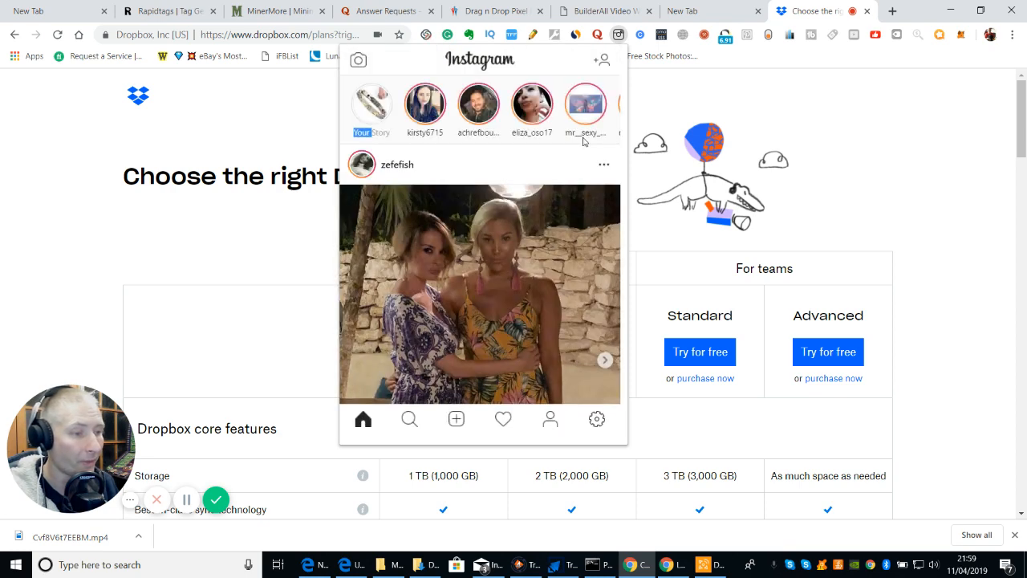
click(370, 105)
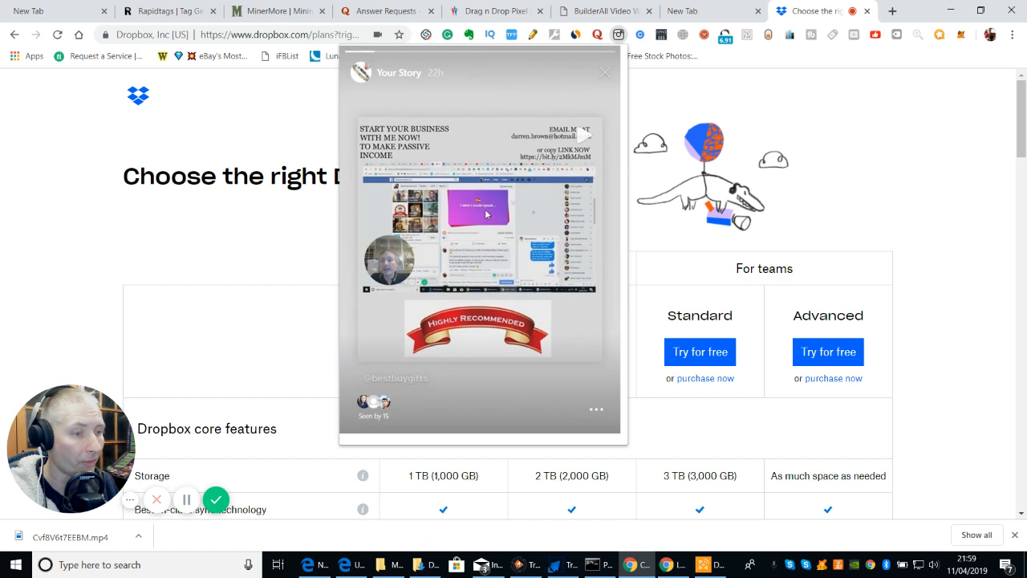
mouse_move(515, 211)
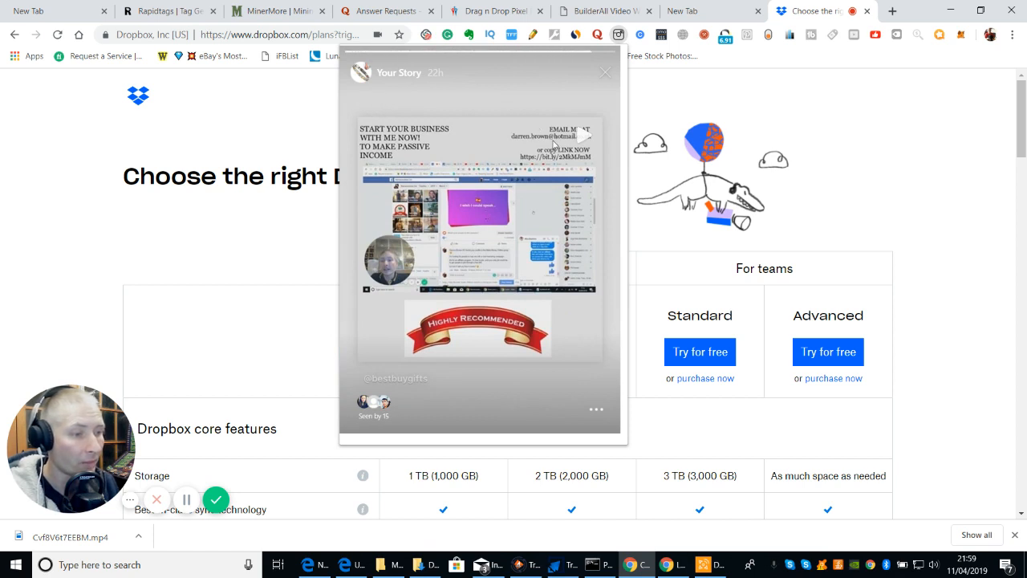
click(605, 72)
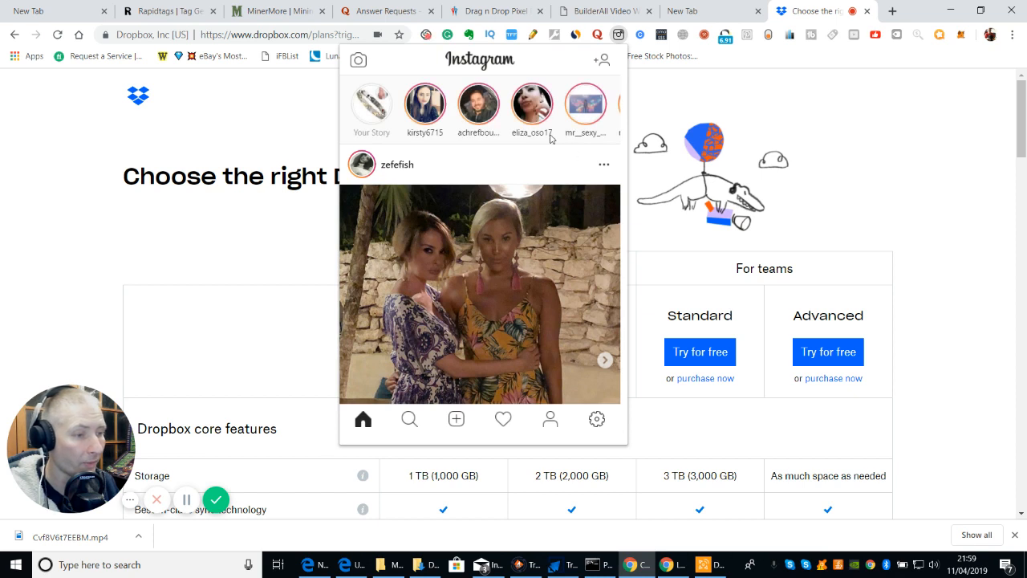
click(371, 103)
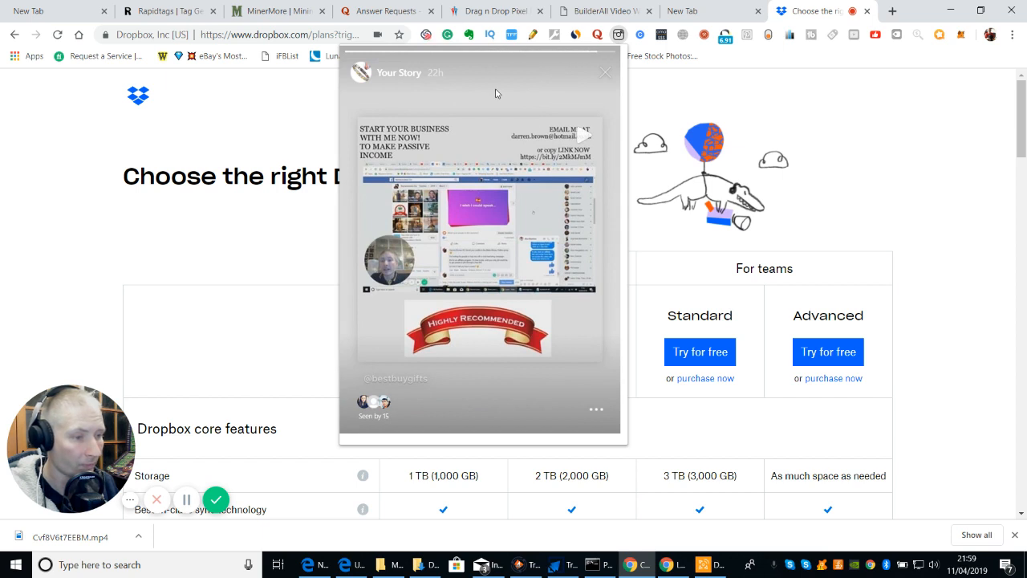
click(605, 71)
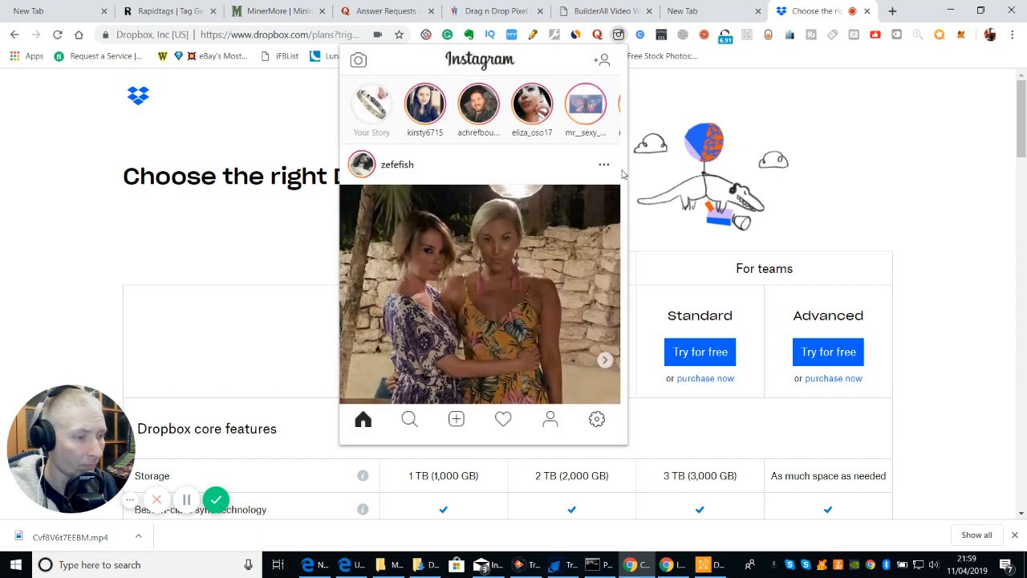
- Swipe to the next photo in the post, check the story twice more and return to the home feed
click(603, 359)
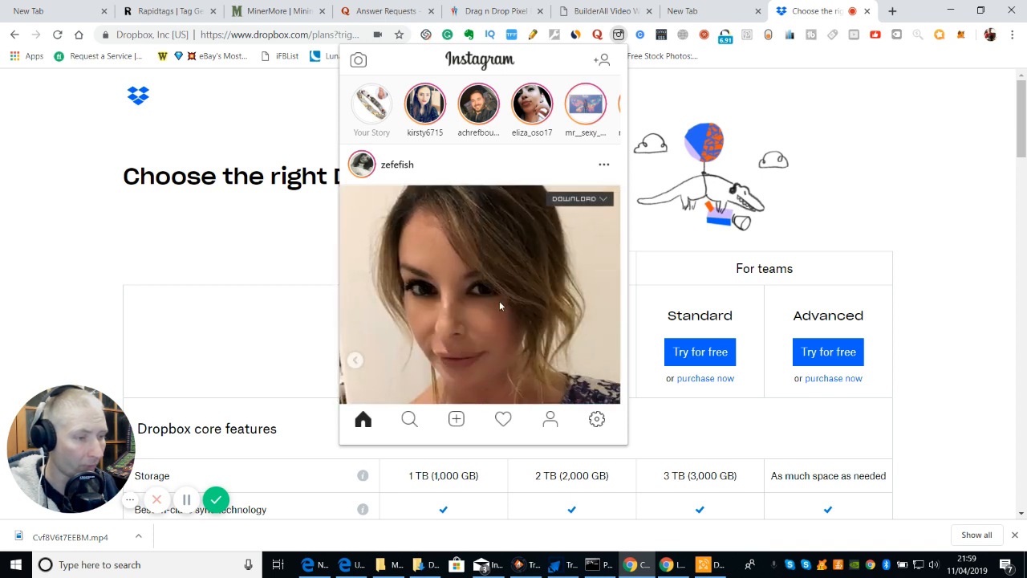
mouse_move(558, 159)
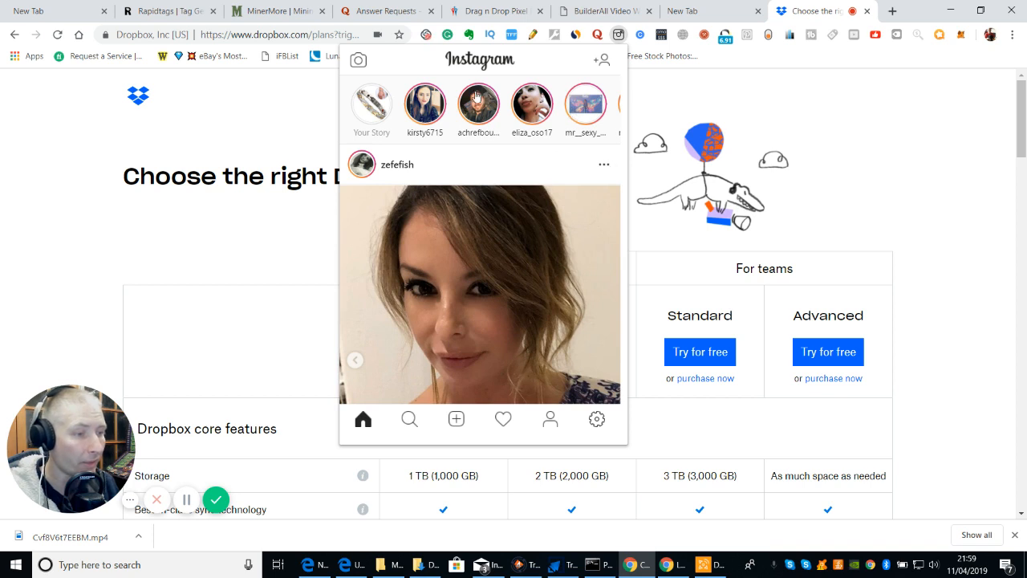
click(371, 104)
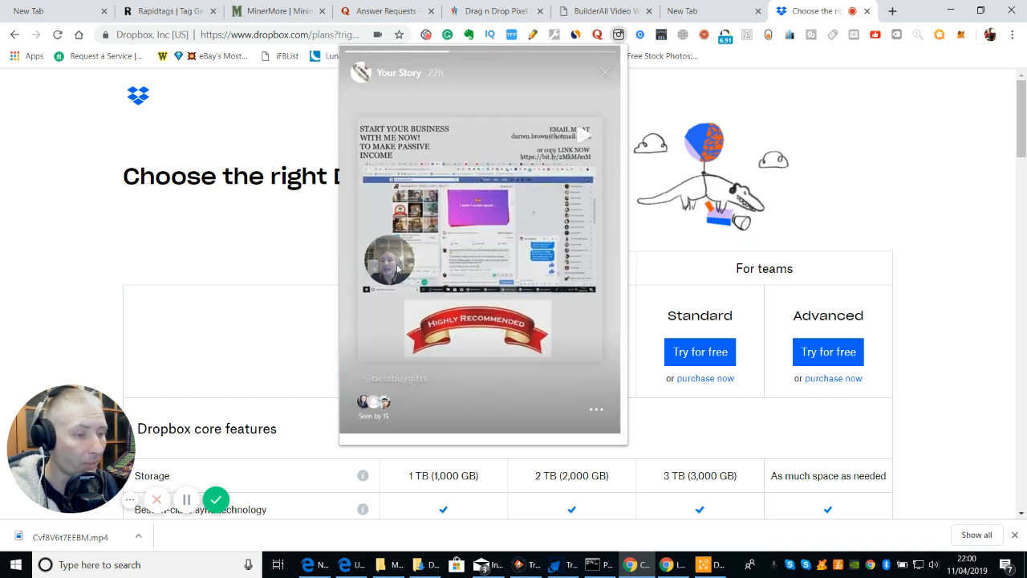
click(605, 71)
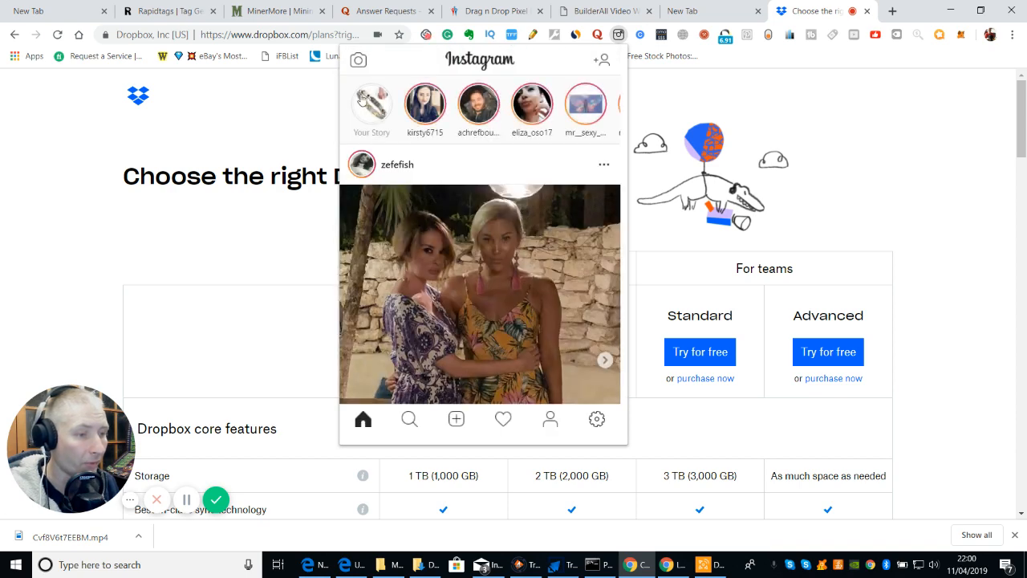
click(371, 109)
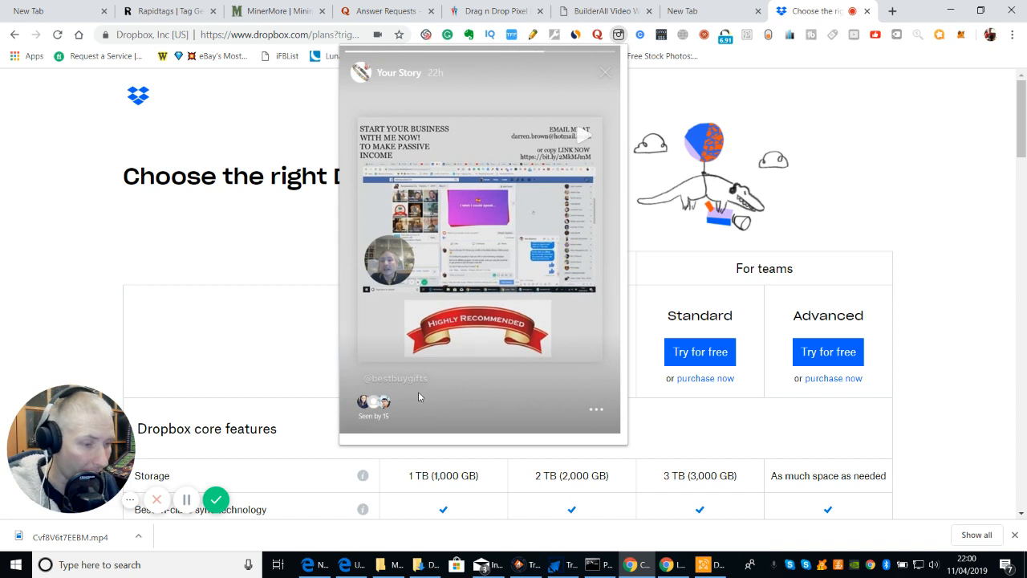
click(606, 71)
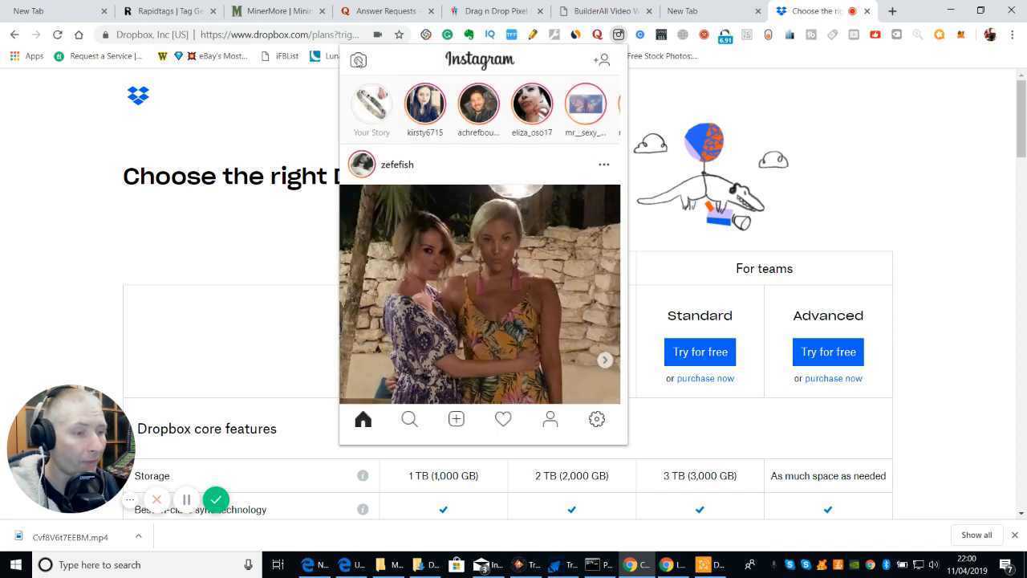
mouse_move(449, 377)
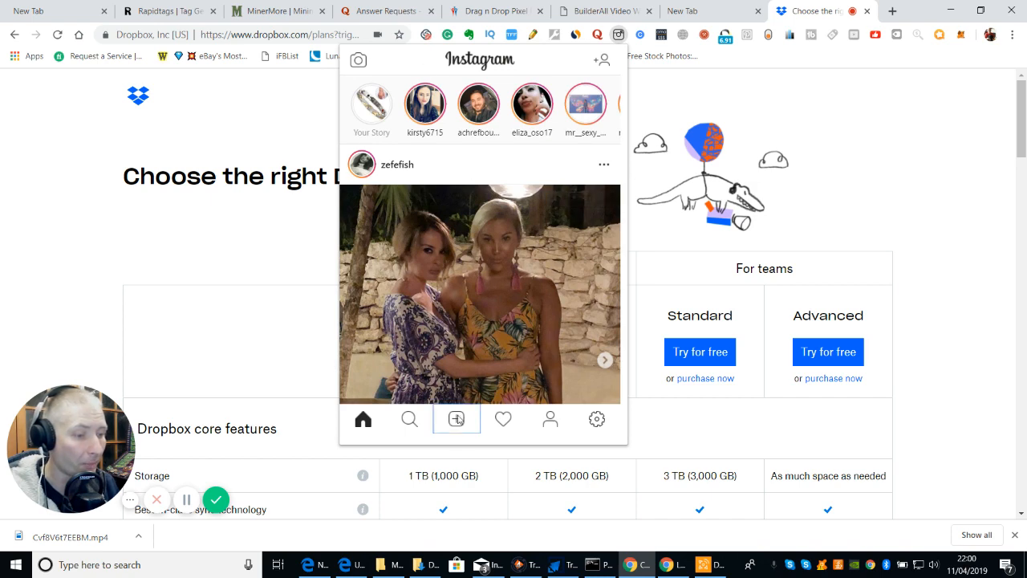
- Start a post from file and browse Local Disk C, Download, Downloads and Documents in the Open dialog
click(456, 417)
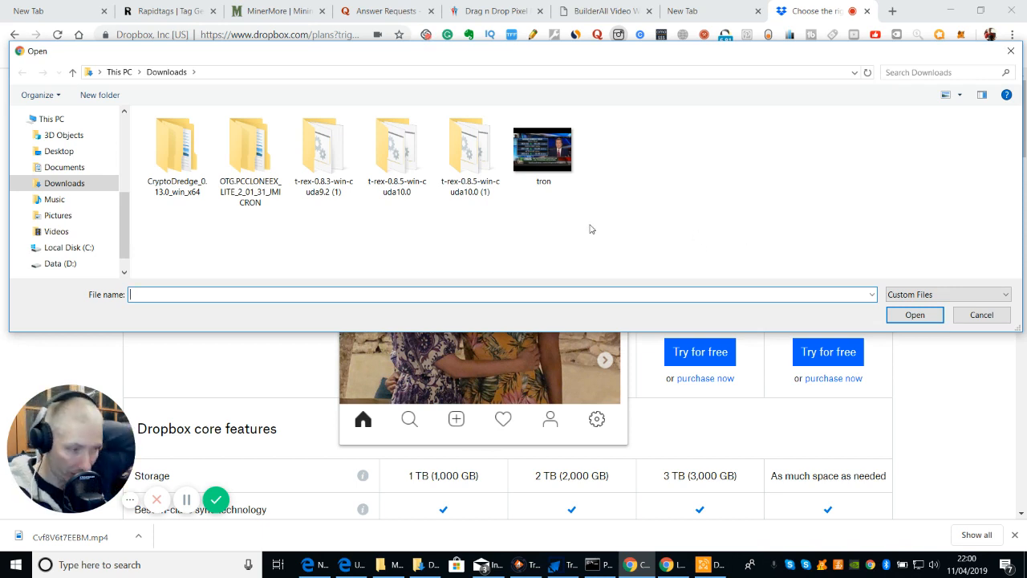
mouse_move(606, 90)
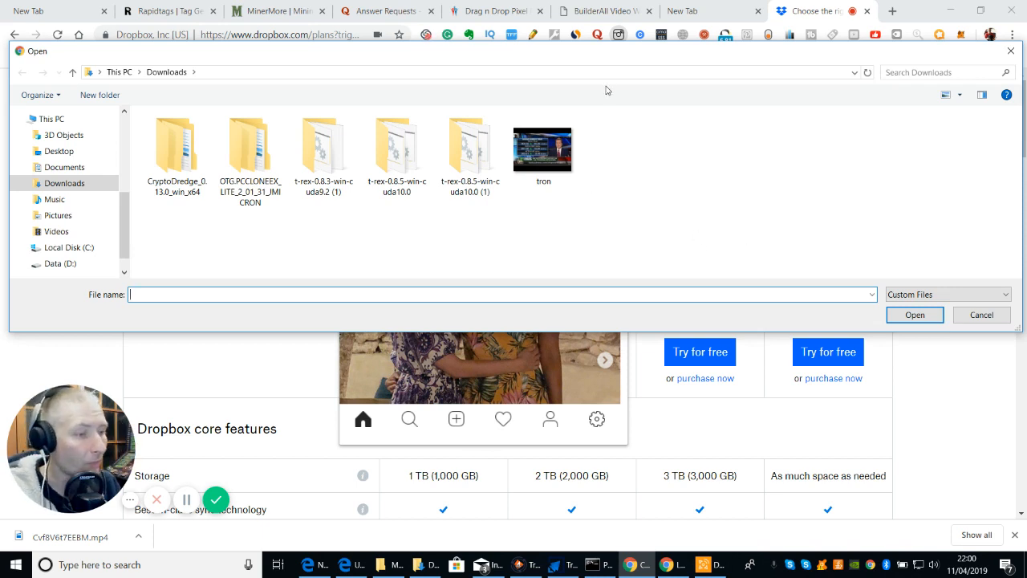
mouse_move(912, 249)
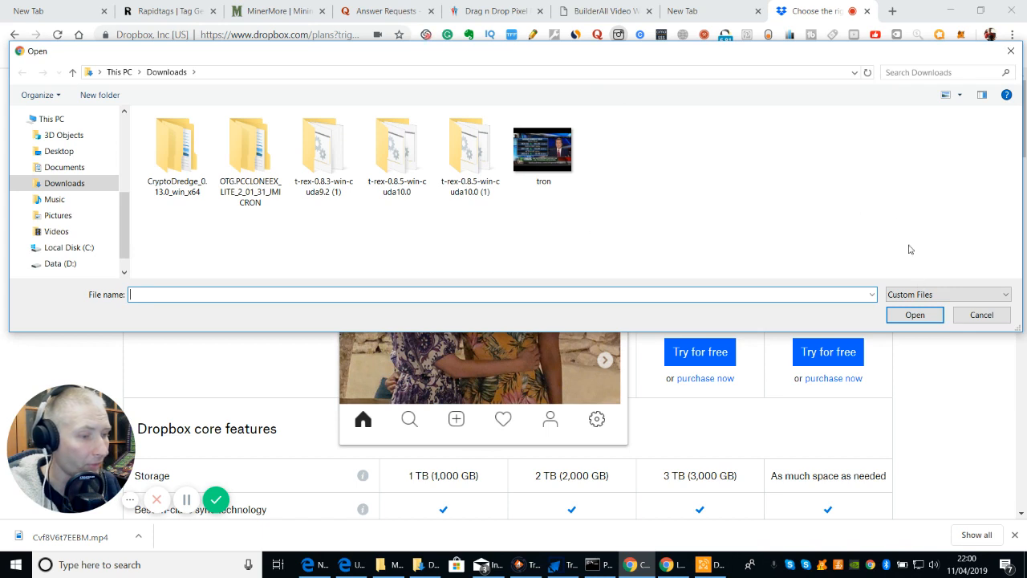
mouse_move(542, 228)
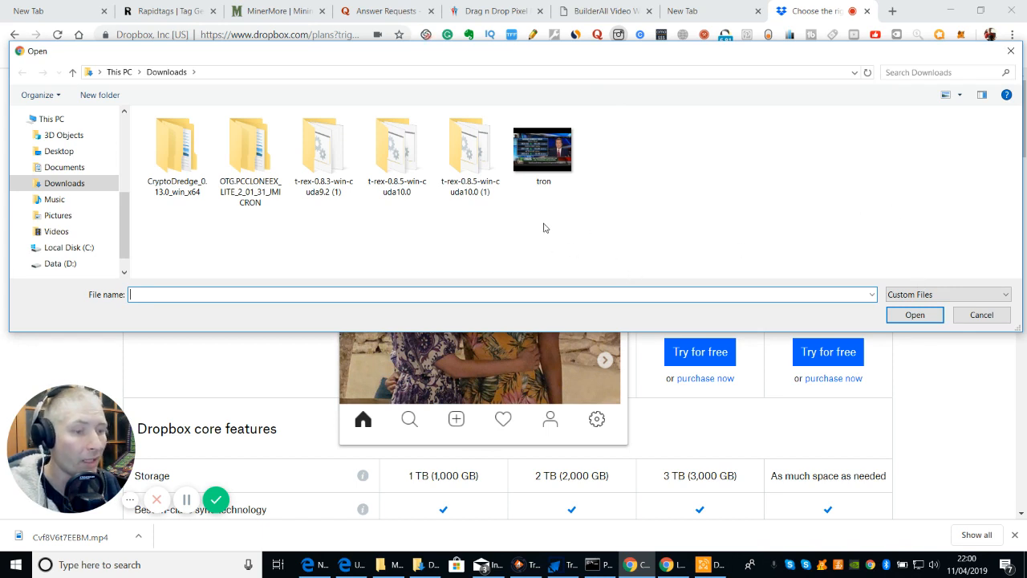
click(68, 247)
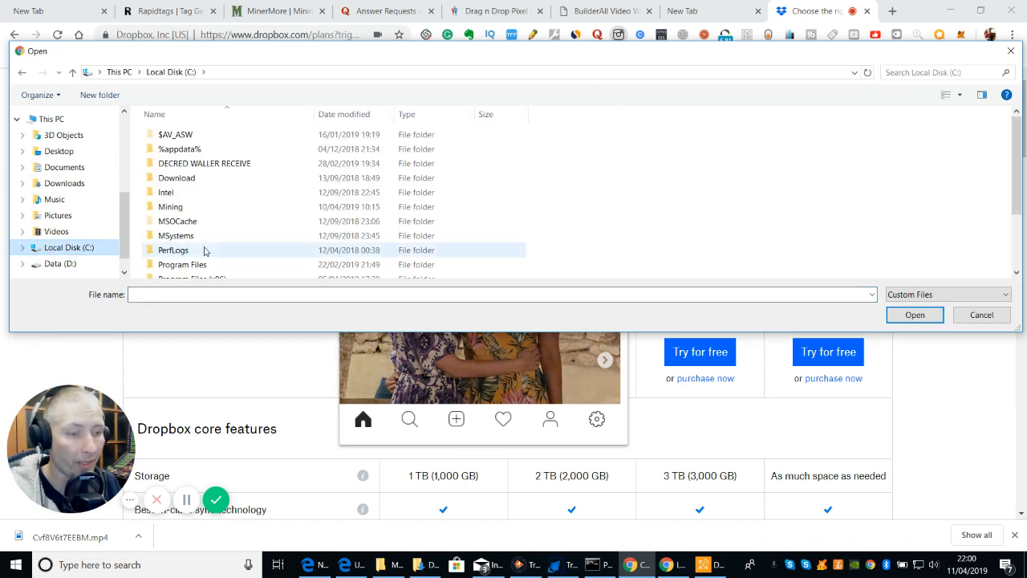
click(176, 177)
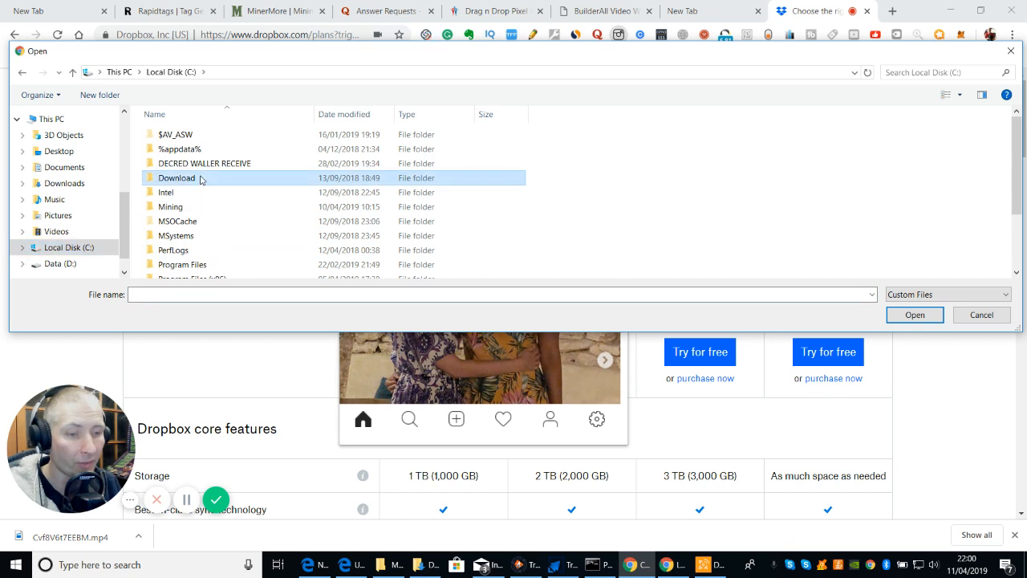
double_click(177, 176)
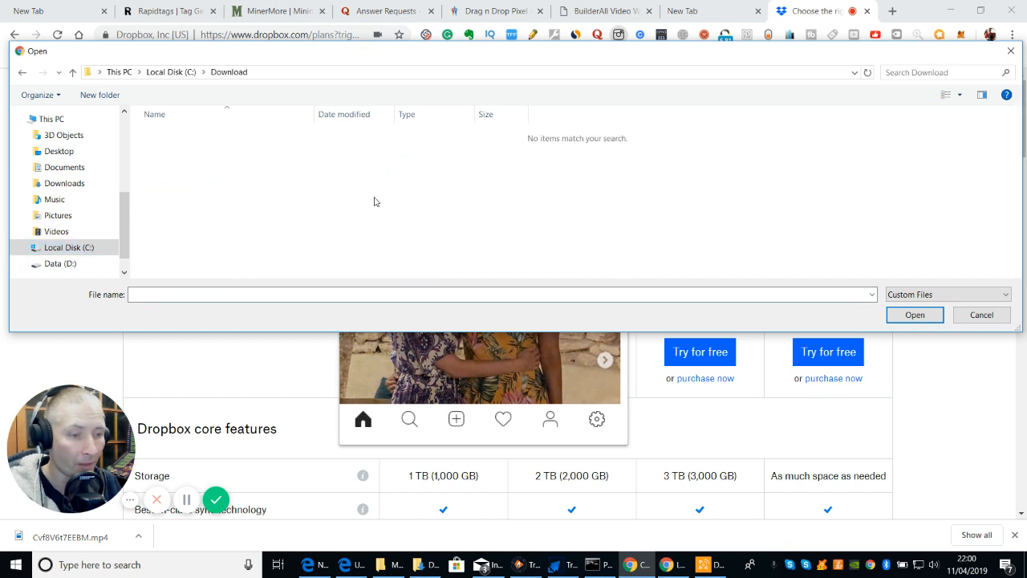
click(65, 183)
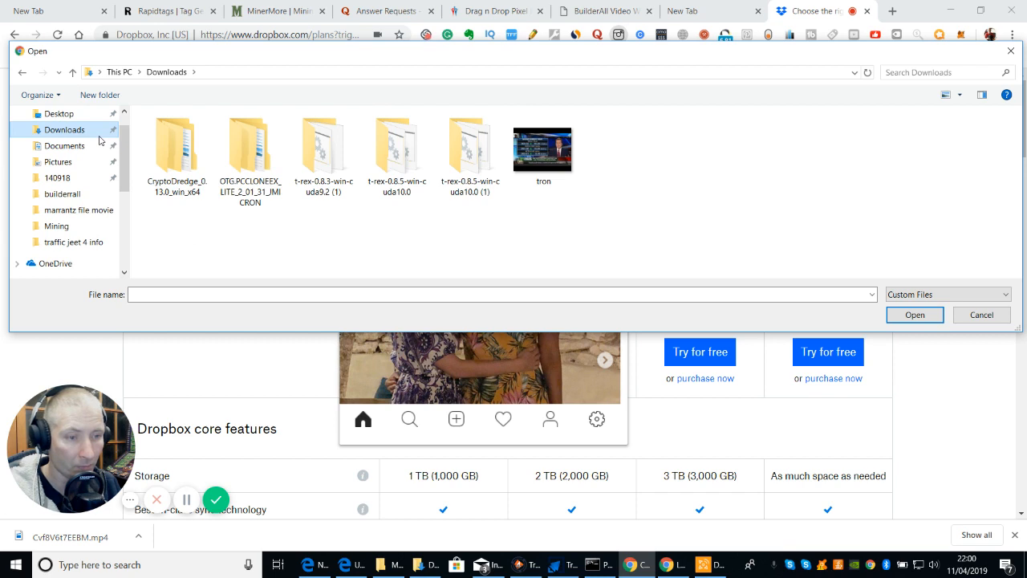
mouse_move(98, 186)
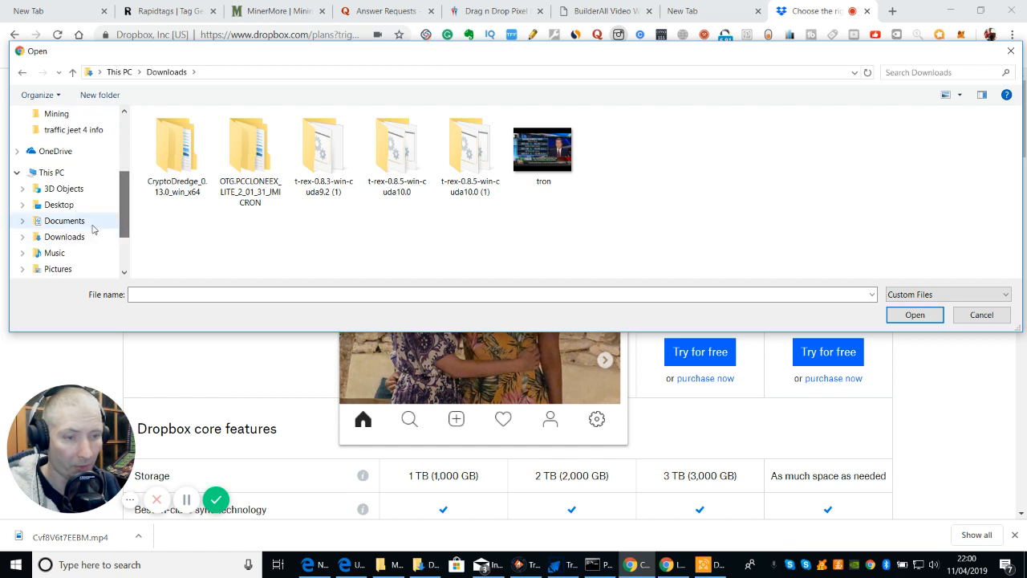
click(64, 221)
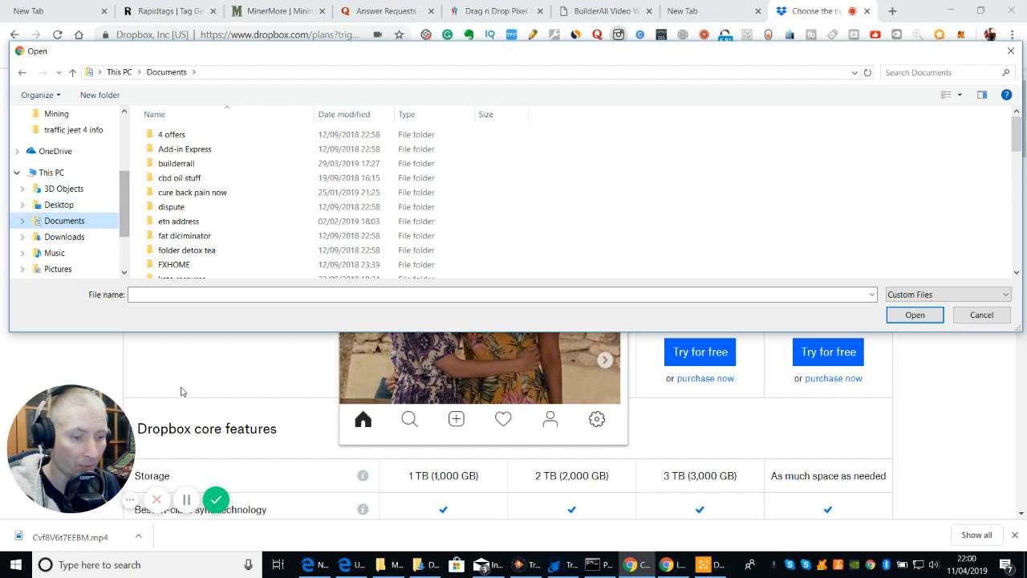
- Scroll through the file list, cancel the Open dialog and bring up Downloads in File Explorer
click(138, 536)
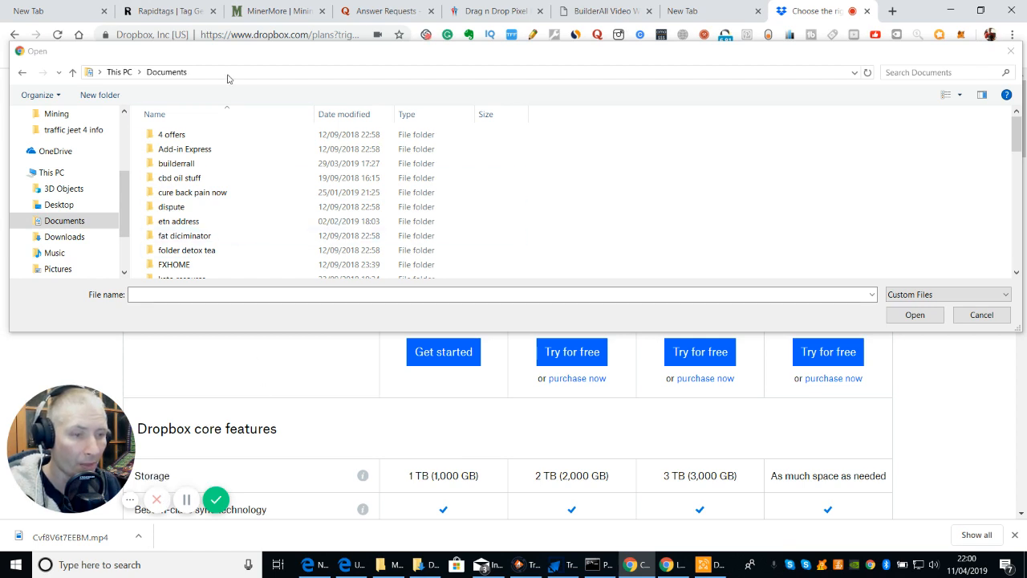
click(170, 205)
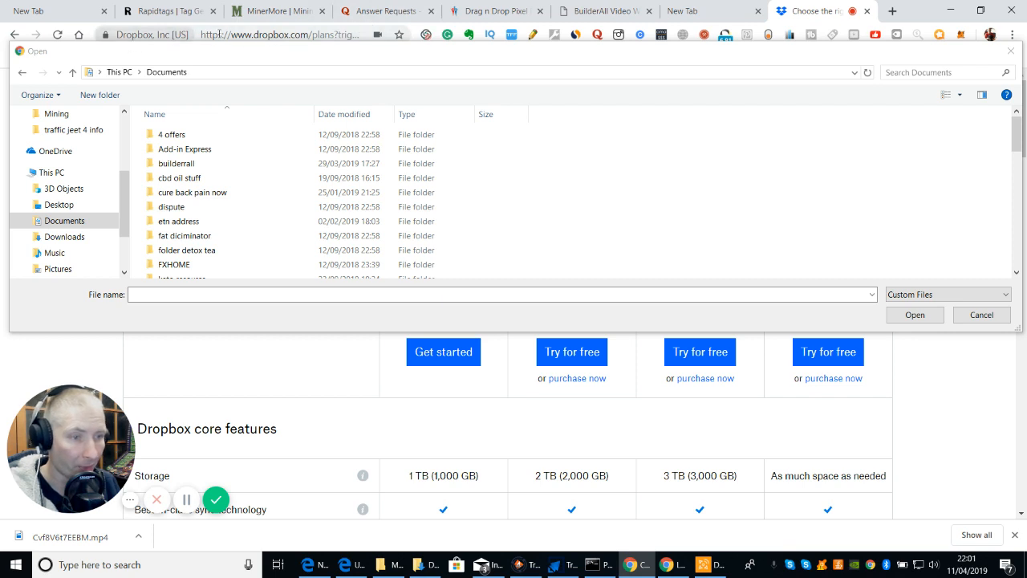
click(180, 177)
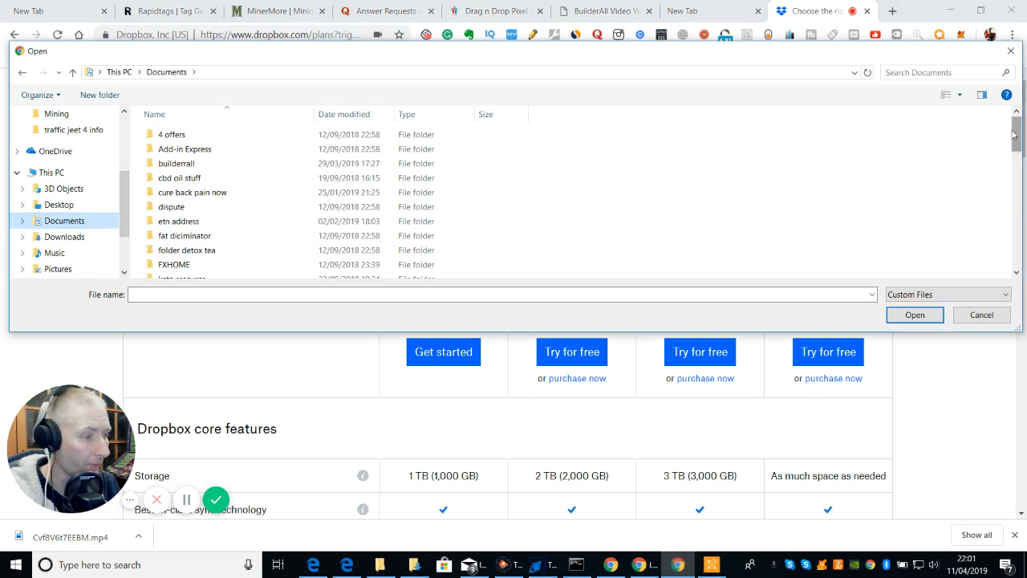
scroll(down, 3)
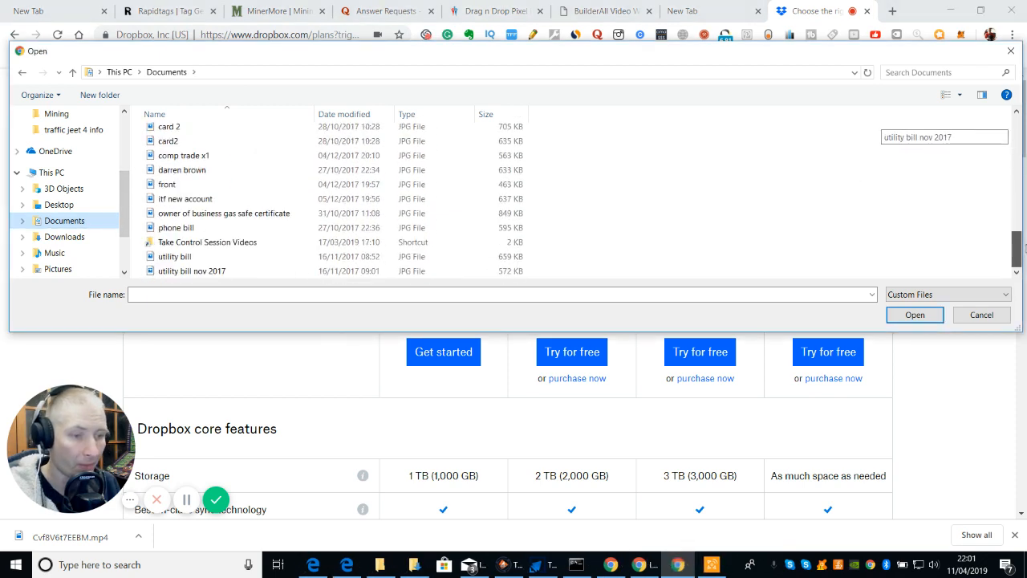
scroll(up, 3)
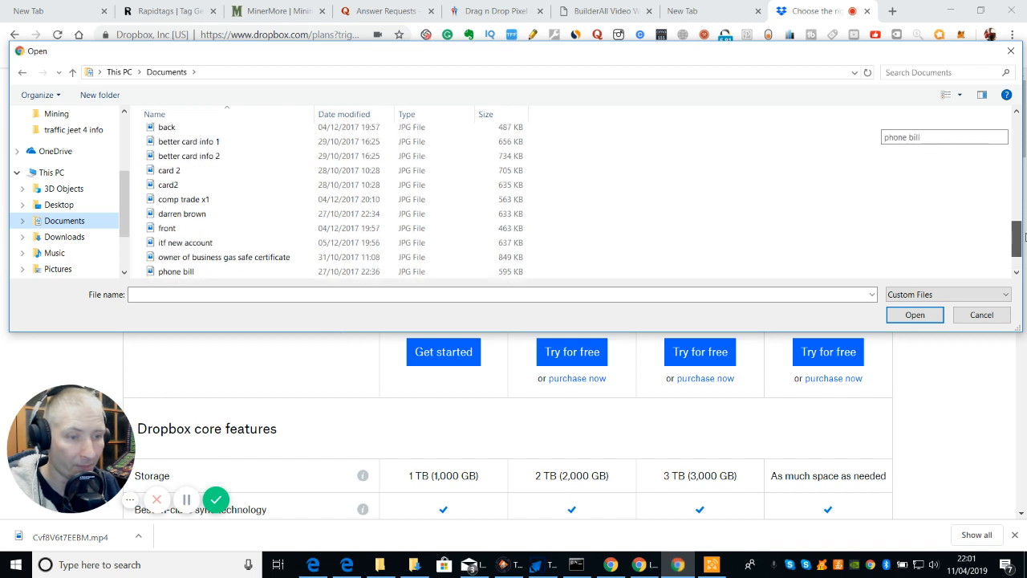
scroll(up, 3)
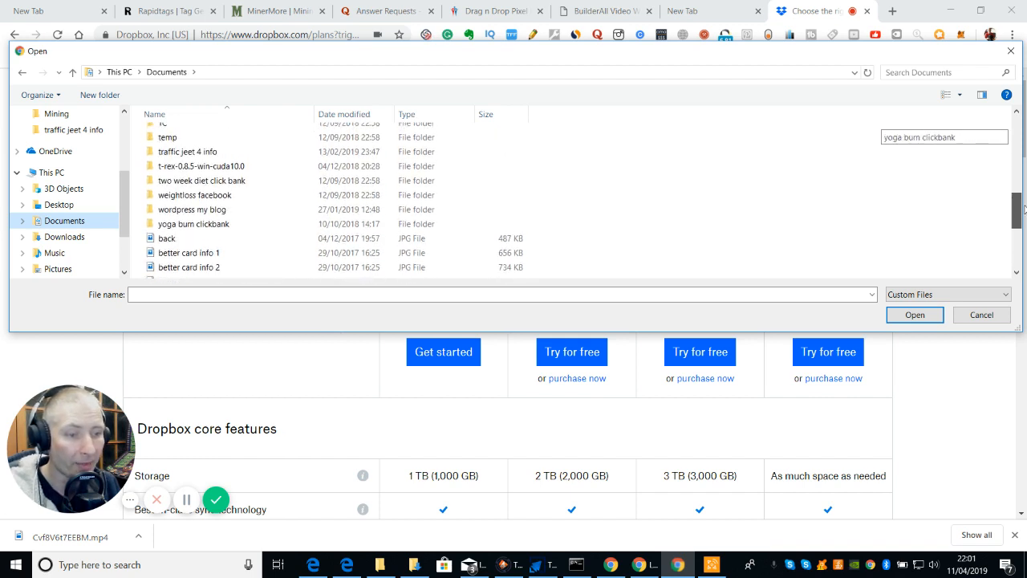
scroll(up, 3)
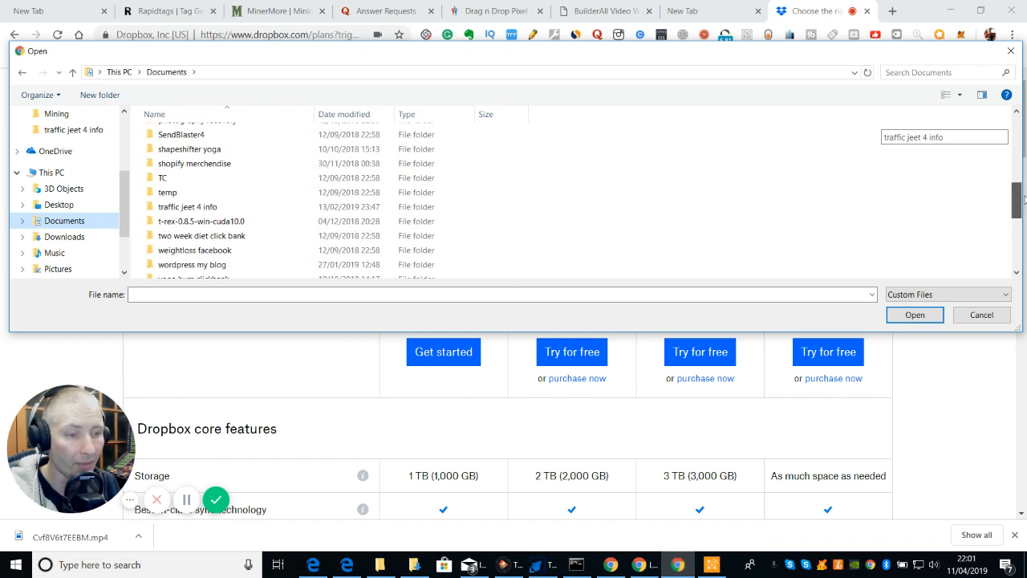
scroll(up, 3)
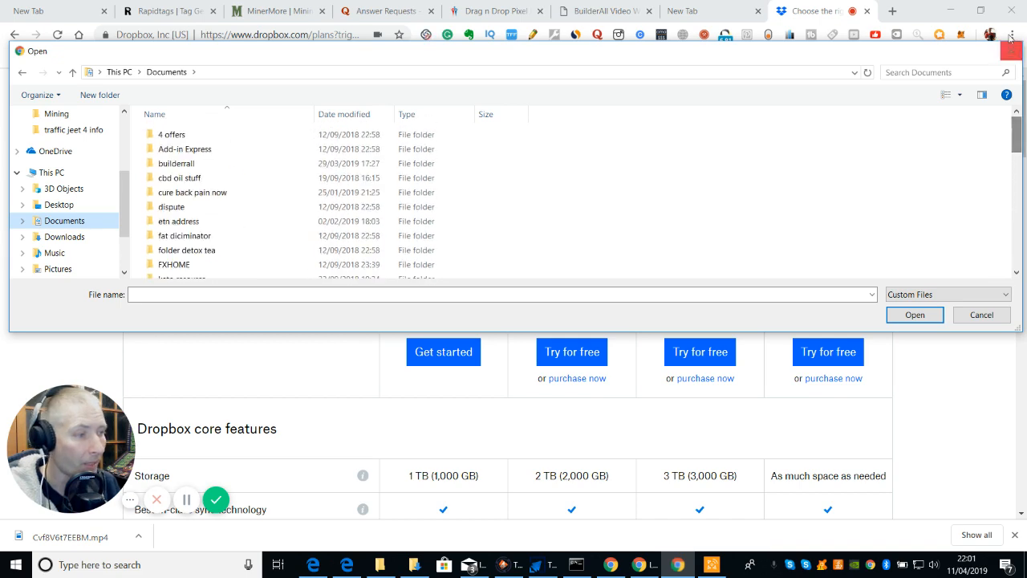
click(982, 315)
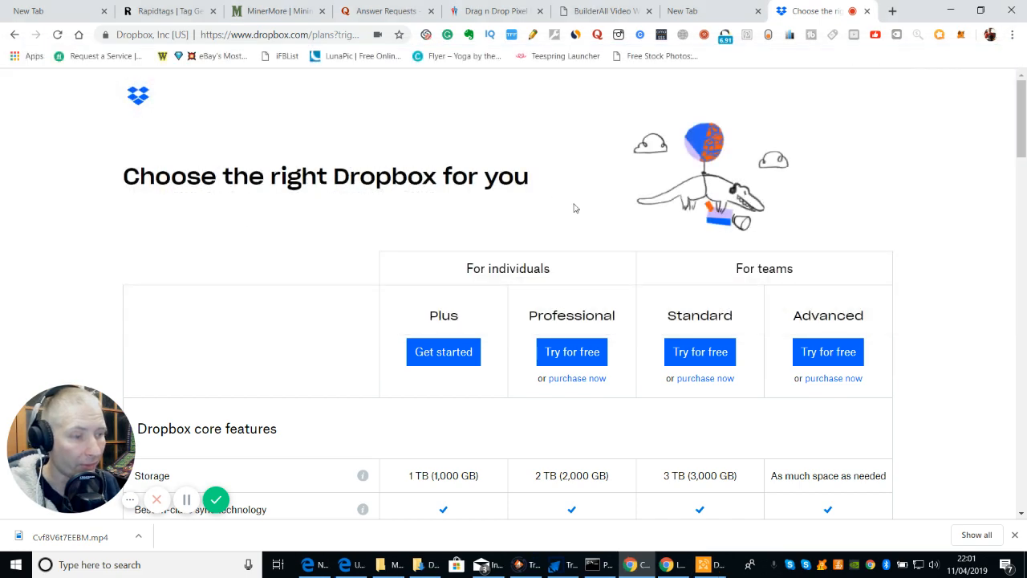
mouse_move(347, 149)
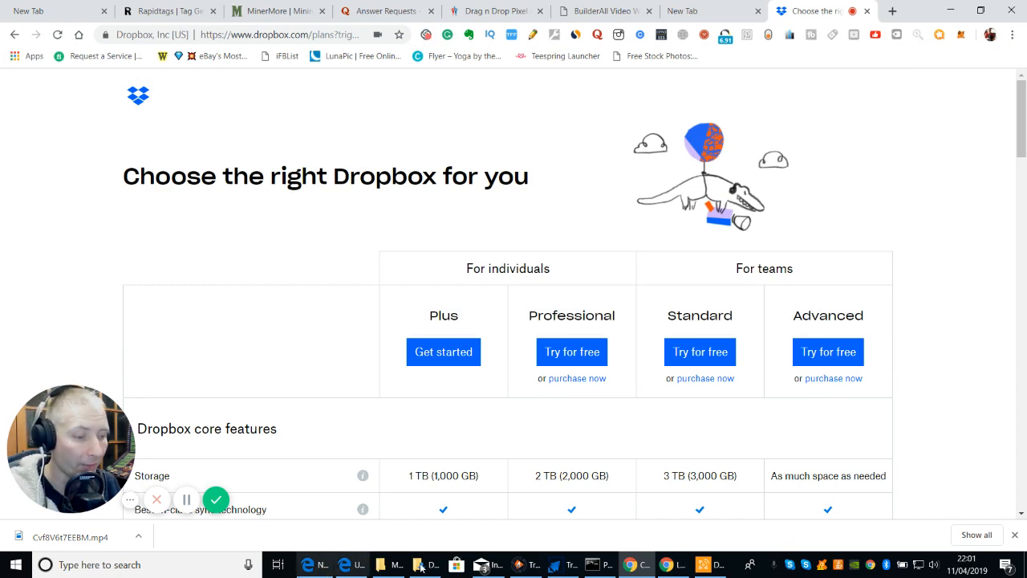
click(425, 564)
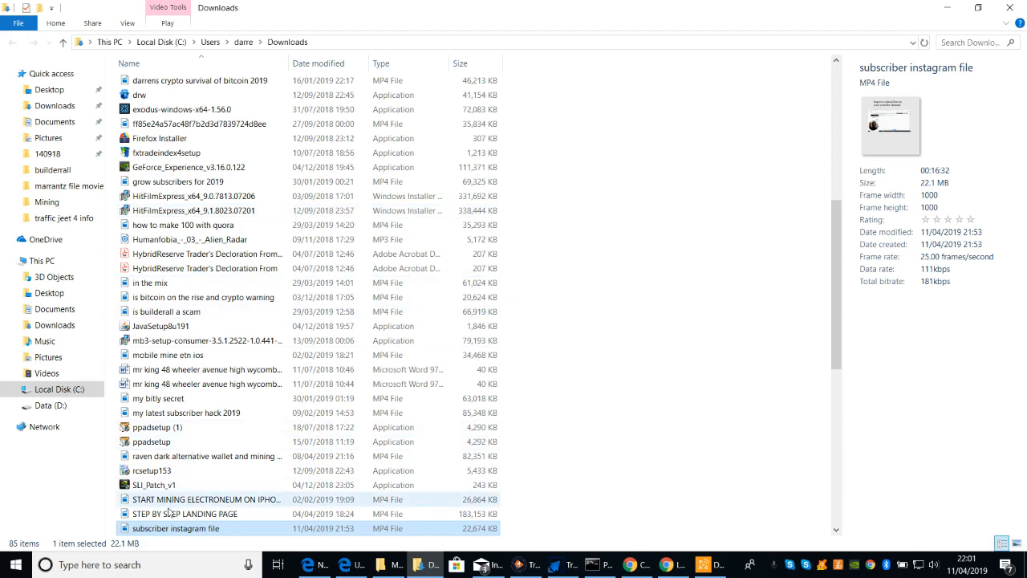
mouse_move(168, 528)
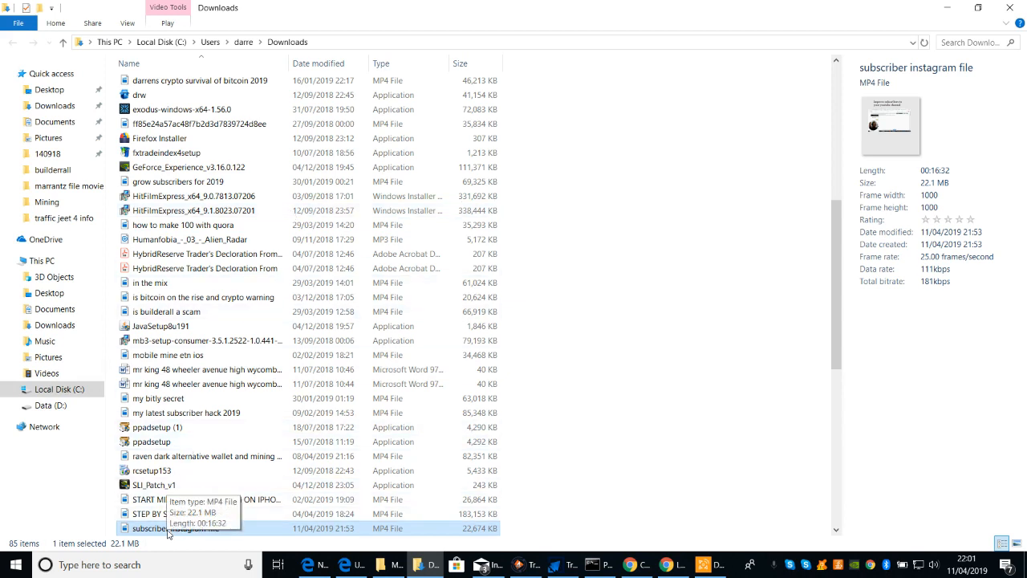
mouse_move(169, 533)
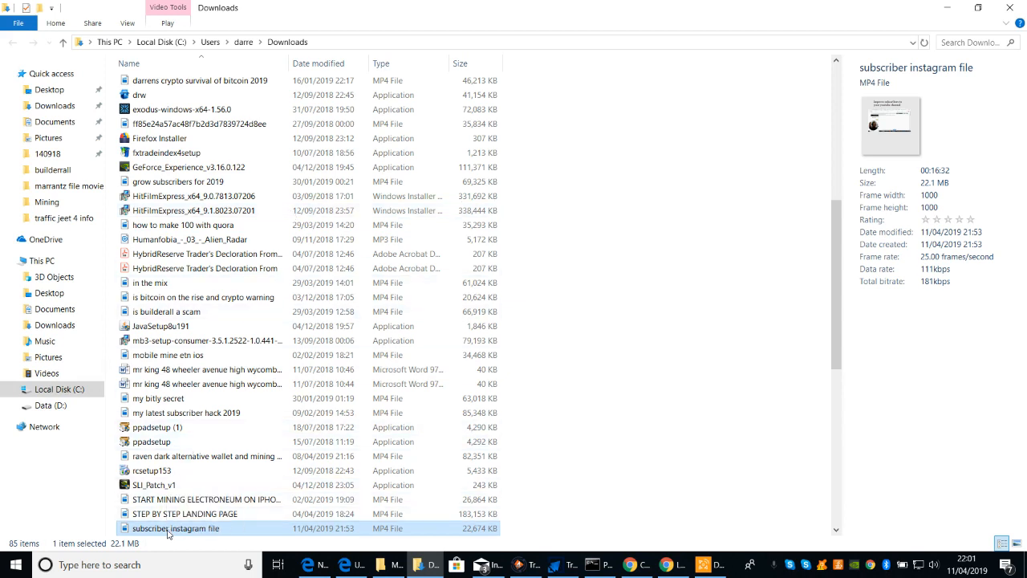
- Inspect the subscriber instagram file in Downloads with large icons view, then return to Chrome
right_click(177, 528)
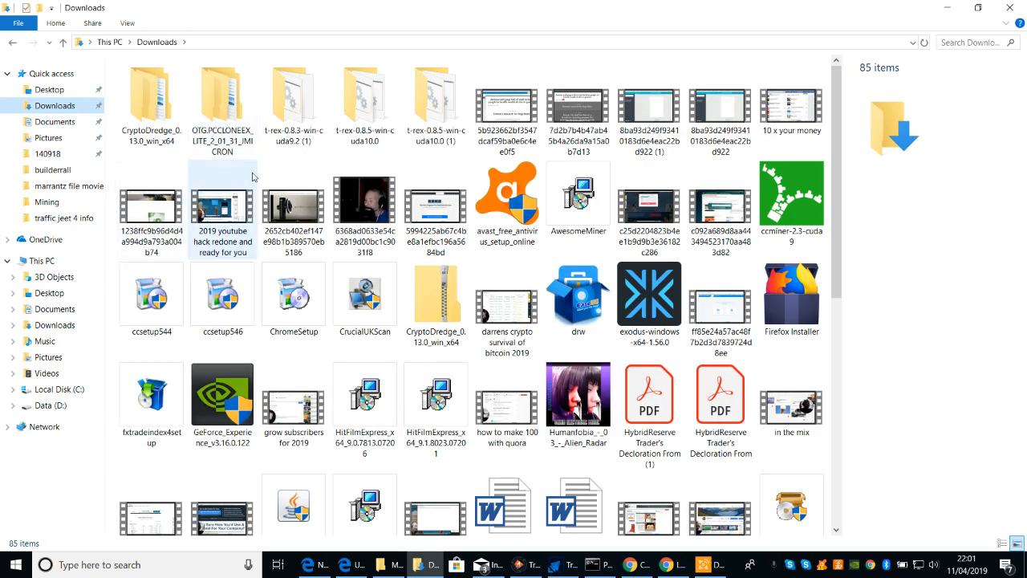
right_click(812, 360)
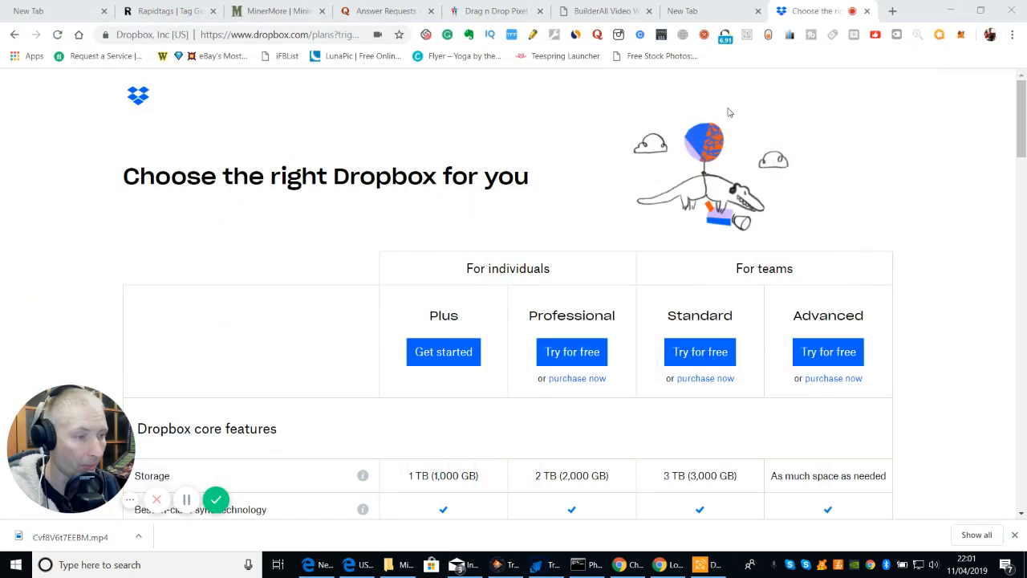
mouse_move(751, 101)
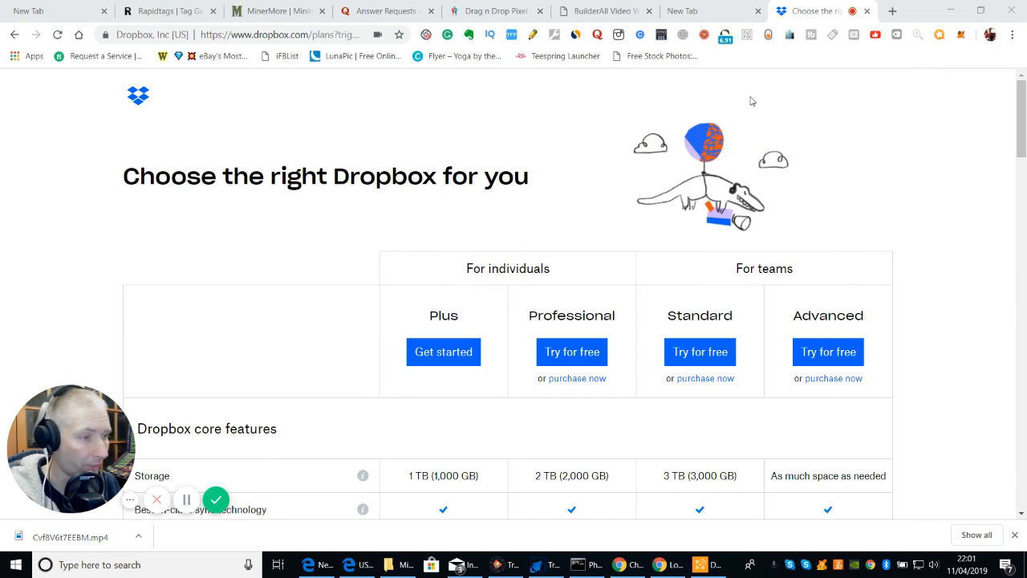
mouse_move(618, 36)
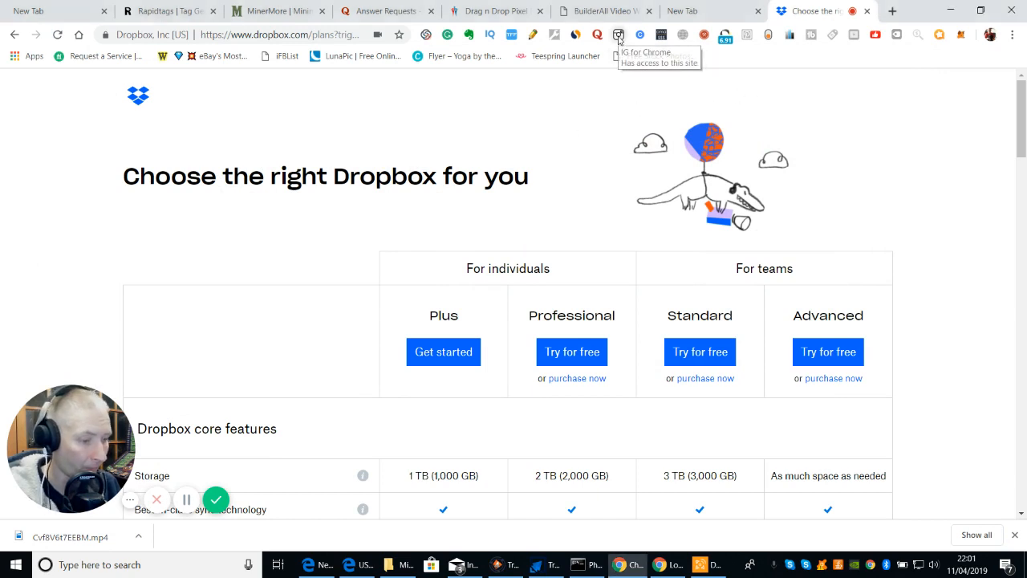
click(619, 36)
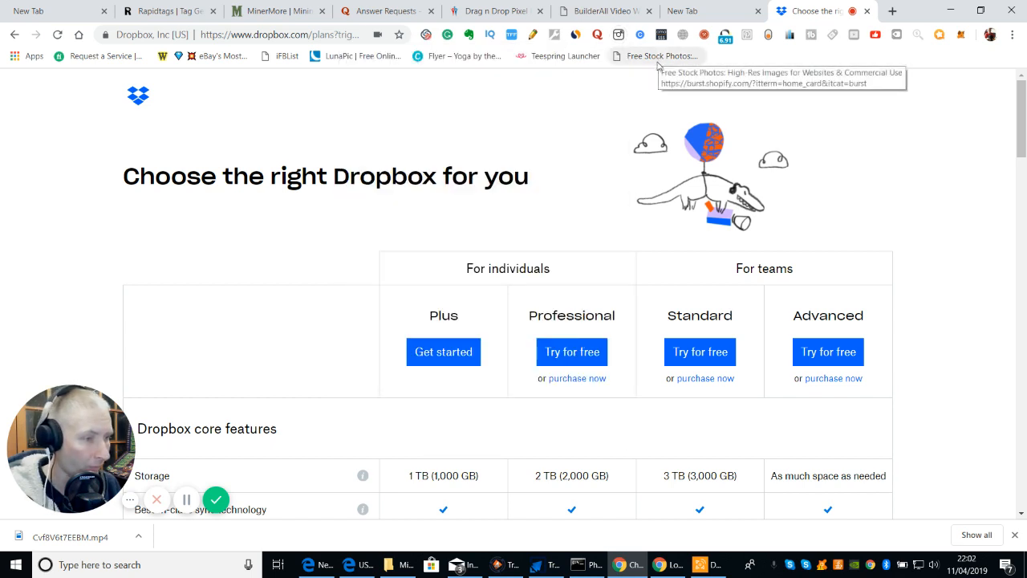
click(682, 9)
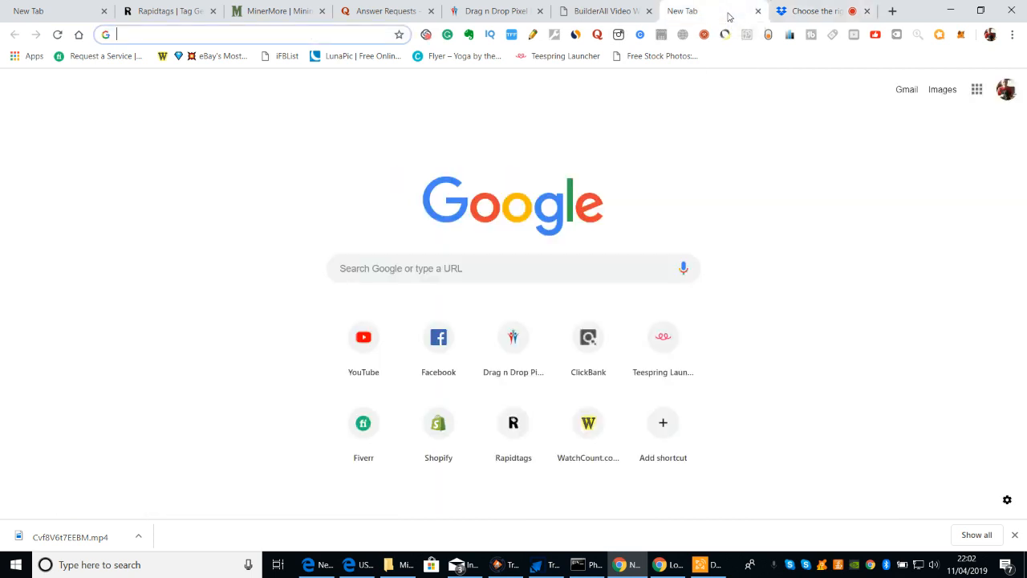
click(818, 9)
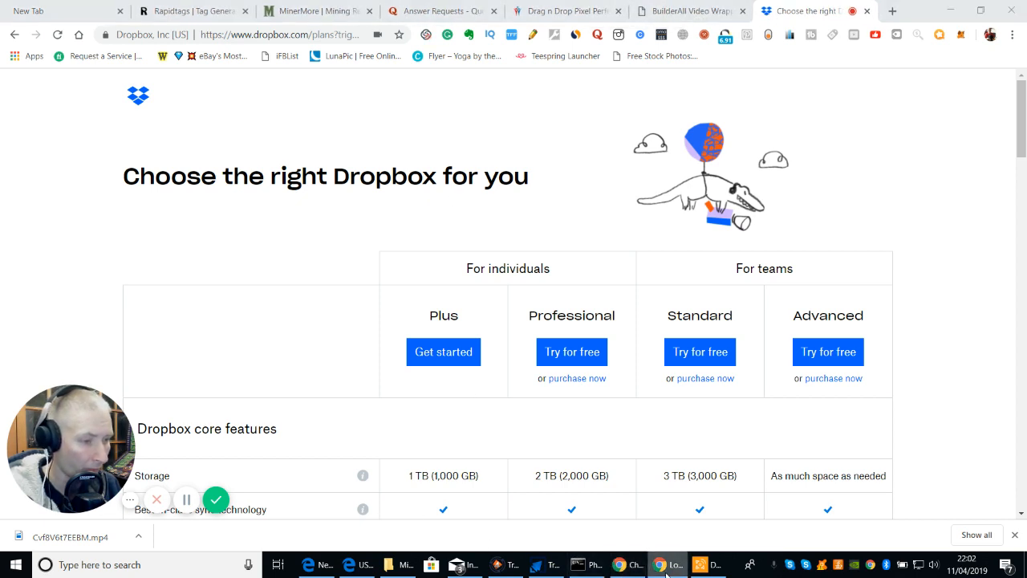
click(635, 565)
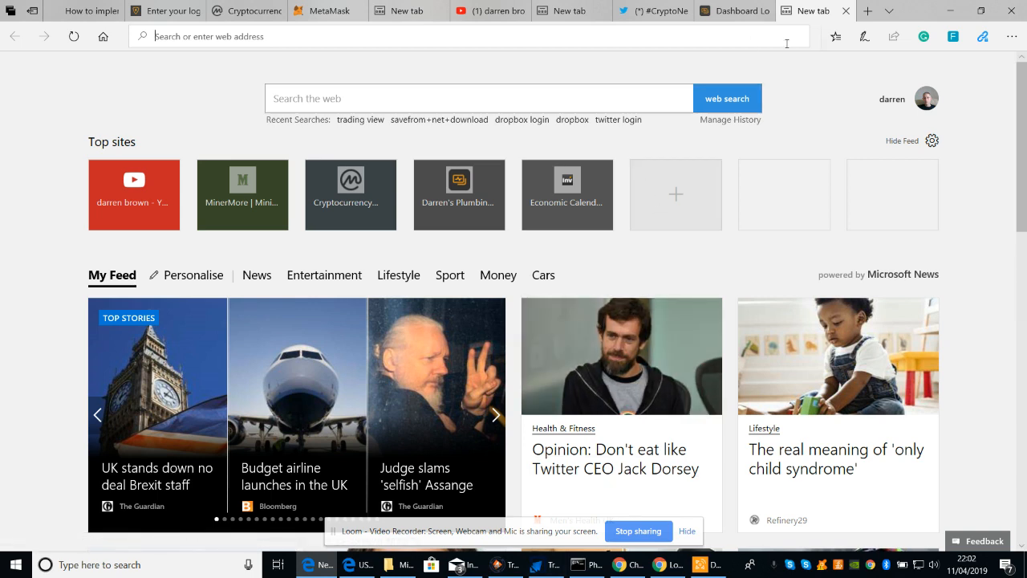
mouse_move(825, 55)
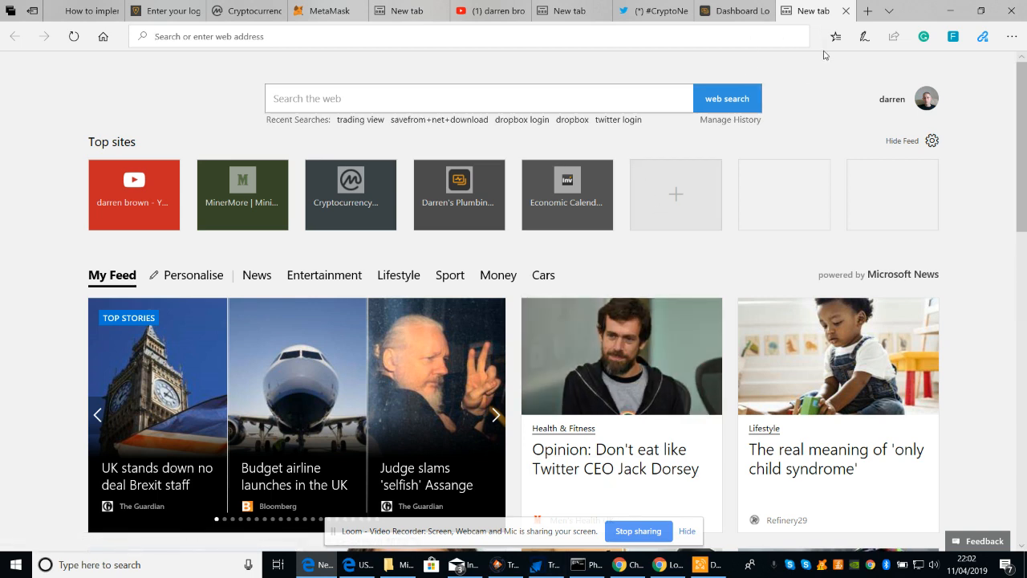
click(902, 141)
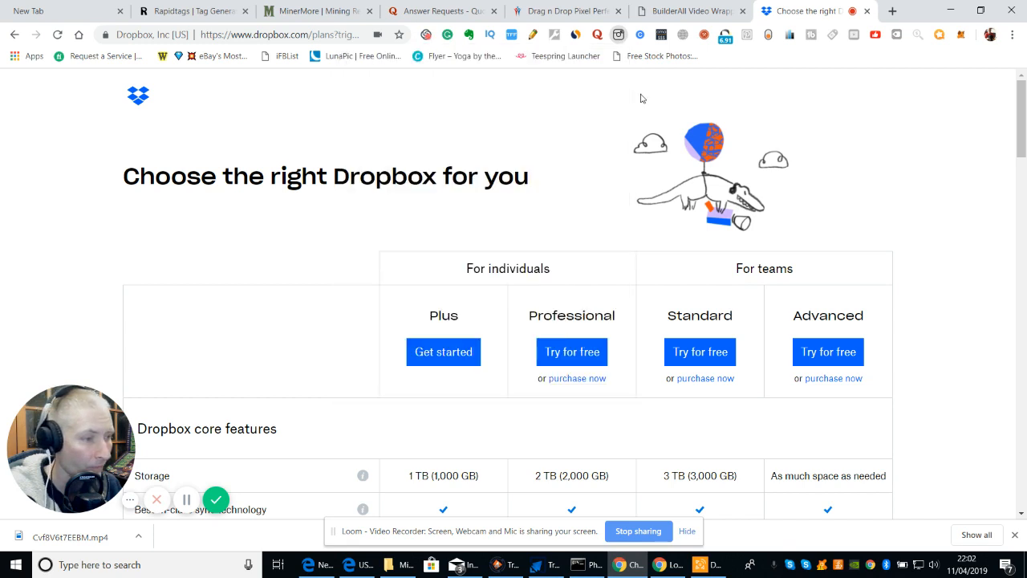
mouse_move(802, 361)
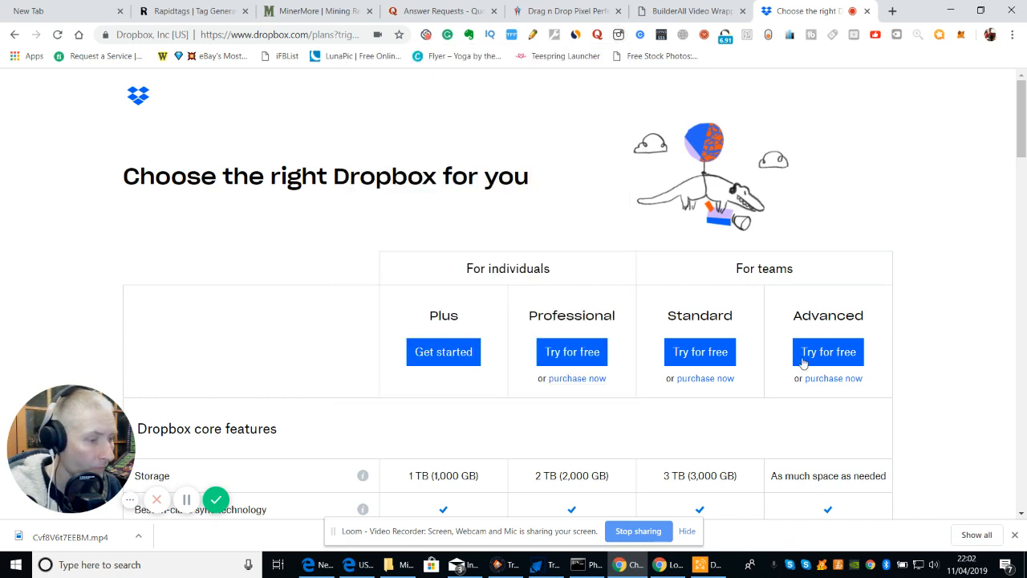
mouse_move(645, 308)
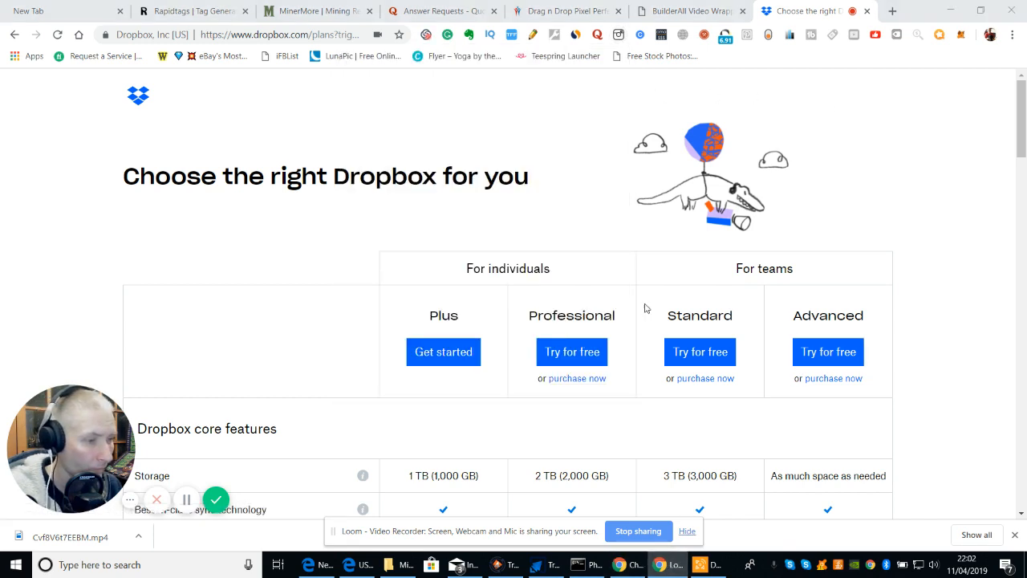
mouse_move(558, 146)
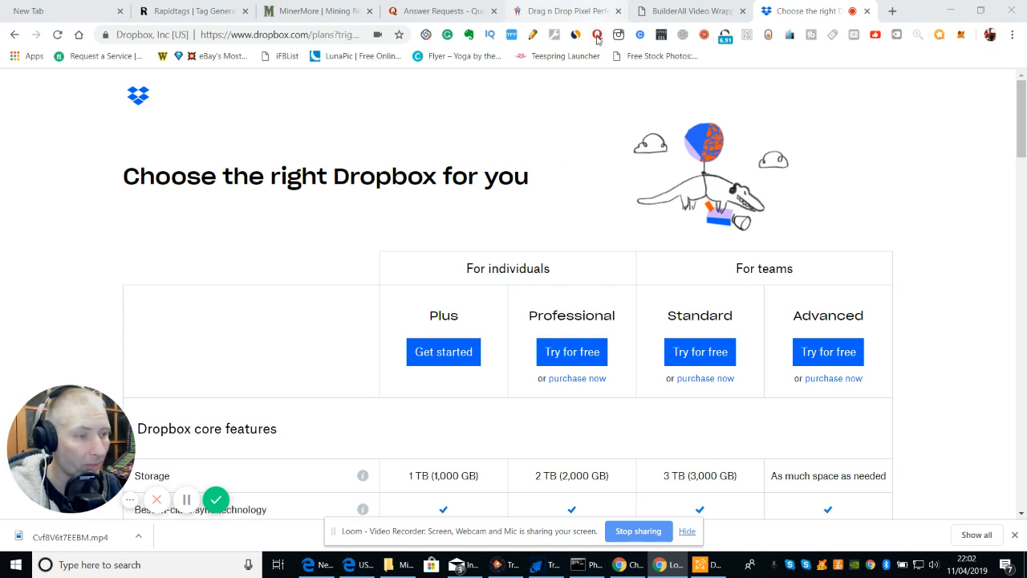
click(618, 35)
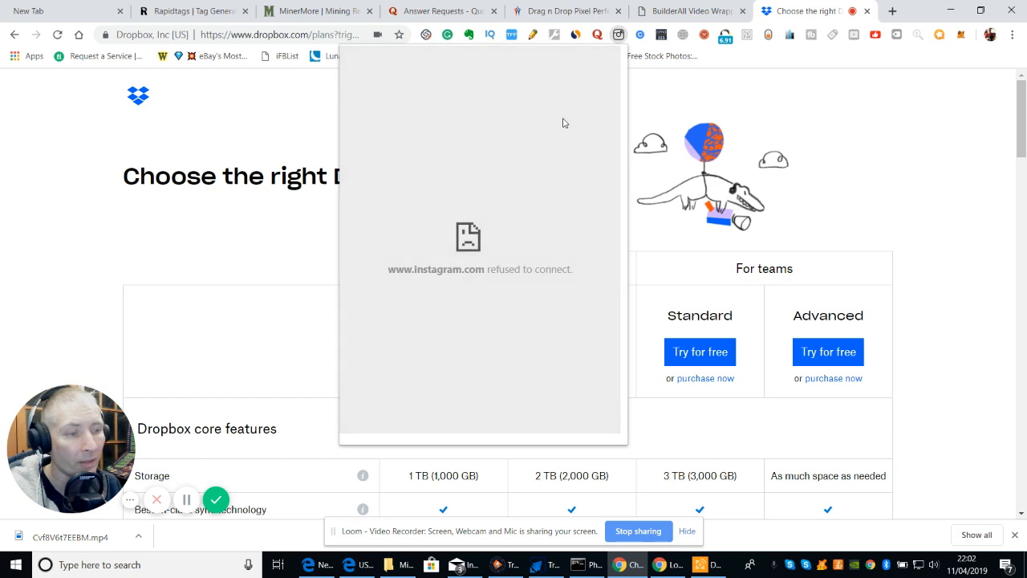
mouse_move(498, 273)
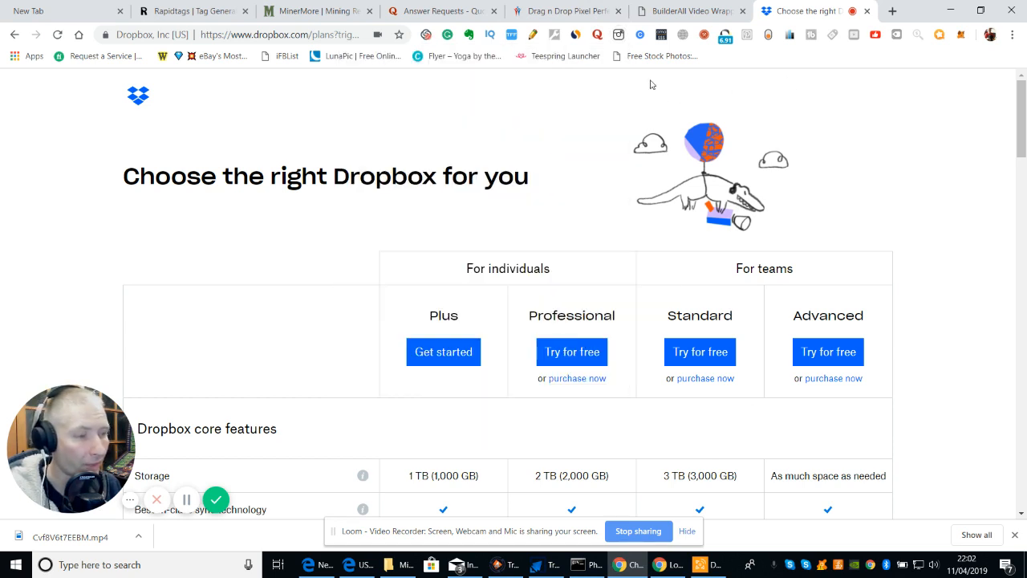
mouse_move(459, 117)
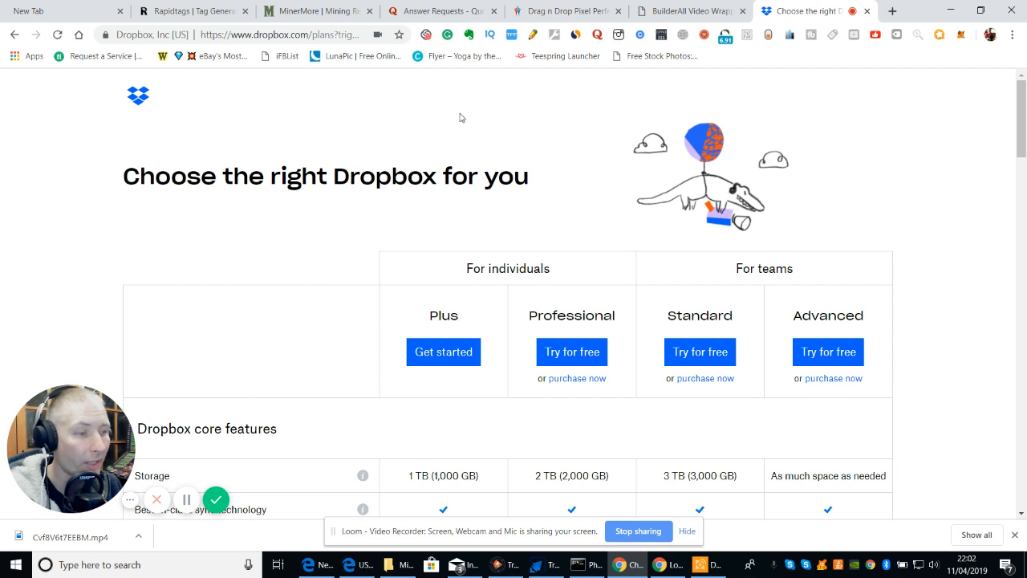
mouse_move(440, 113)
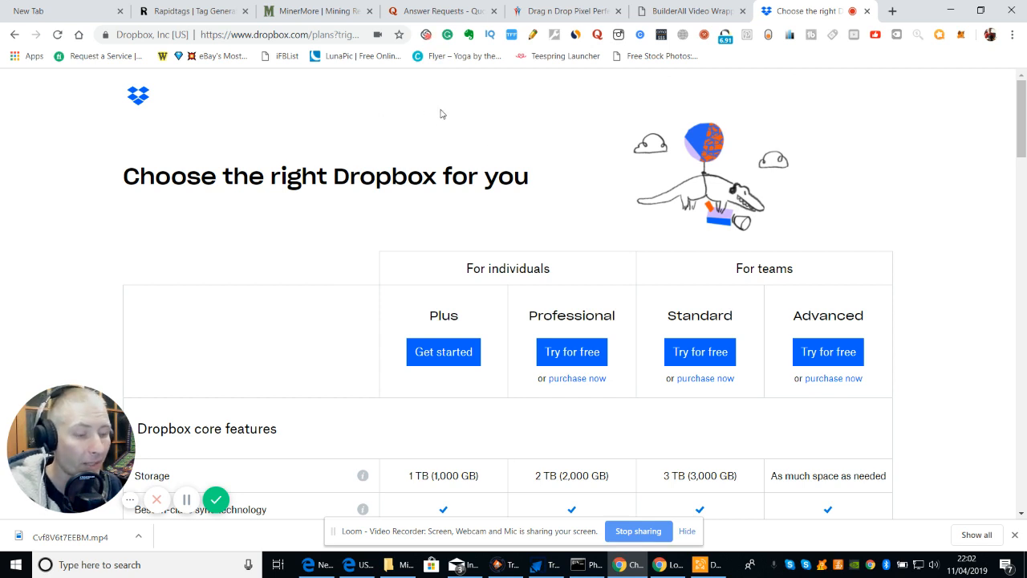
mouse_move(373, 109)
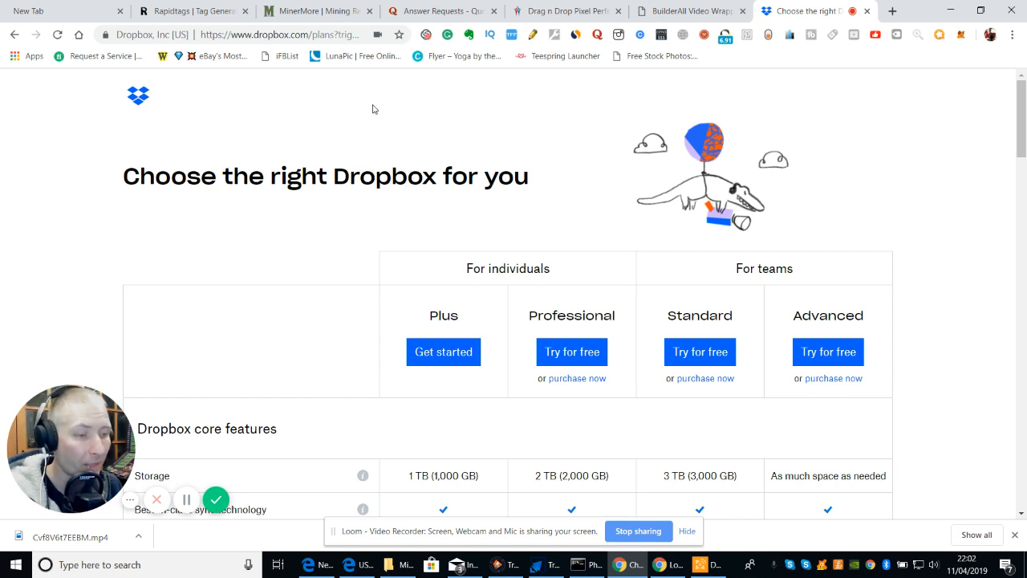
mouse_move(409, 117)
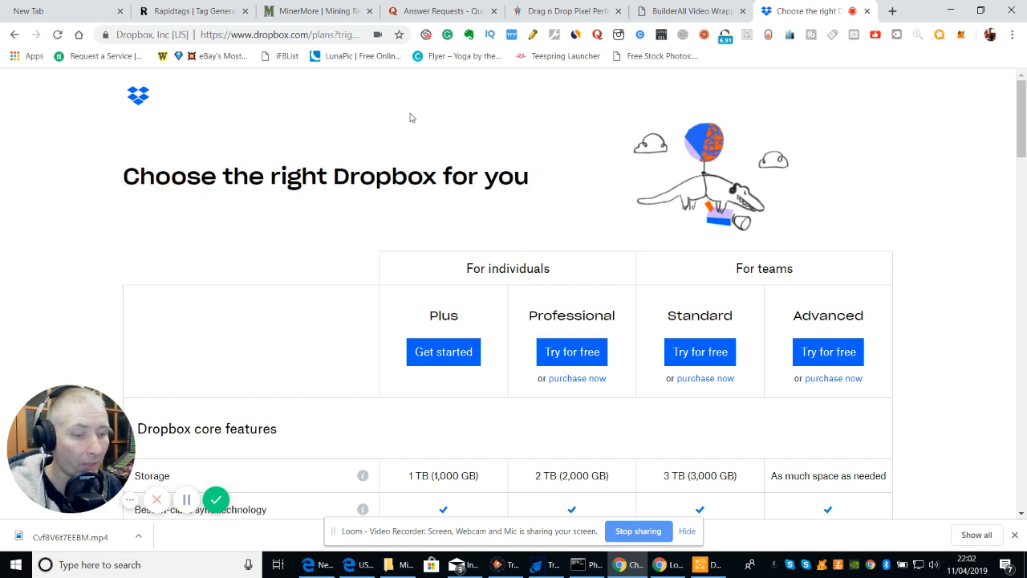
mouse_move(507, 129)
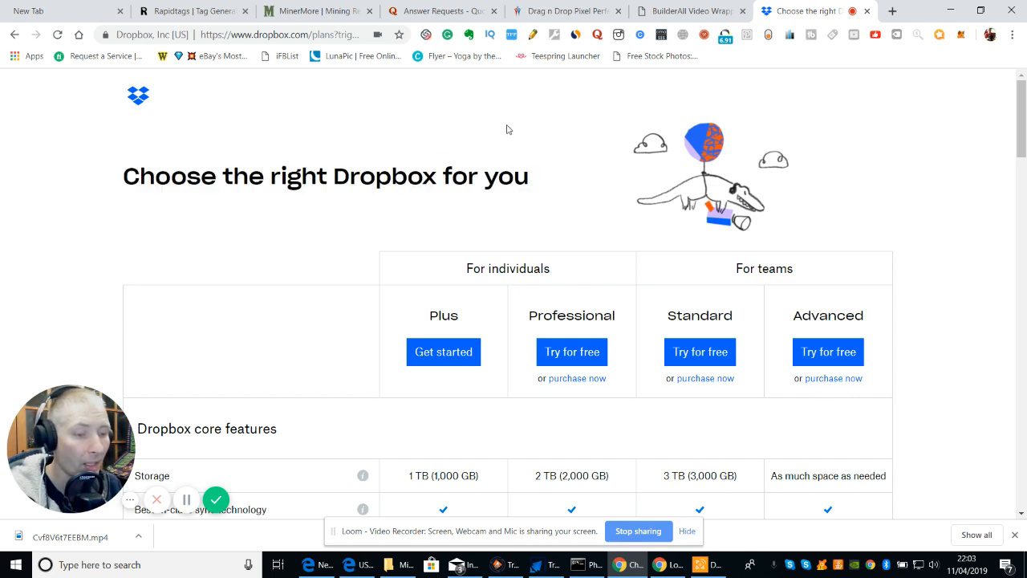
mouse_move(369, 128)
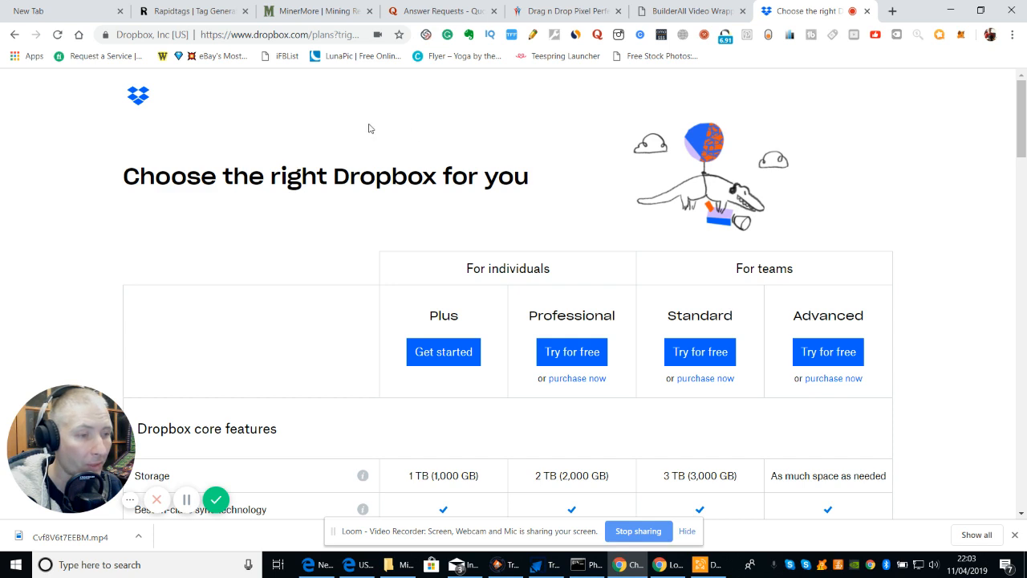
mouse_move(465, 120)
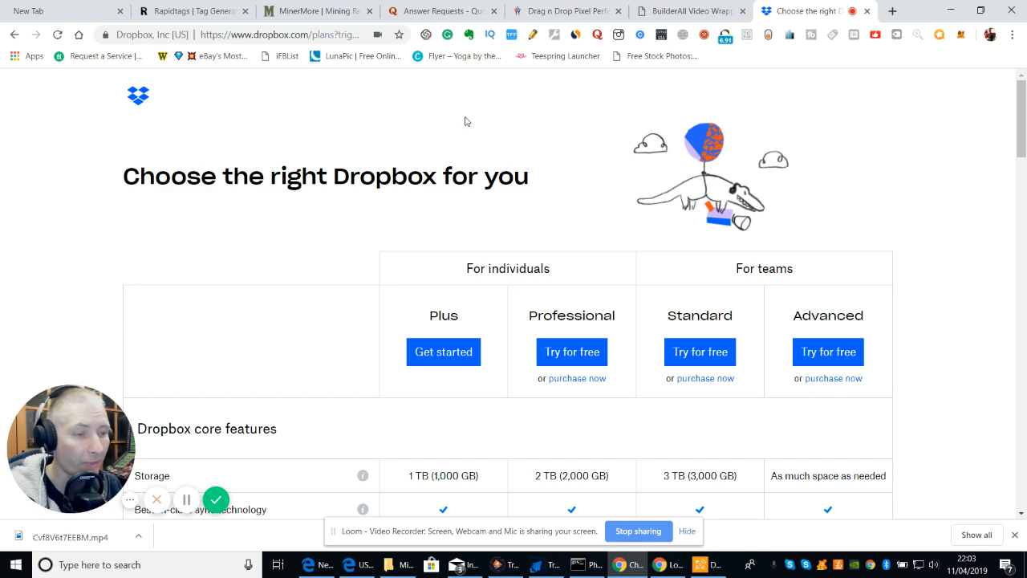
mouse_move(469, 119)
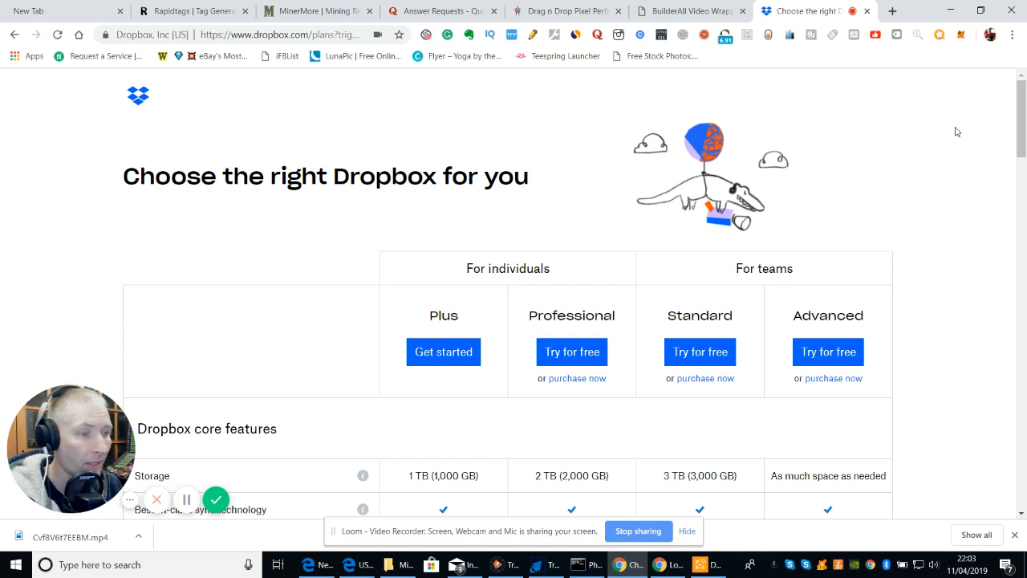
mouse_move(461, 114)
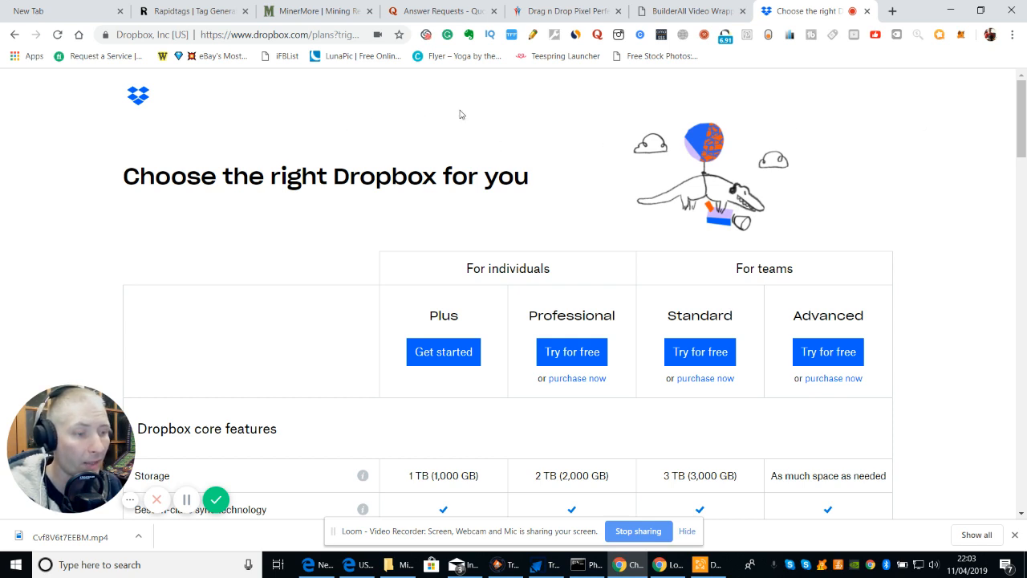
mouse_move(497, 144)
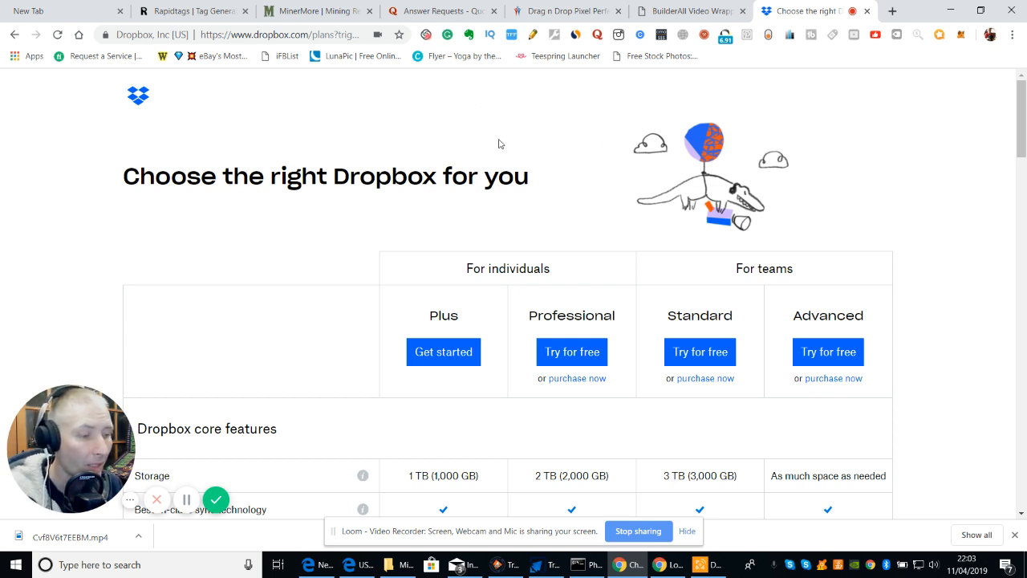
mouse_move(522, 132)
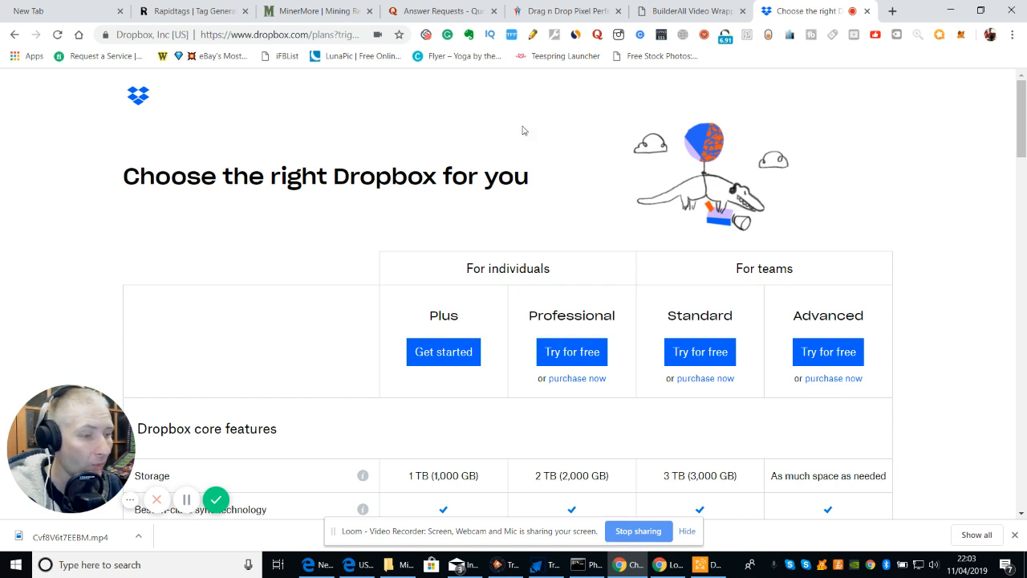
mouse_move(475, 143)
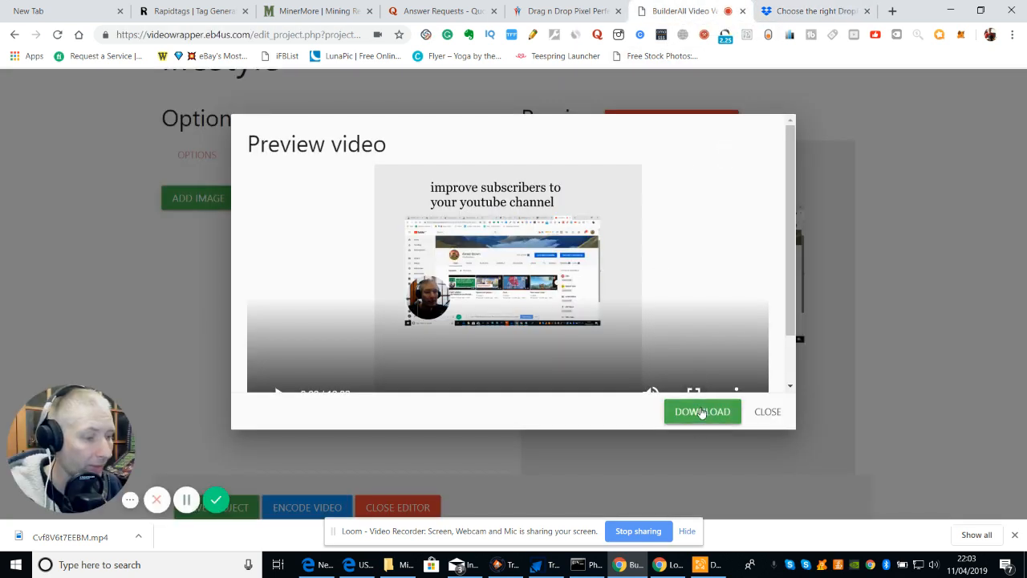
- Dismiss the exported video's preview and switch back to the Builderall Office page
click(768, 411)
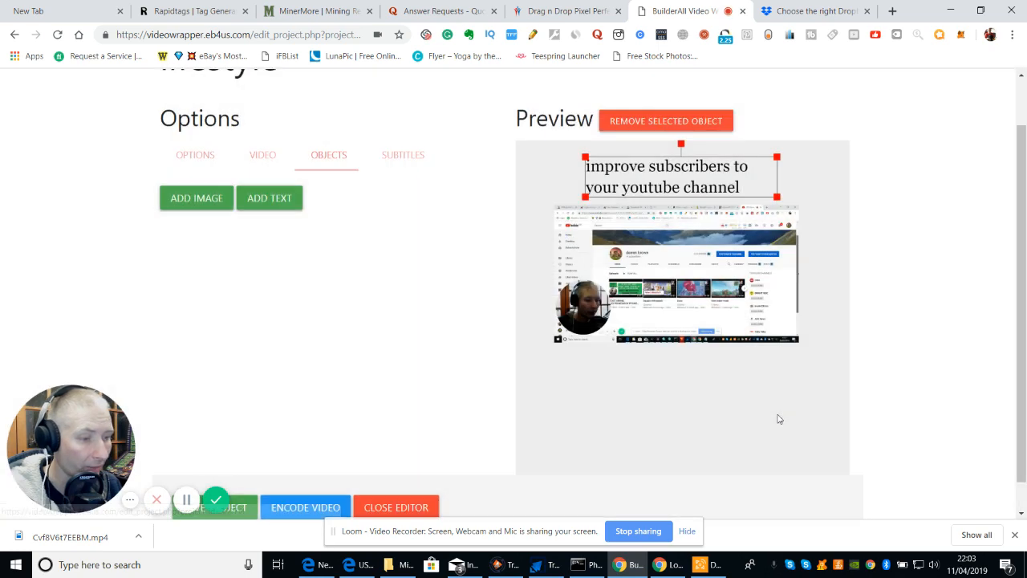
mouse_move(72, 61)
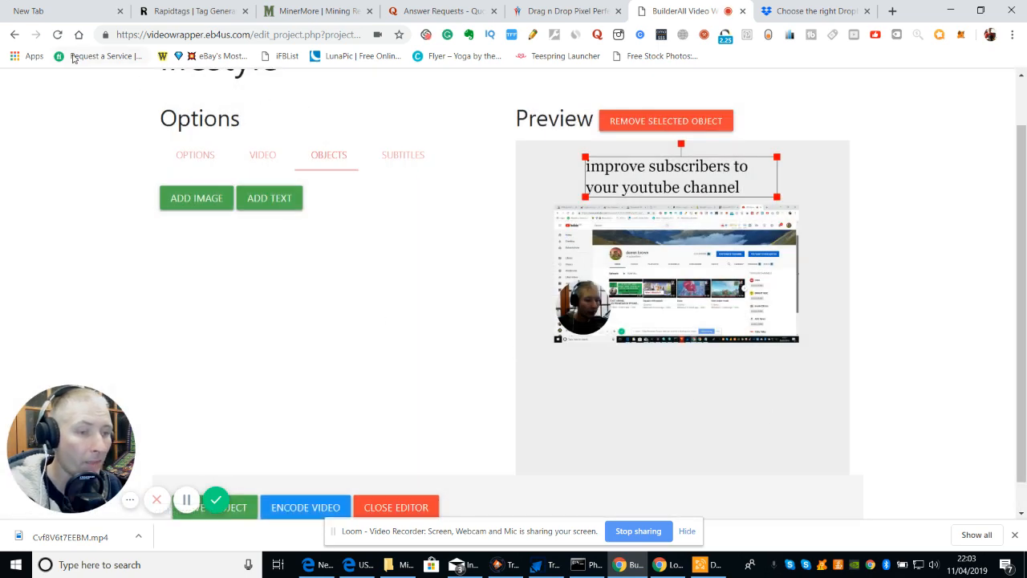
scroll(up, 3)
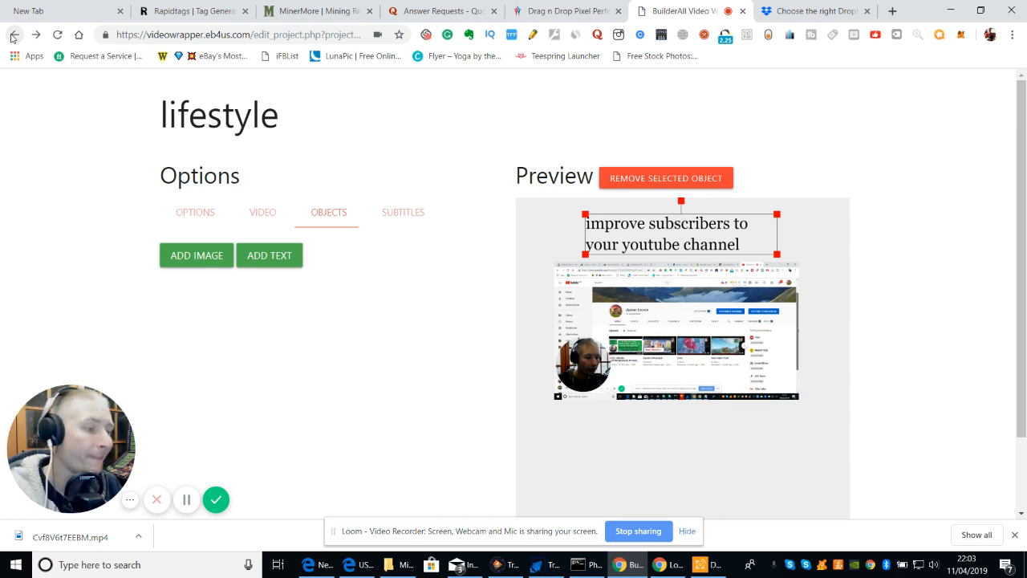
mouse_move(731, 30)
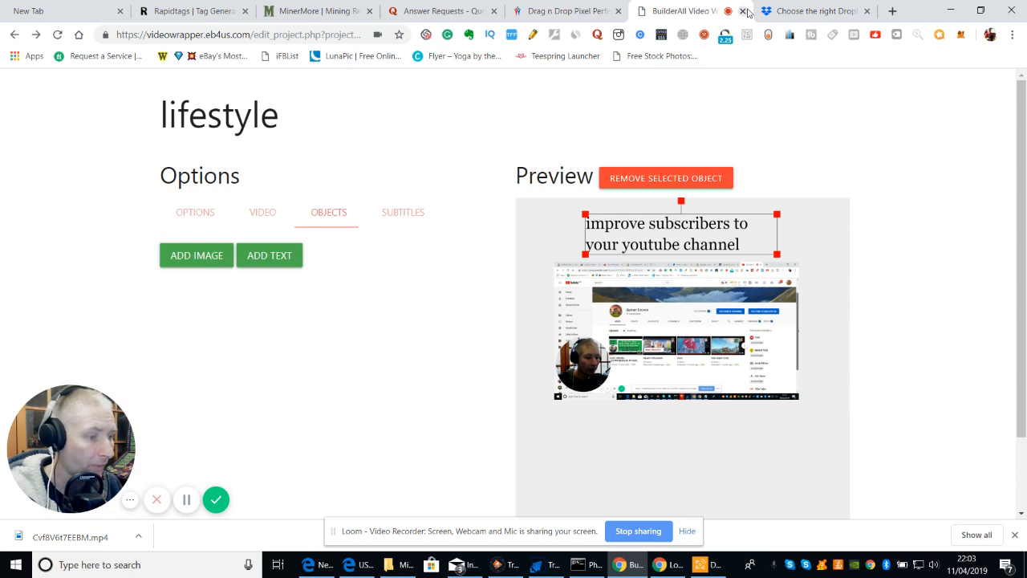
click(803, 10)
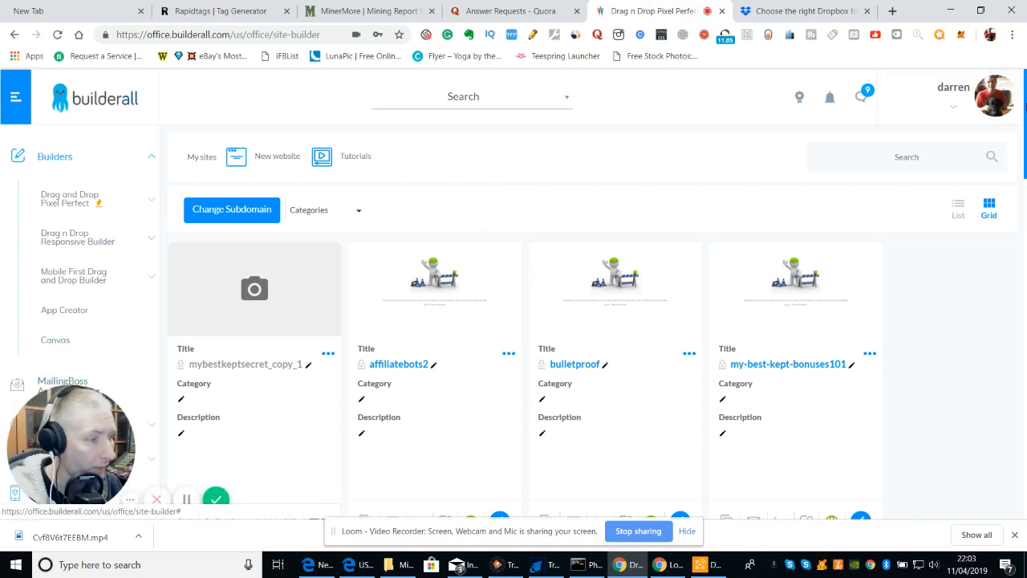
- Launch the Video Wrapper app from the sidebar's Apps section
scroll(down, 3)
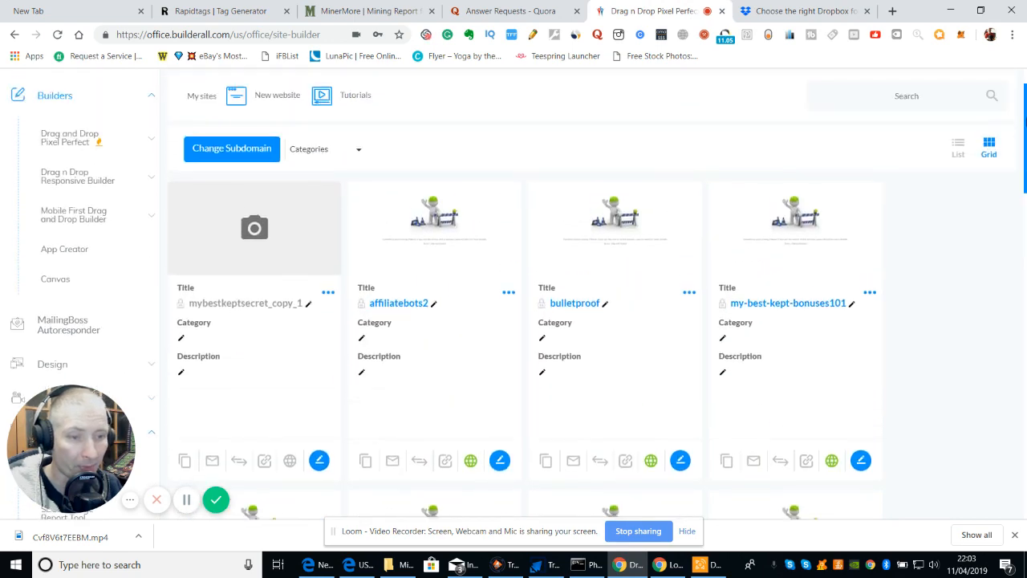
scroll(down, 3)
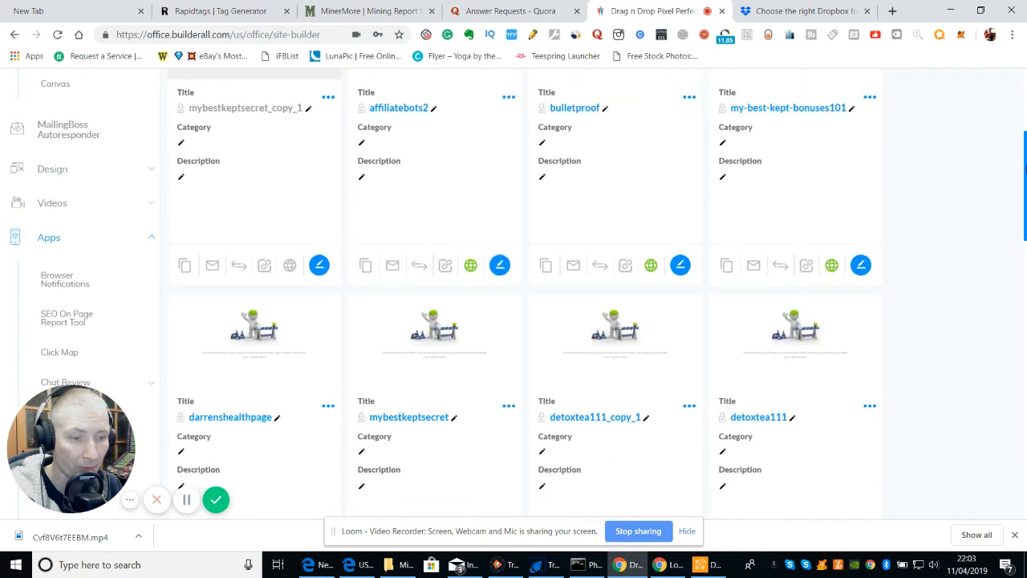
scroll(down, 3)
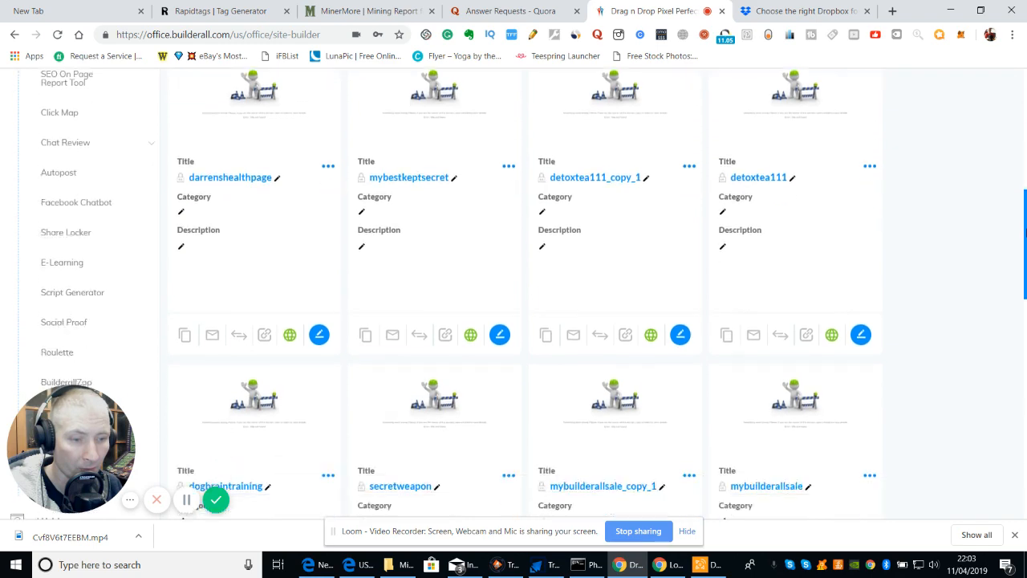
scroll(down, 3)
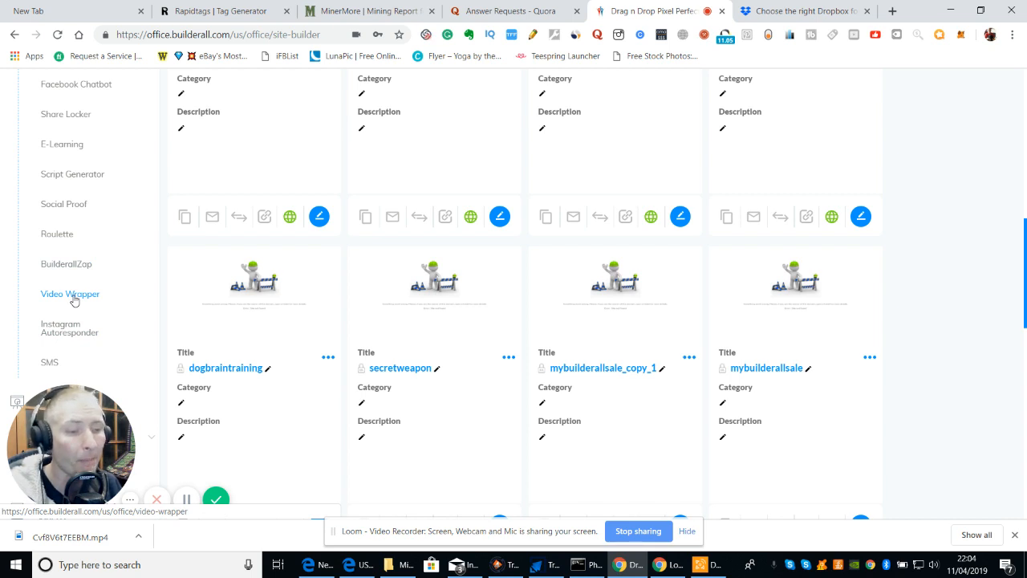
click(71, 294)
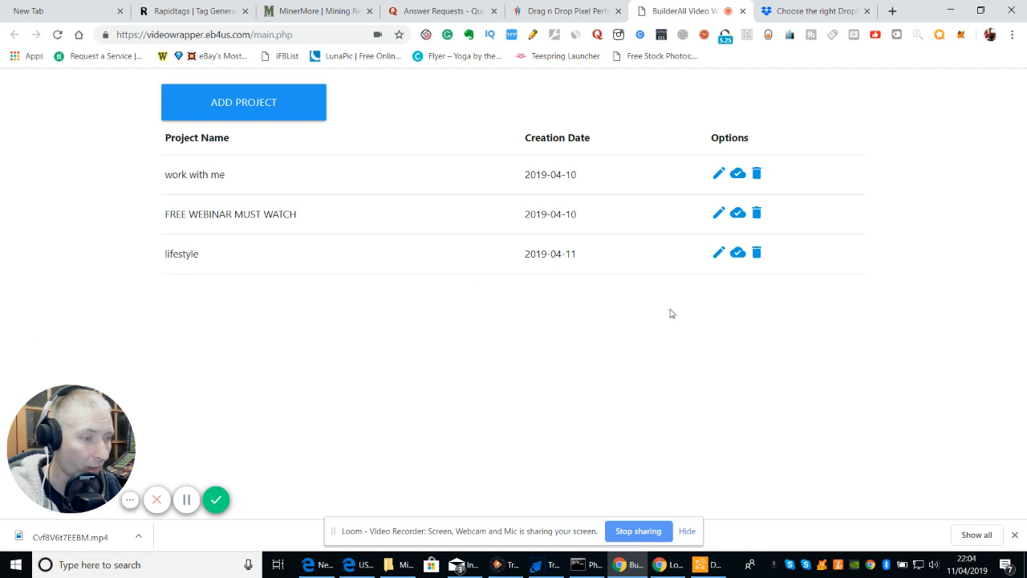
mouse_move(736, 254)
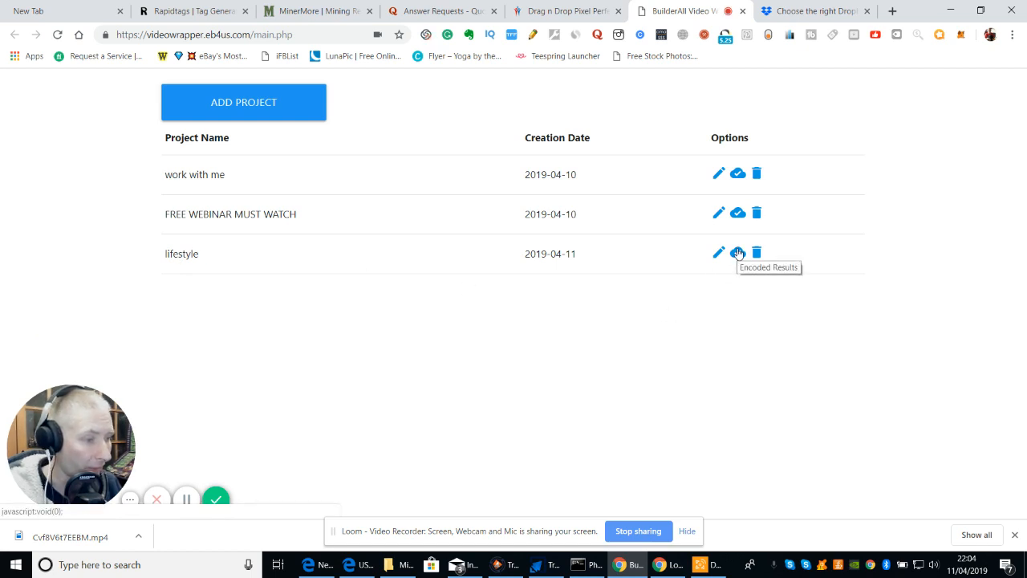
mouse_move(757, 255)
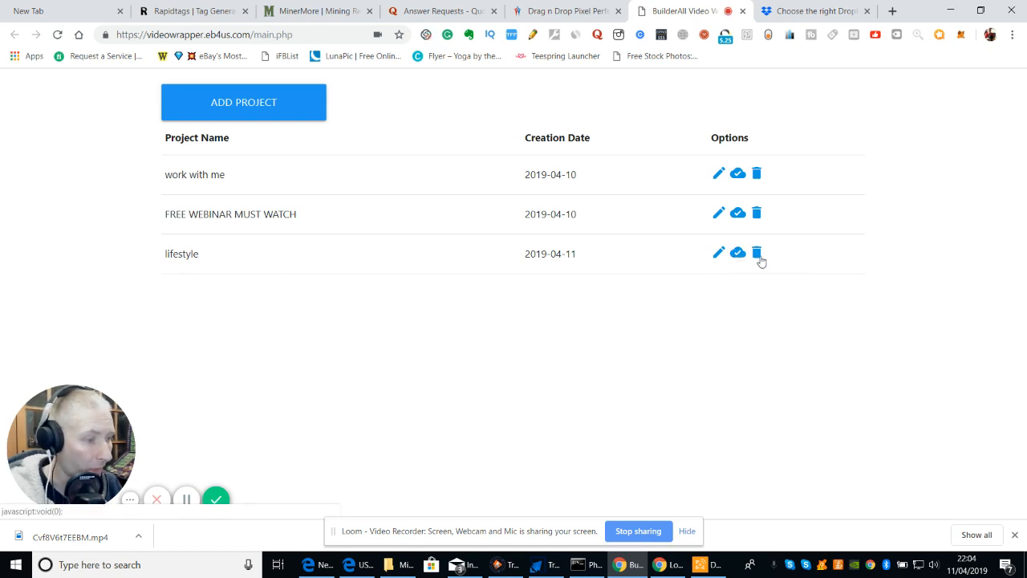
mouse_move(719, 253)
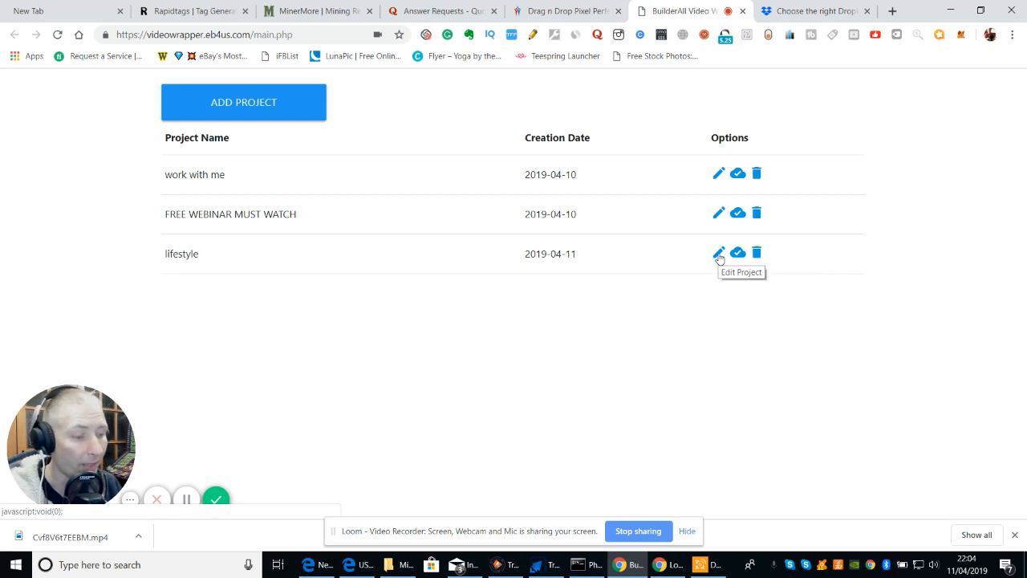
- Edit the 'lifestyle' project via its pencil icon in the project list
click(719, 253)
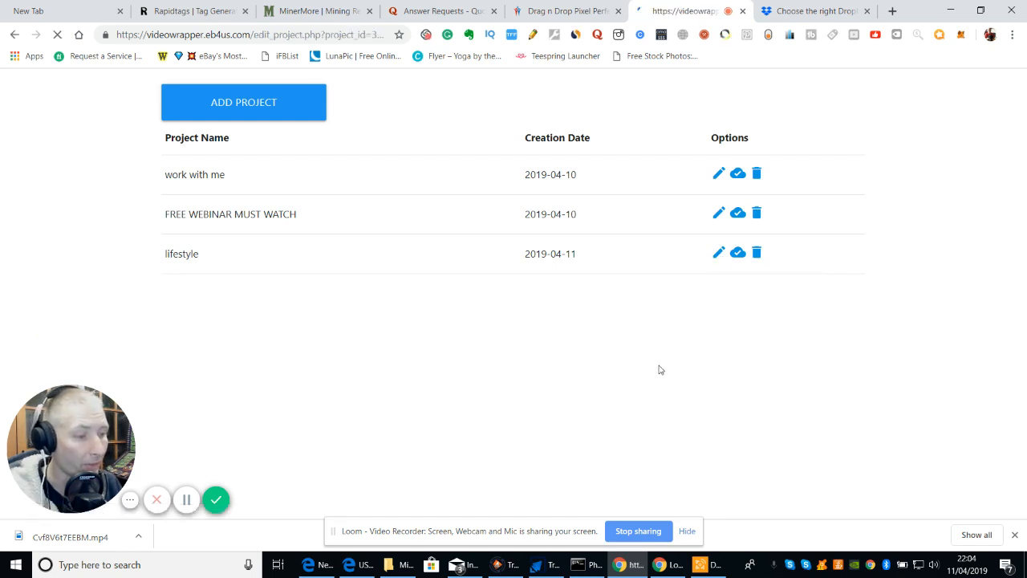
click(719, 253)
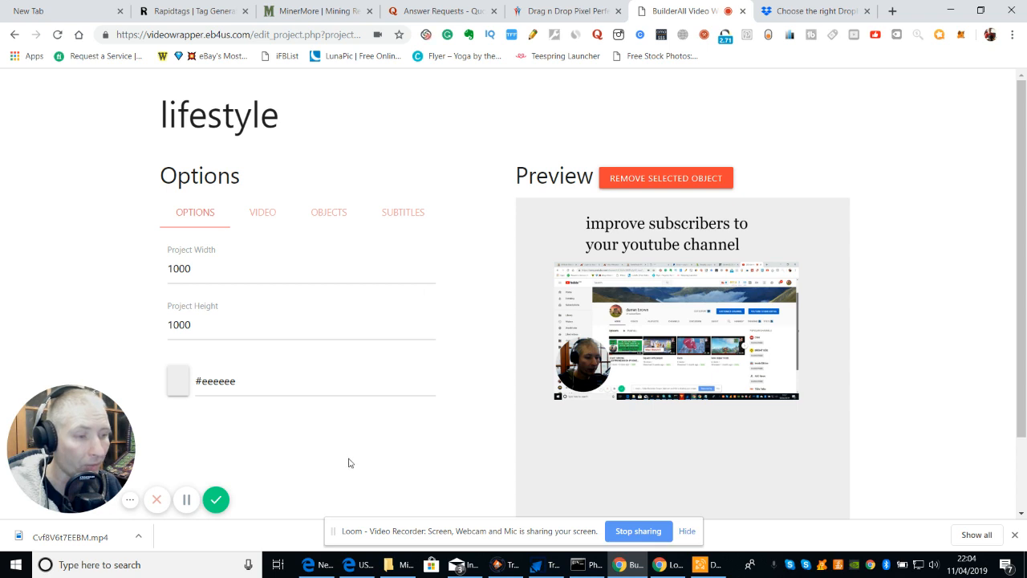
mouse_move(324, 459)
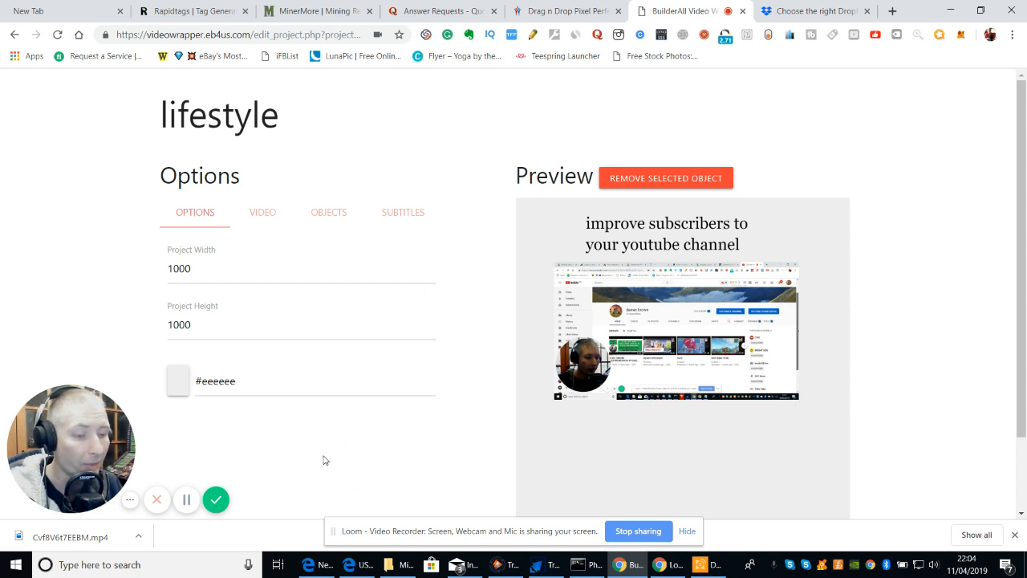
mouse_move(385, 464)
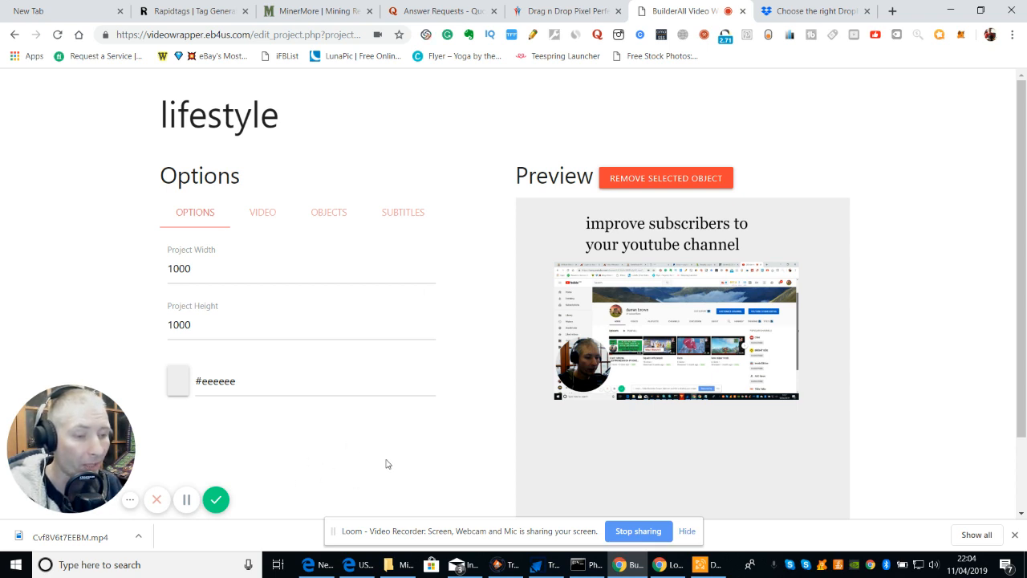
mouse_move(324, 449)
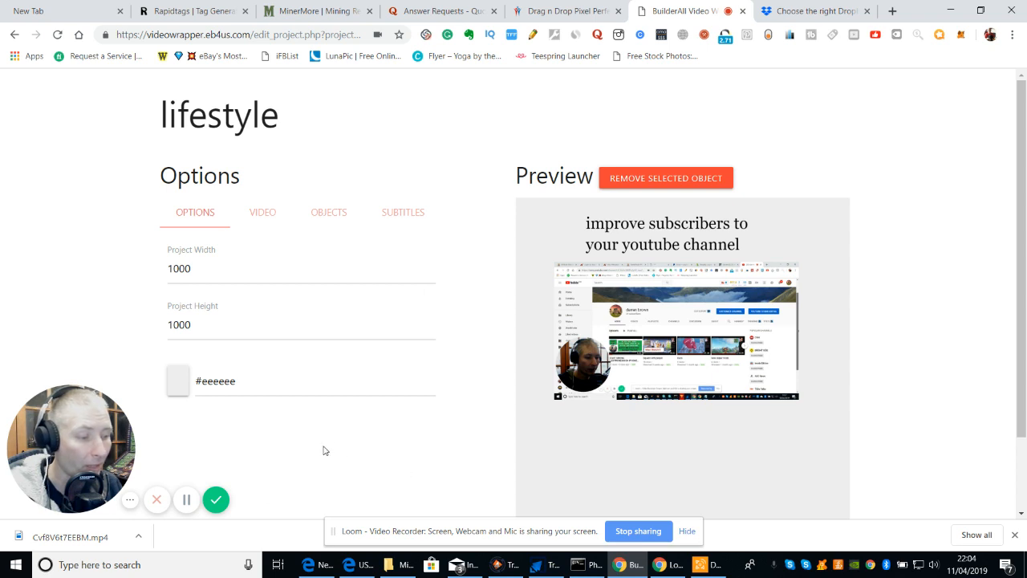
mouse_move(366, 443)
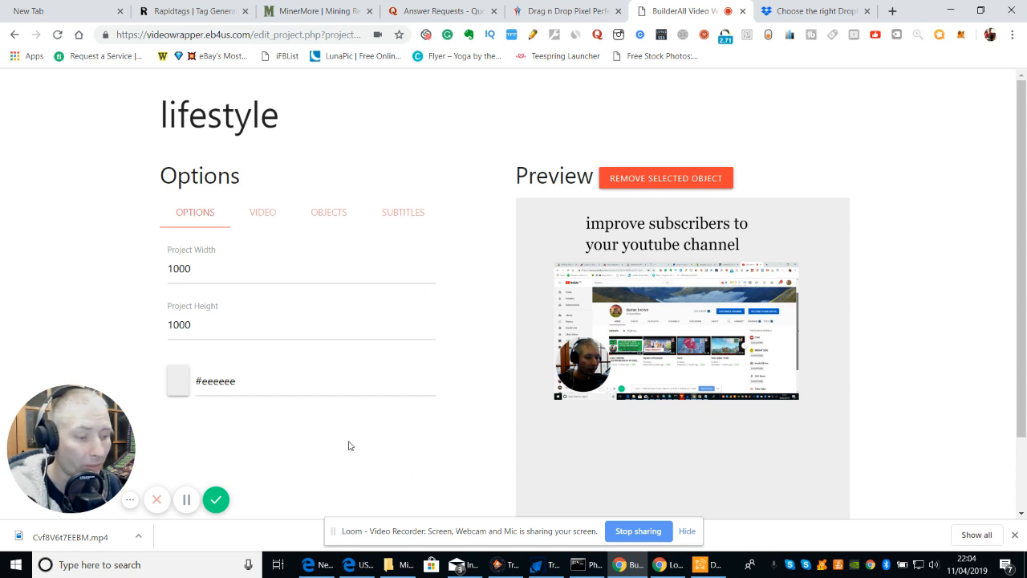
mouse_move(333, 459)
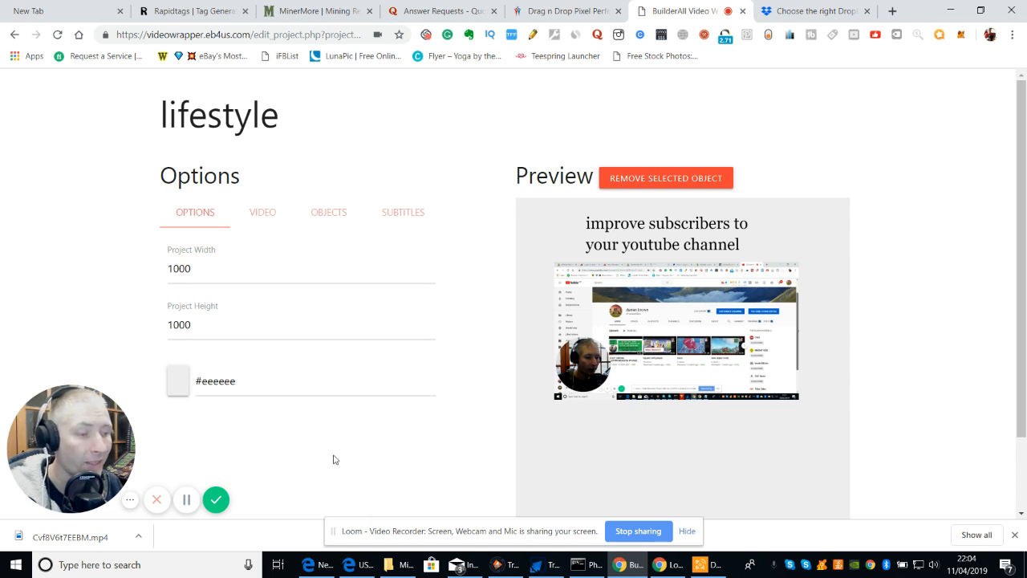
mouse_move(326, 457)
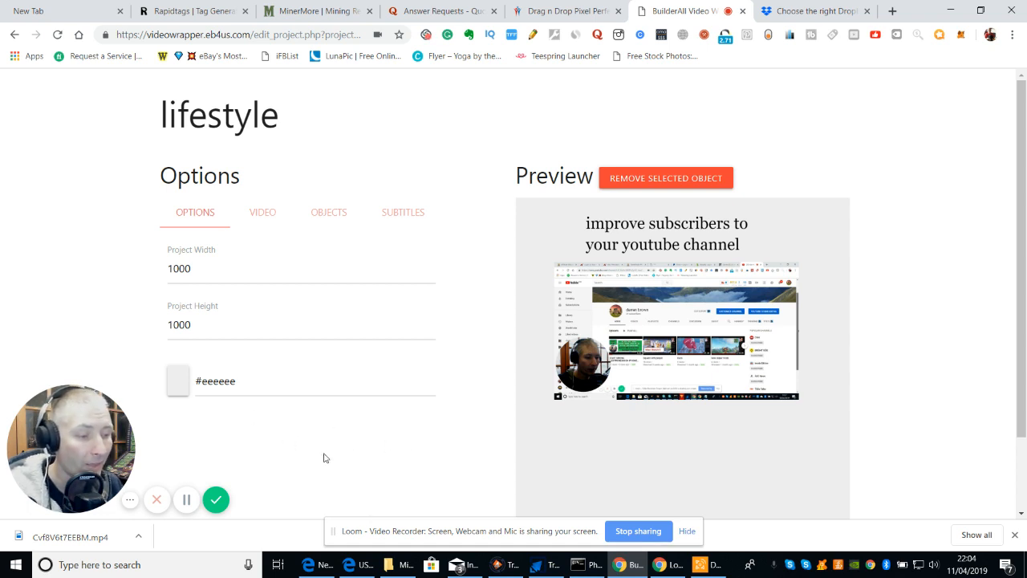
mouse_move(342, 478)
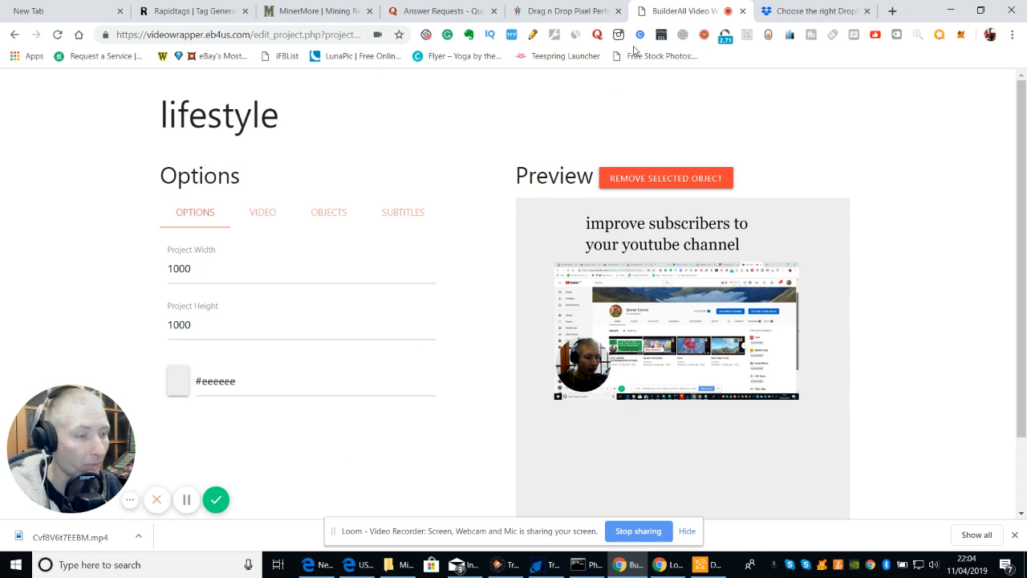
mouse_move(636, 119)
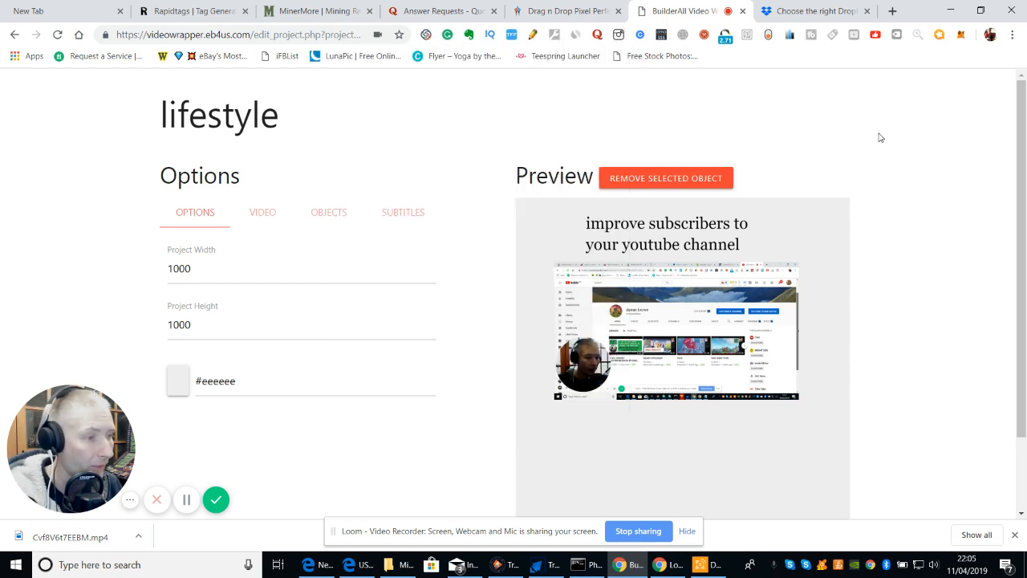
mouse_move(325, 128)
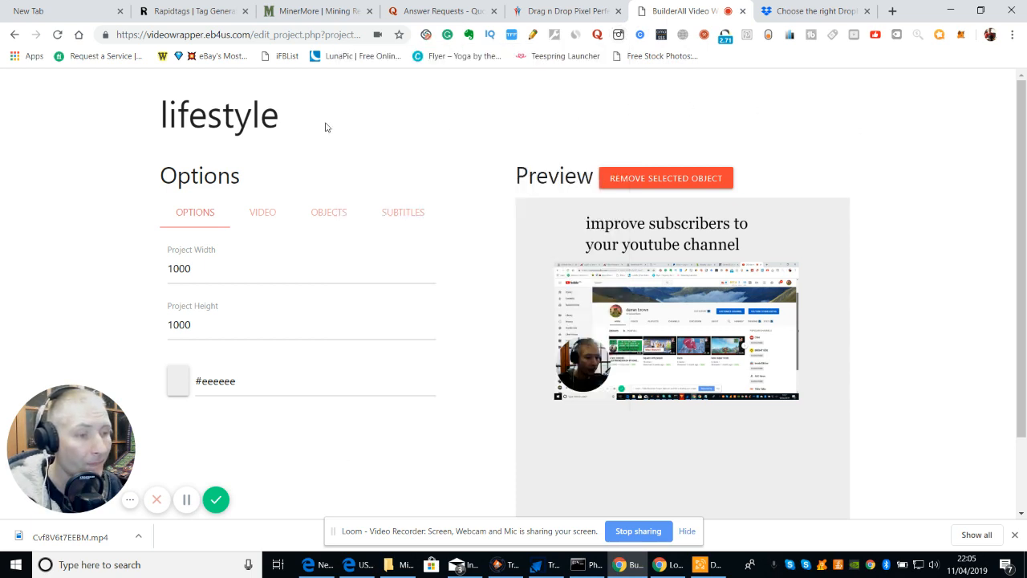
mouse_move(552, 131)
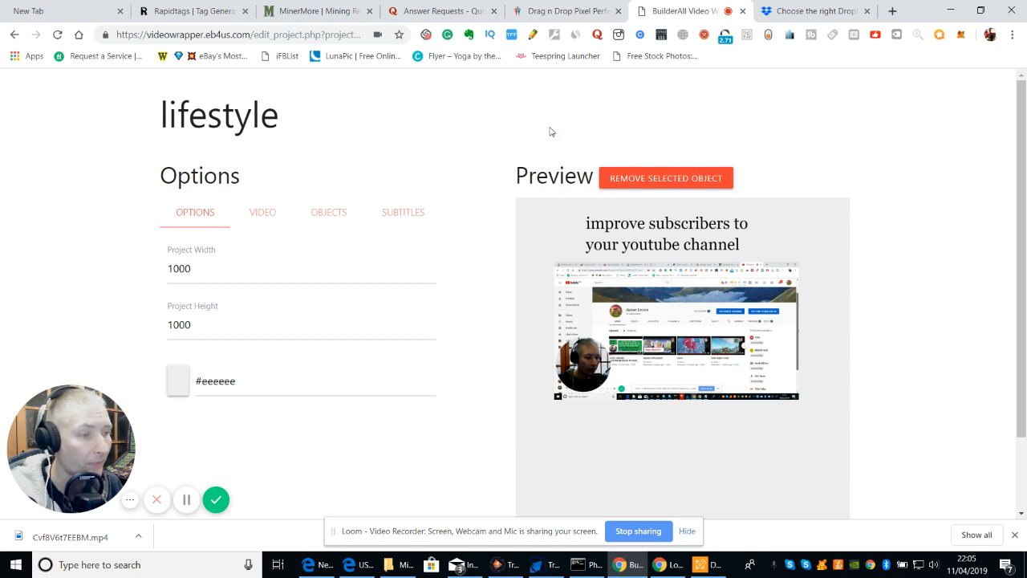
mouse_move(398, 118)
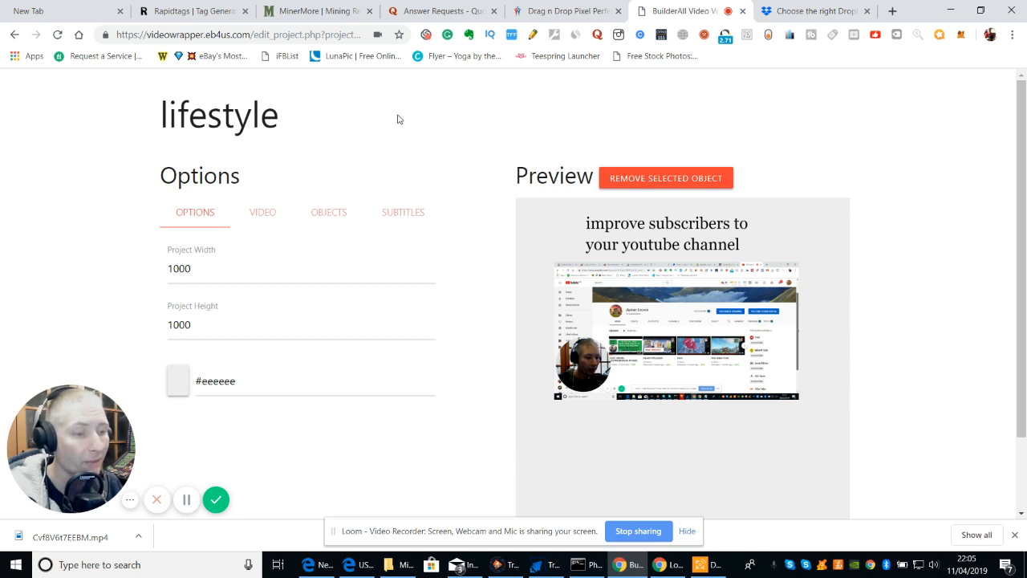
mouse_move(334, 469)
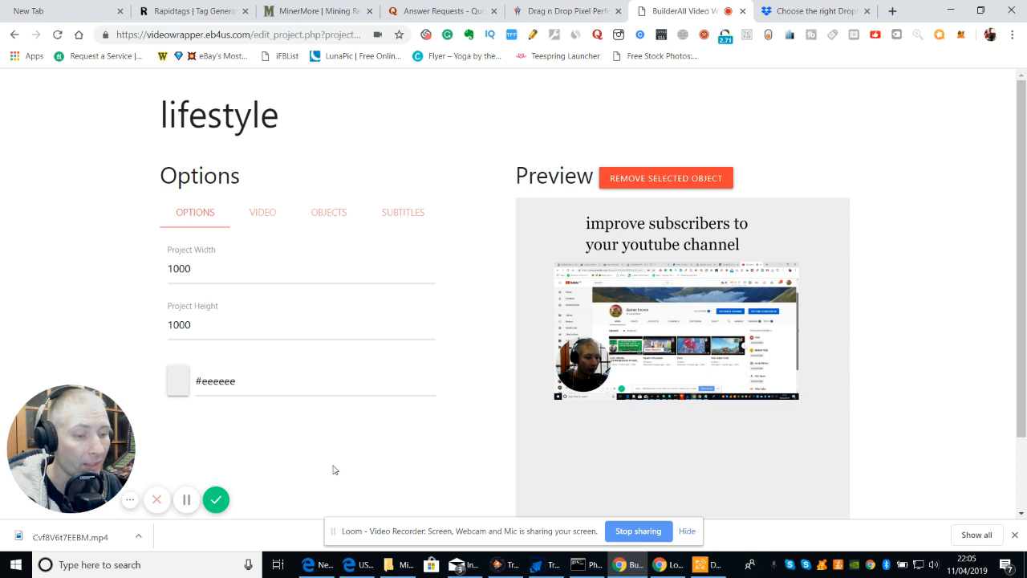
mouse_move(319, 481)
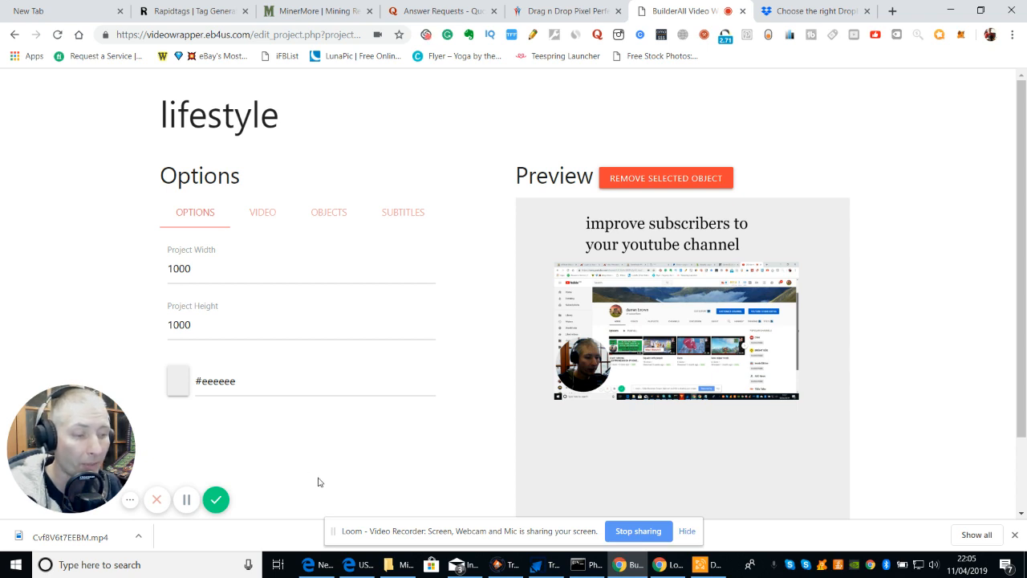
mouse_move(350, 488)
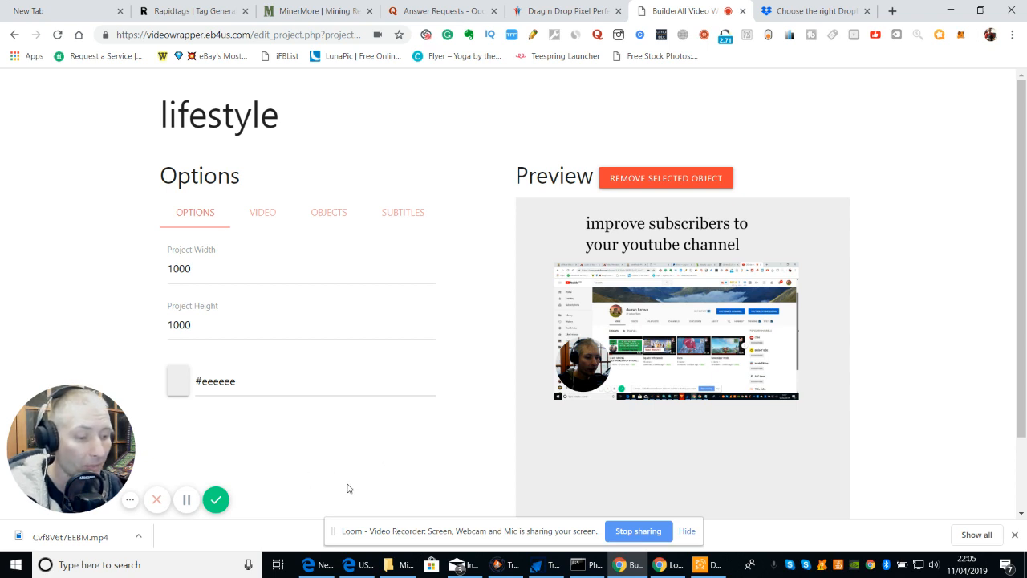
mouse_move(398, 472)
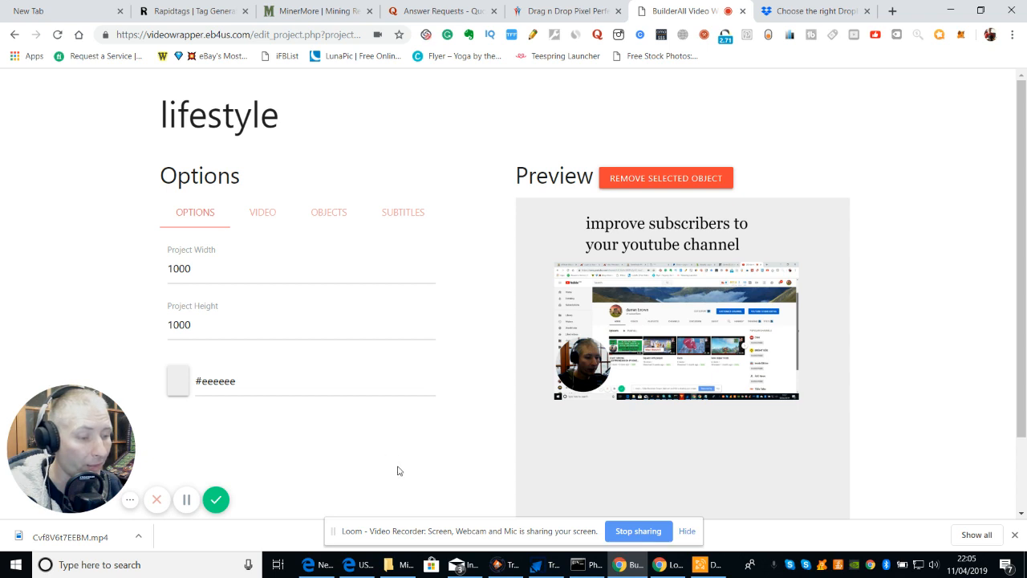
mouse_move(382, 446)
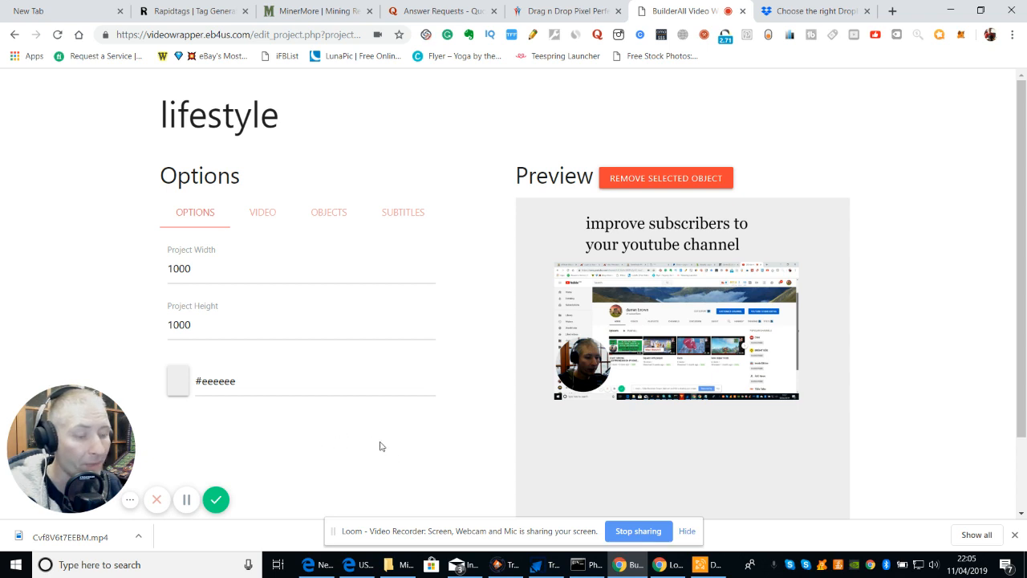
mouse_move(315, 456)
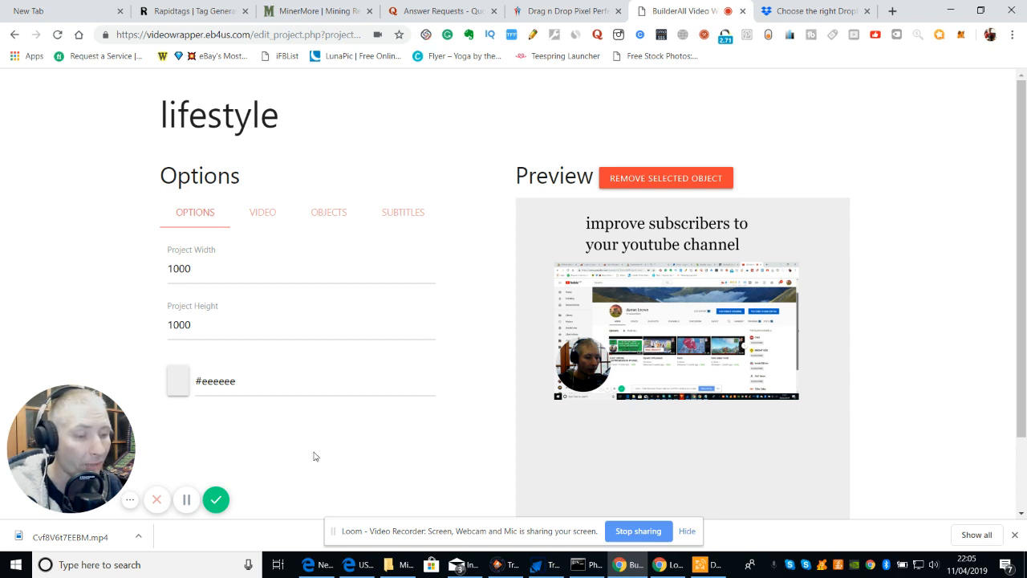
mouse_move(366, 464)
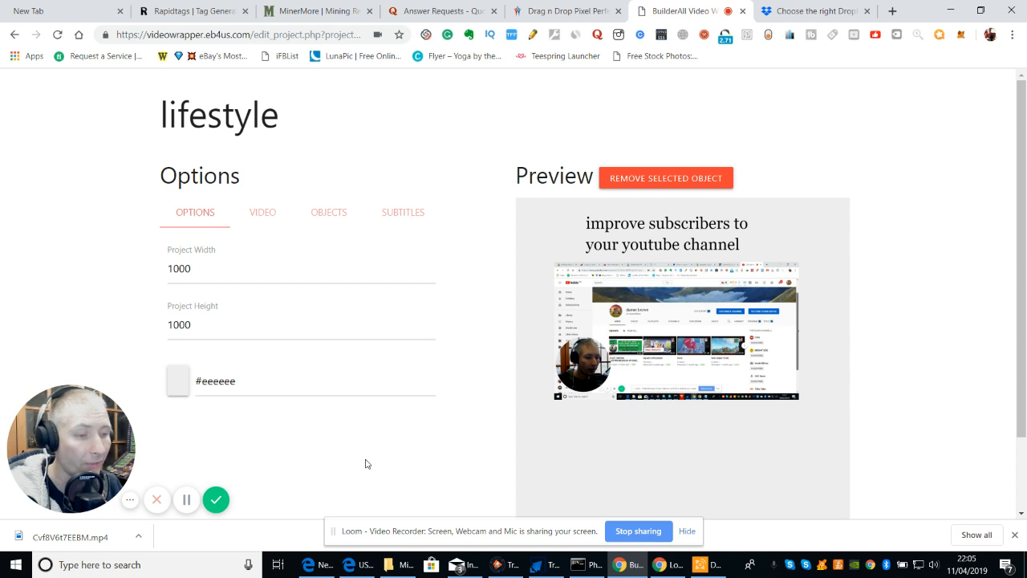
mouse_move(343, 446)
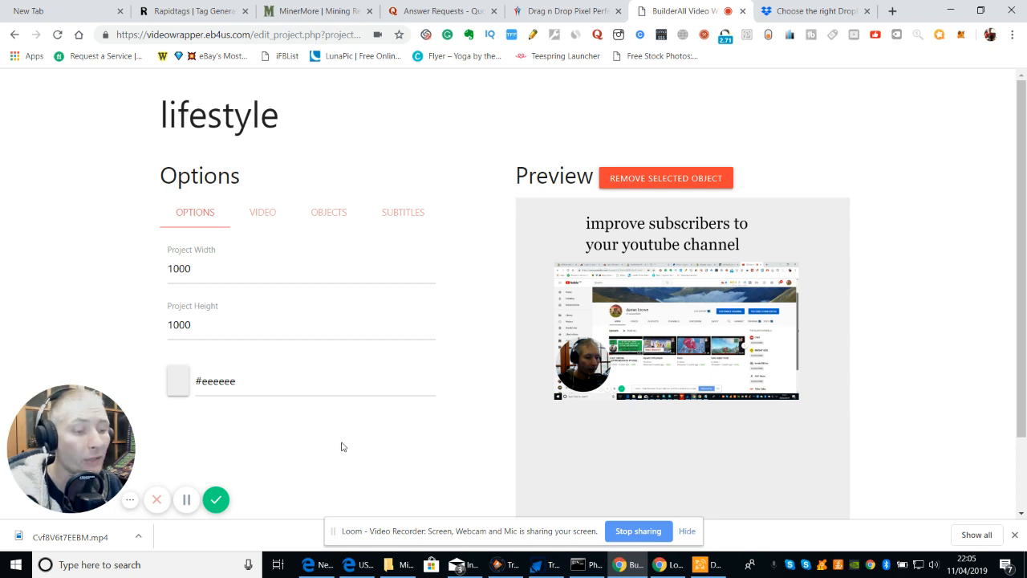
mouse_move(388, 441)
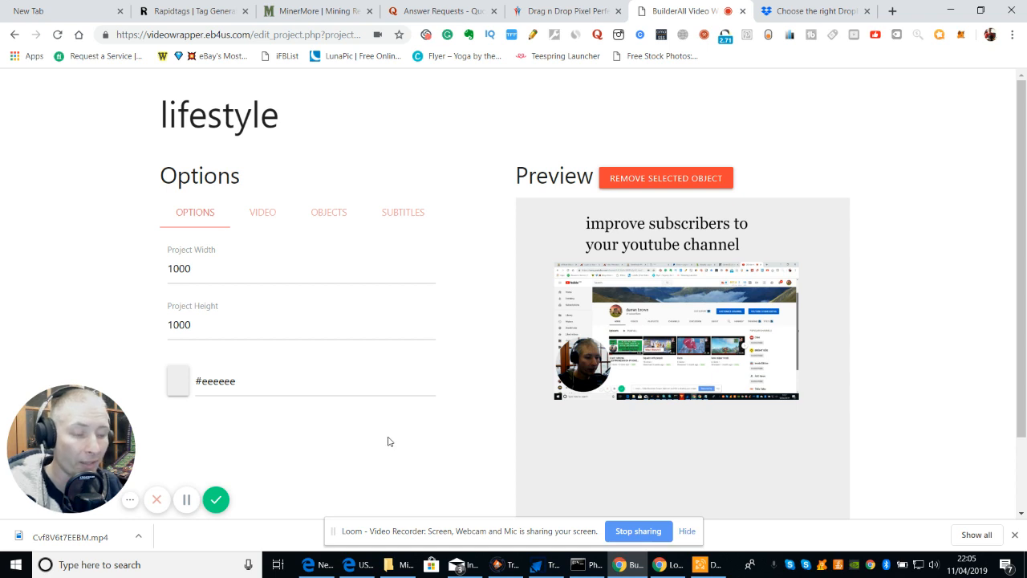
mouse_move(669, 437)
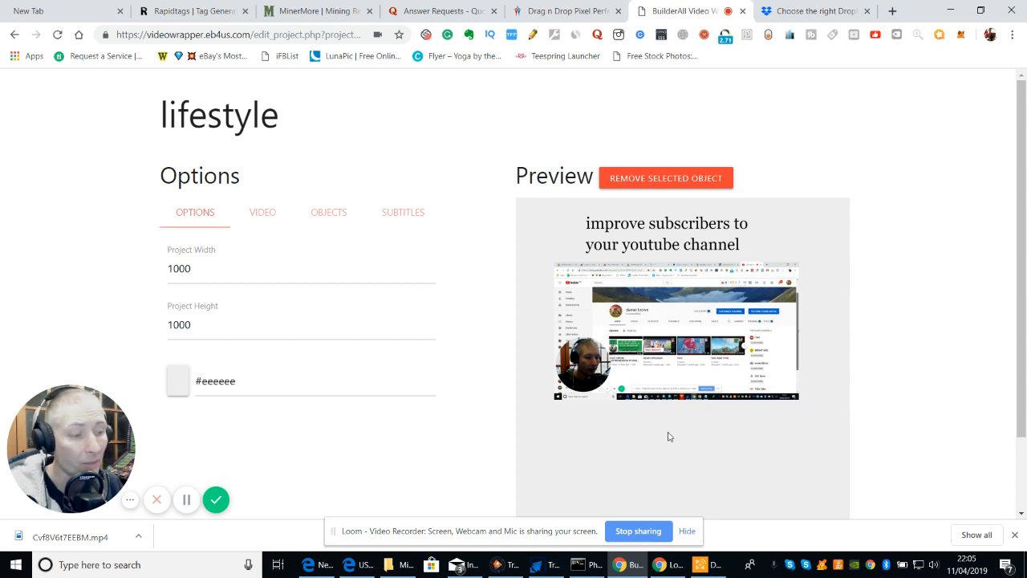
mouse_move(703, 455)
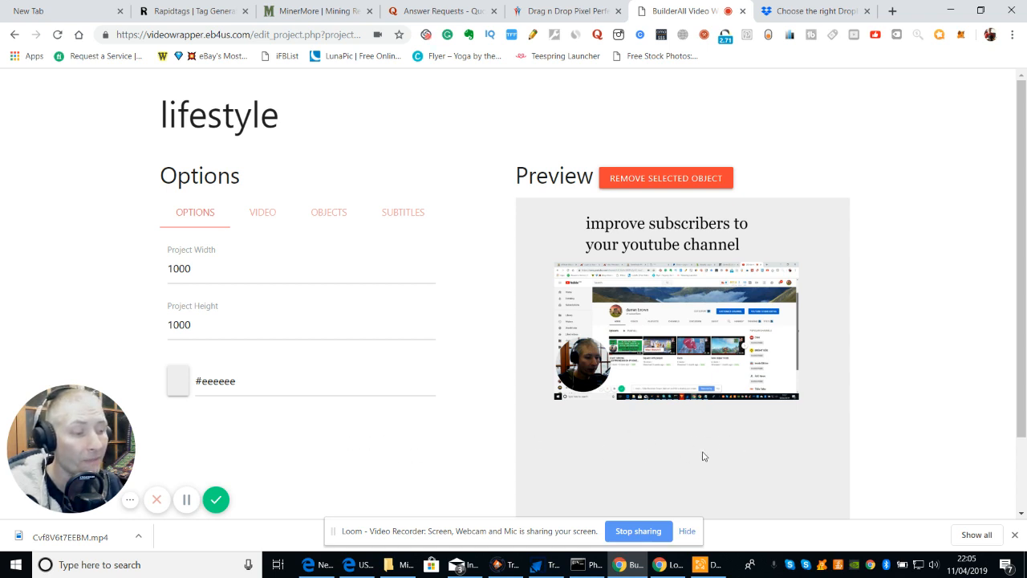
mouse_move(235, 494)
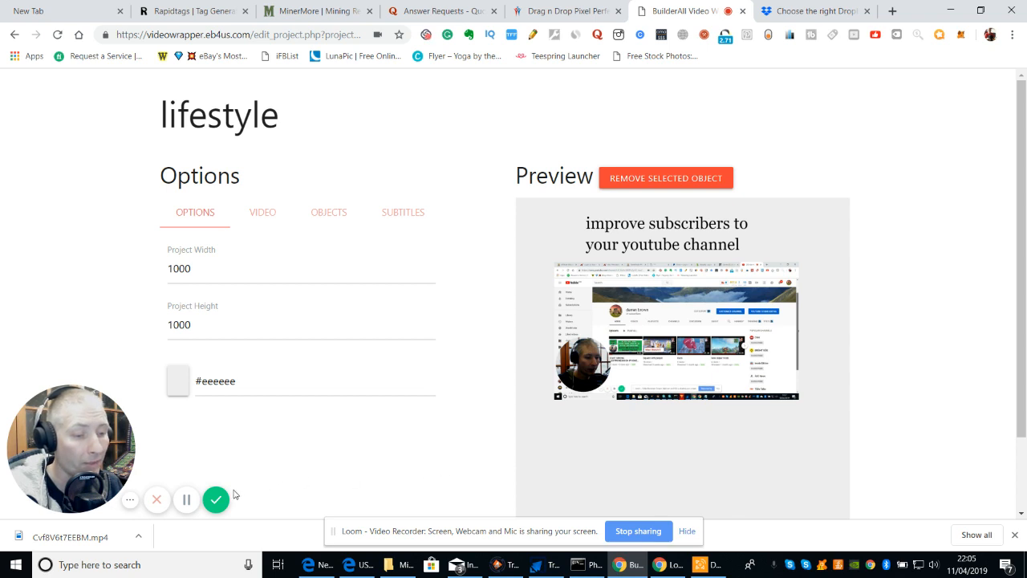
mouse_move(215, 500)
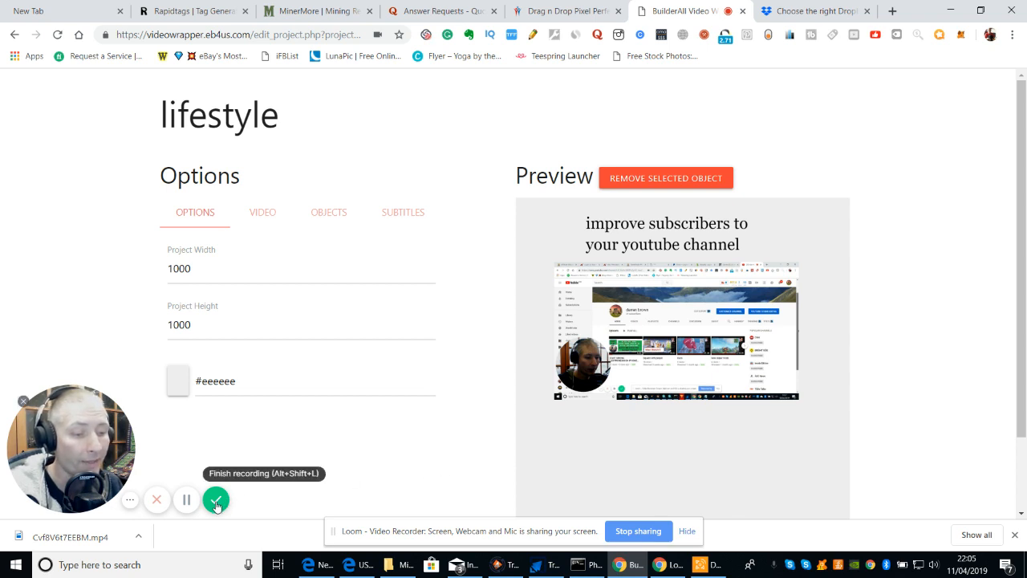